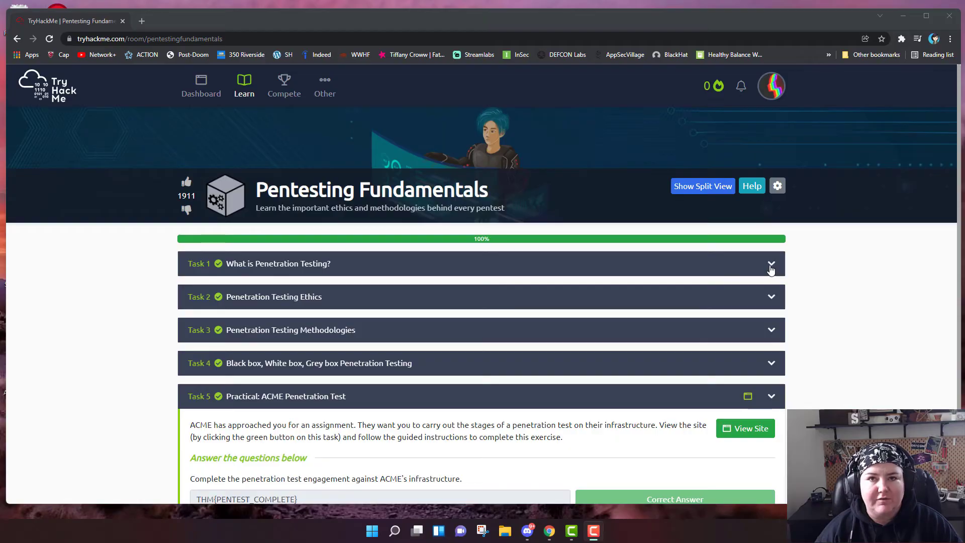
Expand Task 1, What is Penetration Testing?, and scroll through its introductory text.
{"action": "left_click", "coordinate": [771, 265]}
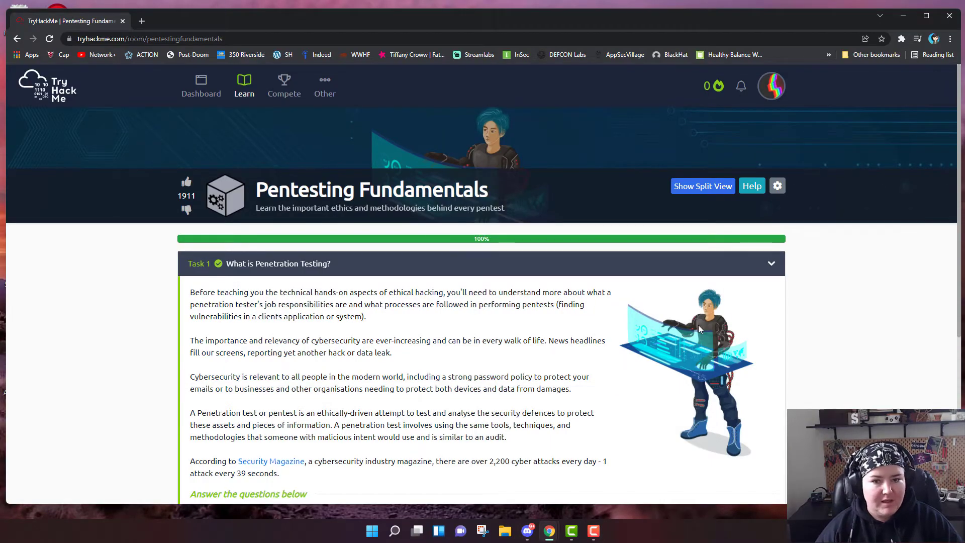
{"action": "scroll", "scroll_direction": "down", "scroll_amount": 3}
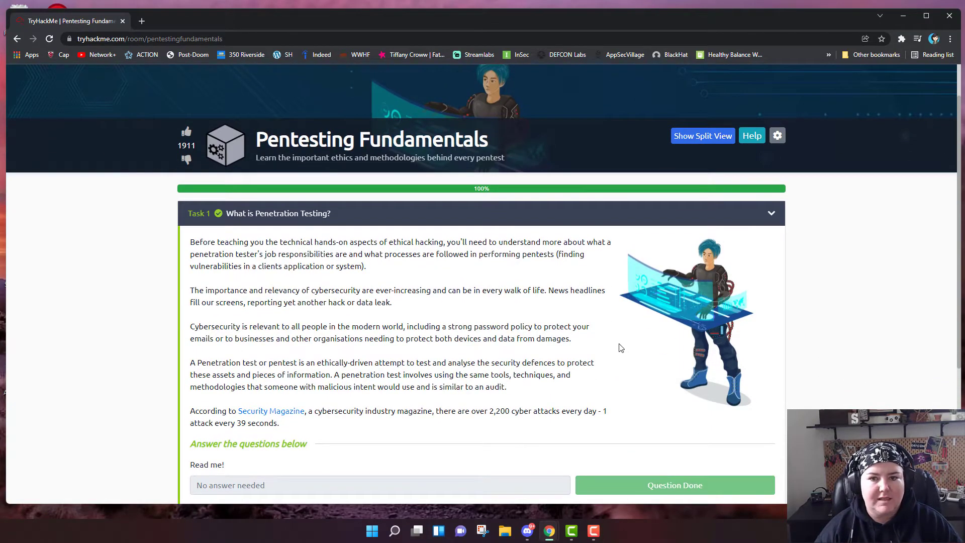
{"action": "scroll", "scroll_direction": "down", "scroll_amount": 3}
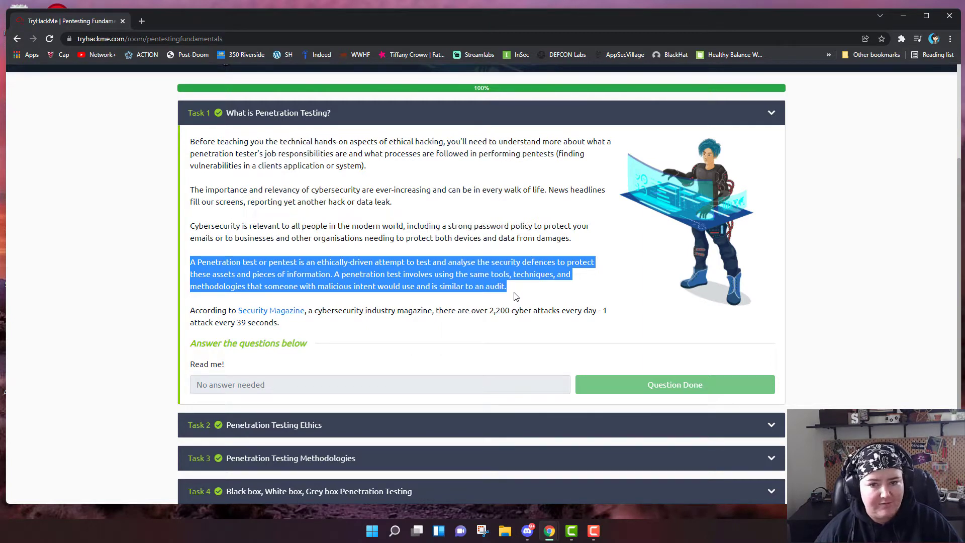
{"action": "mouse_move", "coordinate": [510, 298]}
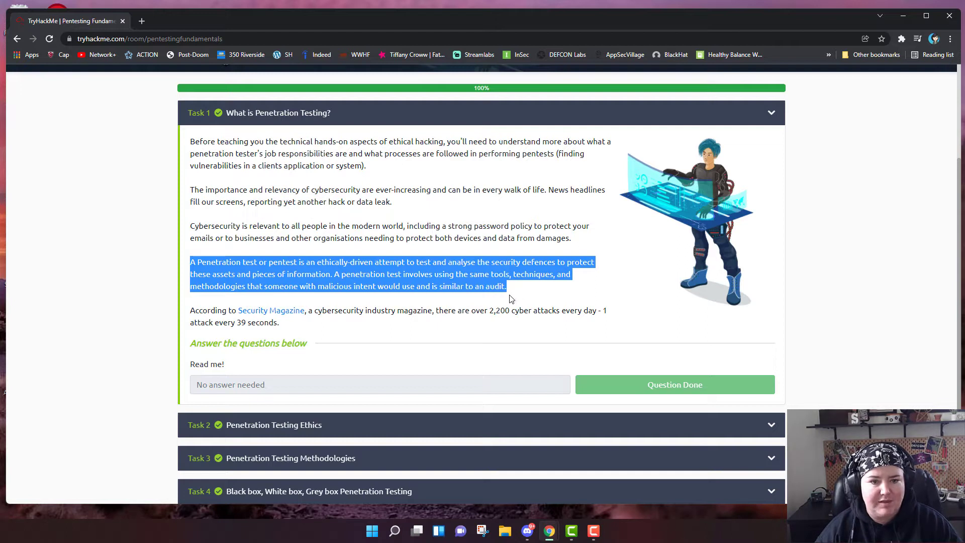
{"action": "mouse_move", "coordinate": [443, 306]}
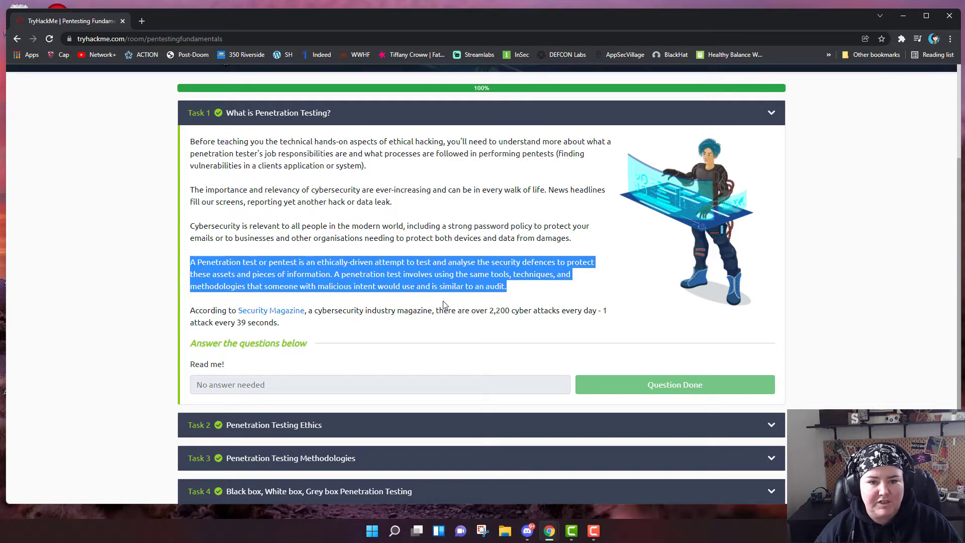
{"action": "mouse_move", "coordinate": [466, 300]}
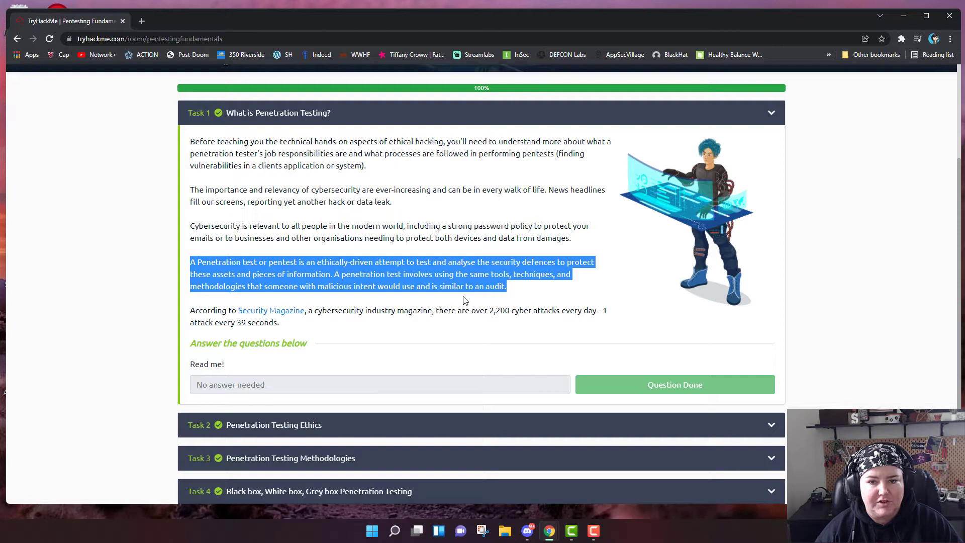
{"action": "mouse_move", "coordinate": [355, 396]}
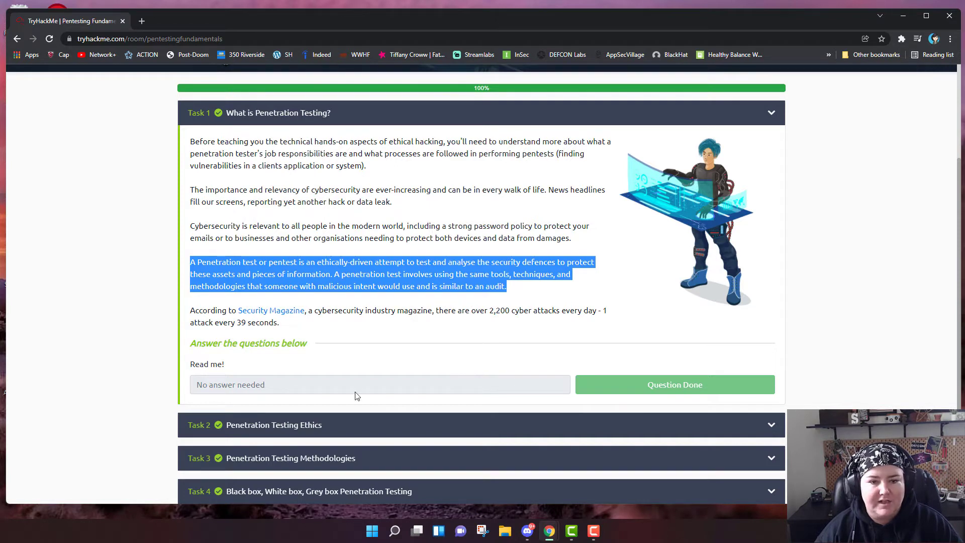
{"action": "mouse_move", "coordinate": [578, 435]}
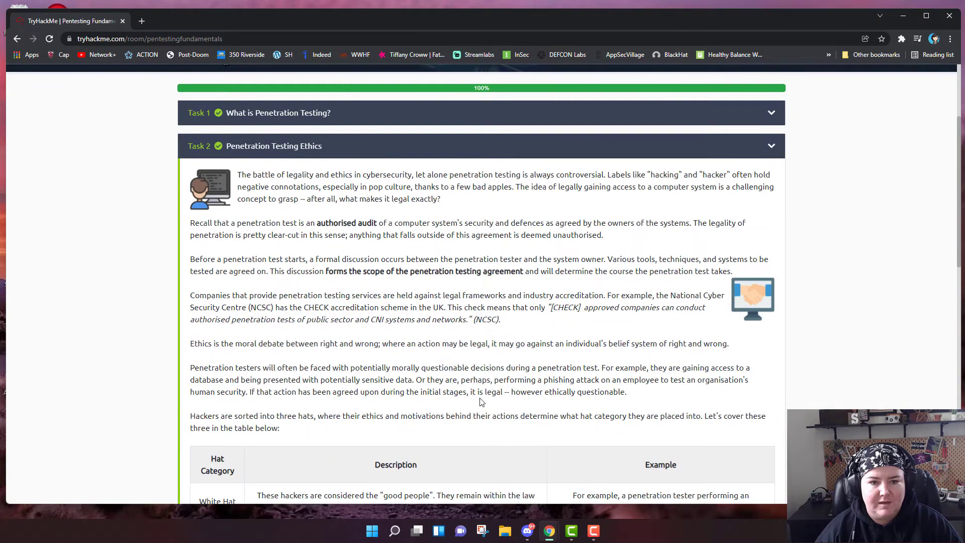
{"action": "mouse_move", "coordinate": [382, 329]}
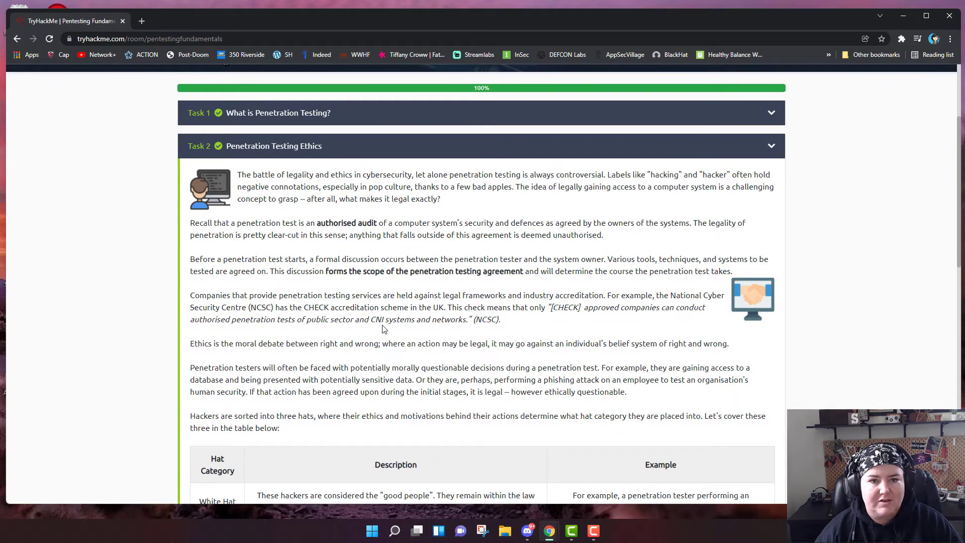
{"action": "mouse_move", "coordinate": [327, 334]}
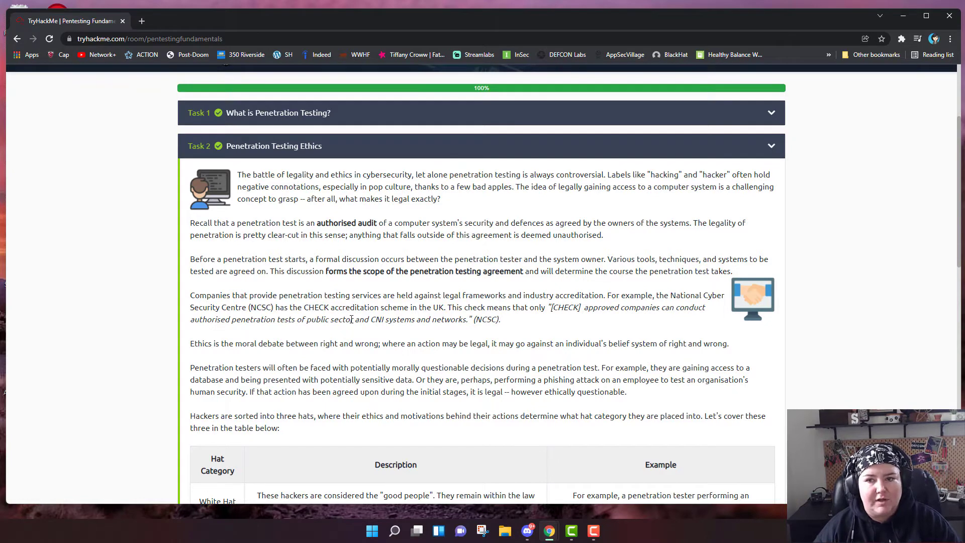
{"action": "mouse_move", "coordinate": [351, 254]}
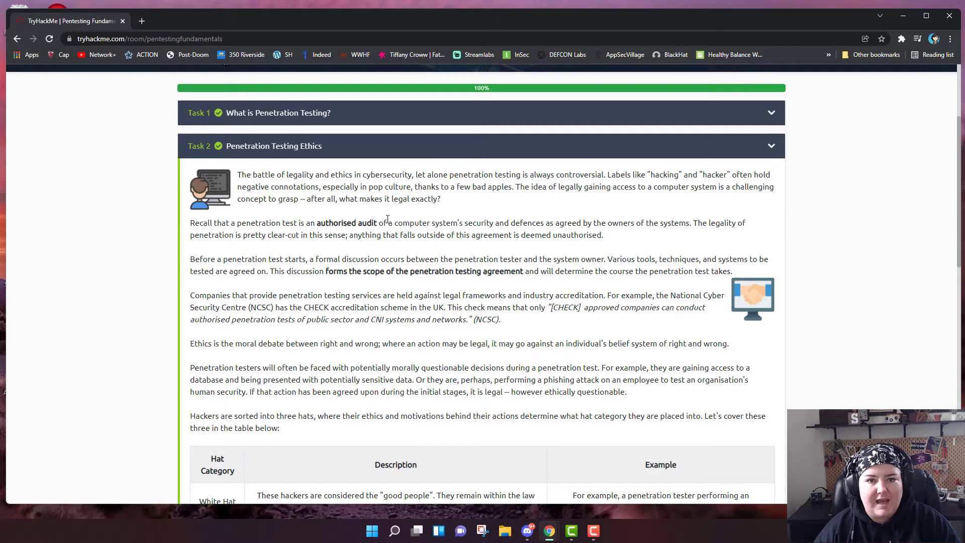
{"action": "mouse_move", "coordinate": [399, 212]}
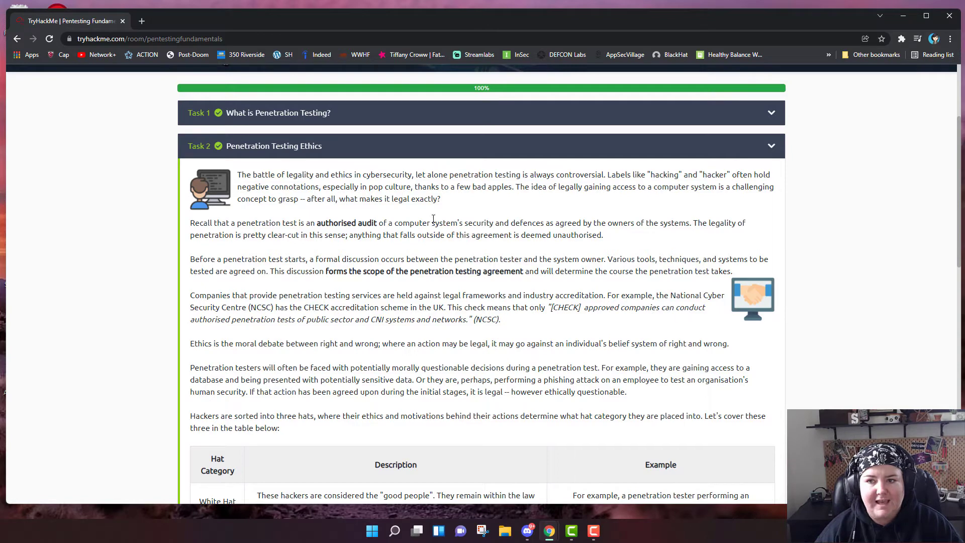
{"action": "mouse_move", "coordinate": [359, 210]}
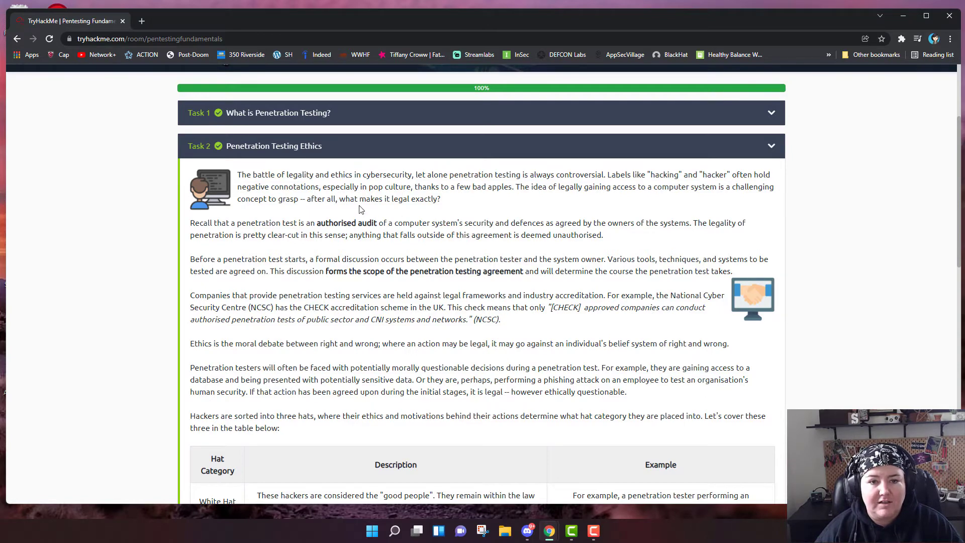
{"action": "mouse_move", "coordinate": [403, 201]}
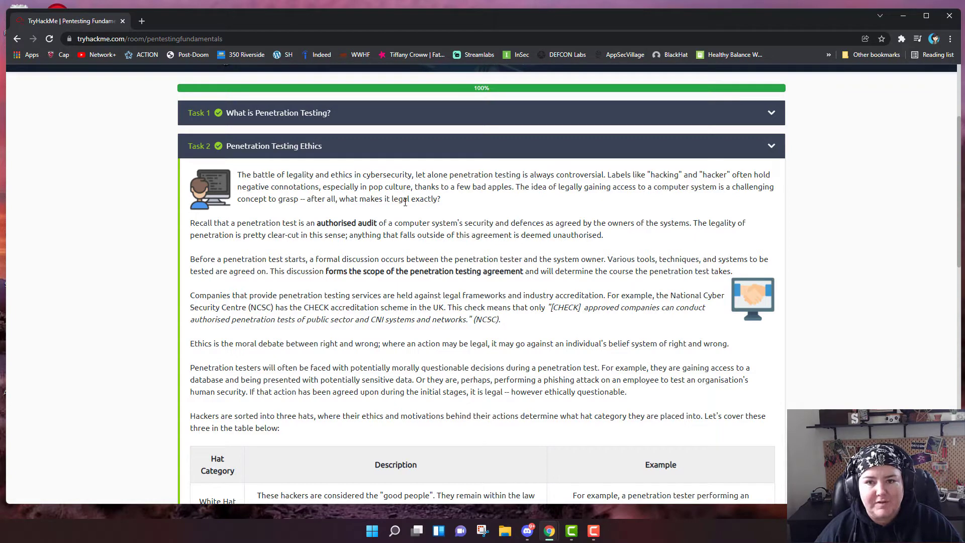
{"action": "mouse_move", "coordinate": [405, 211]}
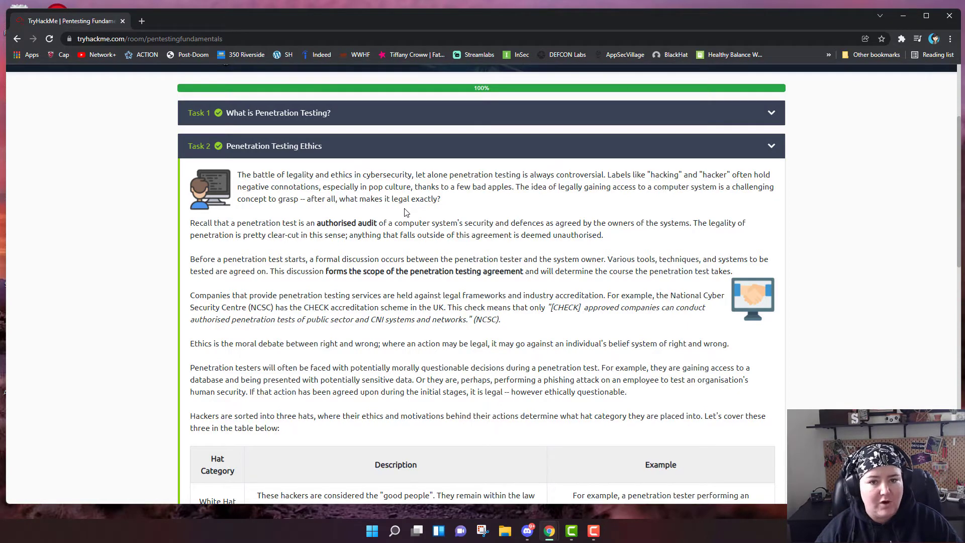
{"action": "mouse_move", "coordinate": [402, 214]}
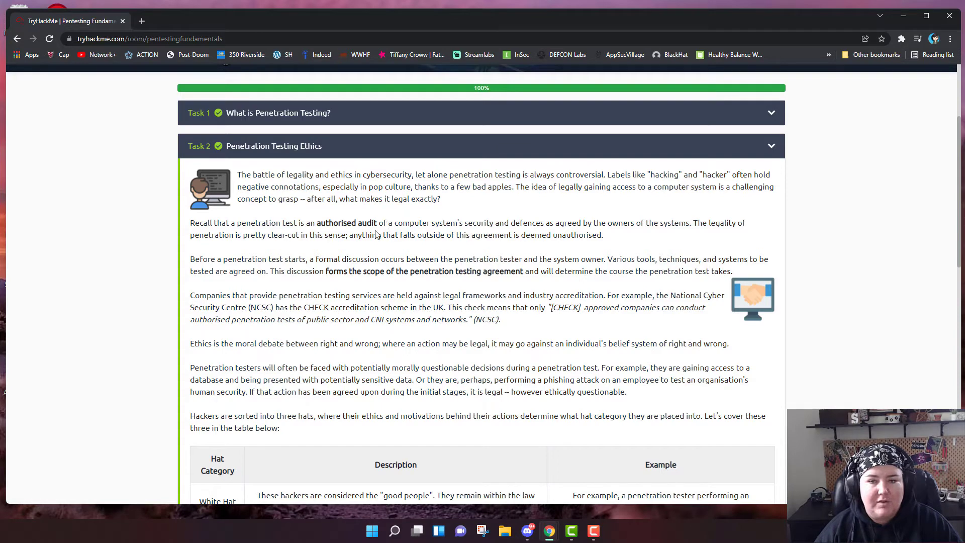
{"action": "mouse_move", "coordinate": [331, 239]}
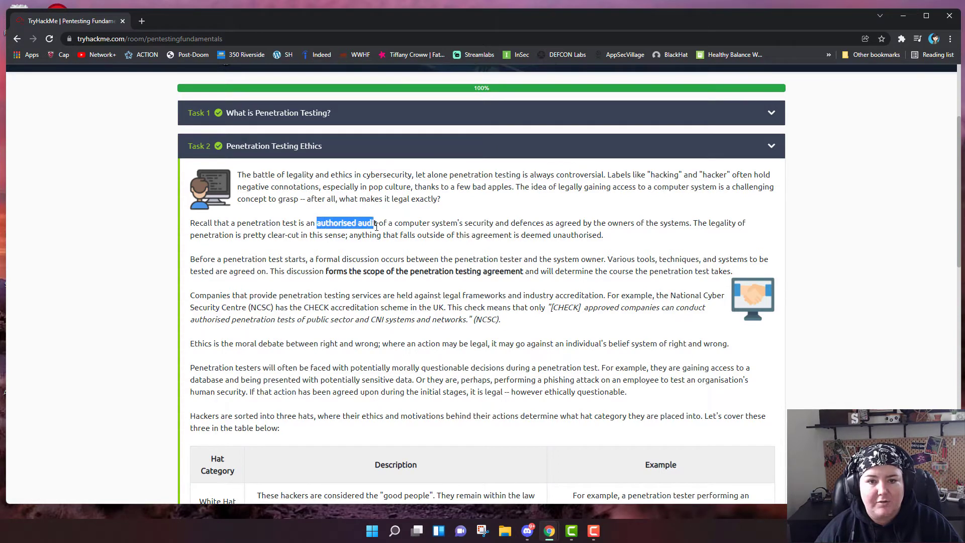
{"action": "mouse_move", "coordinate": [462, 247]}
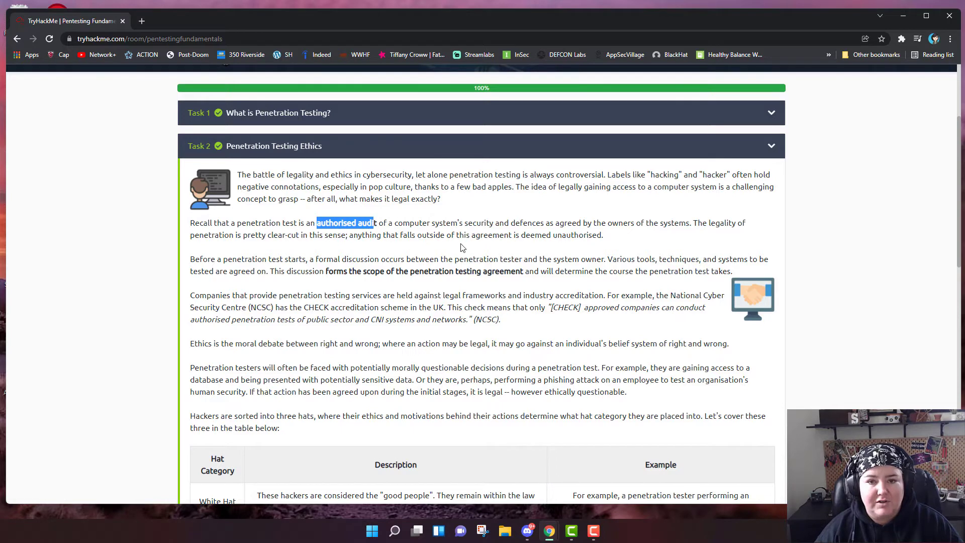
{"action": "mouse_move", "coordinate": [490, 233]}
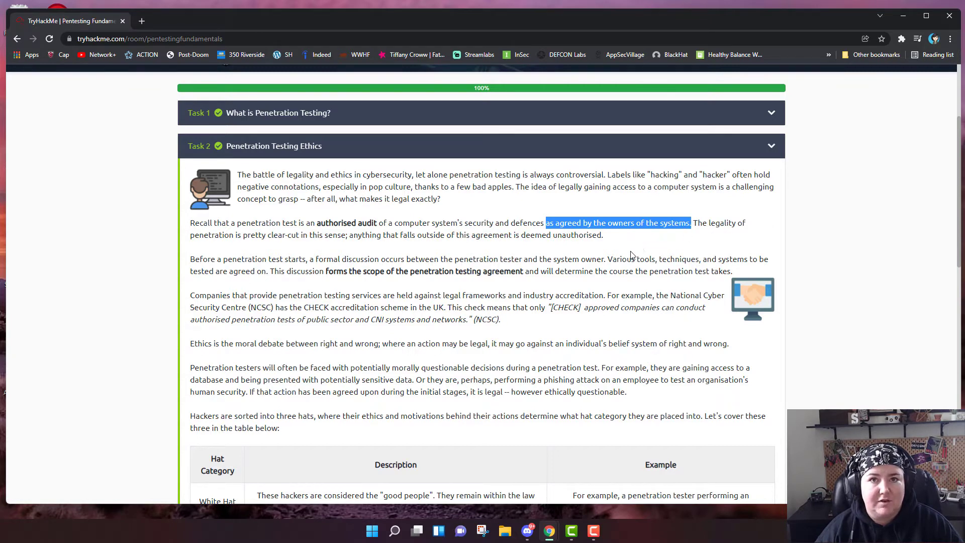
{"action": "mouse_move", "coordinate": [586, 259]}
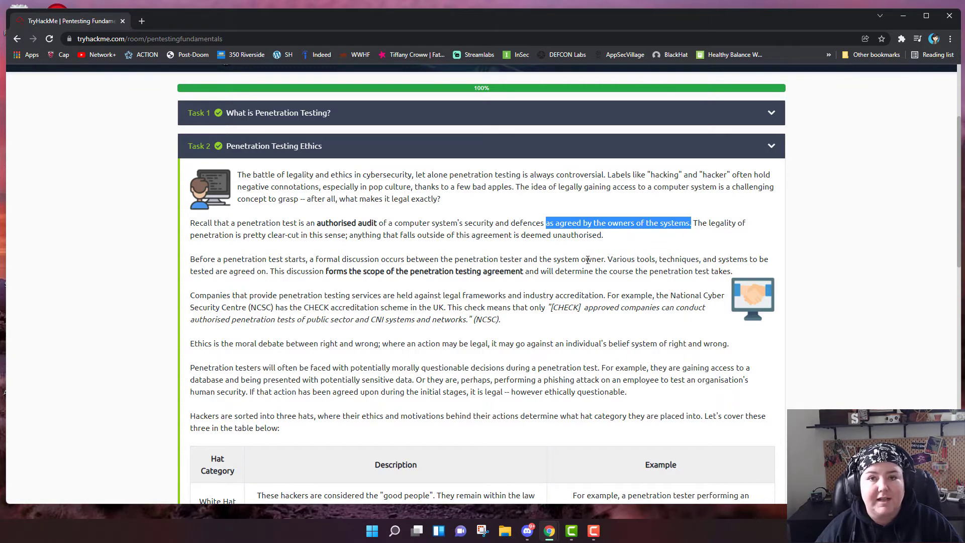
Scroll through Task 2's reading on legality and hacker hat categories.
{"action": "scroll", "scroll_direction": "down", "scroll_amount": 3}
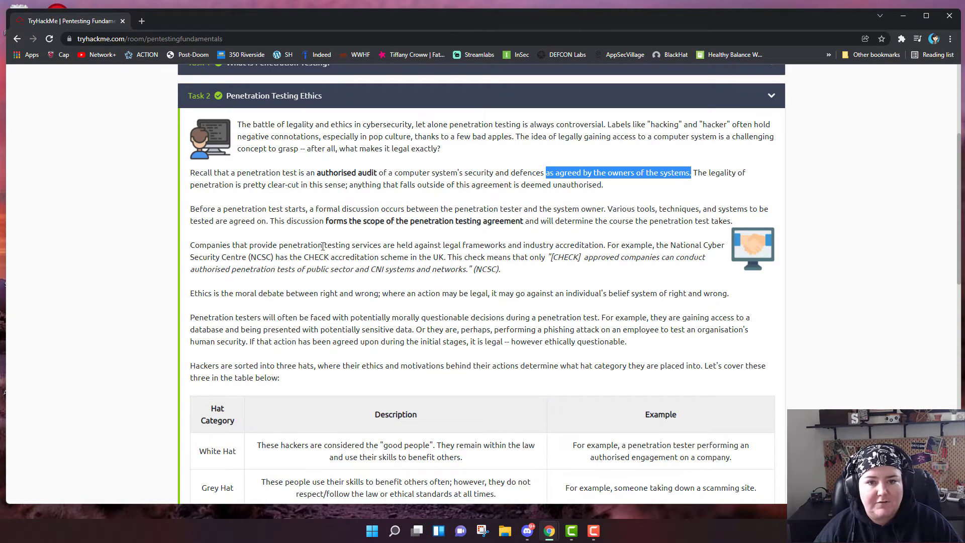
{"action": "mouse_move", "coordinate": [342, 246]}
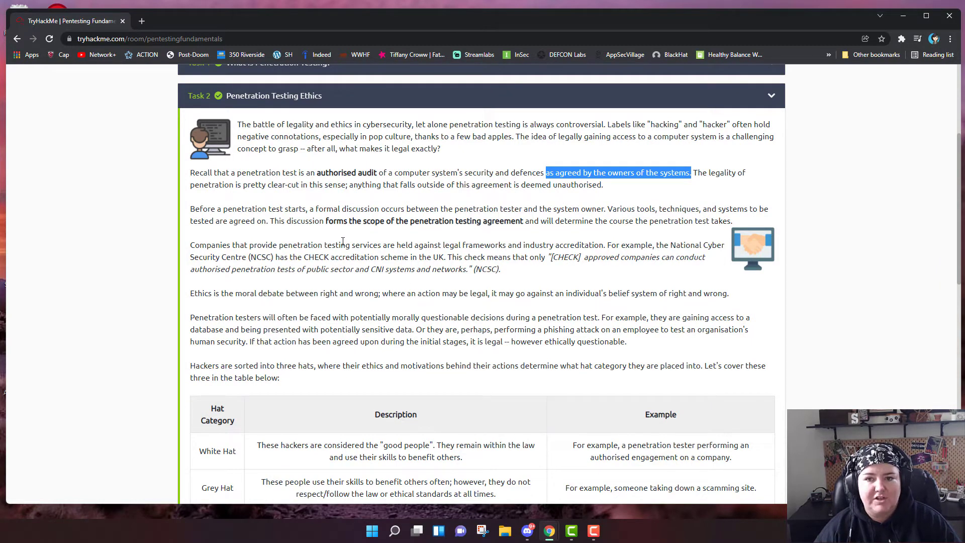
{"action": "mouse_move", "coordinate": [326, 233]}
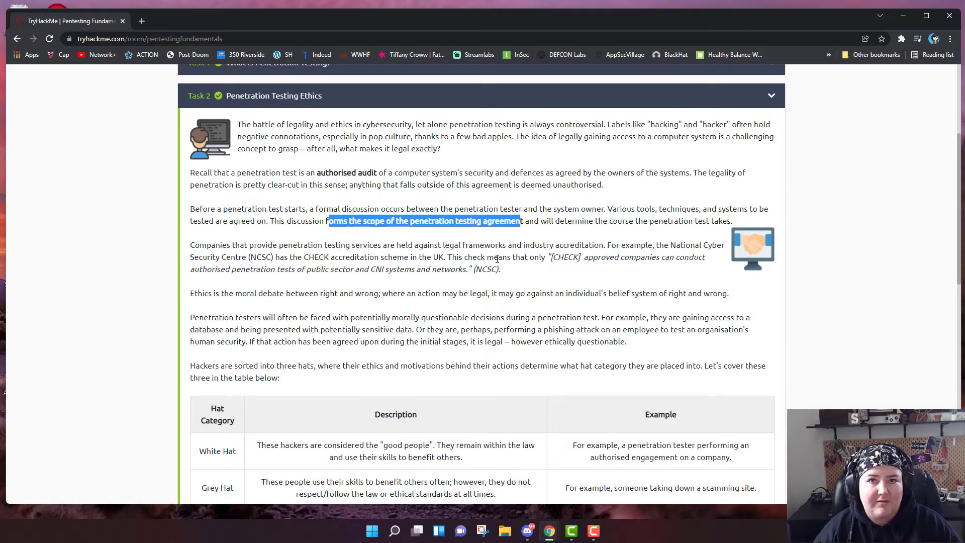
{"action": "mouse_move", "coordinate": [496, 265]}
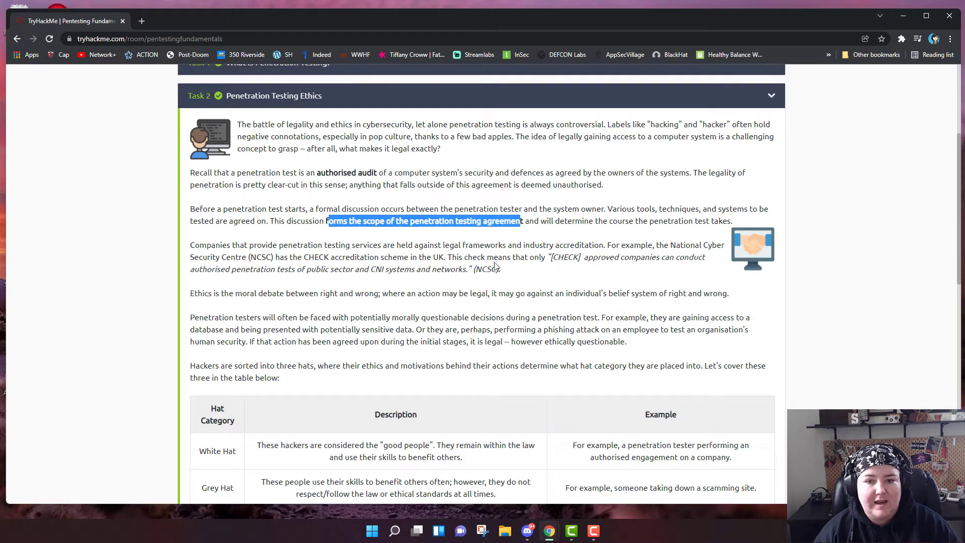
{"action": "mouse_move", "coordinate": [486, 291]}
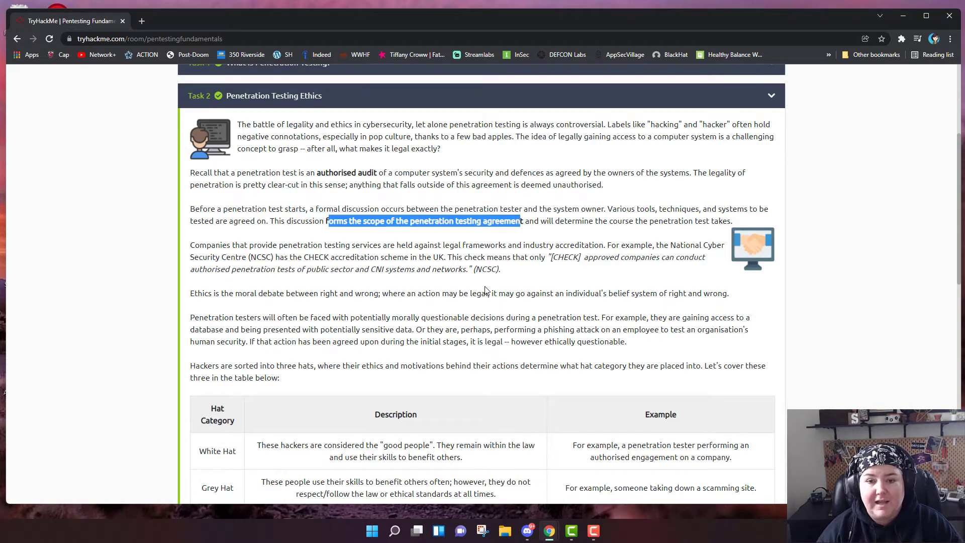
{"action": "mouse_move", "coordinate": [447, 319]}
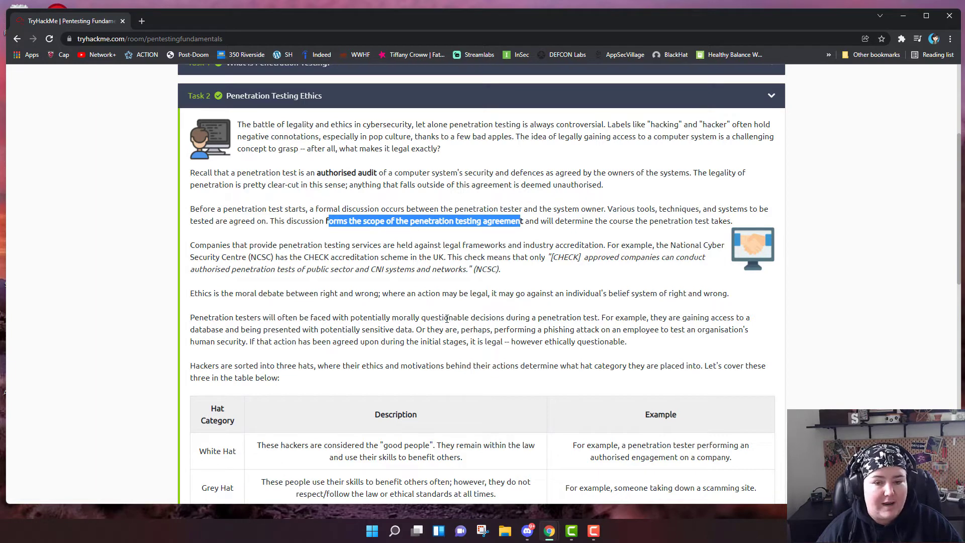
{"action": "scroll", "scroll_direction": "down", "scroll_amount": 3}
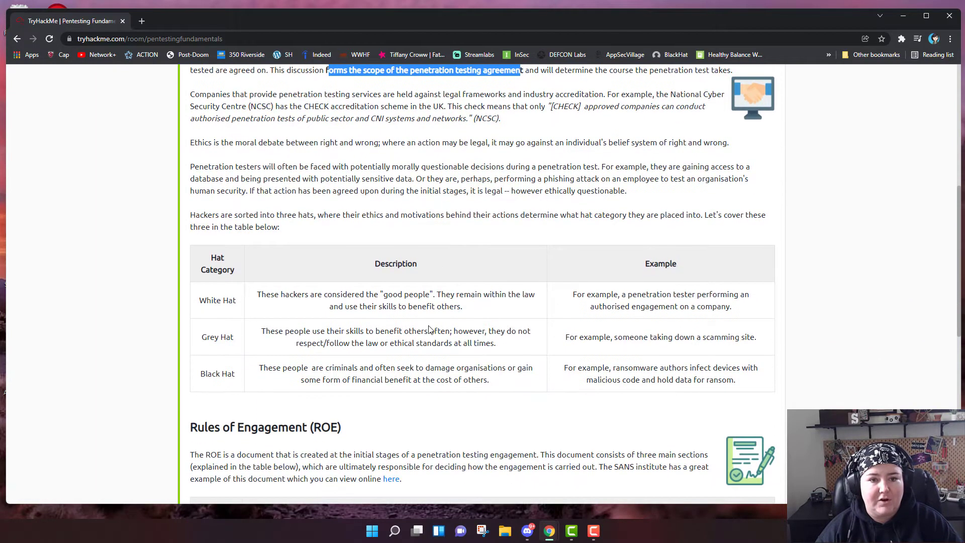
{"action": "scroll", "scroll_direction": "down", "scroll_amount": 3}
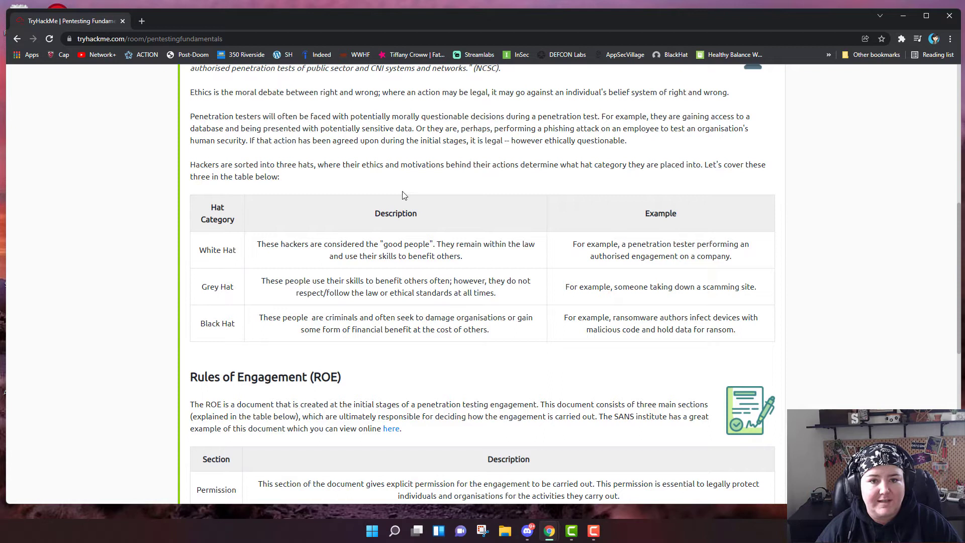
{"action": "mouse_move", "coordinate": [342, 180]}
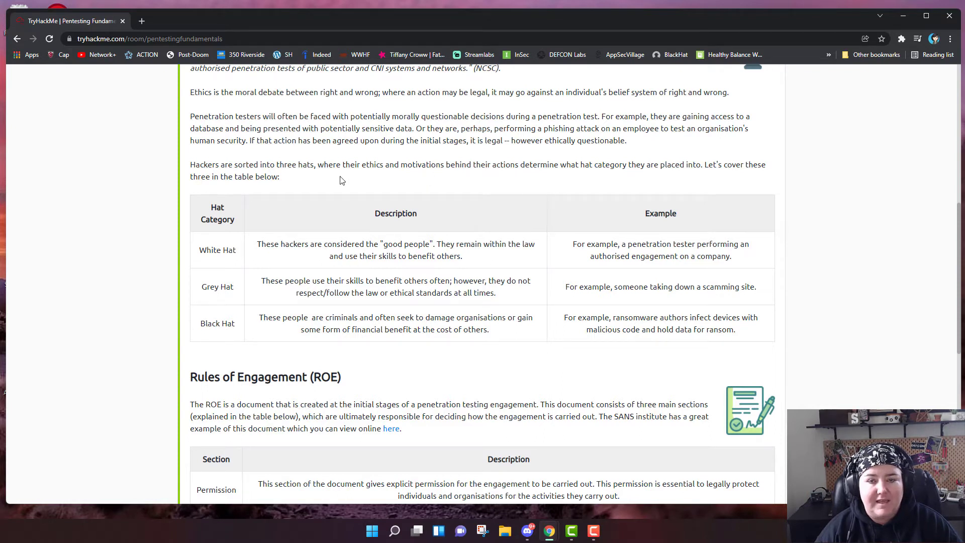
{"action": "mouse_move", "coordinate": [320, 189]}
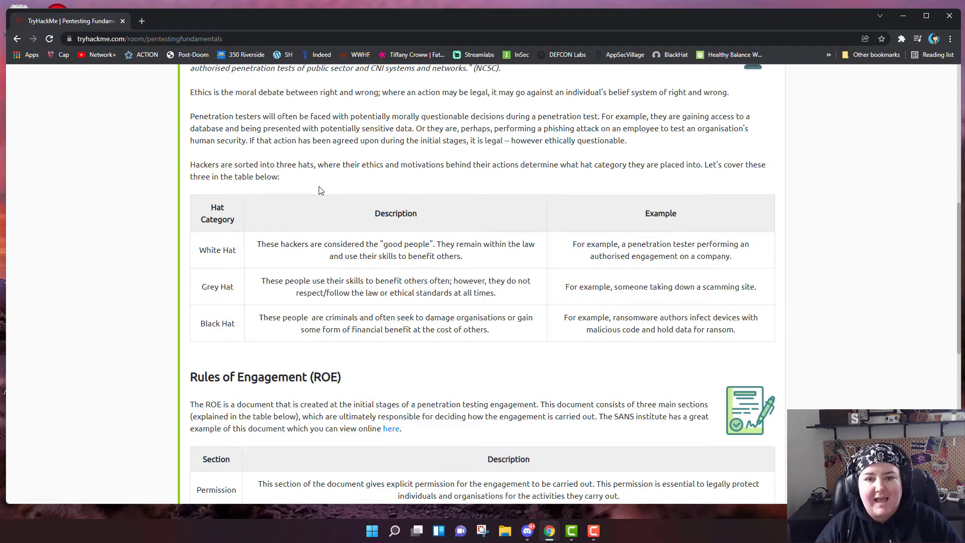
{"action": "mouse_move", "coordinate": [337, 194]}
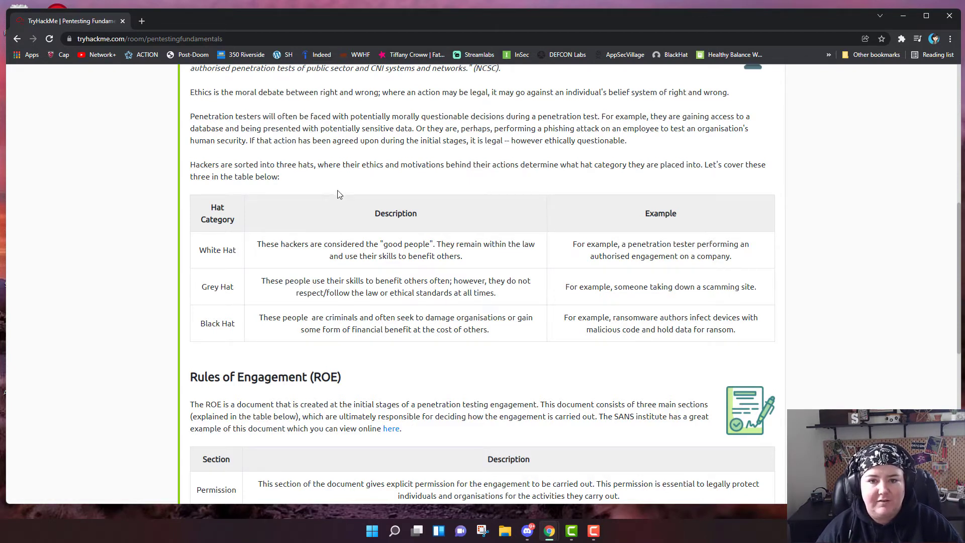
{"action": "scroll", "scroll_direction": "down", "scroll_amount": 3}
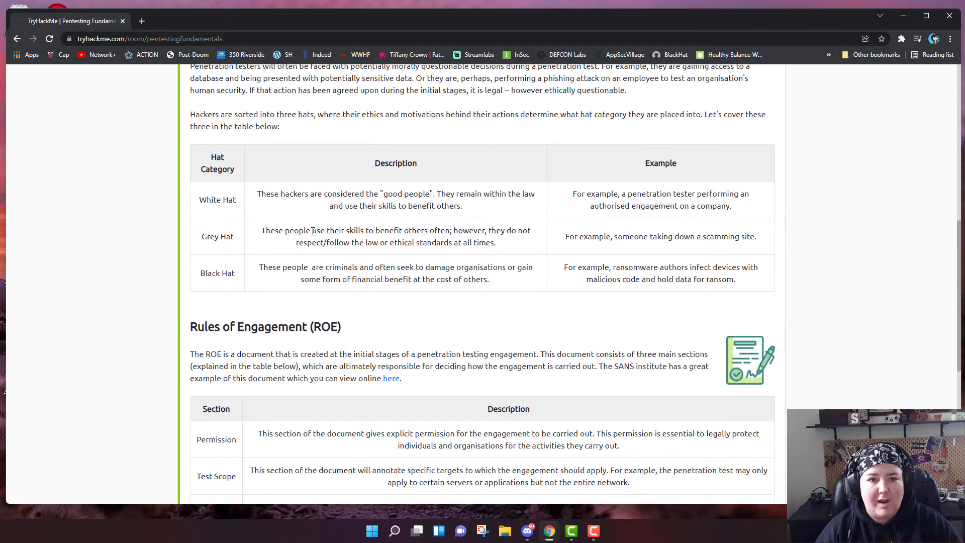
{"action": "mouse_move", "coordinate": [309, 226]}
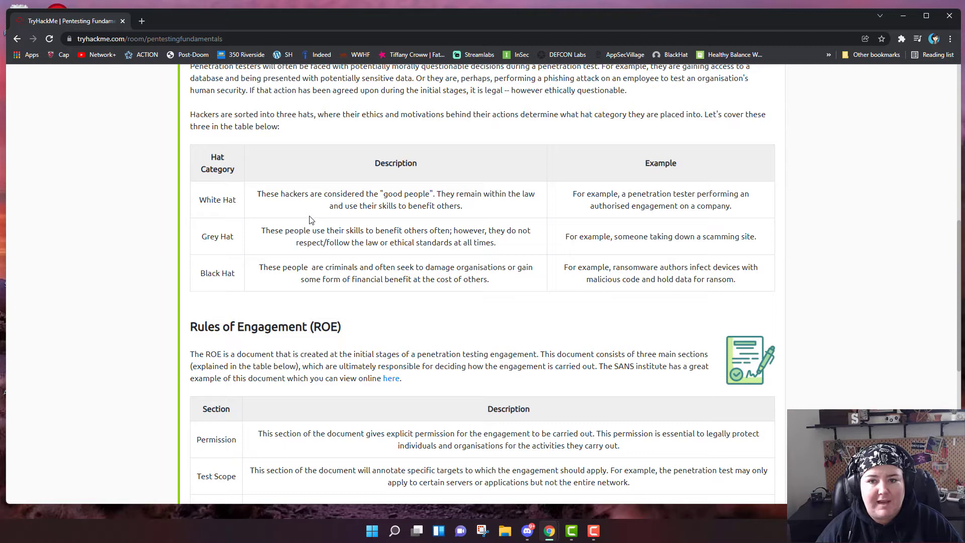
{"action": "mouse_move", "coordinate": [333, 209]}
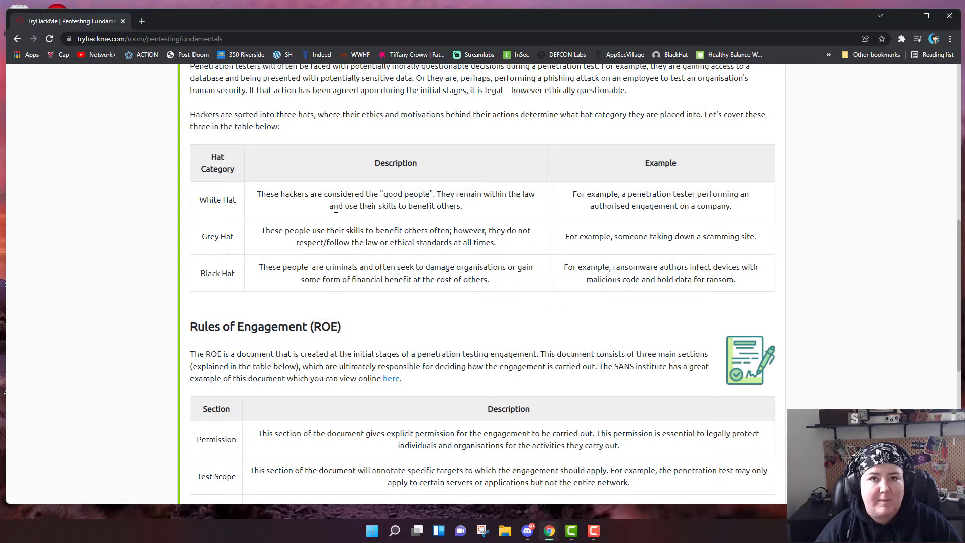
{"action": "scroll", "scroll_direction": "down", "scroll_amount": 3}
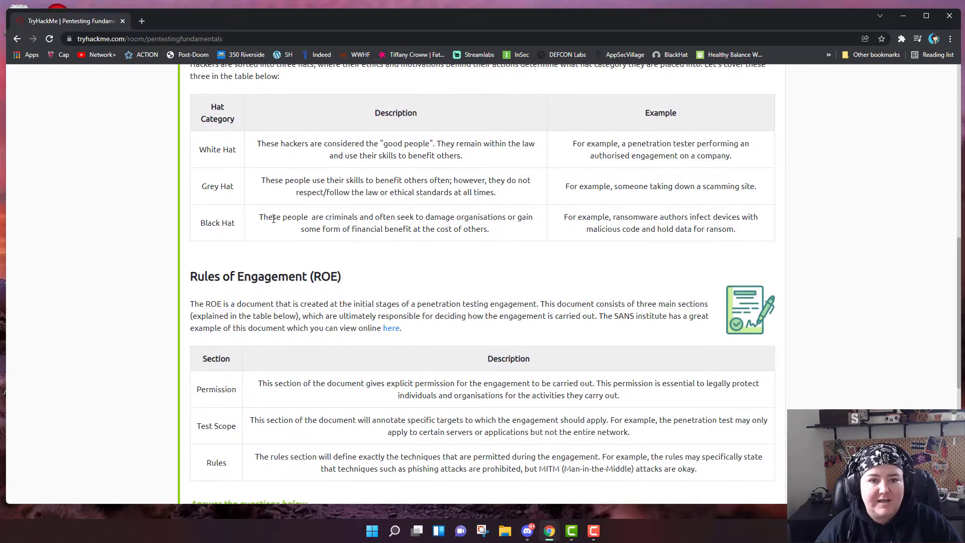
{"action": "double_click", "coordinate": [218, 222]}
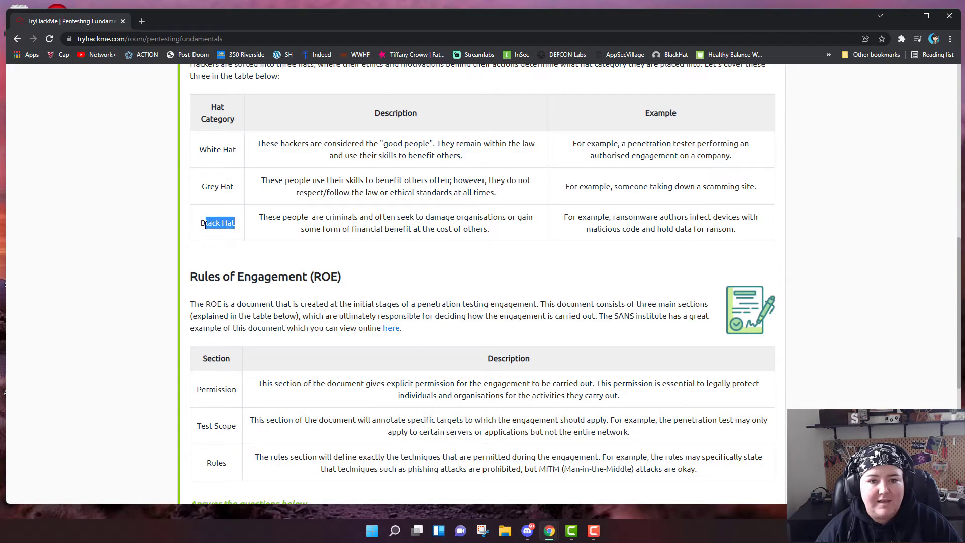
{"action": "mouse_move", "coordinate": [289, 235]}
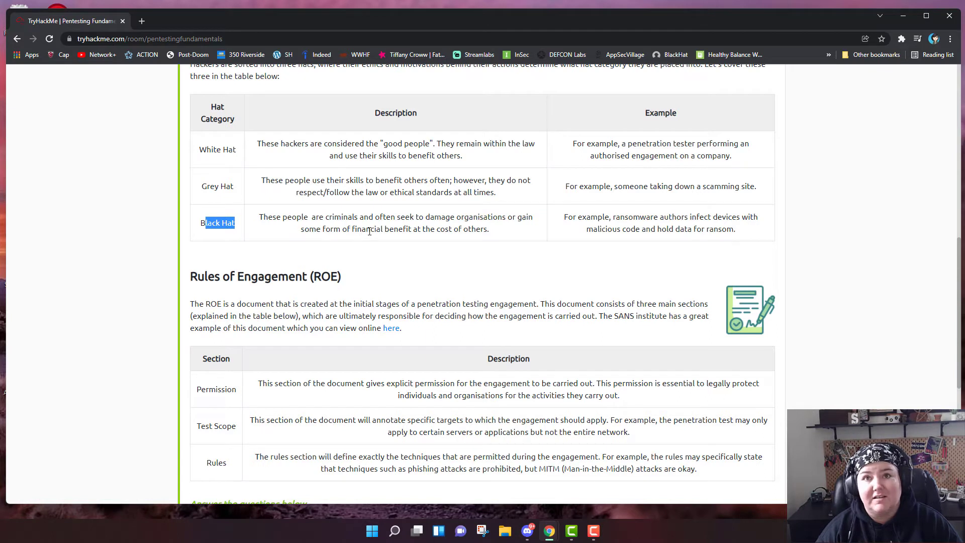
{"action": "mouse_move", "coordinate": [281, 183]}
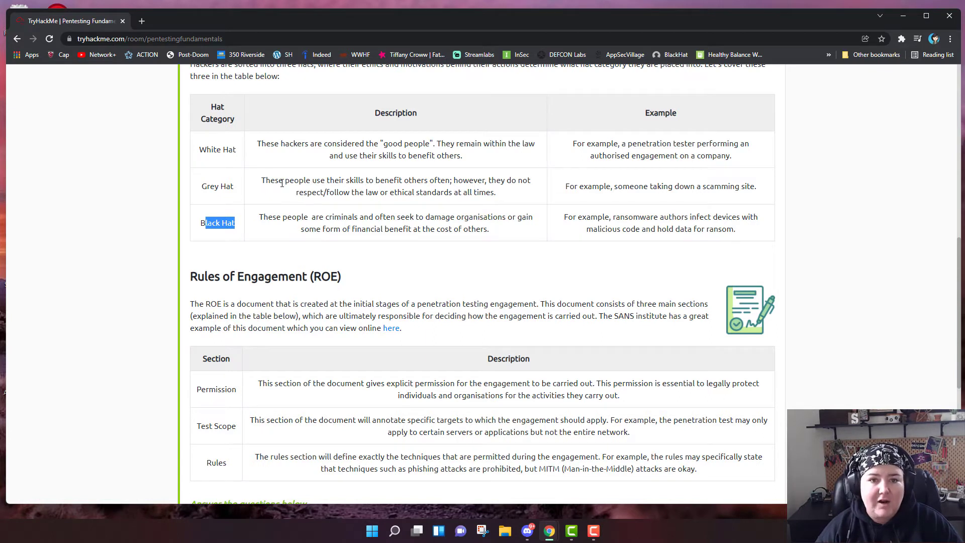
{"action": "mouse_move", "coordinate": [282, 182]}
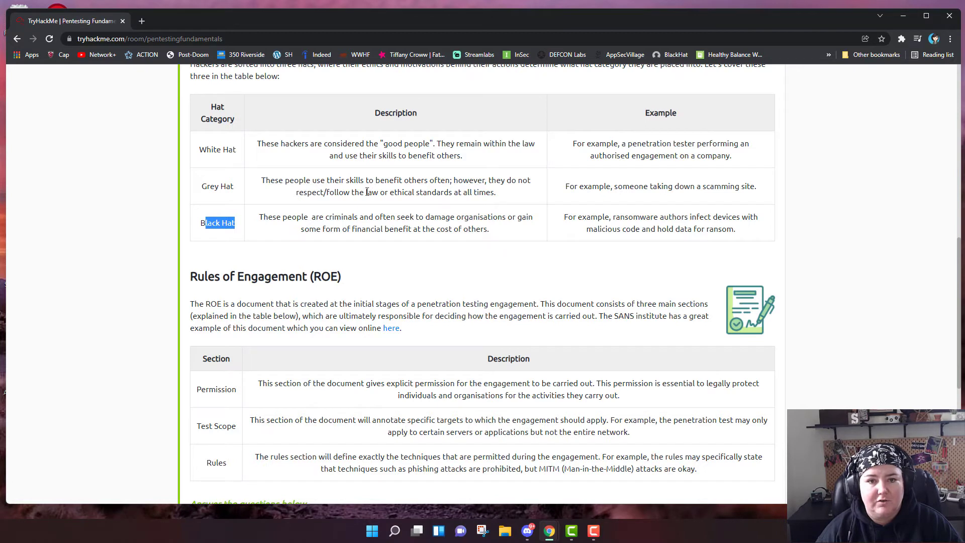
{"action": "mouse_move", "coordinate": [376, 240]}
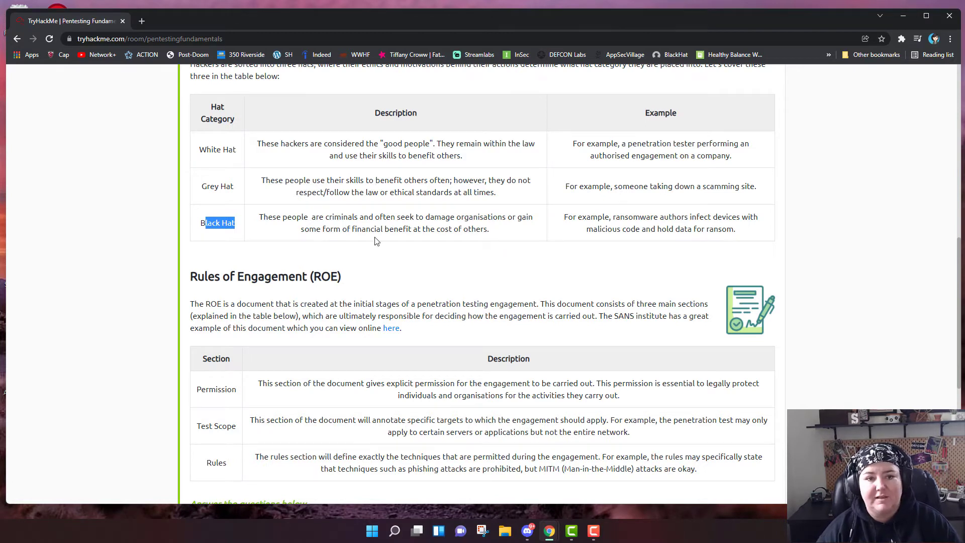
{"action": "mouse_move", "coordinate": [386, 231]}
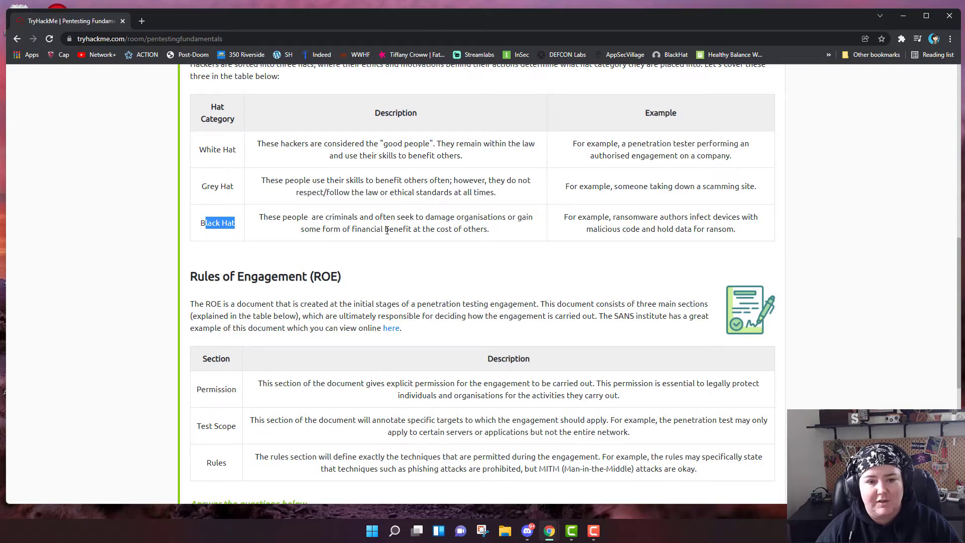
{"action": "scroll", "scroll_direction": "down", "scroll_amount": 3}
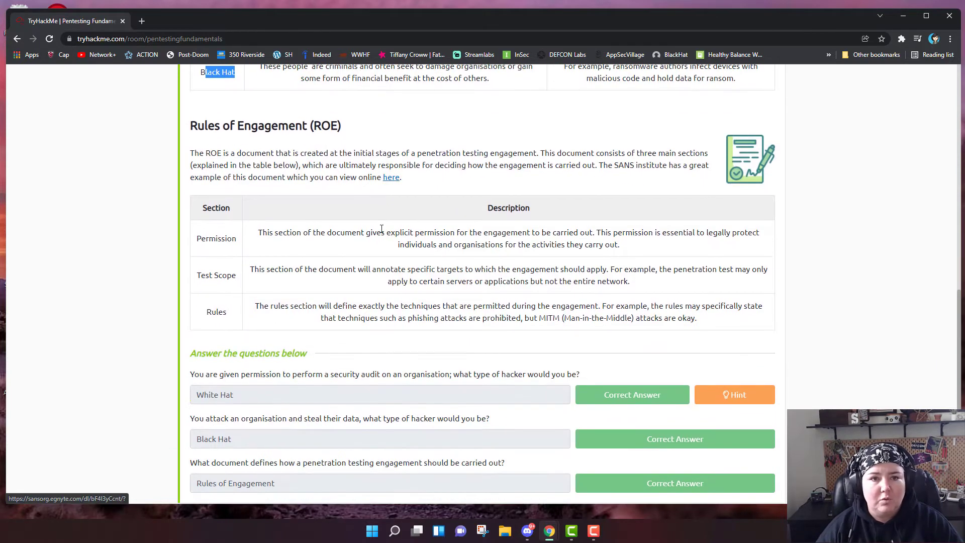
{"action": "mouse_move", "coordinate": [394, 203]}
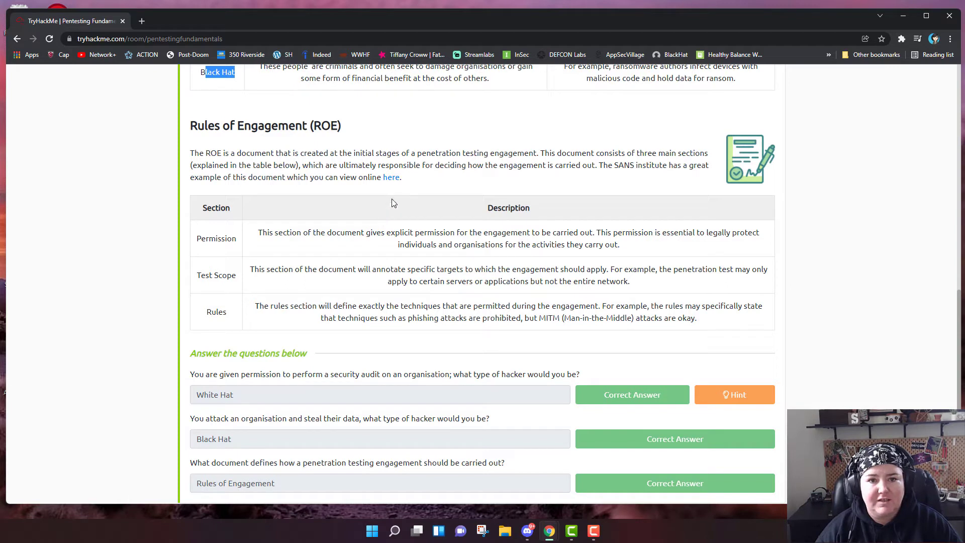
{"action": "scroll", "scroll_direction": "down", "scroll_amount": 3}
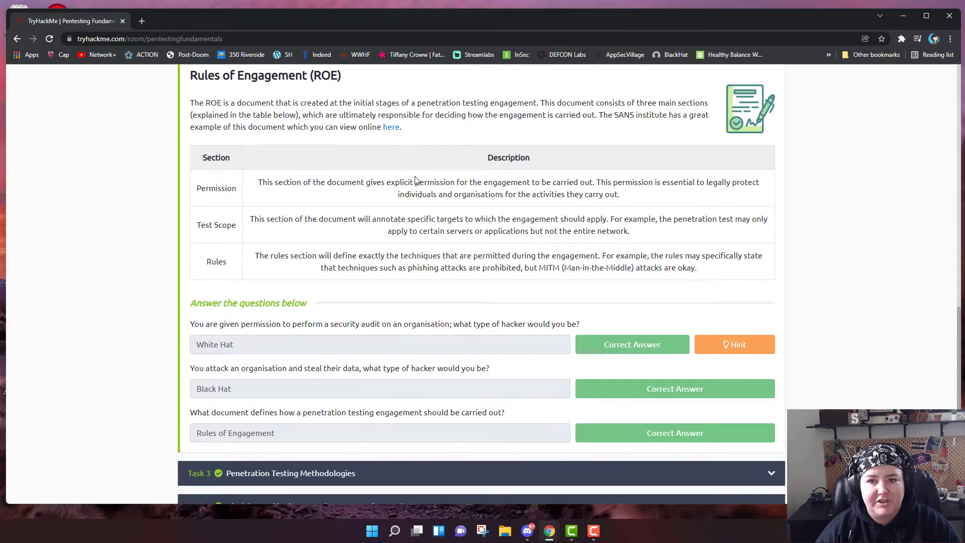
{"action": "mouse_move", "coordinate": [434, 170]}
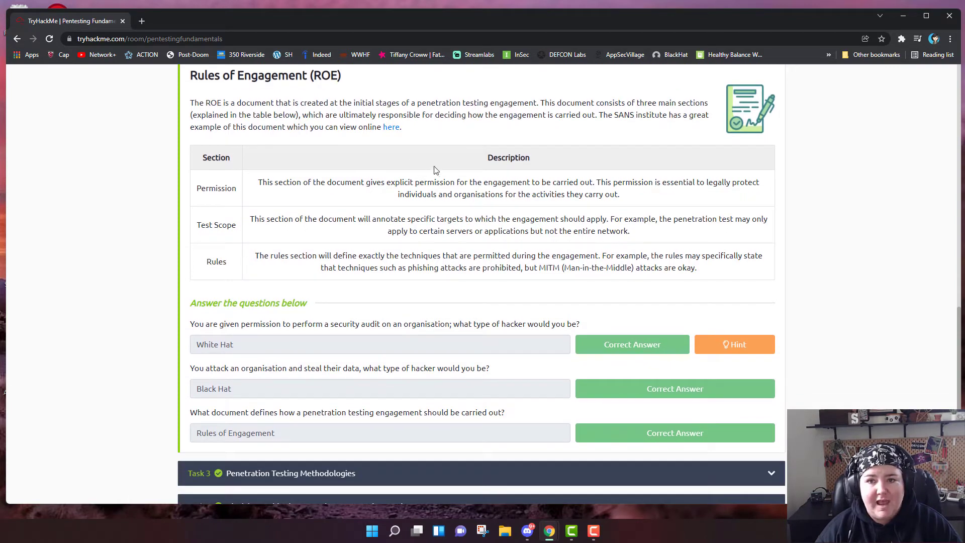
{"action": "mouse_move", "coordinate": [465, 139]}
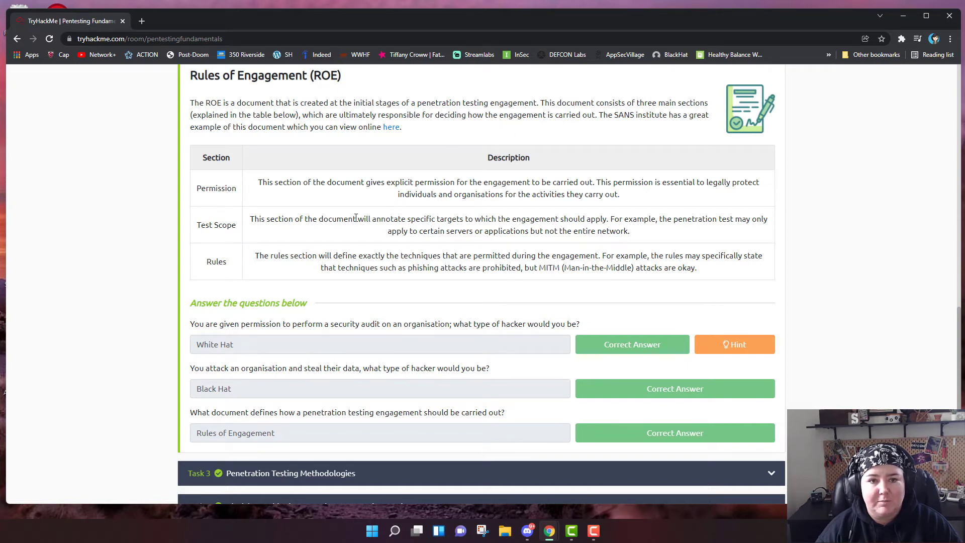
{"action": "scroll", "scroll_direction": "down", "scroll_amount": 3}
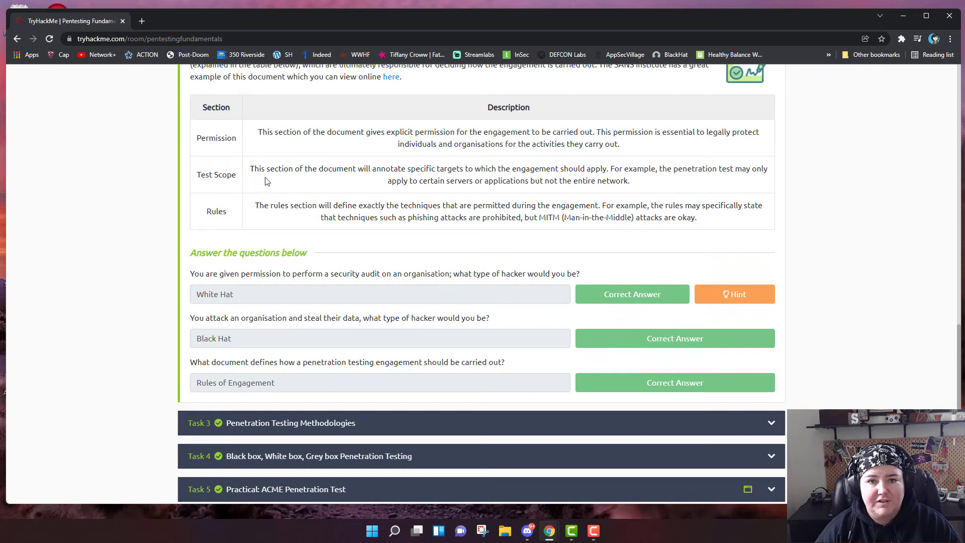
{"action": "mouse_move", "coordinate": [254, 178]}
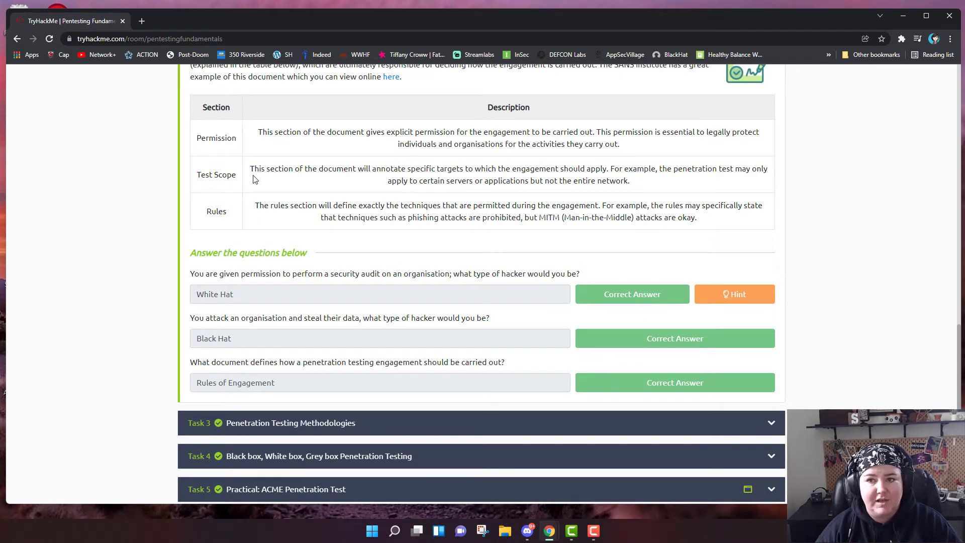
{"action": "mouse_move", "coordinate": [393, 150]}
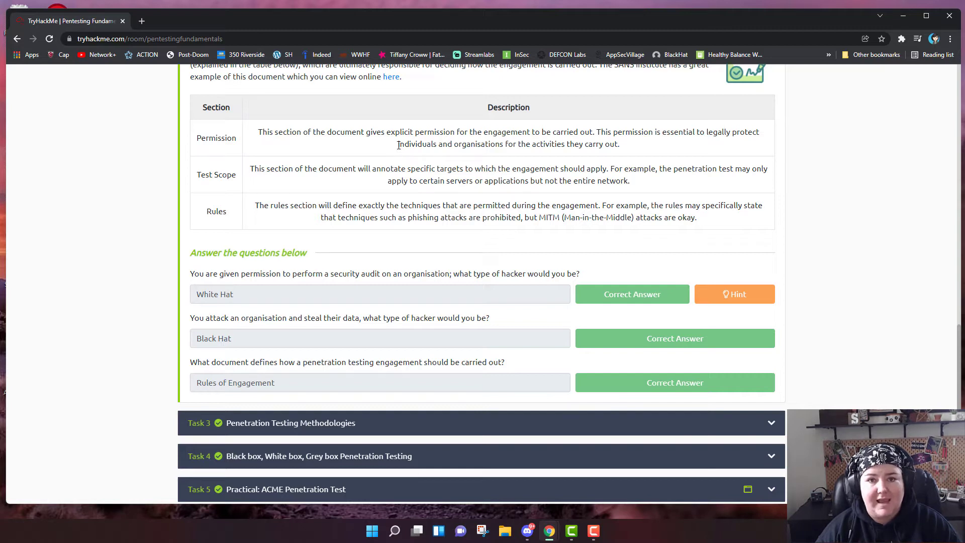
{"action": "mouse_move", "coordinate": [603, 144]}
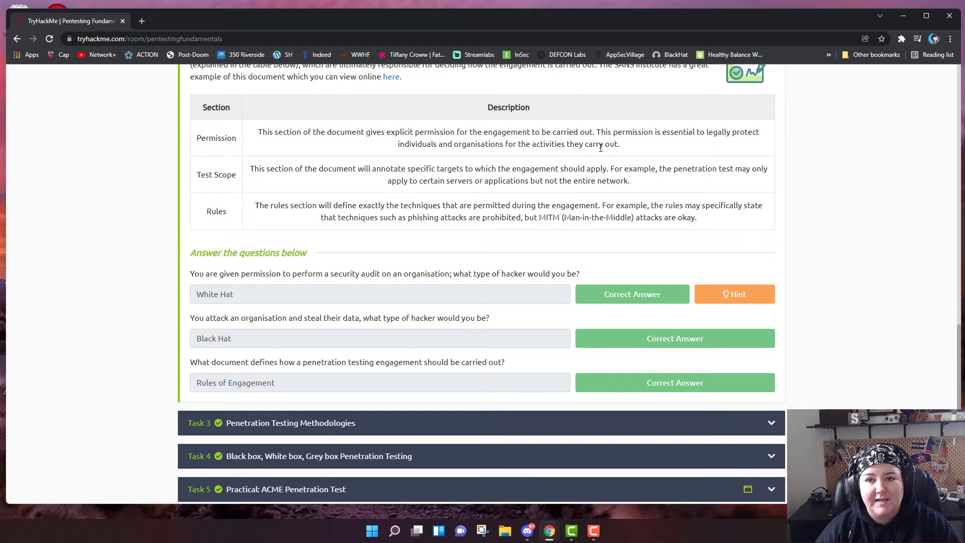
{"action": "double_click", "coordinate": [613, 144]}
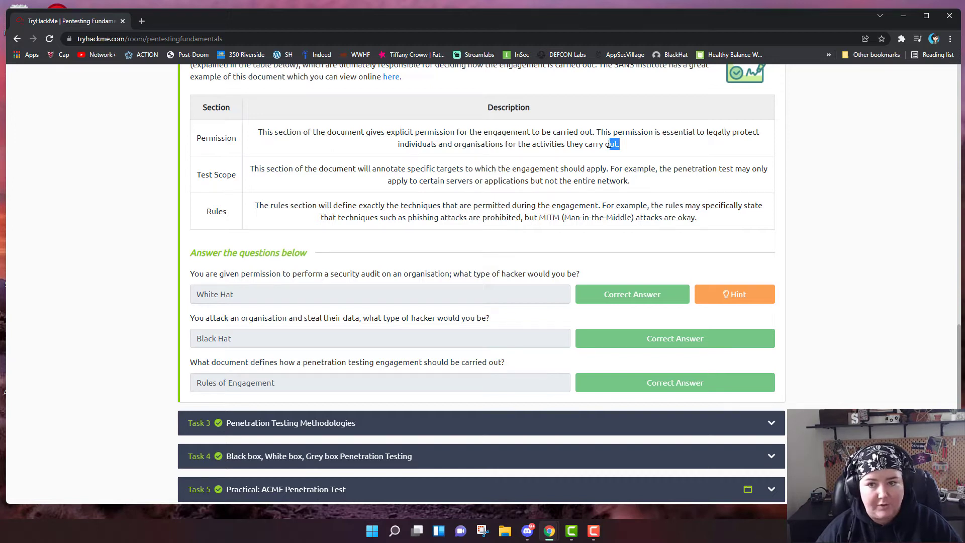
{"action": "mouse_move", "coordinate": [595, 136]}
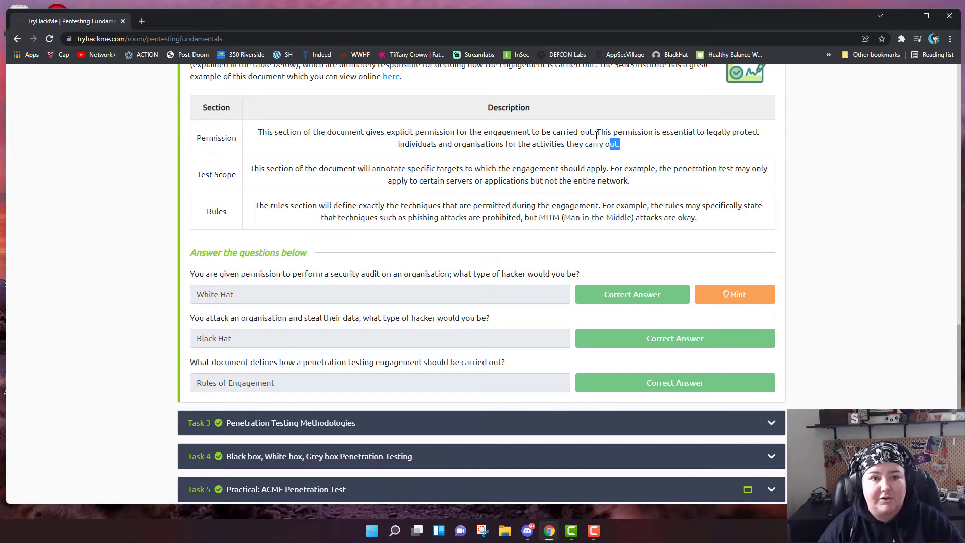
{"action": "mouse_move", "coordinate": [465, 194]}
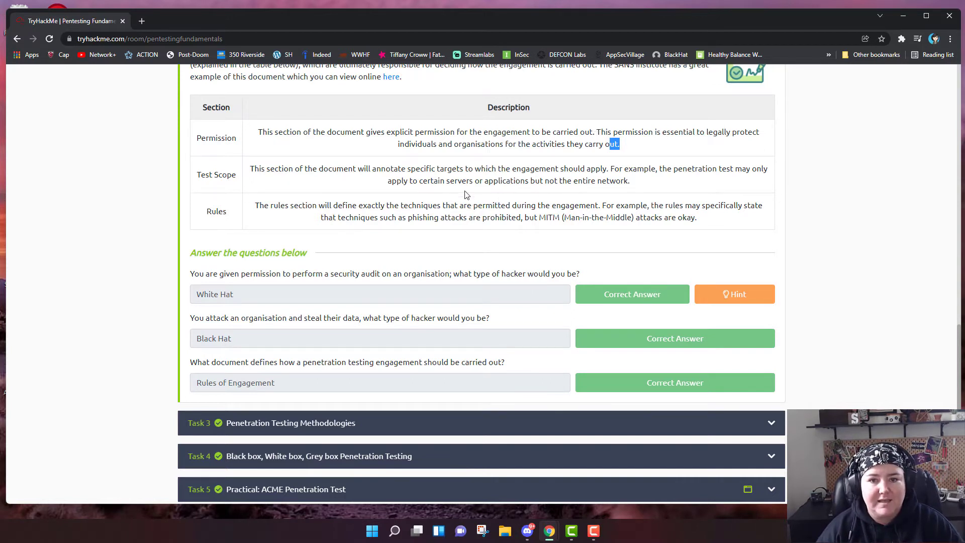
{"action": "mouse_move", "coordinate": [465, 185]}
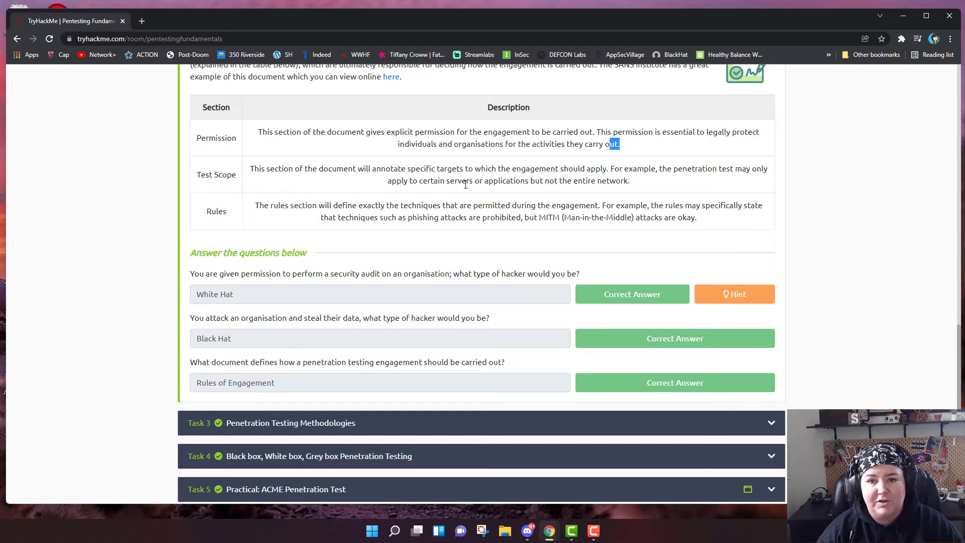
{"action": "mouse_move", "coordinate": [405, 228]}
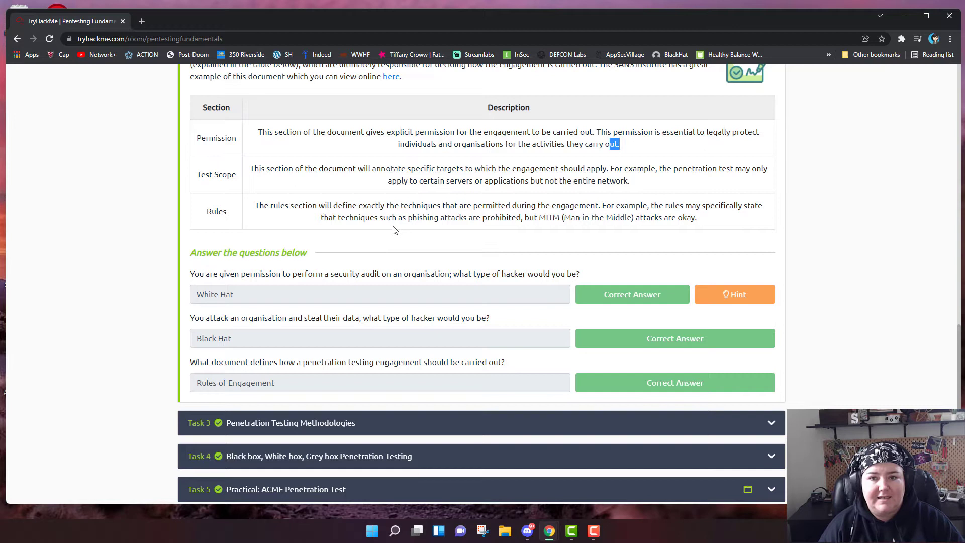
{"action": "mouse_move", "coordinate": [573, 217]}
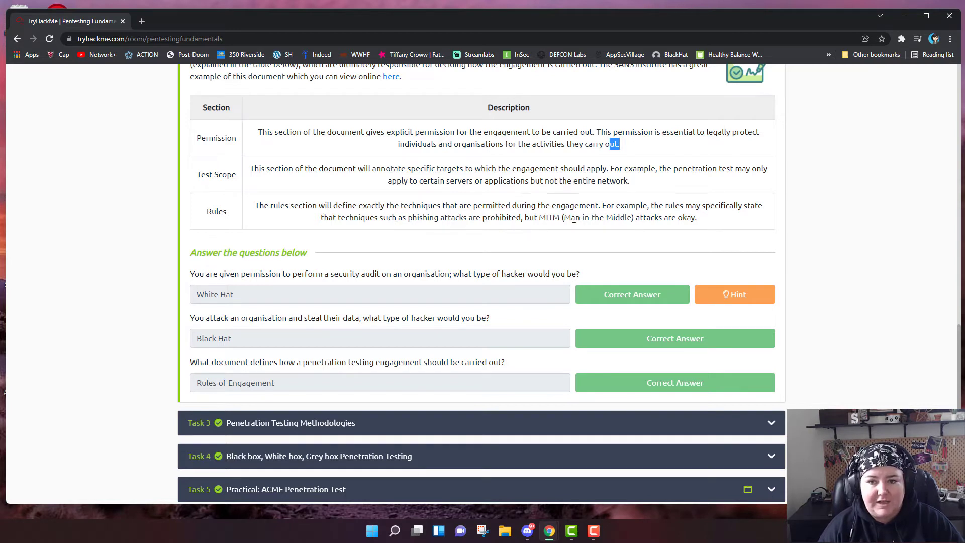
{"action": "mouse_move", "coordinate": [602, 217]}
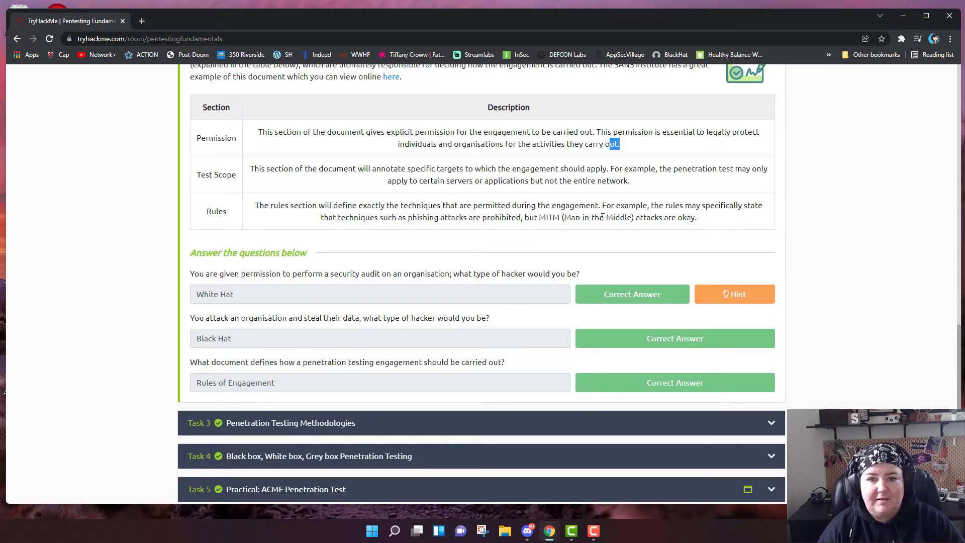
{"action": "mouse_move", "coordinate": [597, 219]}
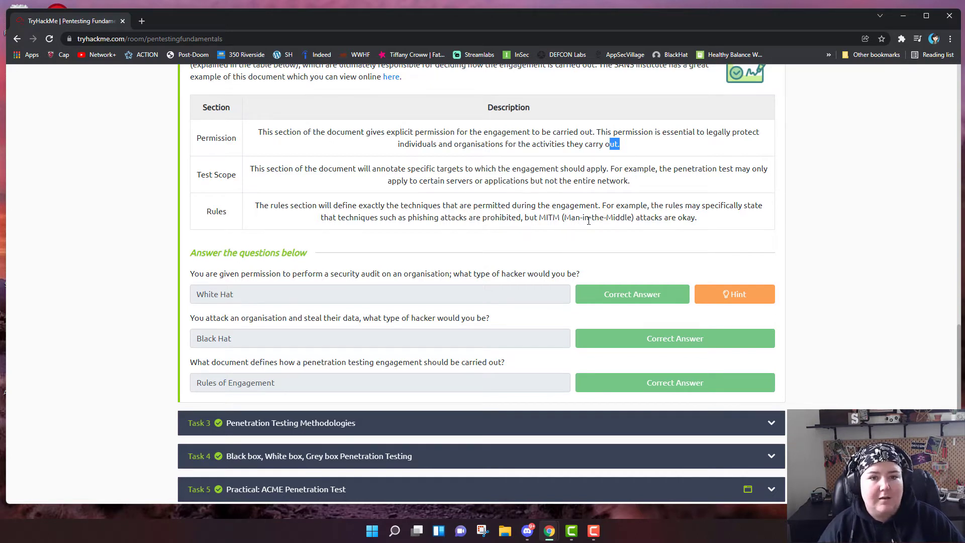
{"action": "mouse_move", "coordinate": [571, 229]}
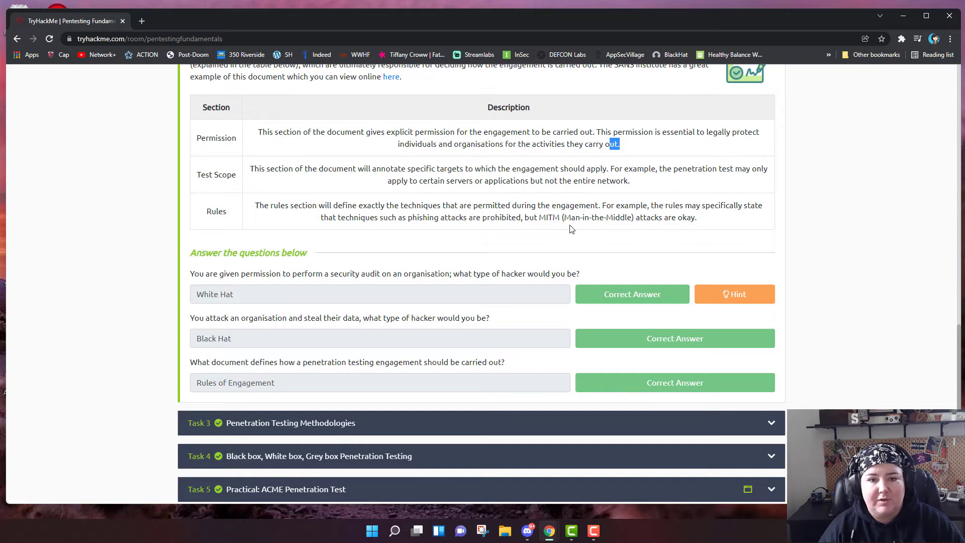
{"action": "scroll", "scroll_direction": "down", "scroll_amount": 3}
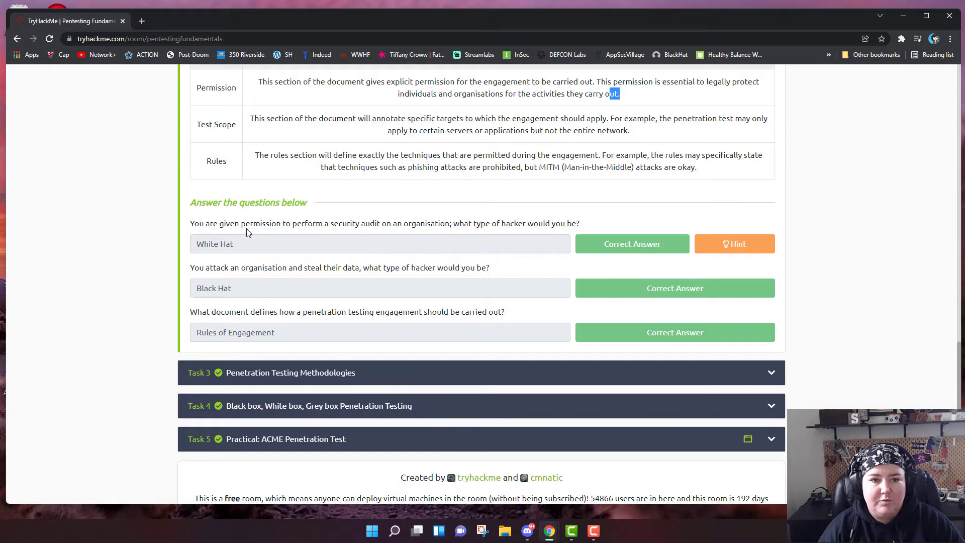
{"action": "mouse_move", "coordinate": [431, 224]}
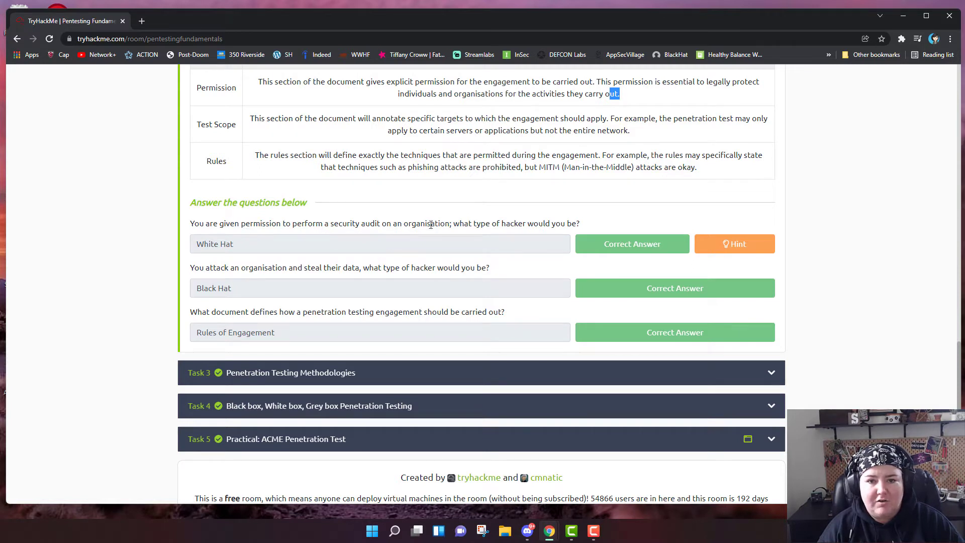
{"action": "mouse_move", "coordinate": [563, 224]}
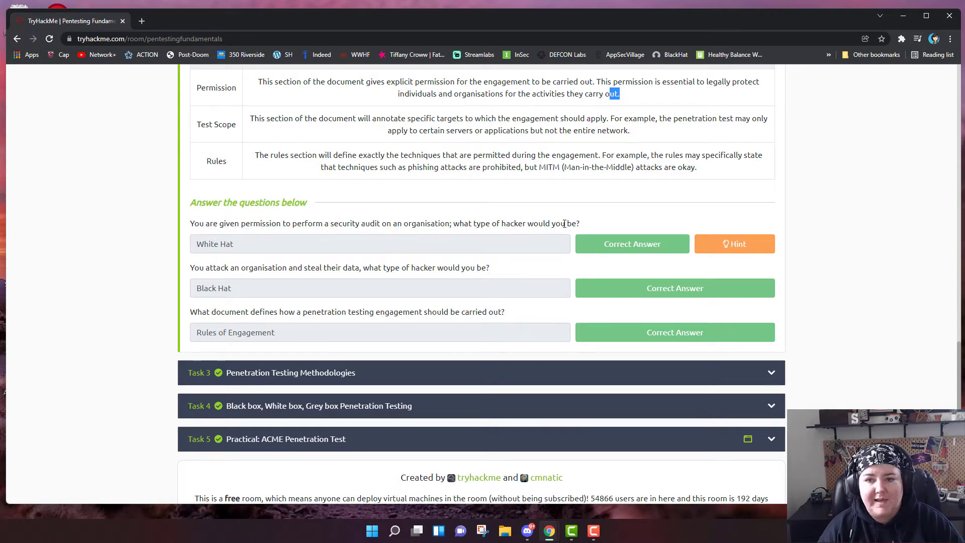
{"action": "mouse_move", "coordinate": [520, 246]}
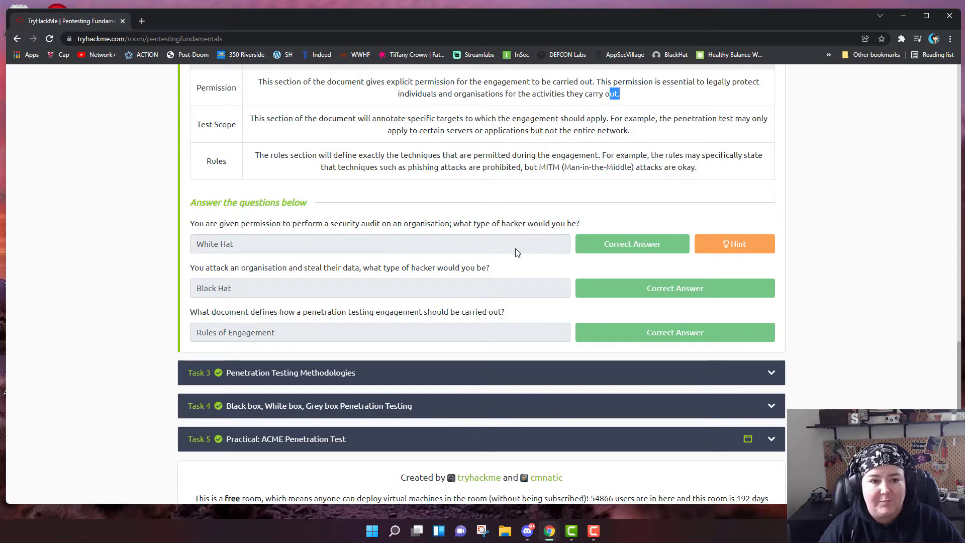
{"action": "mouse_move", "coordinate": [452, 289]}
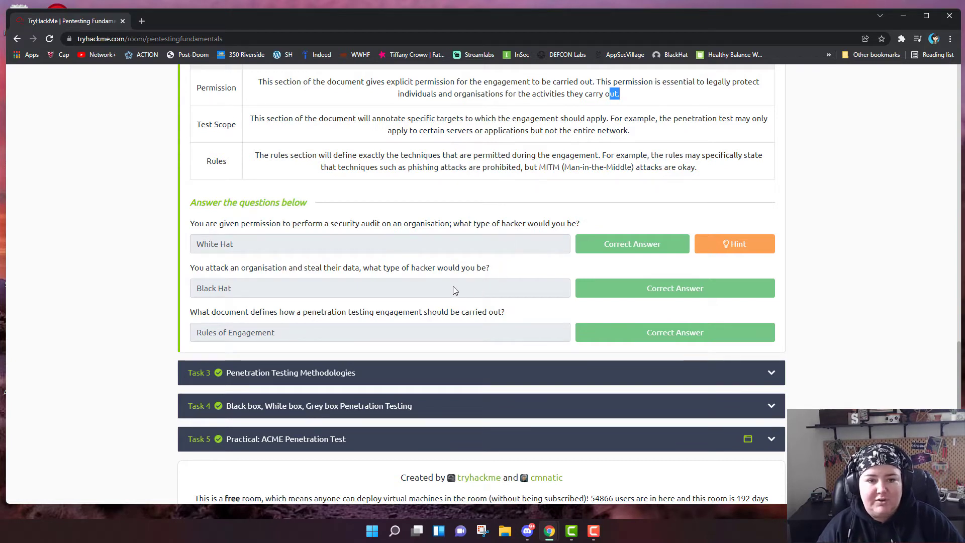
{"action": "mouse_move", "coordinate": [250, 284]}
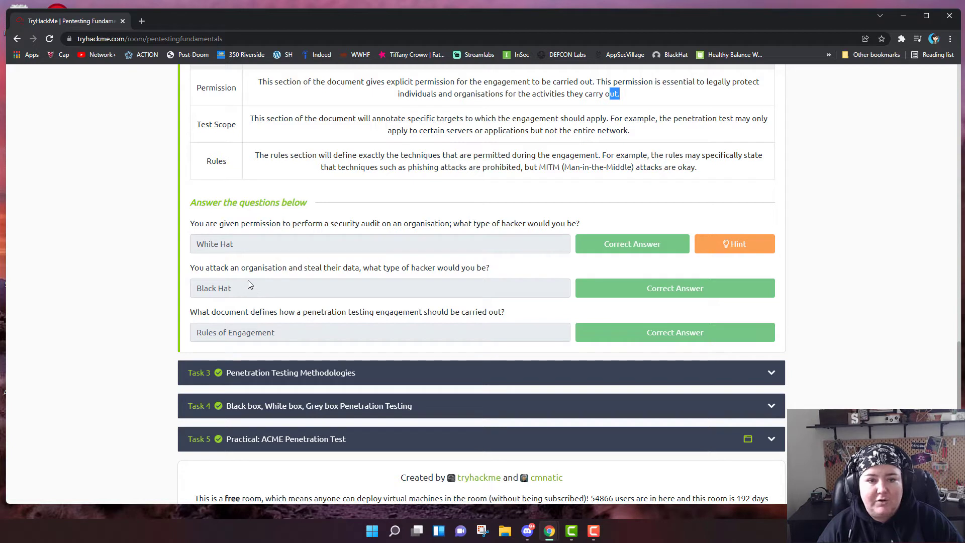
{"action": "mouse_move", "coordinate": [281, 279]}
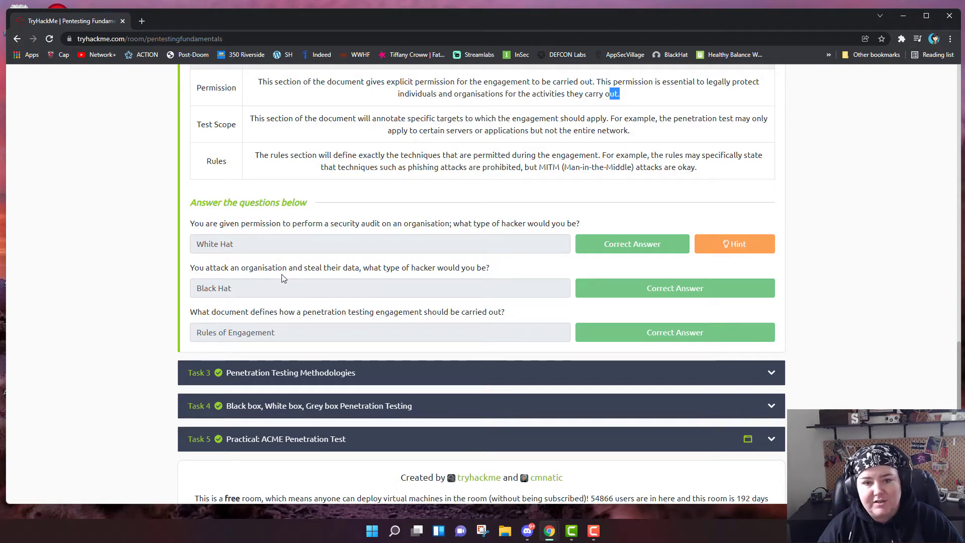
{"action": "mouse_move", "coordinate": [273, 295]}
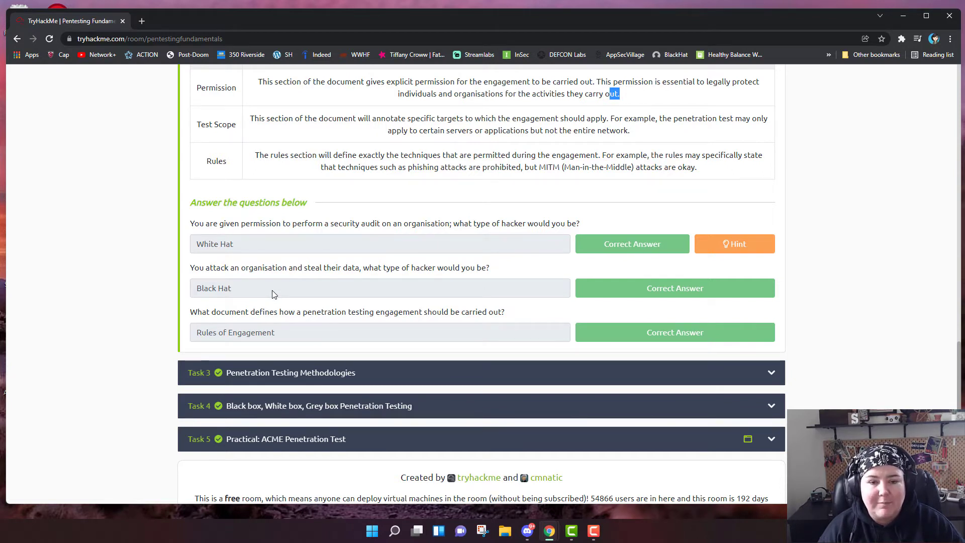
{"action": "mouse_move", "coordinate": [284, 312]}
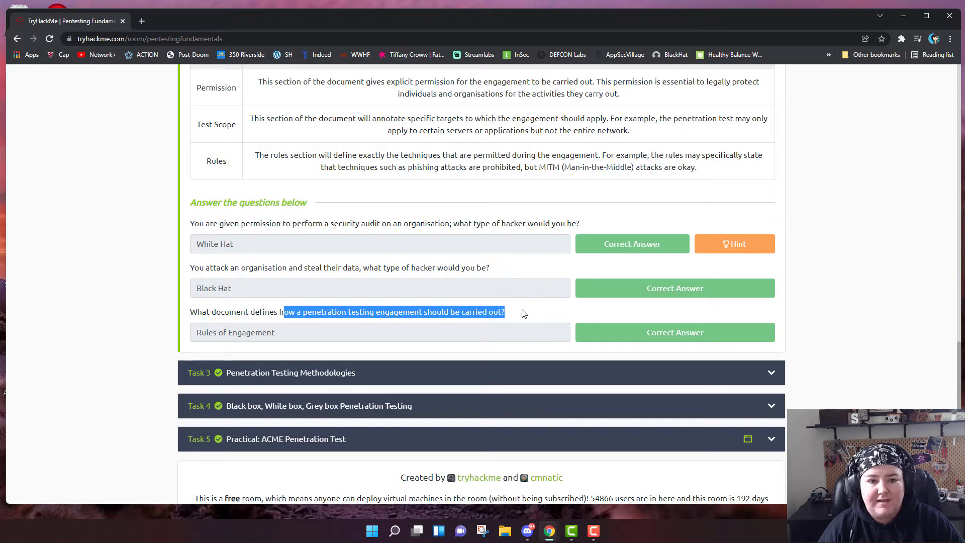
{"action": "scroll", "scroll_direction": "up", "scroll_amount": 3}
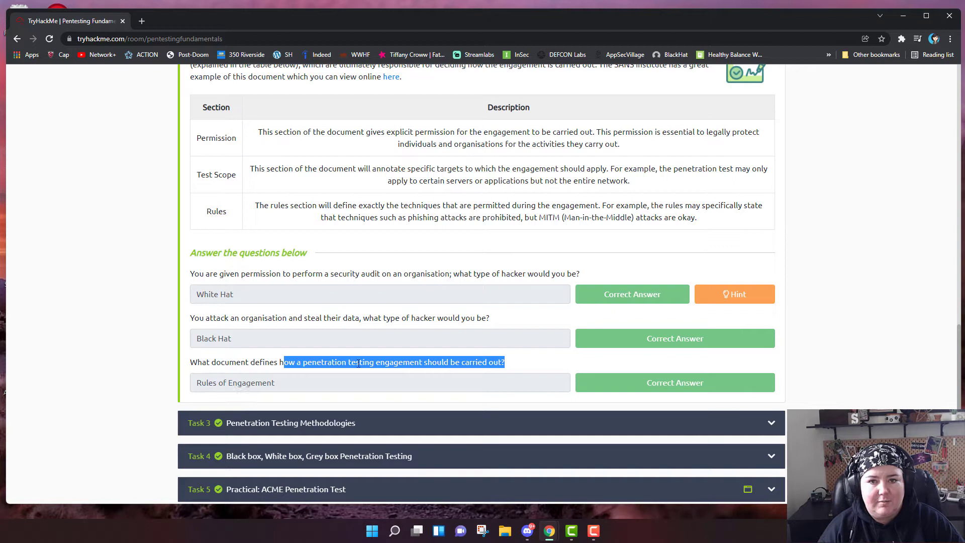
{"action": "scroll", "scroll_direction": "up", "scroll_amount": 3}
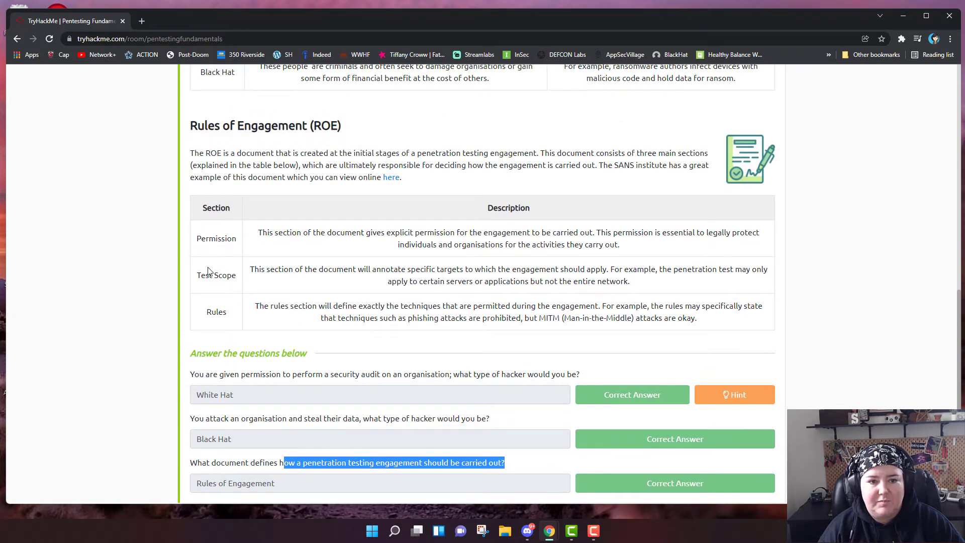
{"action": "double_click", "coordinate": [221, 276]}
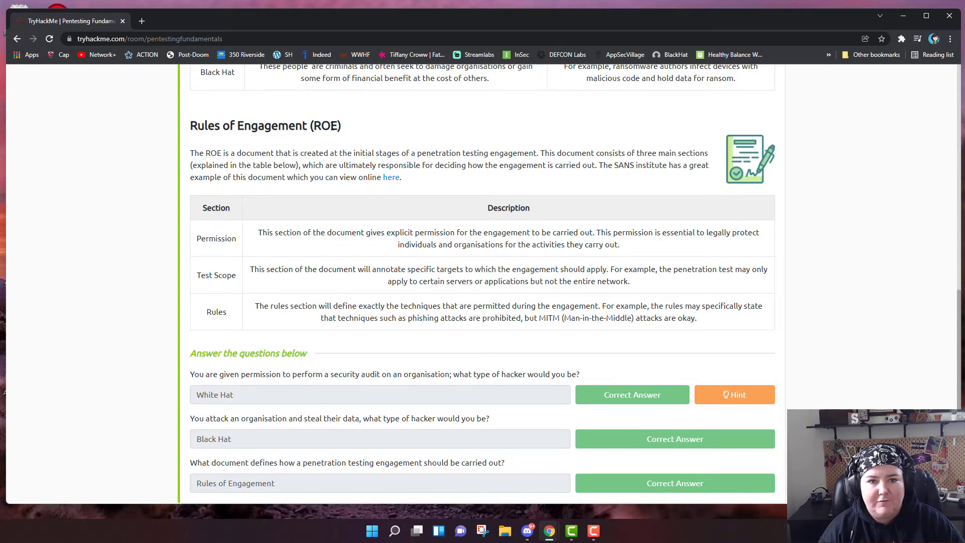
{"action": "scroll", "scroll_direction": "down", "scroll_amount": 3}
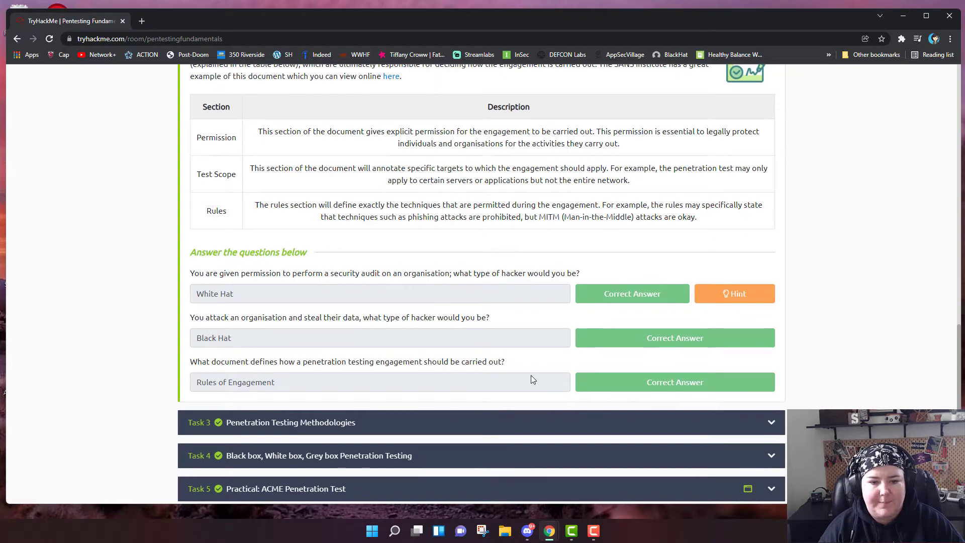
Scroll Task 3, Penetration Testing Methodologies, down to its Stage/Description table.
{"action": "scroll", "scroll_direction": "down", "scroll_amount": 3}
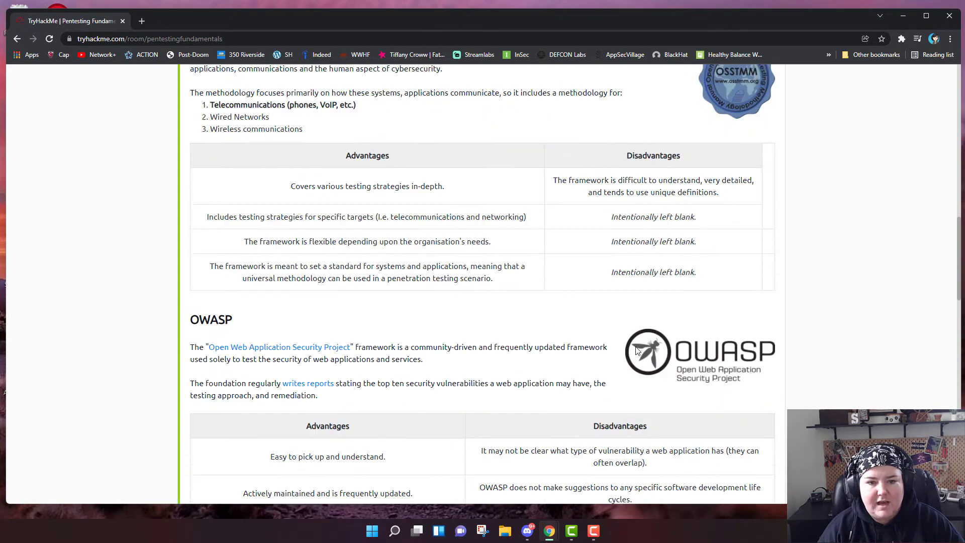
{"action": "scroll", "scroll_direction": "up", "scroll_amount": 3}
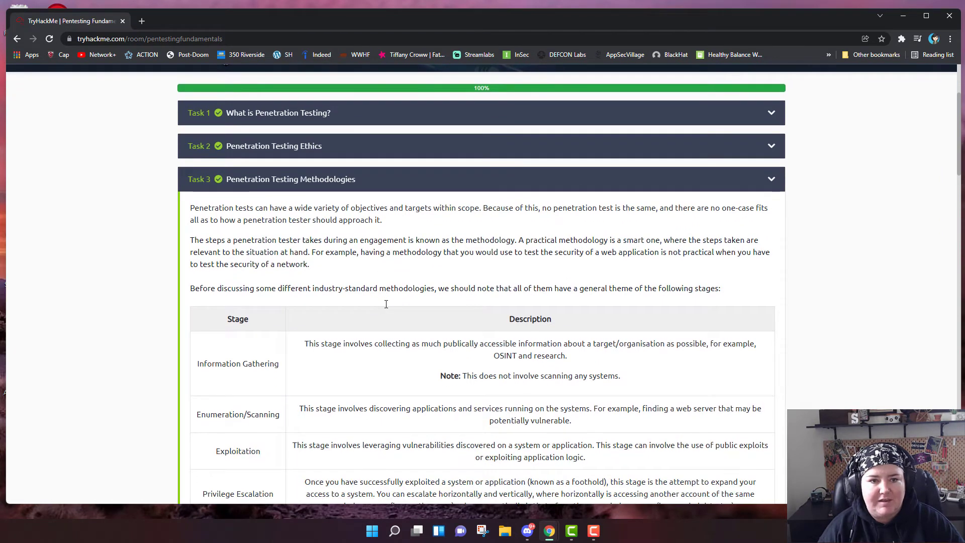
{"action": "mouse_move", "coordinate": [296, 328]}
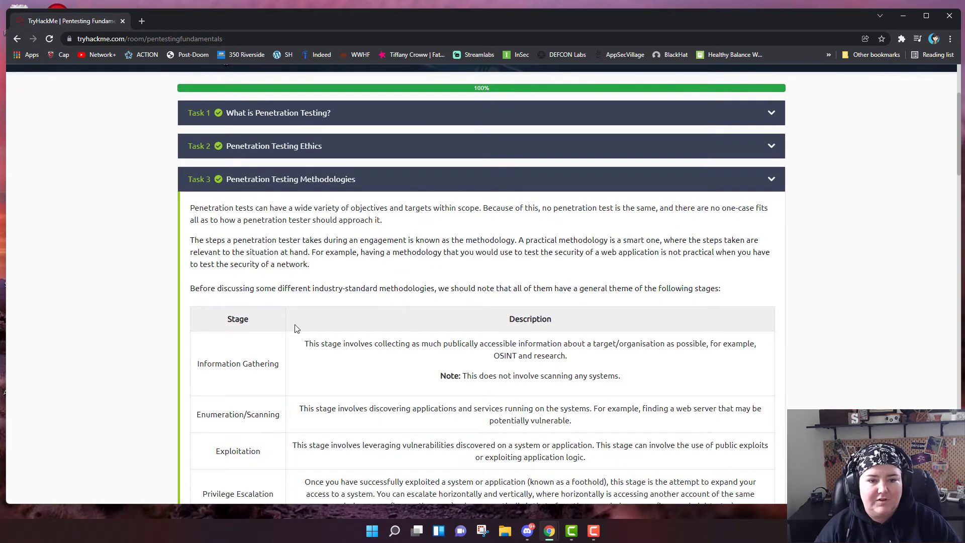
{"action": "scroll", "scroll_direction": "down", "scroll_amount": 3}
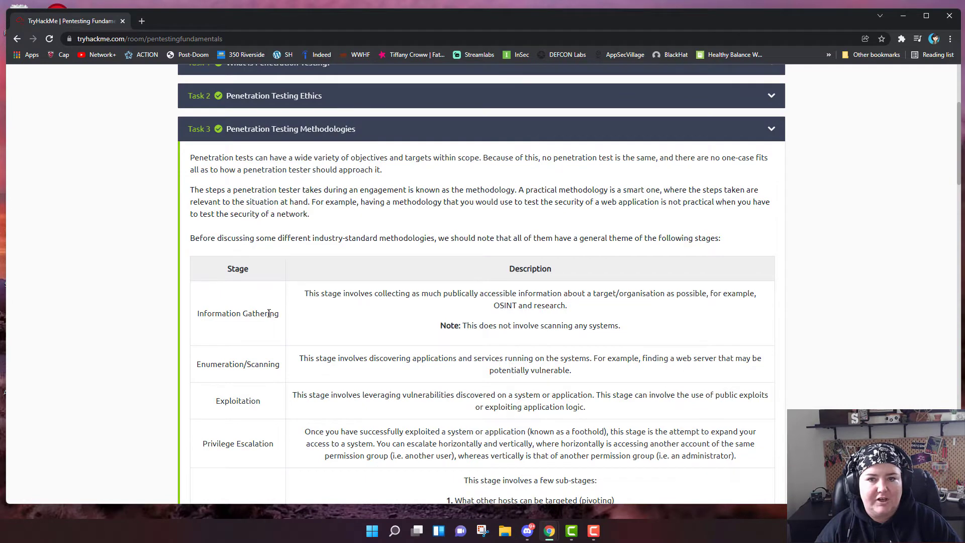
{"action": "scroll", "scroll_direction": "down", "scroll_amount": 3}
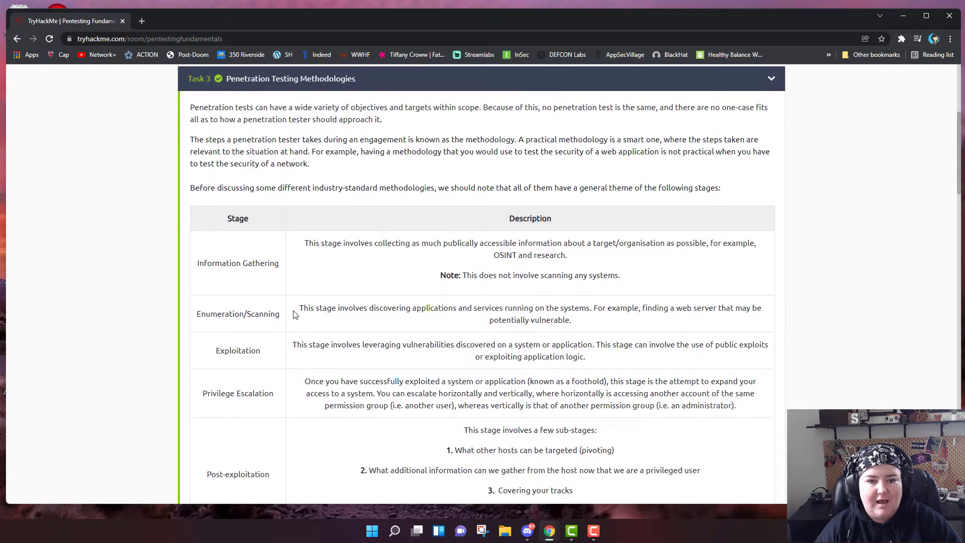
{"action": "scroll", "scroll_direction": "down", "scroll_amount": 3}
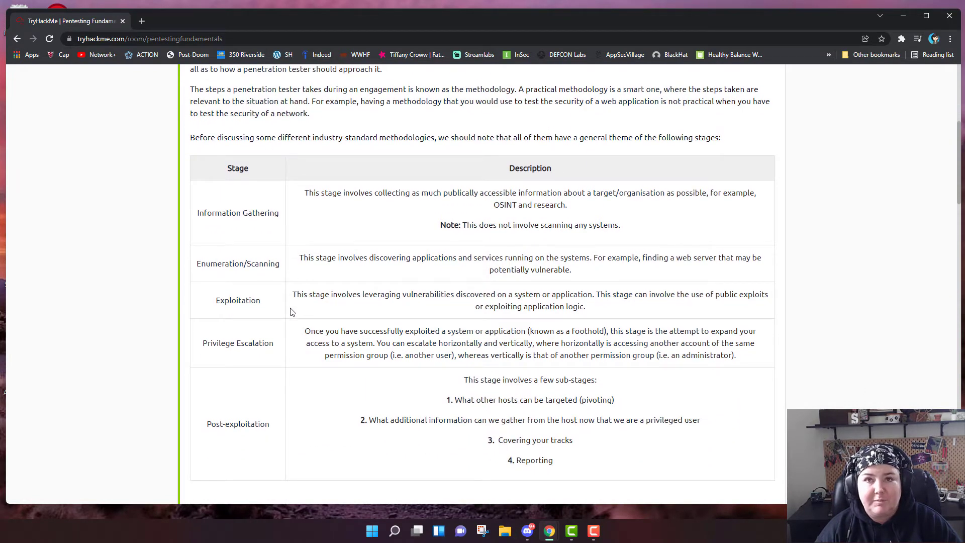
{"action": "mouse_move", "coordinate": [275, 224]}
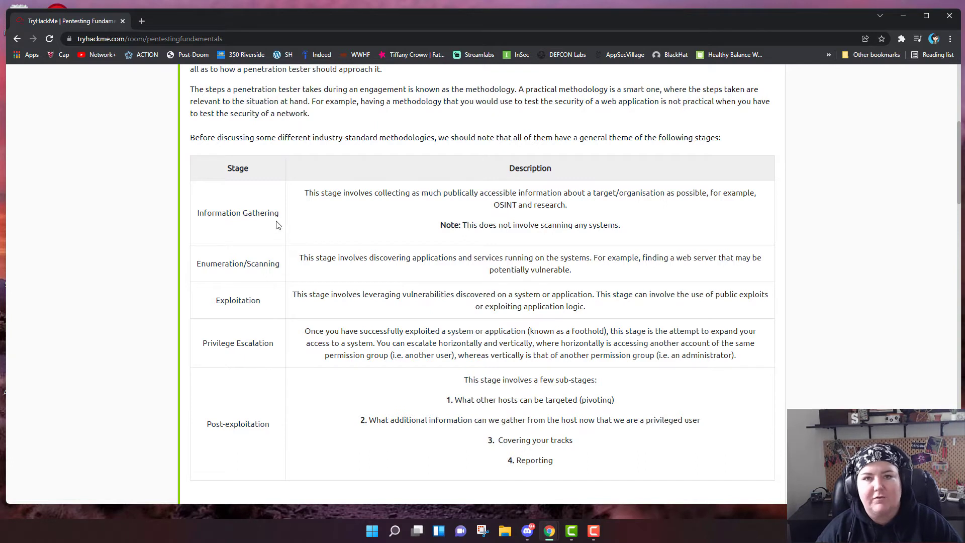
{"action": "mouse_move", "coordinate": [303, 215]}
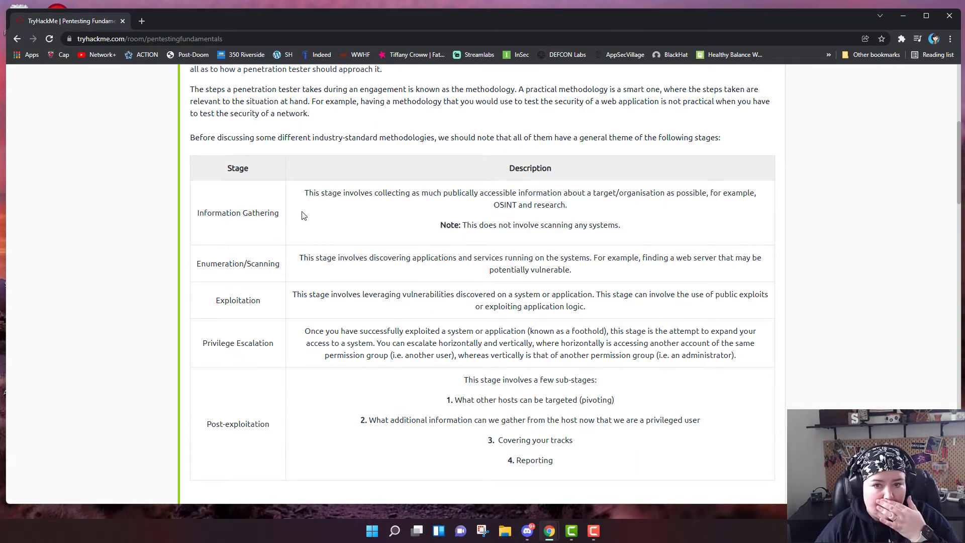
{"action": "mouse_move", "coordinate": [318, 203]}
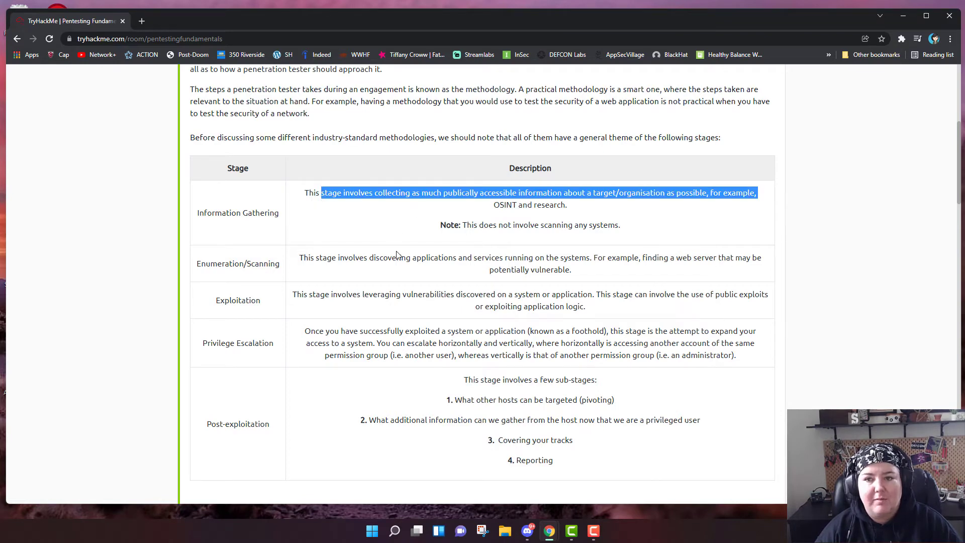
{"action": "mouse_move", "coordinate": [386, 240]}
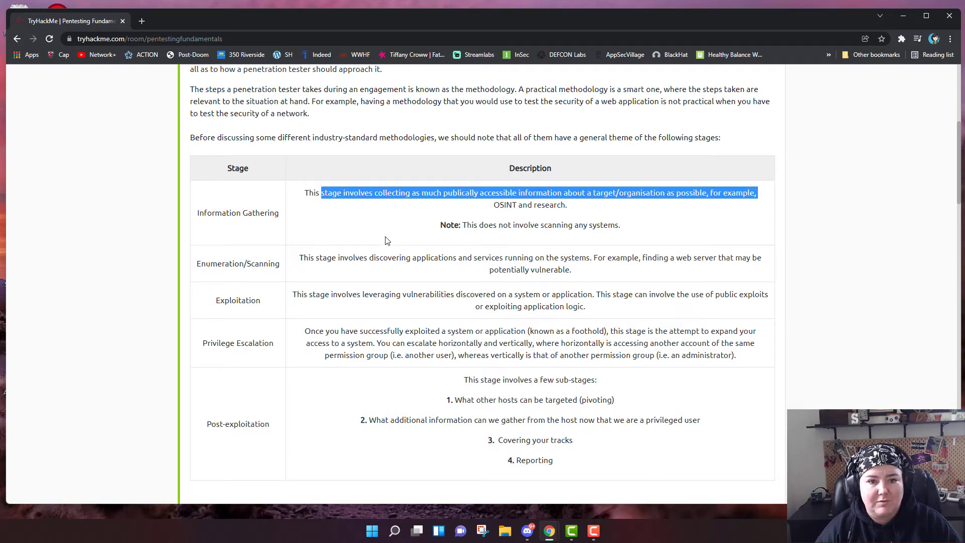
{"action": "left_click", "coordinate": [278, 271]}
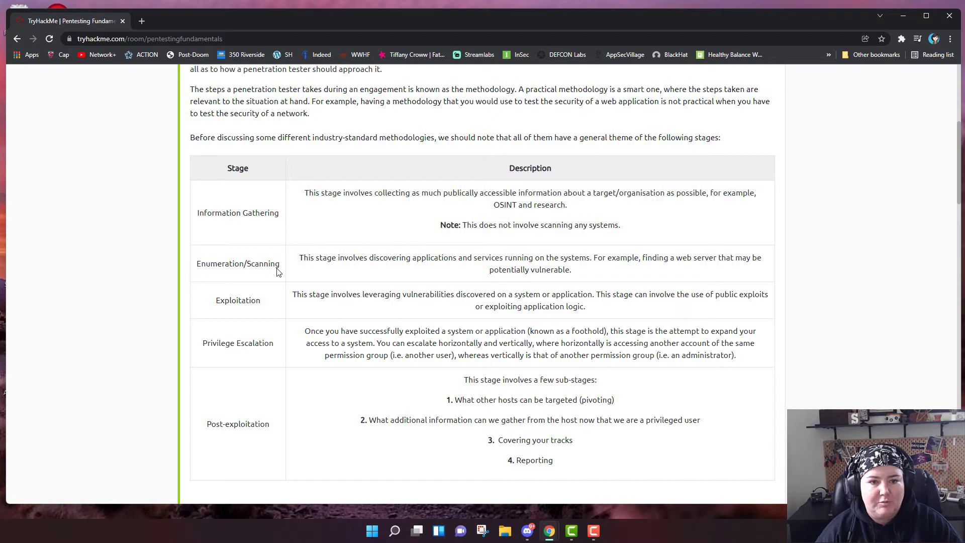
{"action": "mouse_move", "coordinate": [390, 274]}
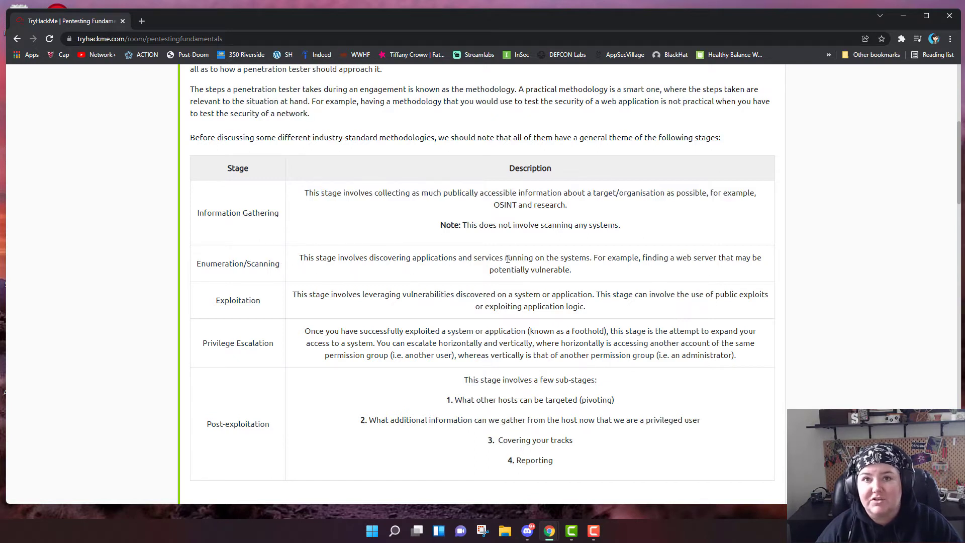
{"action": "mouse_move", "coordinate": [455, 325]}
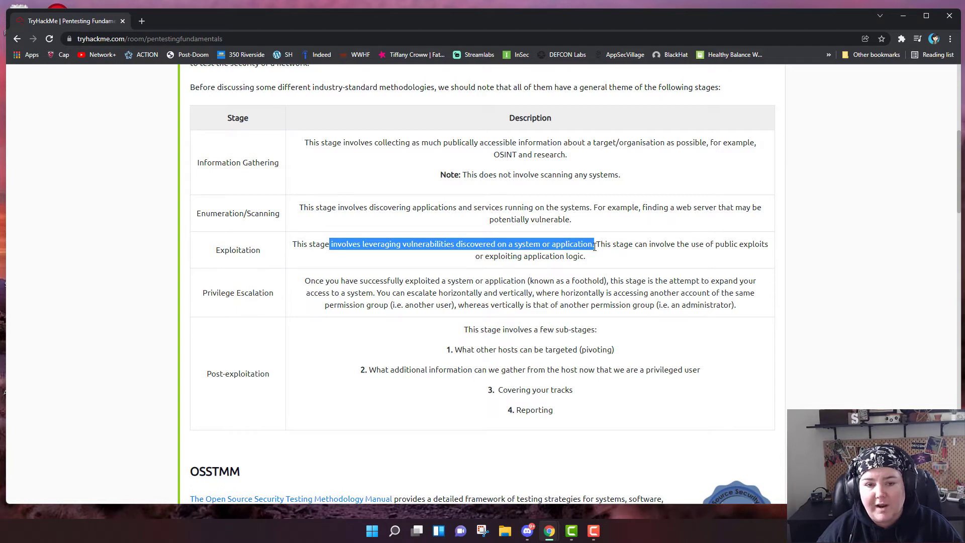
{"action": "mouse_move", "coordinate": [593, 248]}
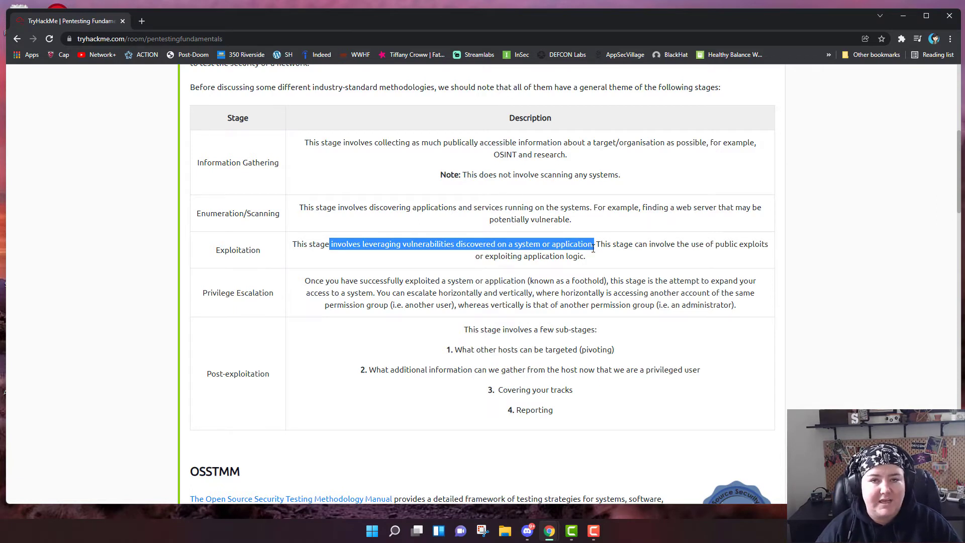
{"action": "mouse_move", "coordinate": [448, 282]}
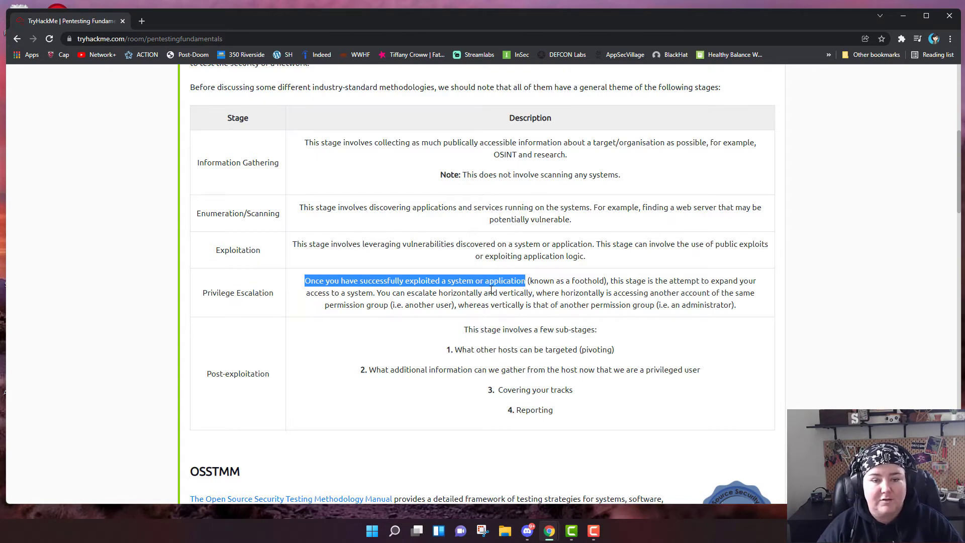
{"action": "scroll", "scroll_direction": "down", "scroll_amount": 3}
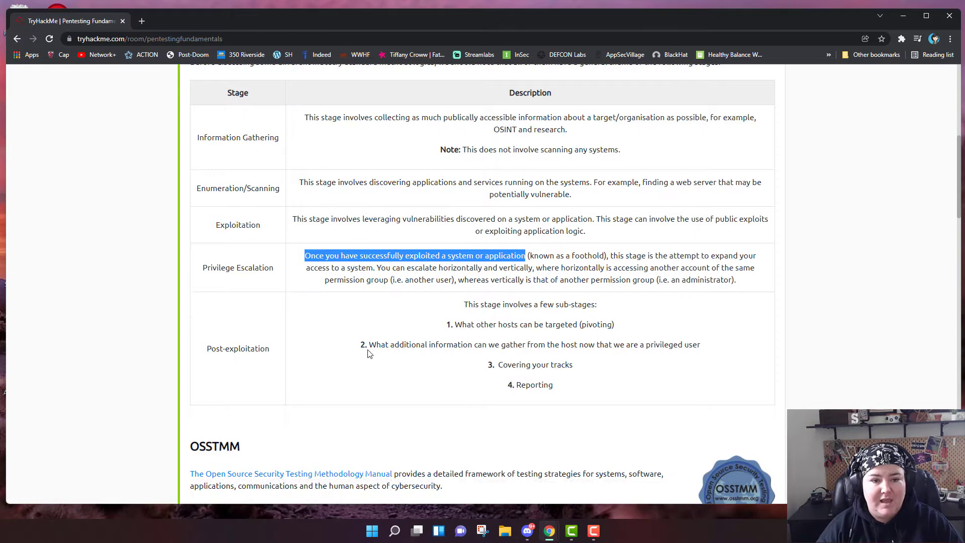
{"action": "scroll", "scroll_direction": "down", "scroll_amount": 3}
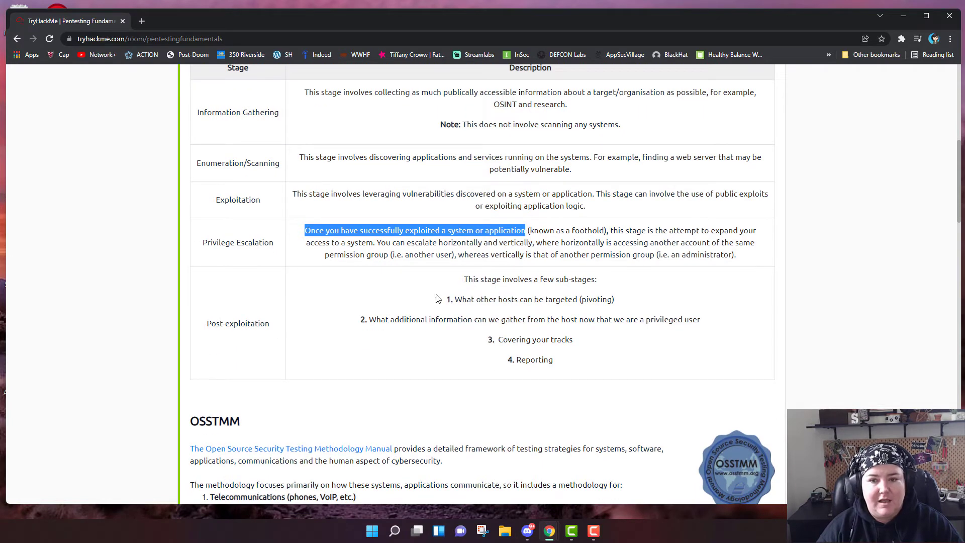
{"action": "mouse_move", "coordinate": [471, 283]}
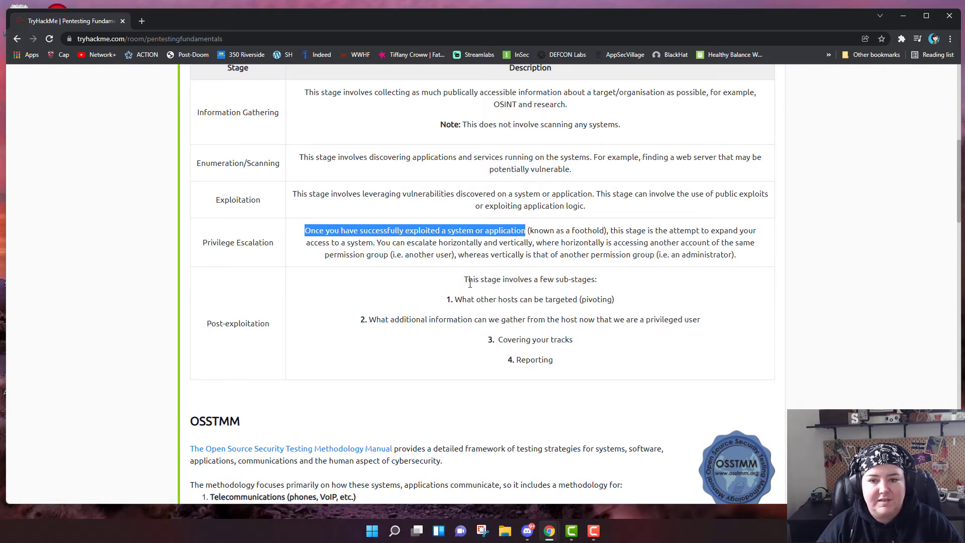
{"action": "mouse_move", "coordinate": [473, 288]}
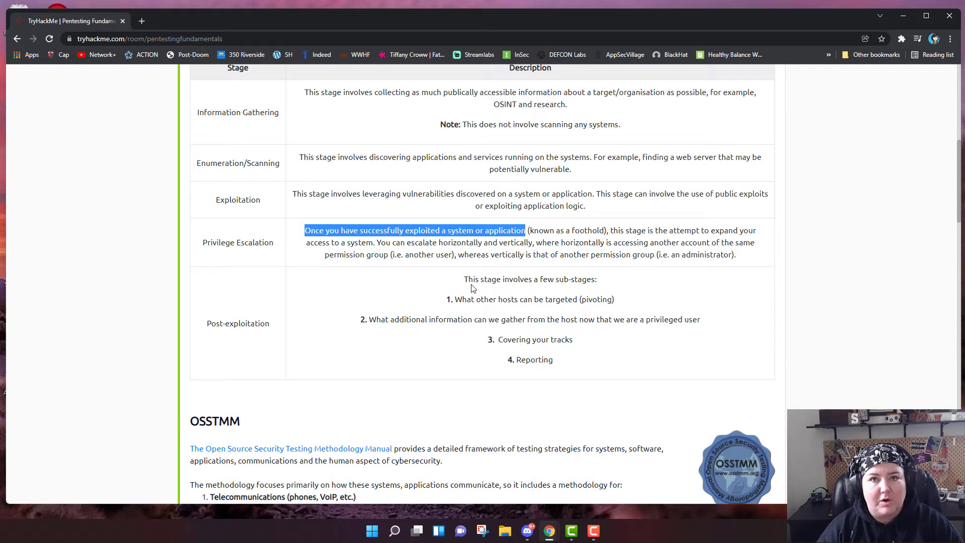
{"action": "mouse_move", "coordinate": [457, 302]}
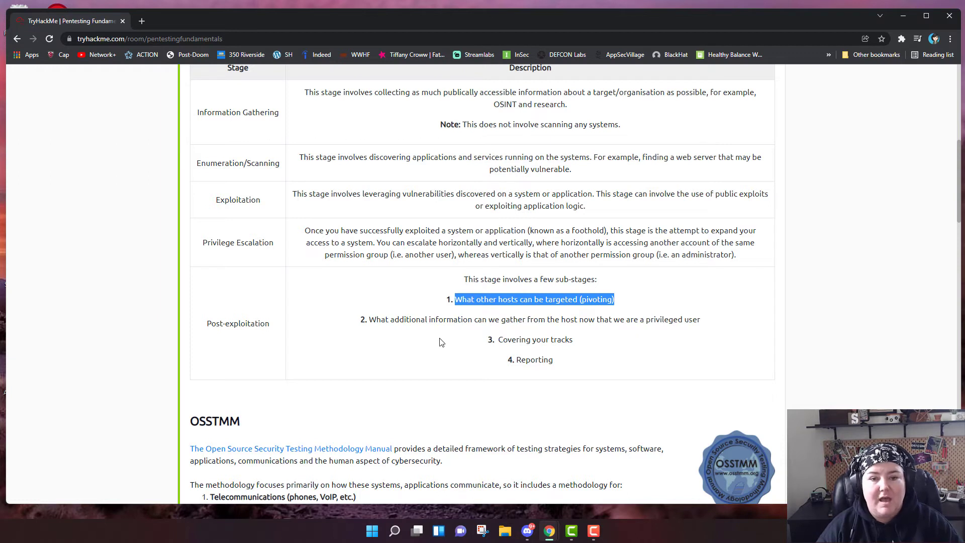
{"action": "mouse_move", "coordinate": [561, 332]}
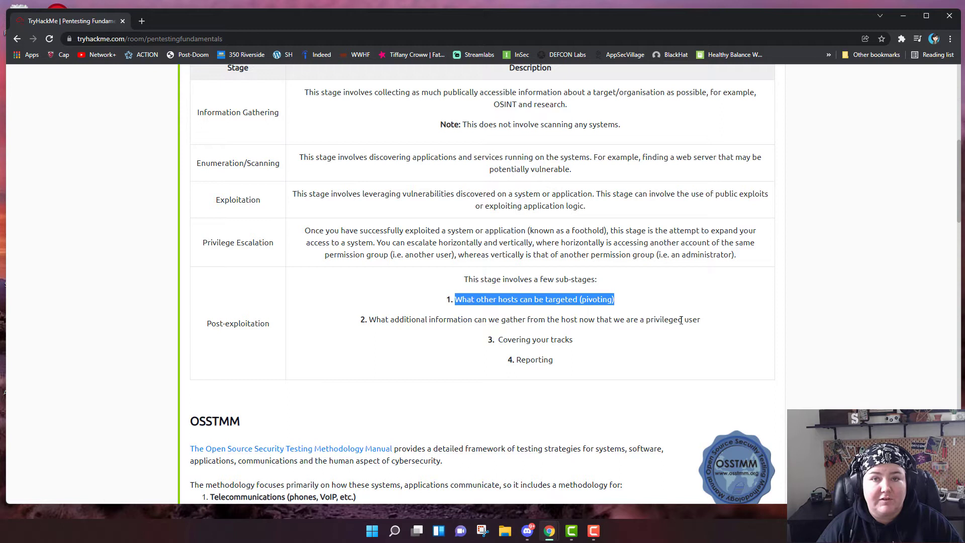
{"action": "mouse_move", "coordinate": [557, 357]}
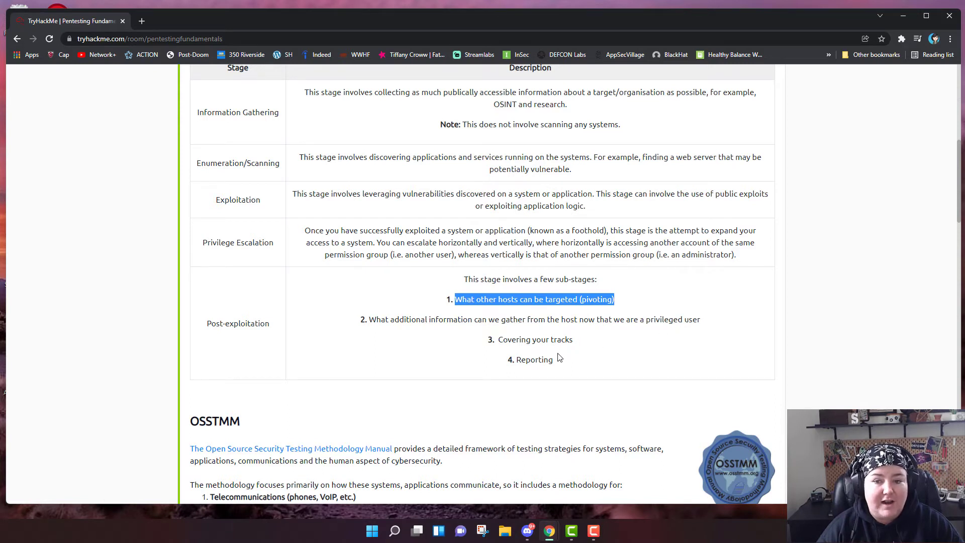
{"action": "scroll", "scroll_direction": "down", "scroll_amount": 3}
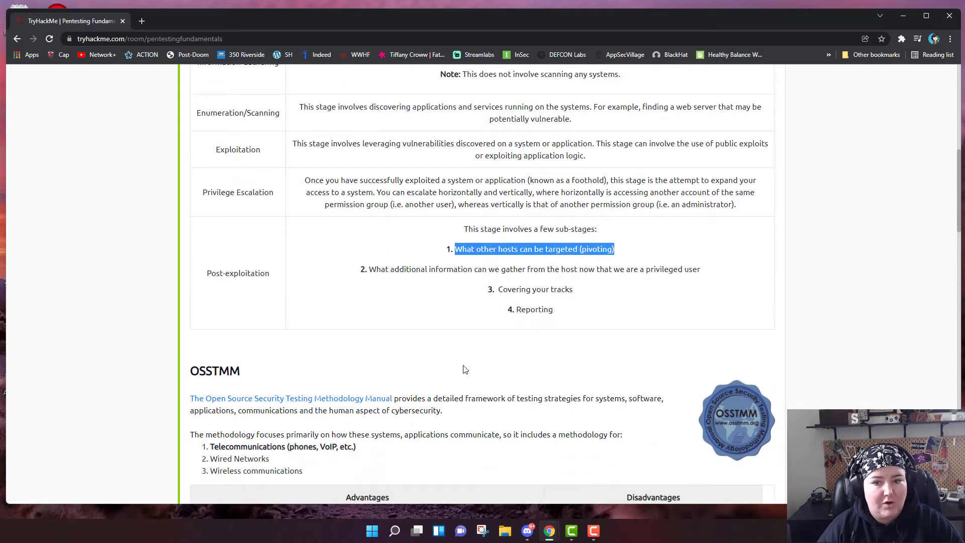
{"action": "mouse_move", "coordinate": [504, 326]}
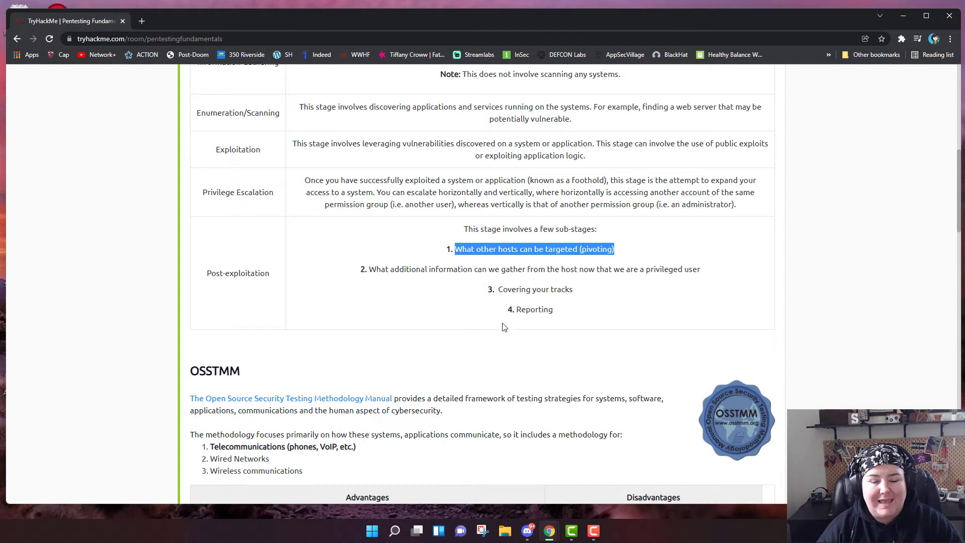
{"action": "mouse_move", "coordinate": [485, 326]}
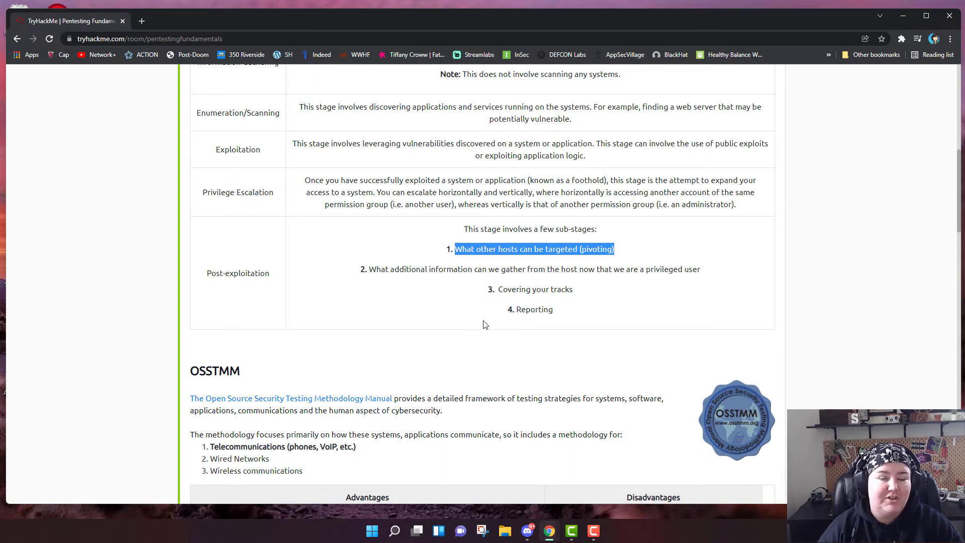
{"action": "mouse_move", "coordinate": [496, 321]}
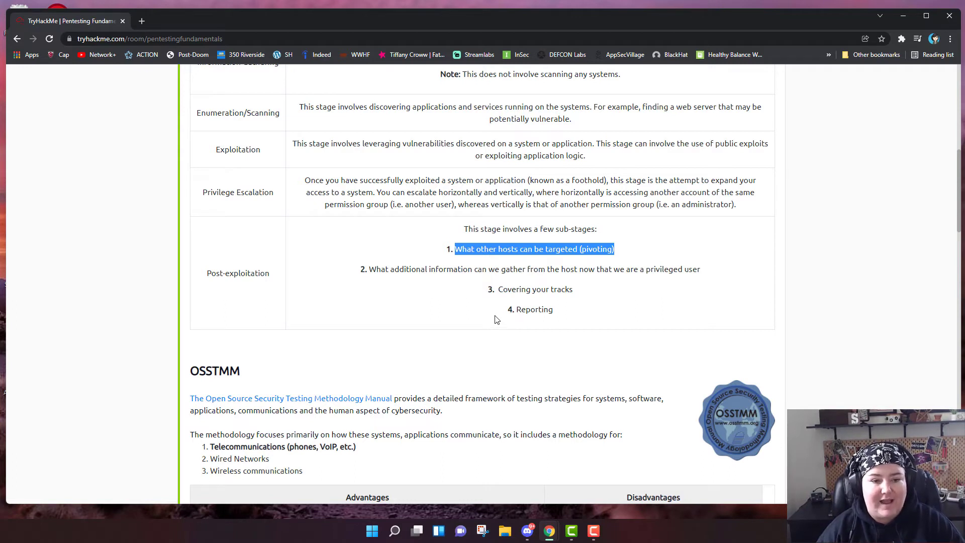
{"action": "scroll", "scroll_direction": "down", "scroll_amount": 3}
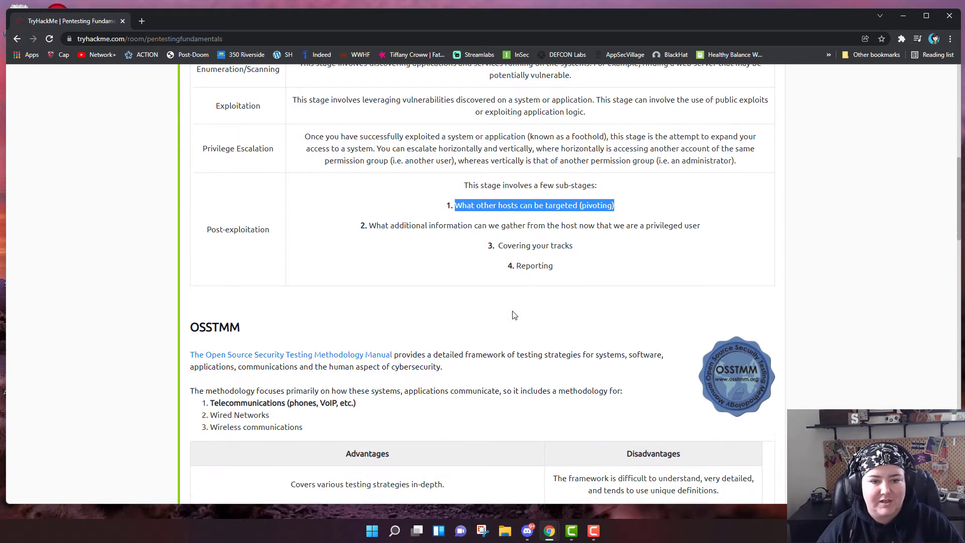
{"action": "scroll", "scroll_direction": "down", "scroll_amount": 3}
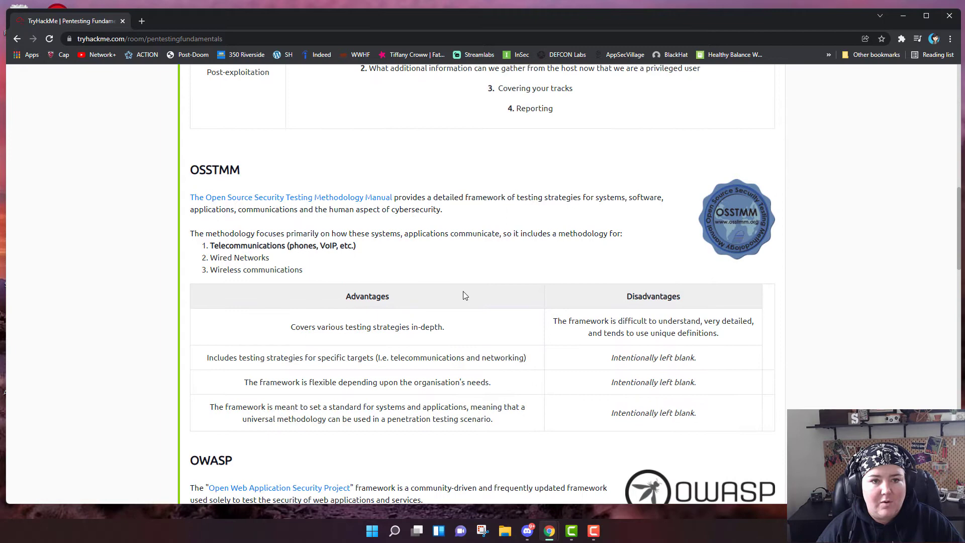
{"action": "mouse_move", "coordinate": [449, 266]}
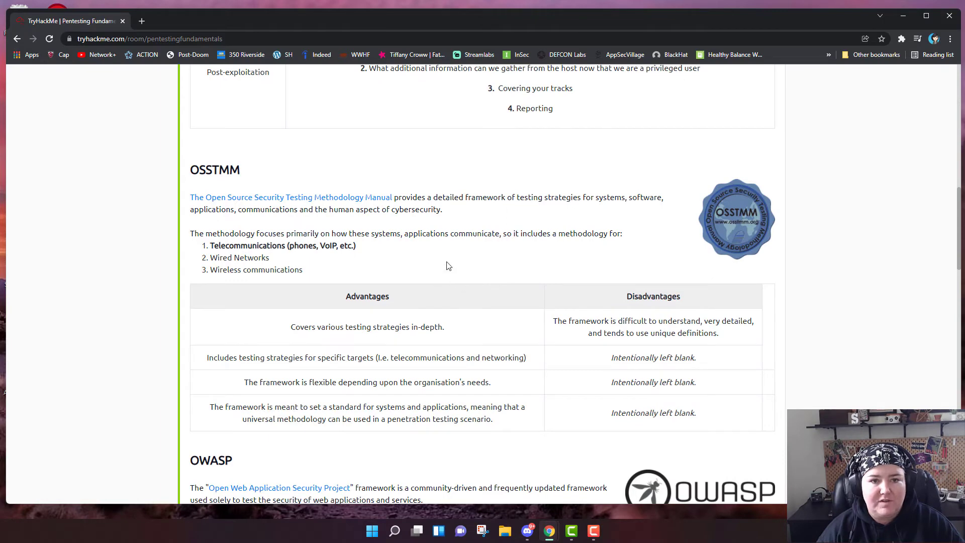
{"action": "scroll", "scroll_direction": "down", "scroll_amount": 3}
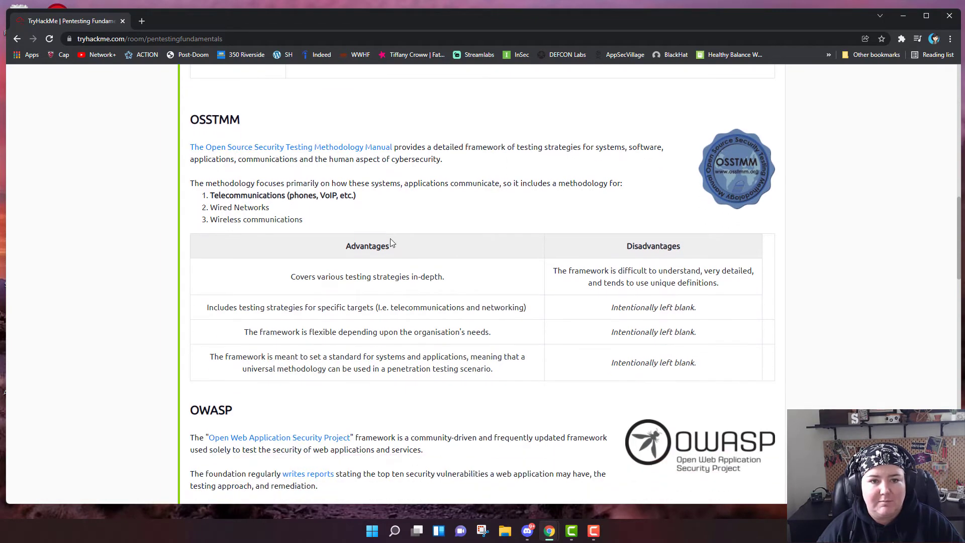
{"action": "scroll", "scroll_direction": "down", "scroll_amount": 3}
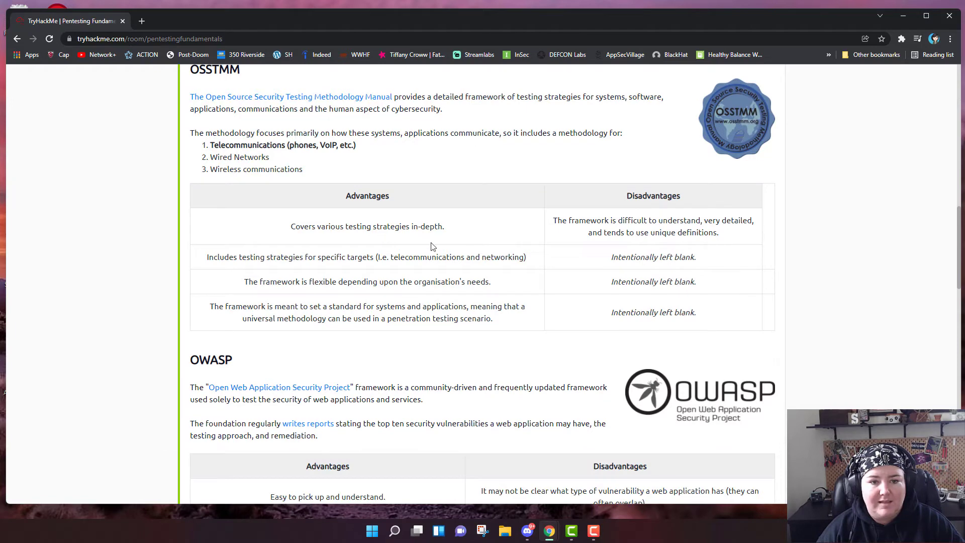
{"action": "scroll", "scroll_direction": "up", "scroll_amount": 3}
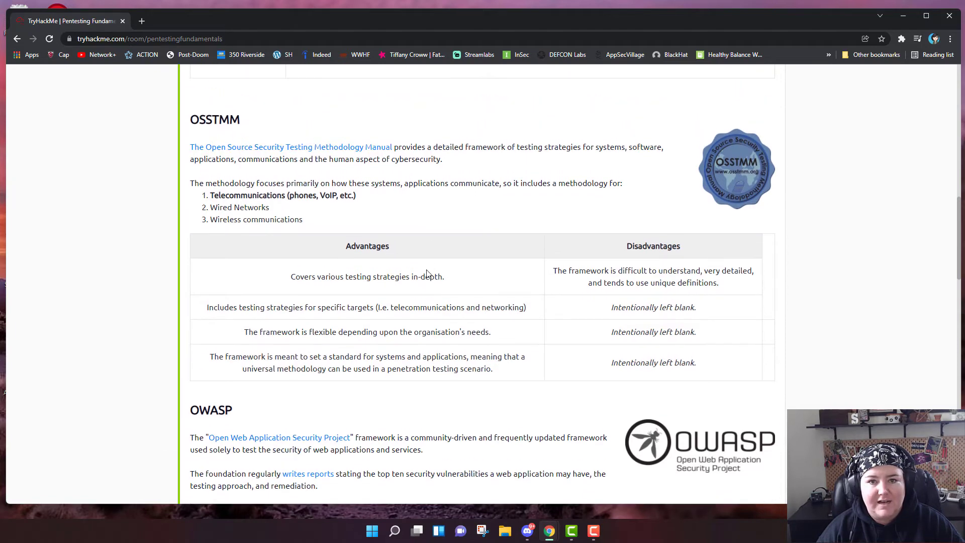
{"action": "mouse_move", "coordinate": [505, 193]}
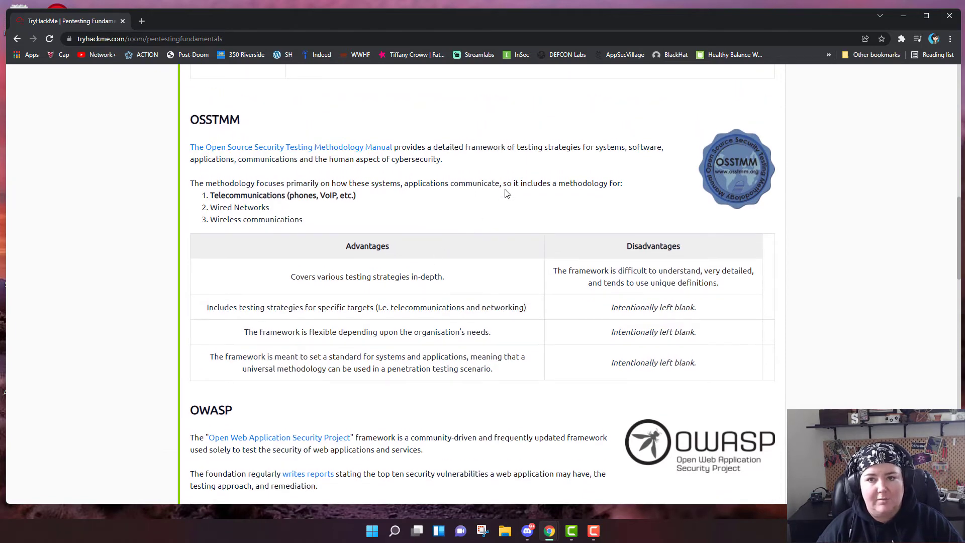
{"action": "mouse_move", "coordinate": [571, 159]}
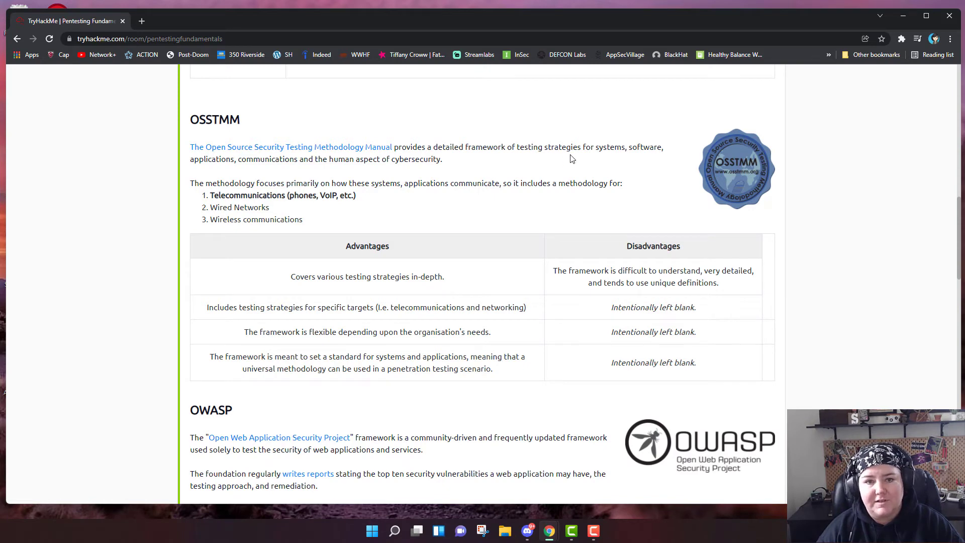
{"action": "mouse_move", "coordinate": [503, 166]}
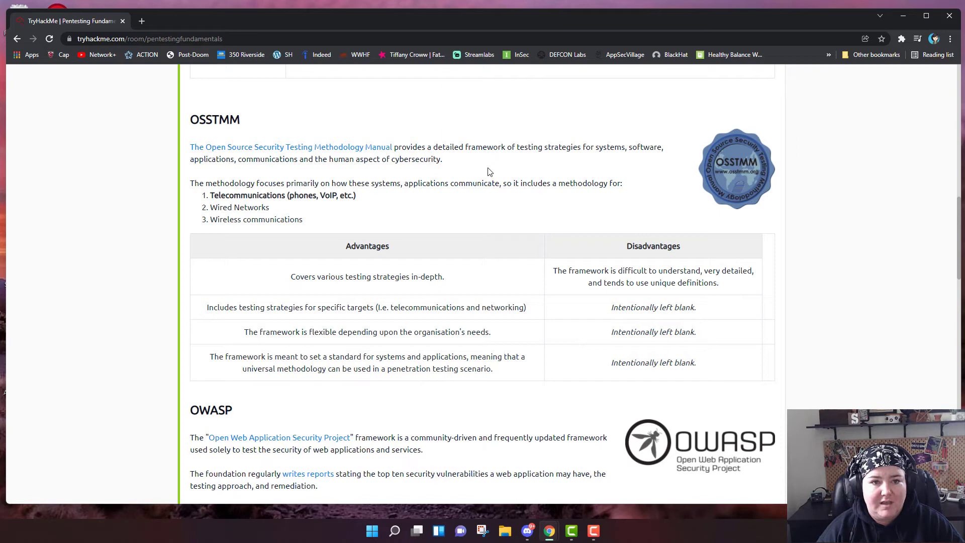
{"action": "scroll", "scroll_direction": "down", "scroll_amount": 3}
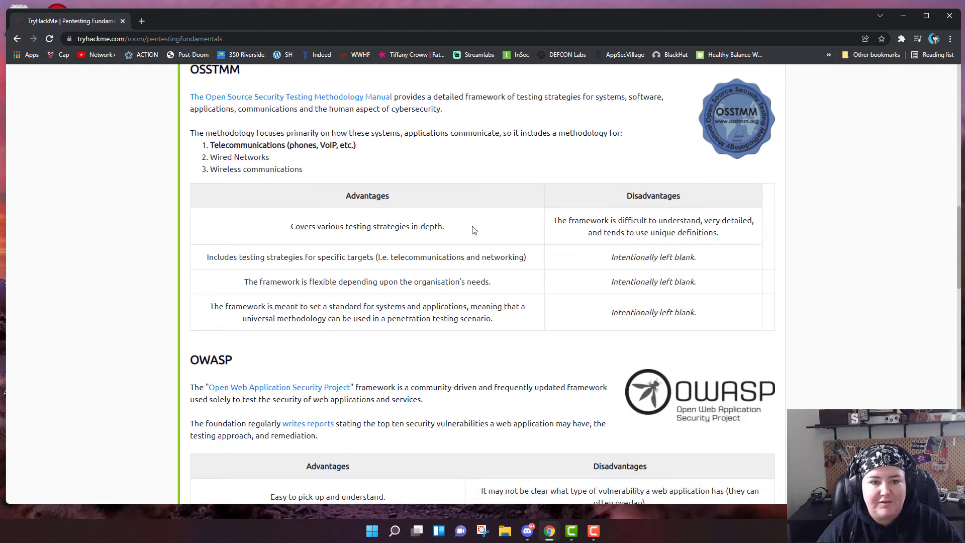
{"action": "scroll", "scroll_direction": "down", "scroll_amount": 3}
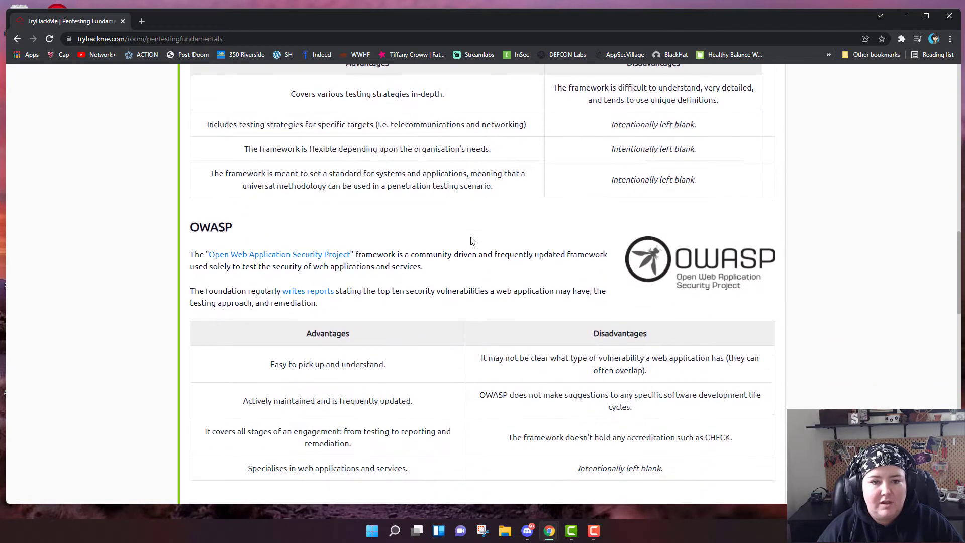
{"action": "scroll", "scroll_direction": "down", "scroll_amount": 3}
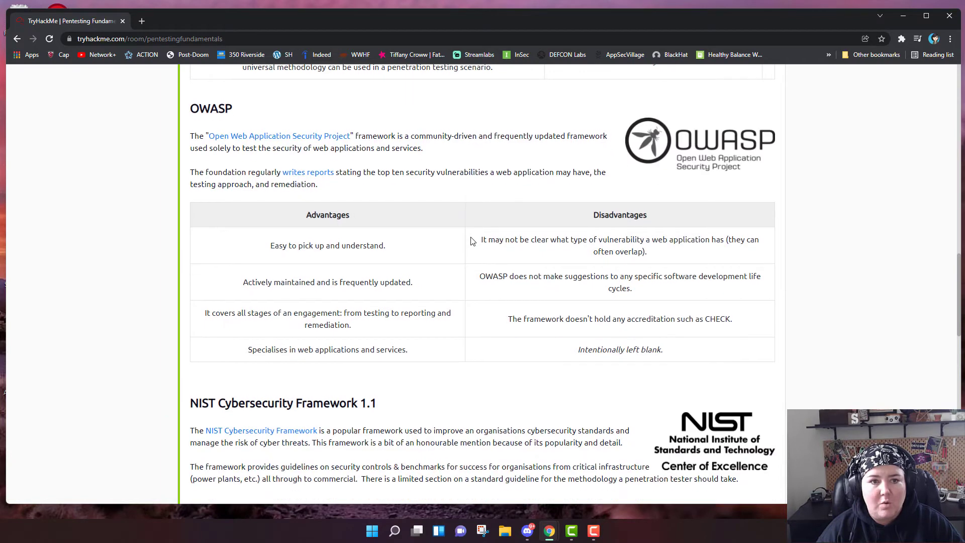
{"action": "mouse_move", "coordinate": [459, 254]}
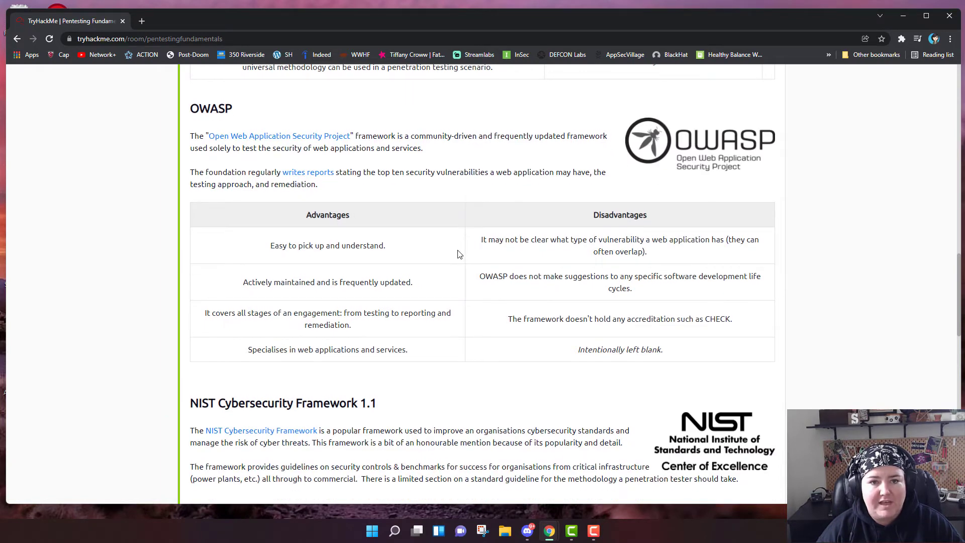
{"action": "mouse_move", "coordinate": [435, 175]}
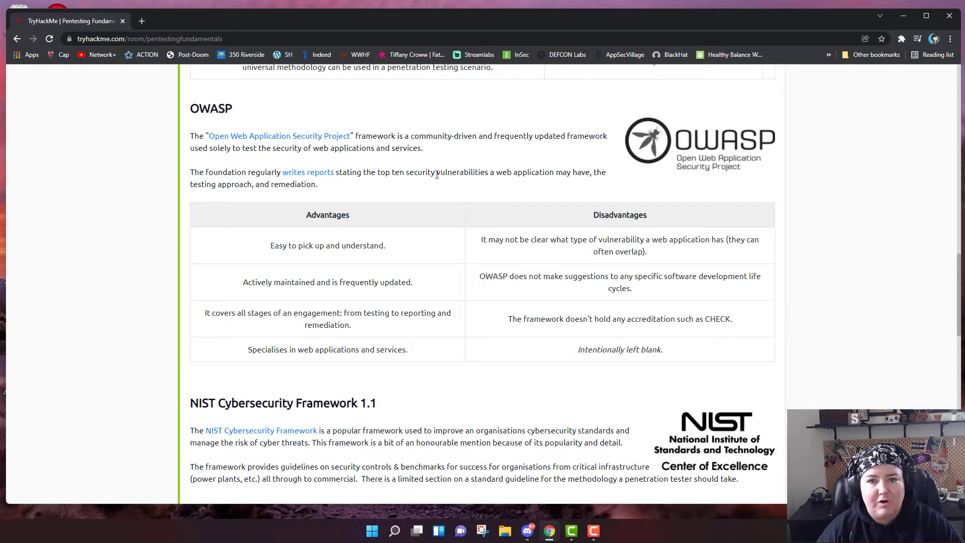
{"action": "mouse_move", "coordinate": [452, 162]}
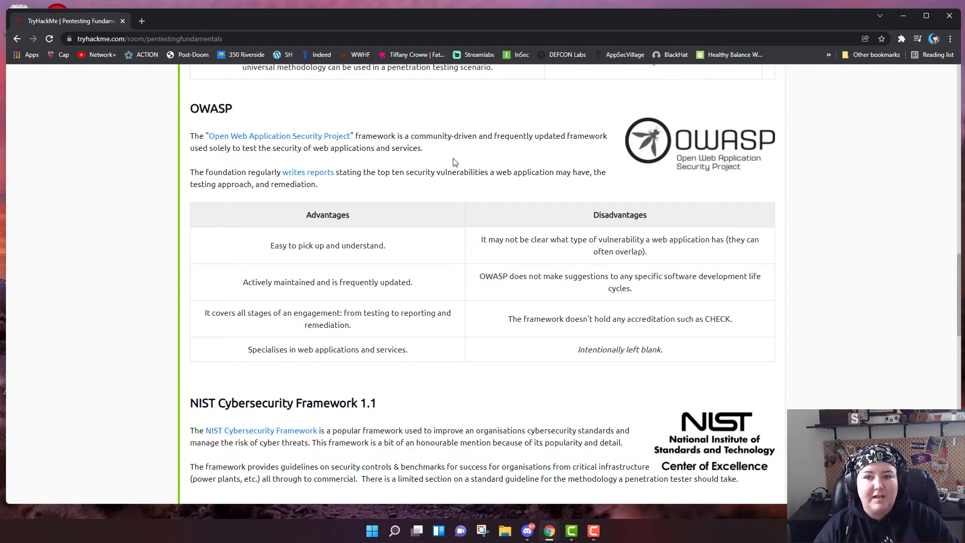
{"action": "mouse_move", "coordinate": [401, 171]}
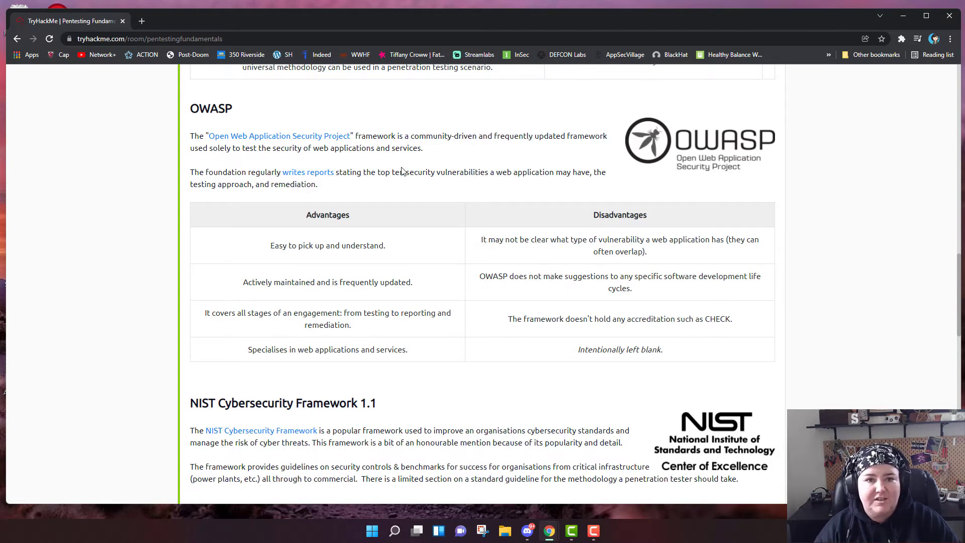
{"action": "mouse_move", "coordinate": [399, 165]}
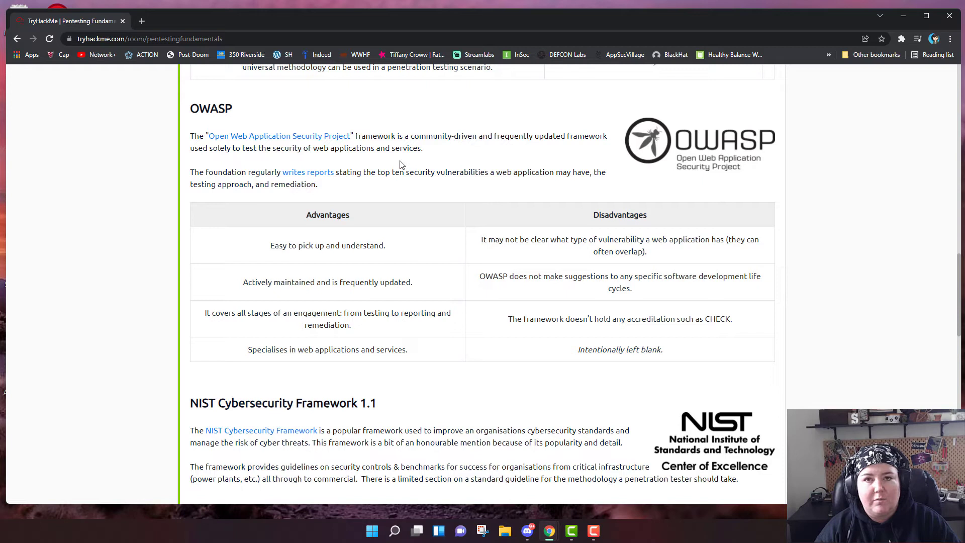
{"action": "mouse_move", "coordinate": [403, 251]}
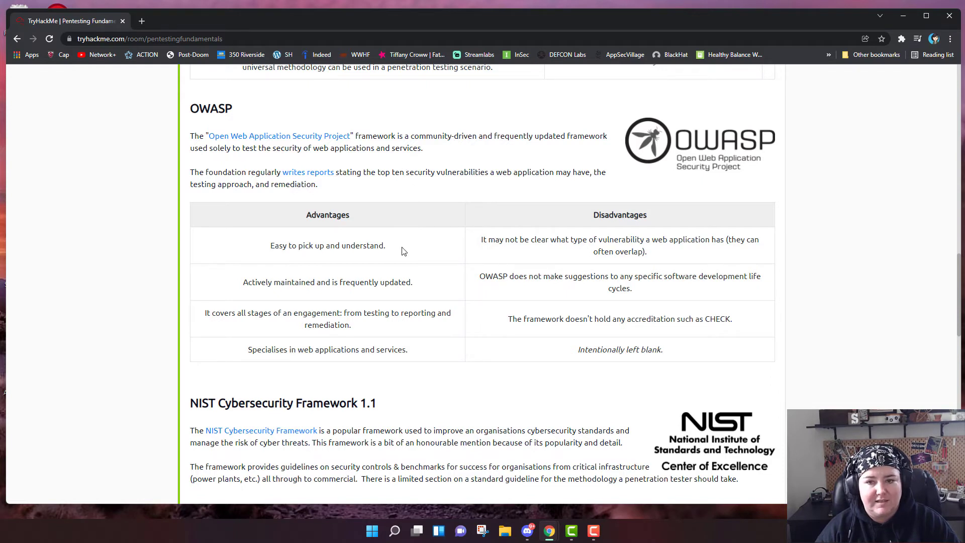
{"action": "scroll", "scroll_direction": "down", "scroll_amount": 3}
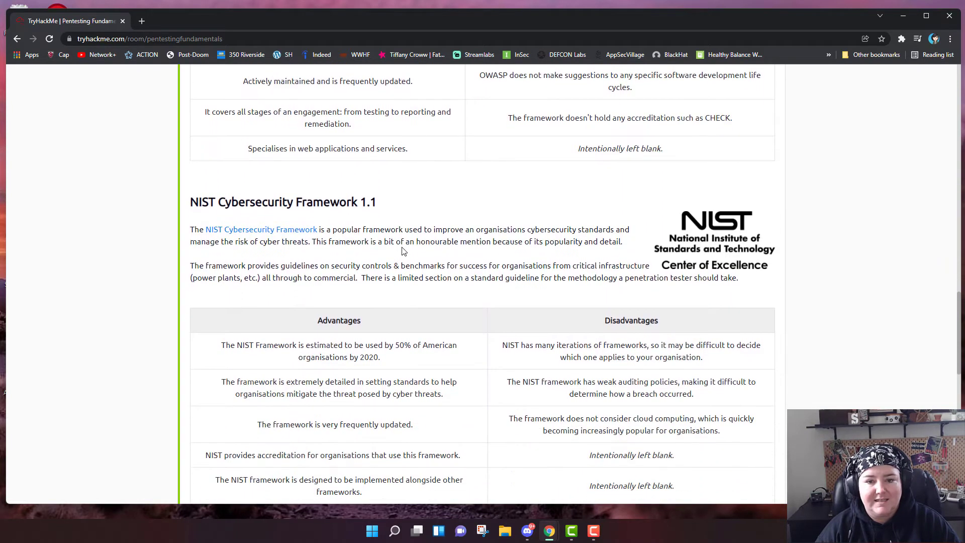
{"action": "scroll", "scroll_direction": "down", "scroll_amount": 3}
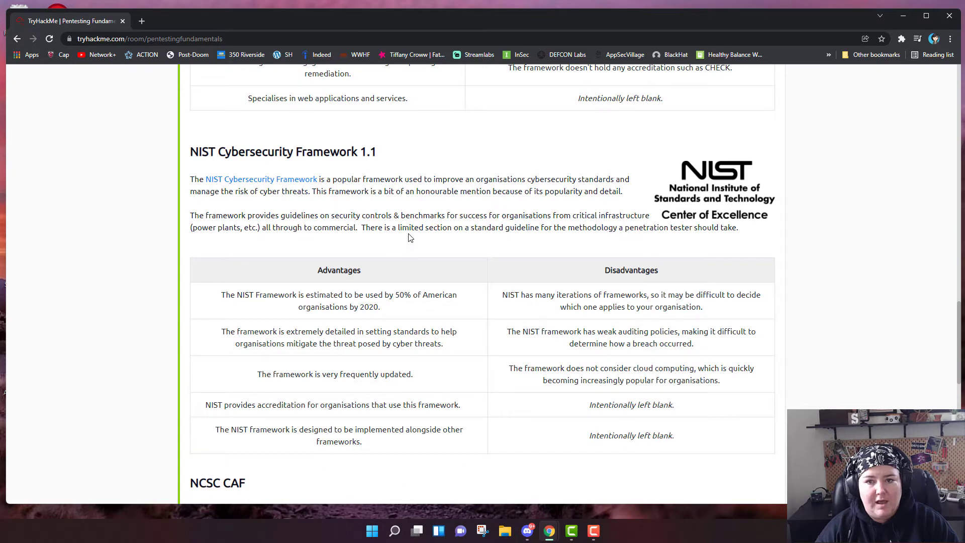
{"action": "mouse_move", "coordinate": [410, 272]}
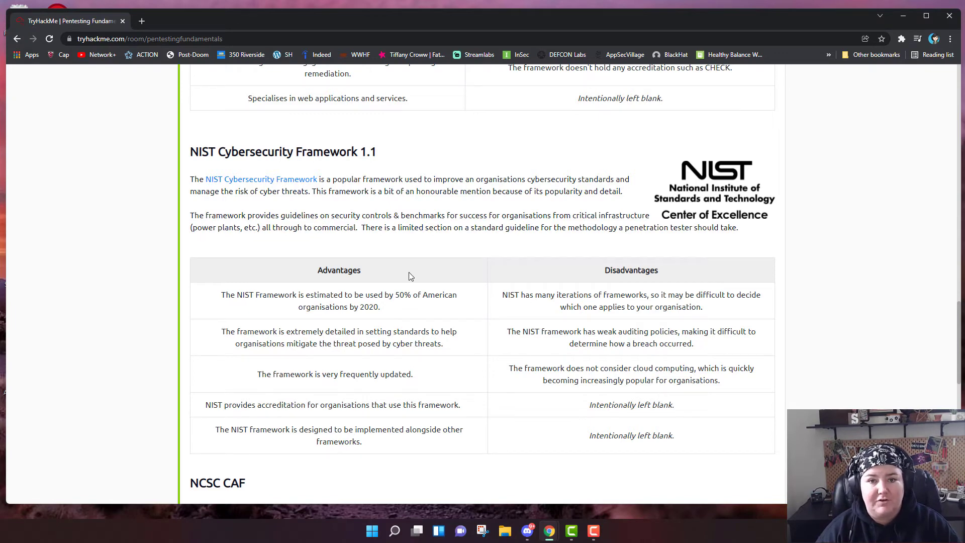
{"action": "scroll", "scroll_direction": "down", "scroll_amount": 3}
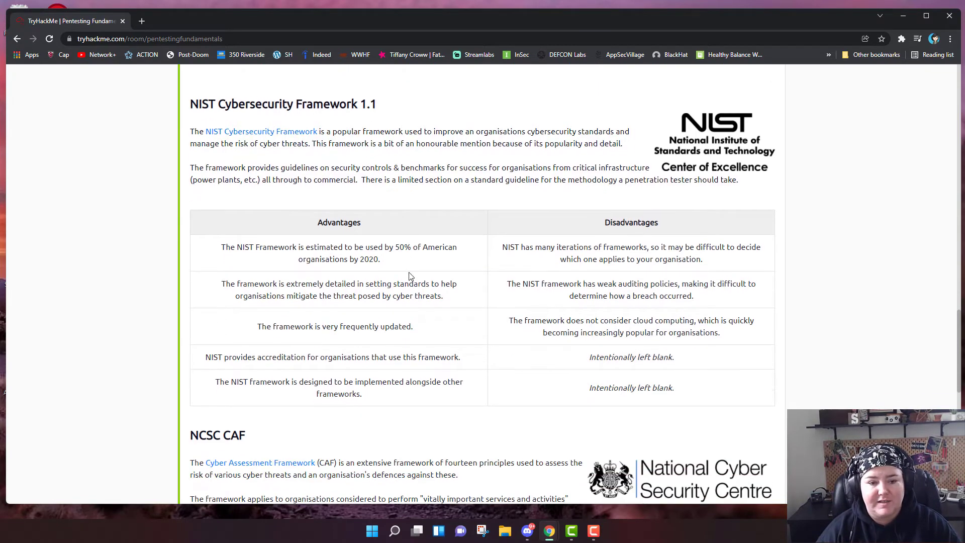
{"action": "scroll", "scroll_direction": "down", "scroll_amount": 3}
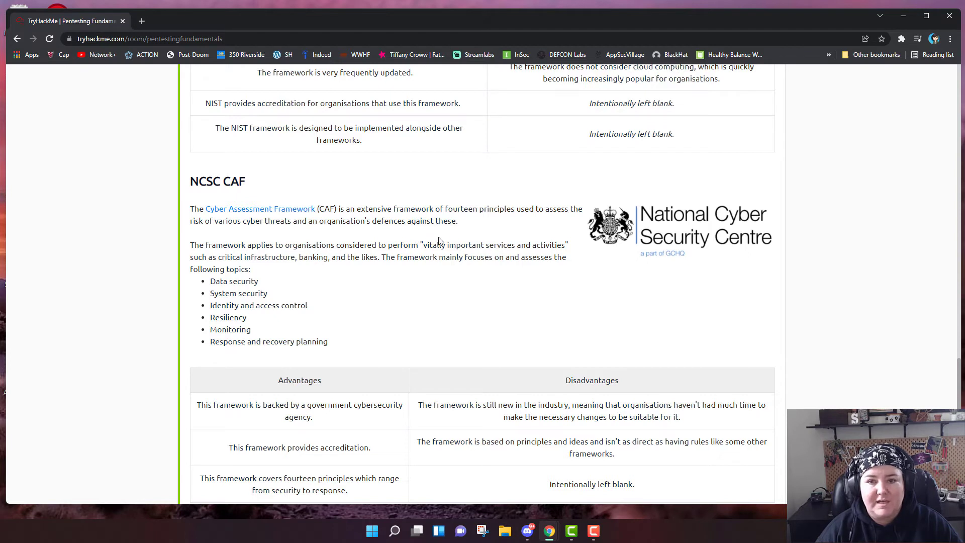
{"action": "mouse_move", "coordinate": [393, 268]}
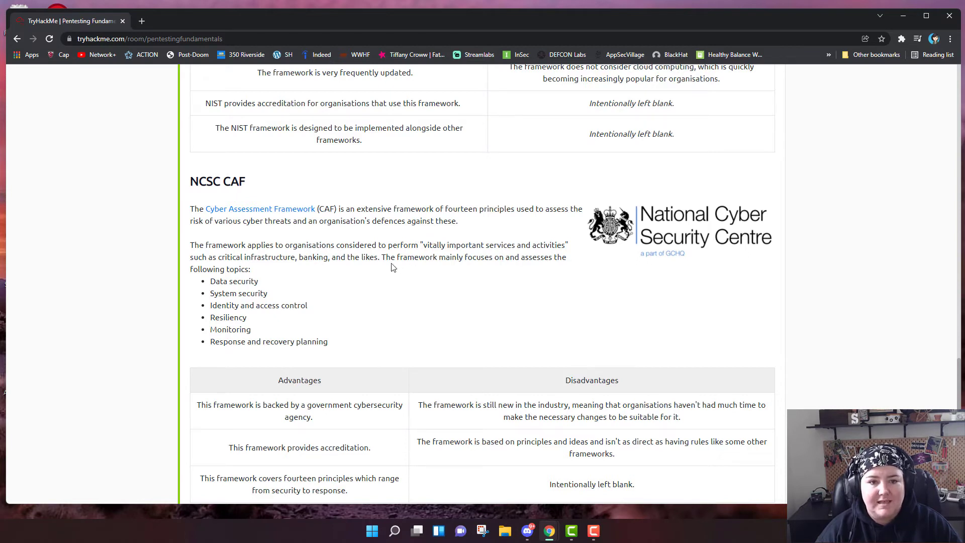
{"action": "scroll", "scroll_direction": "down", "scroll_amount": 3}
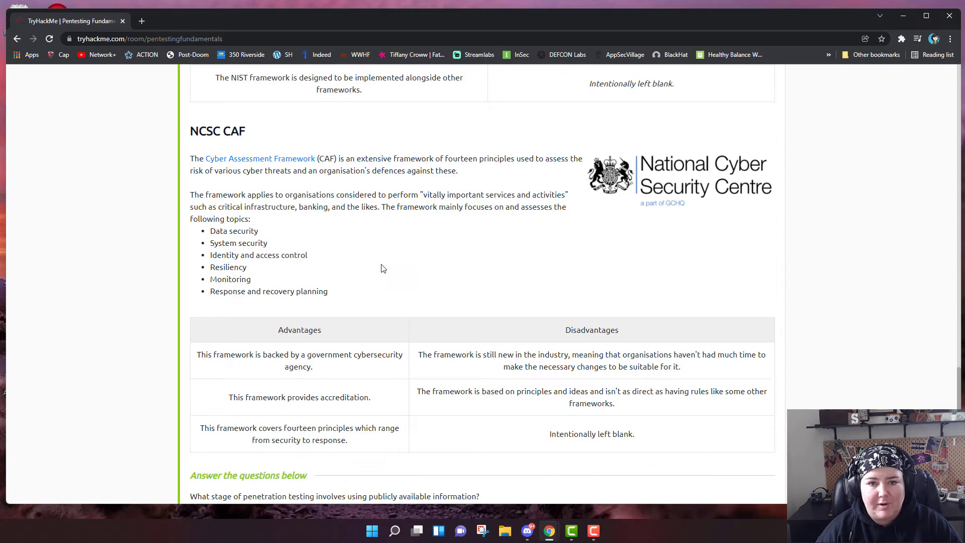
{"action": "mouse_move", "coordinate": [383, 259]}
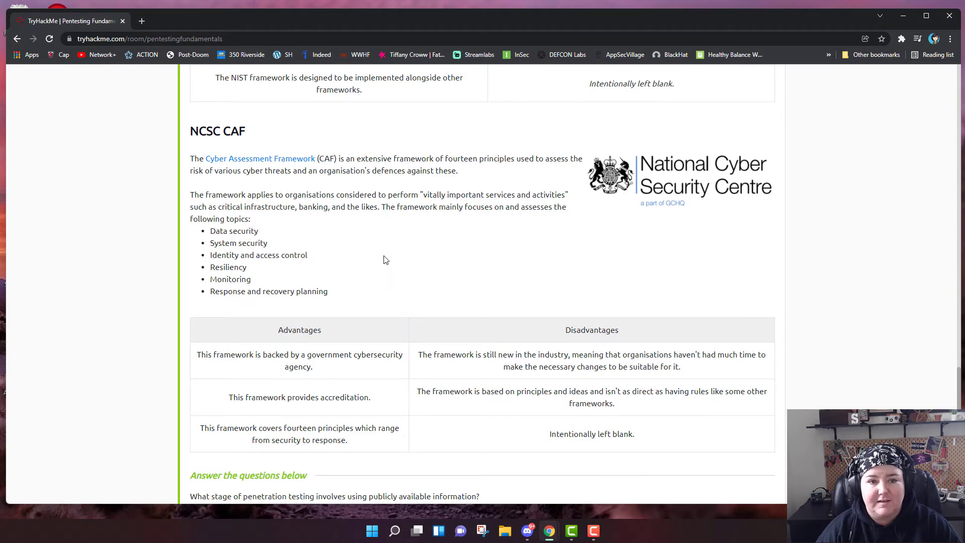
{"action": "scroll", "scroll_direction": "down", "scroll_amount": 3}
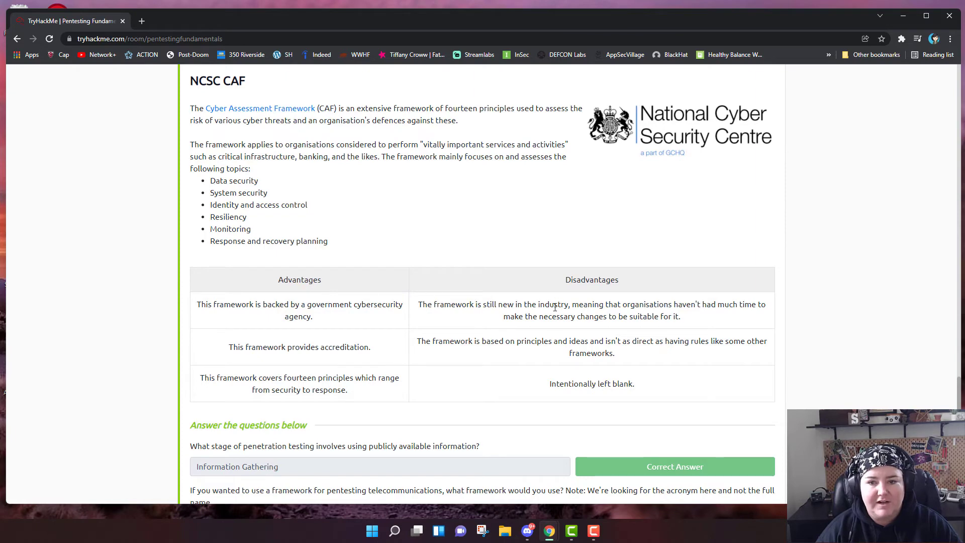
{"action": "scroll", "scroll_direction": "down", "scroll_amount": 3}
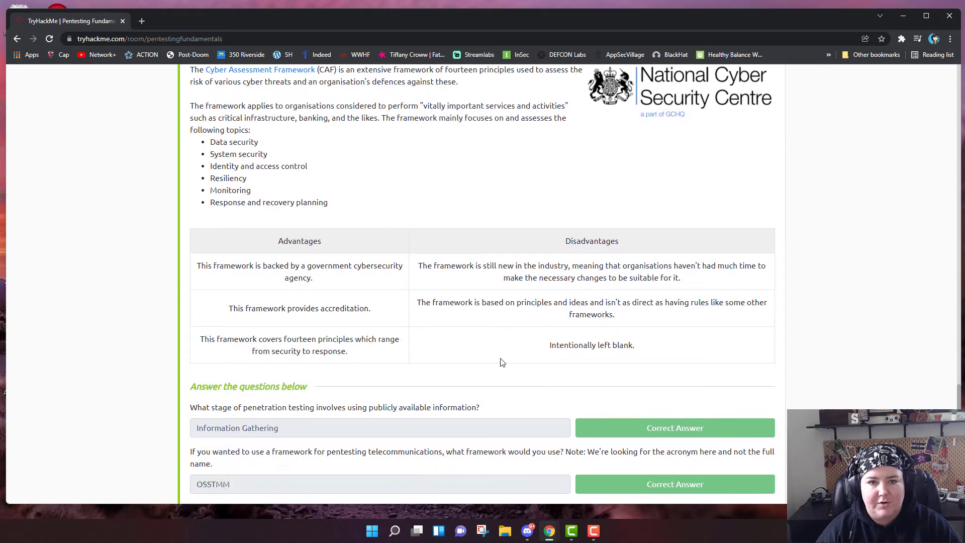
{"action": "scroll", "scroll_direction": "down", "scroll_amount": 3}
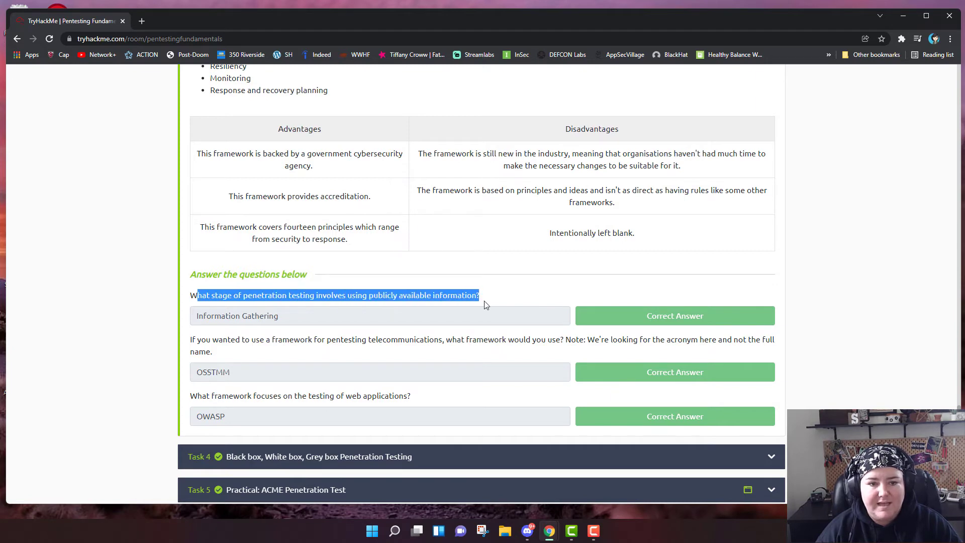
{"action": "mouse_move", "coordinate": [434, 336]}
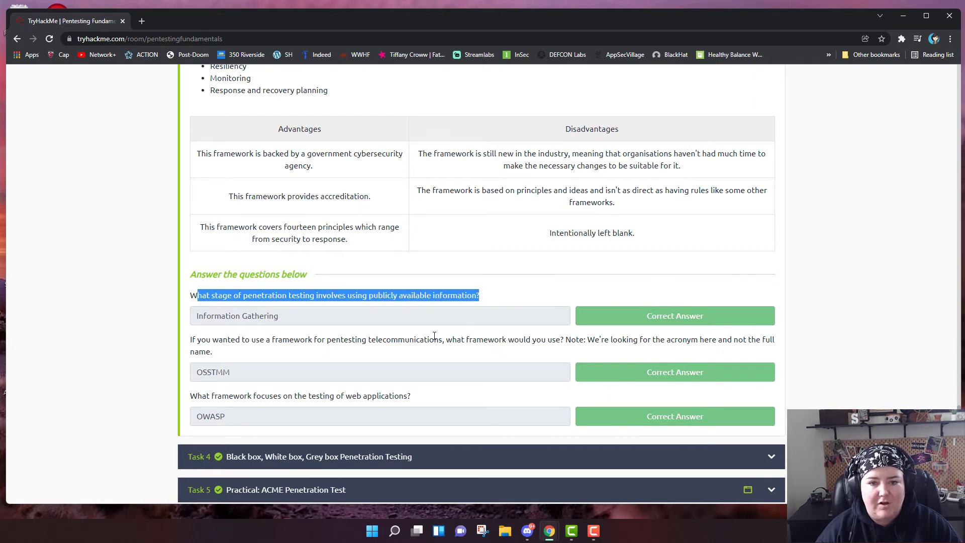
{"action": "left_click", "coordinate": [354, 327]}
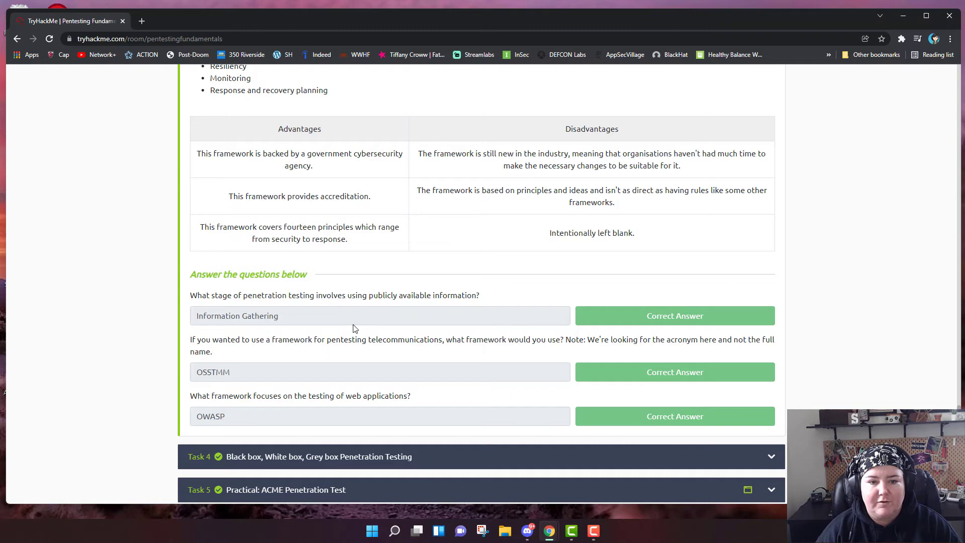
{"action": "mouse_move", "coordinate": [251, 325]}
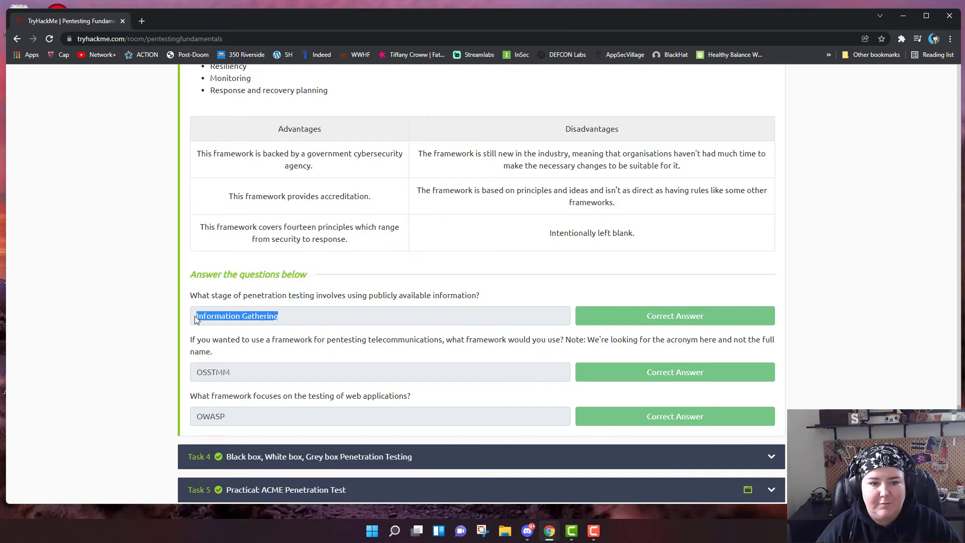
{"action": "mouse_move", "coordinate": [315, 368]}
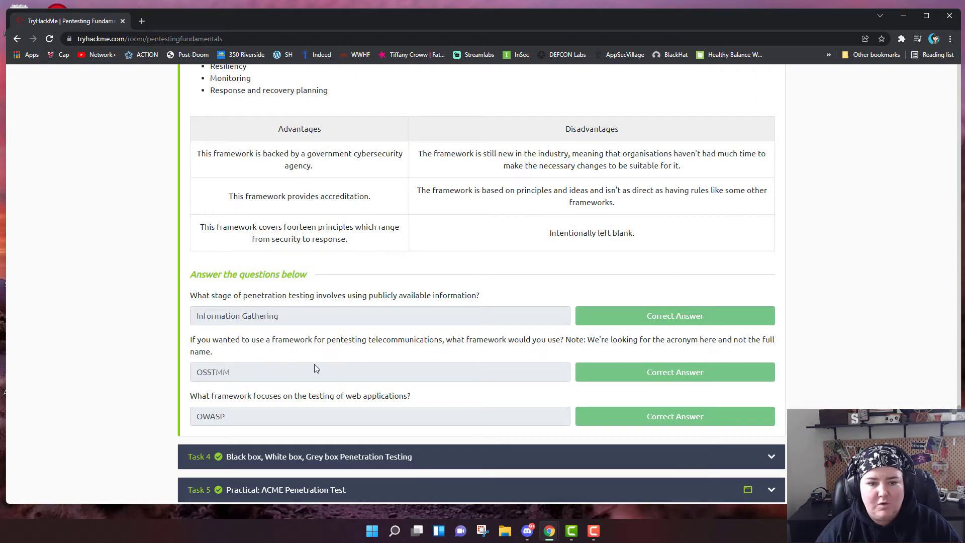
{"action": "mouse_move", "coordinate": [334, 343]}
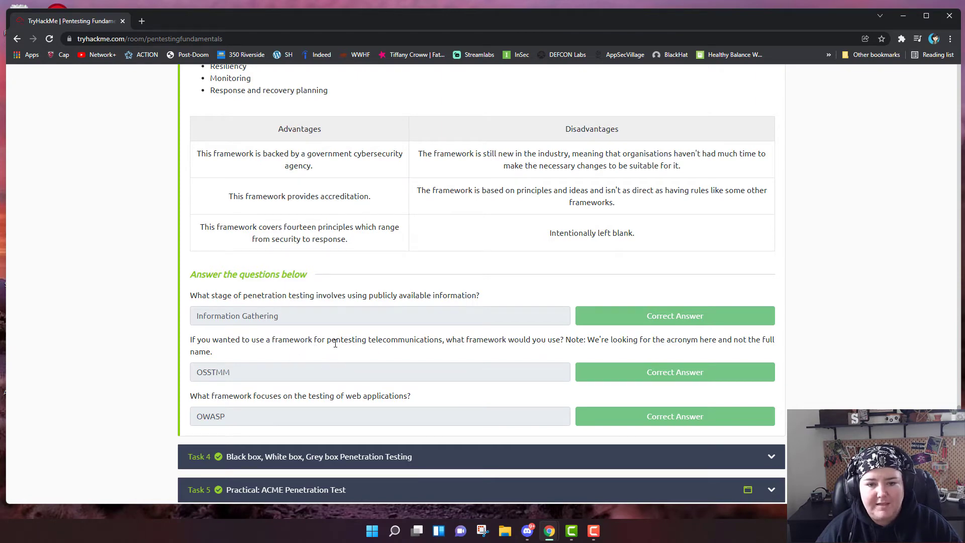
{"action": "mouse_move", "coordinate": [440, 351]}
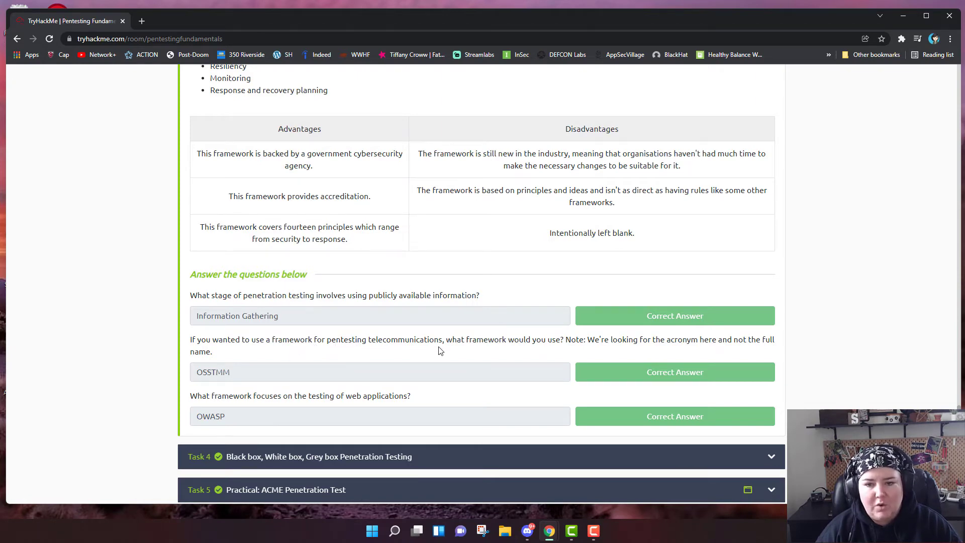
{"action": "mouse_move", "coordinate": [504, 347]}
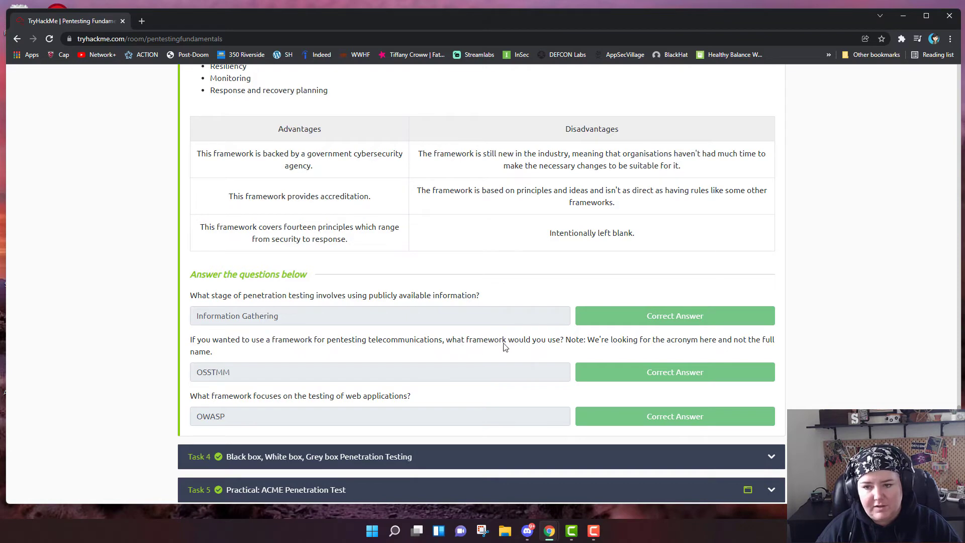
{"action": "mouse_move", "coordinate": [212, 388]}
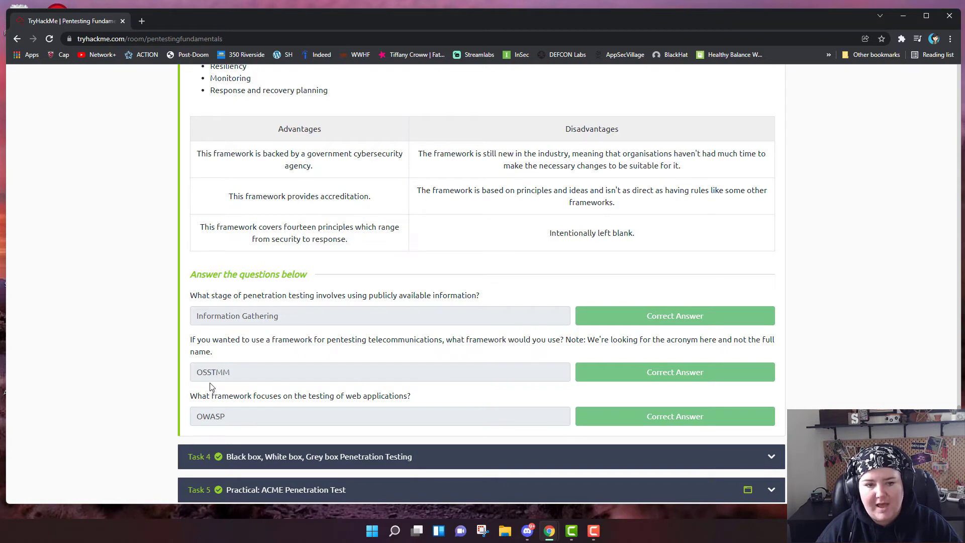
{"action": "mouse_move", "coordinate": [232, 382]}
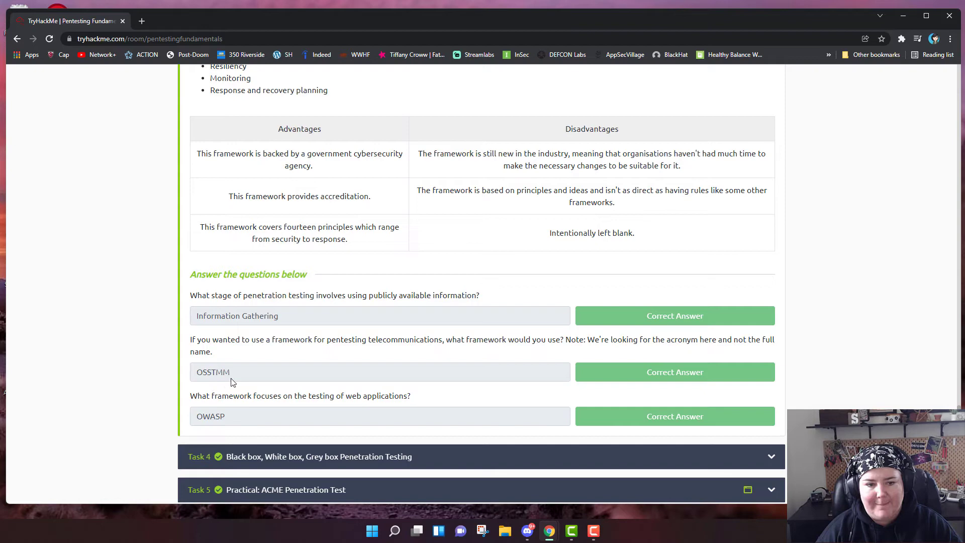
{"action": "mouse_move", "coordinate": [330, 407]}
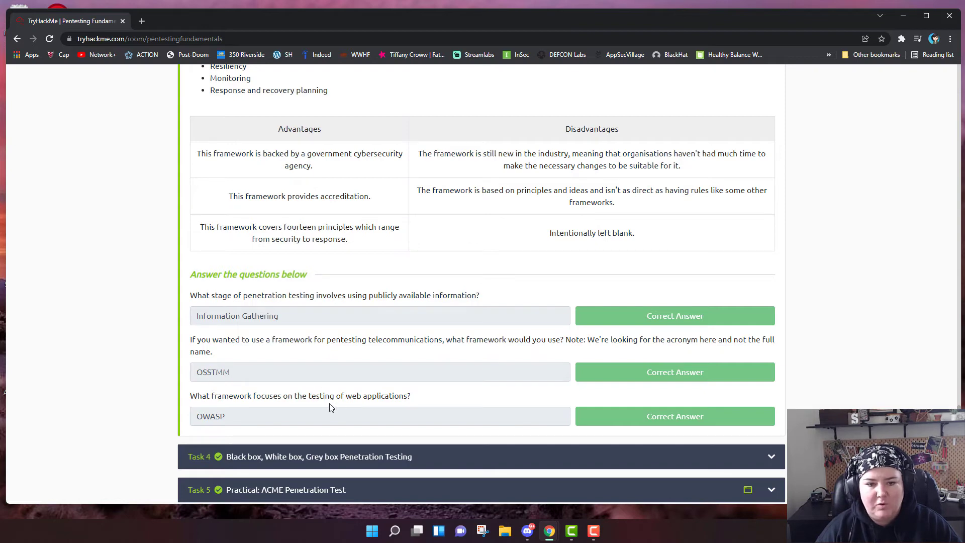
{"action": "mouse_move", "coordinate": [358, 408]}
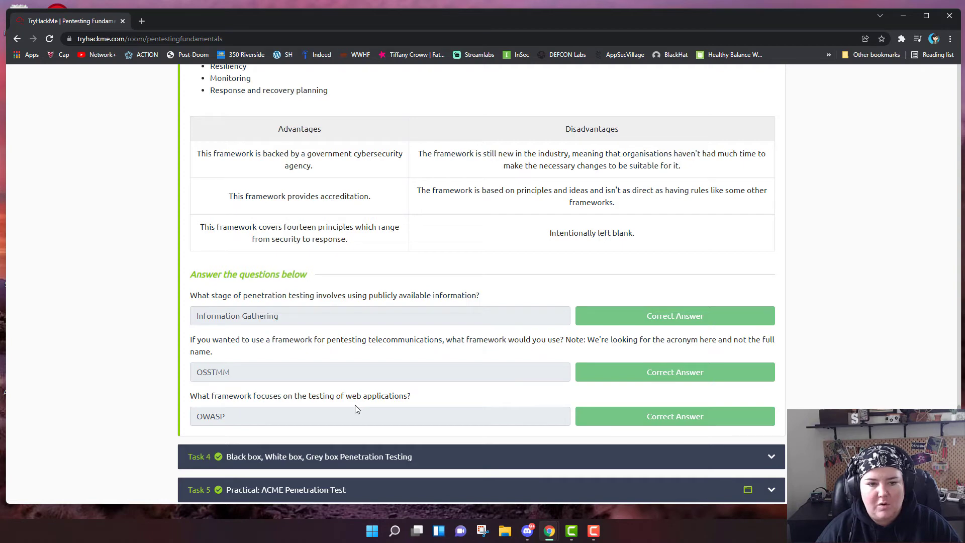
{"action": "scroll", "scroll_direction": "down", "scroll_amount": 3}
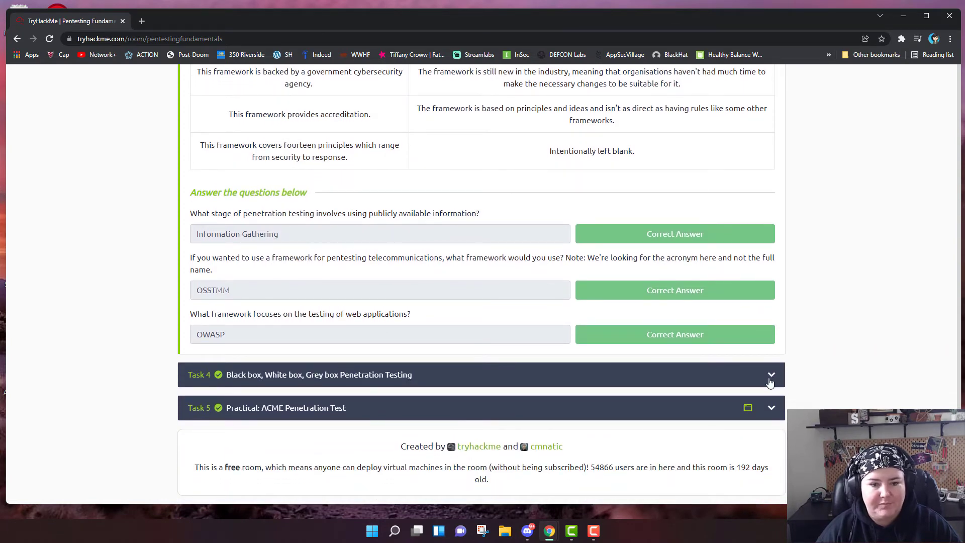
Expand Task 4 on black, white and grey box testing and start reading Black-Box Testing.
{"action": "left_click", "coordinate": [771, 374]}
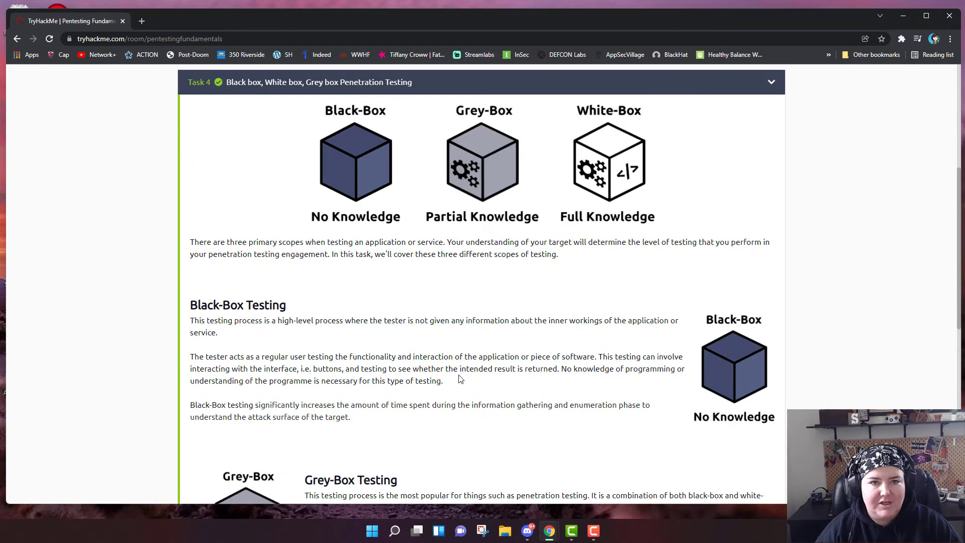
{"action": "mouse_move", "coordinate": [294, 136]}
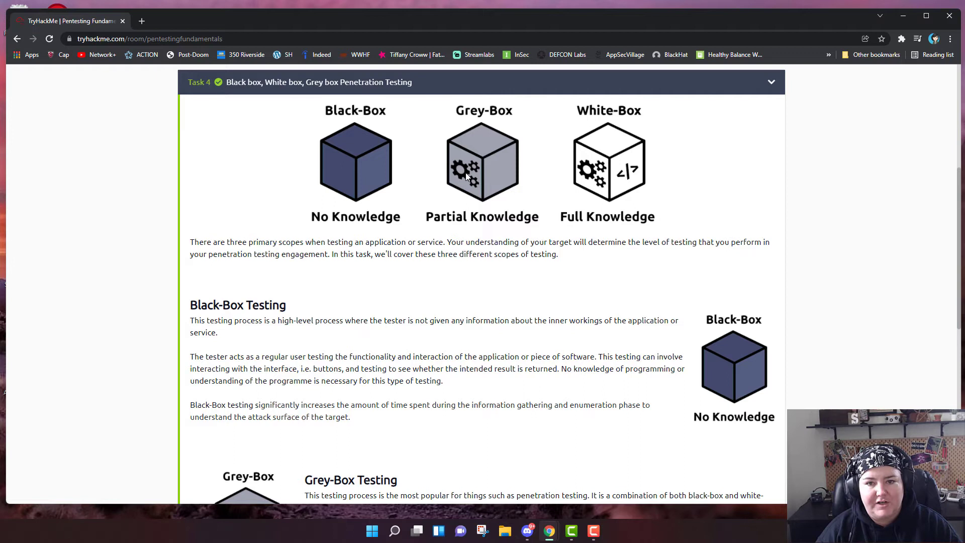
{"action": "mouse_move", "coordinate": [325, 231]}
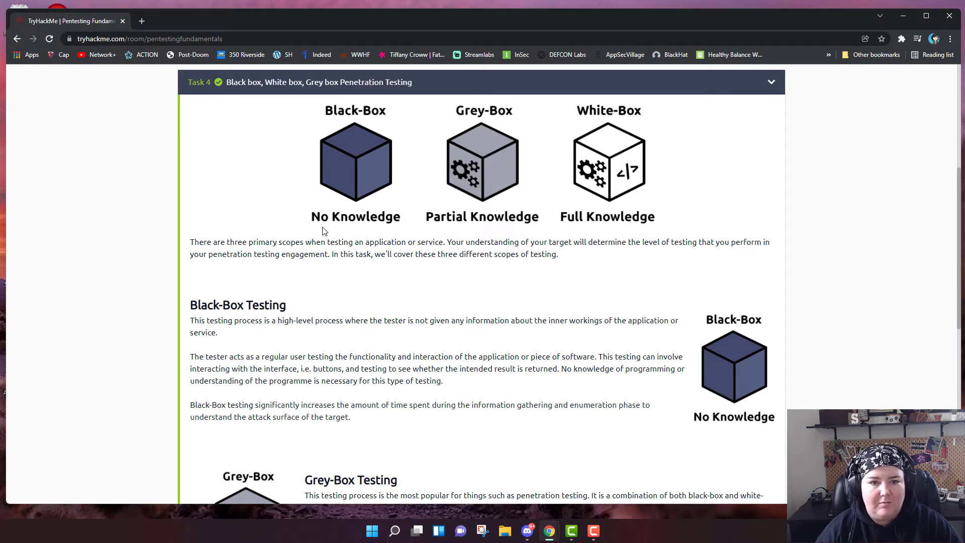
{"action": "mouse_move", "coordinate": [337, 233]}
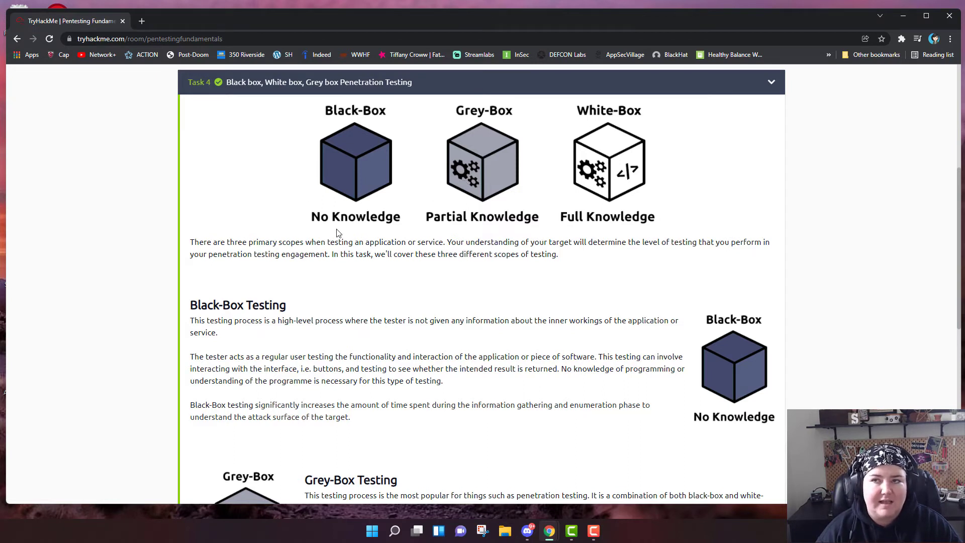
{"action": "mouse_move", "coordinate": [371, 232]}
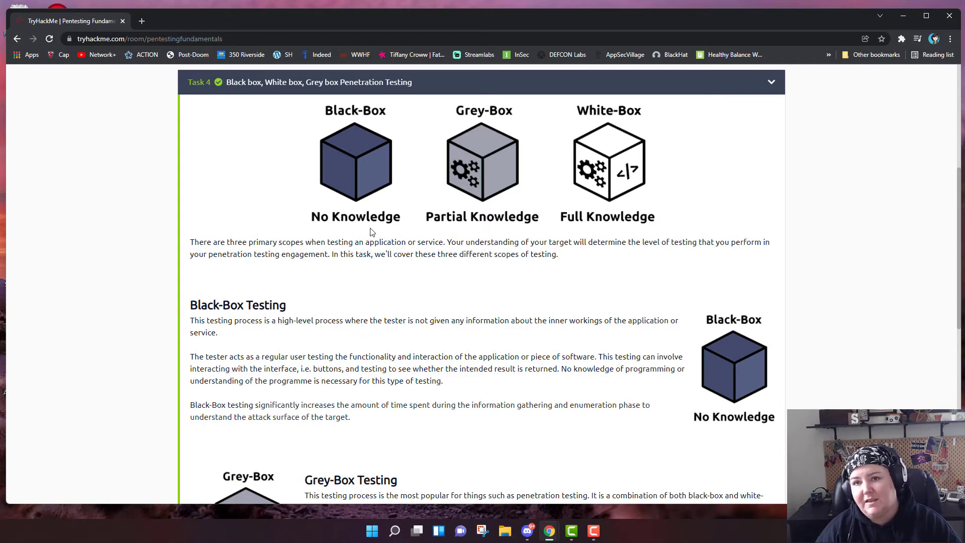
{"action": "mouse_move", "coordinate": [358, 223]}
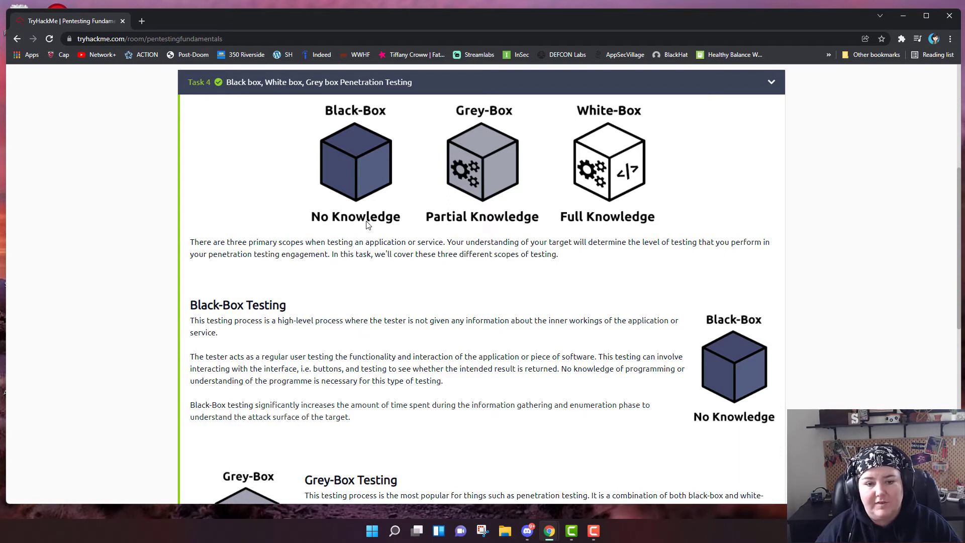
{"action": "mouse_move", "coordinate": [487, 228]}
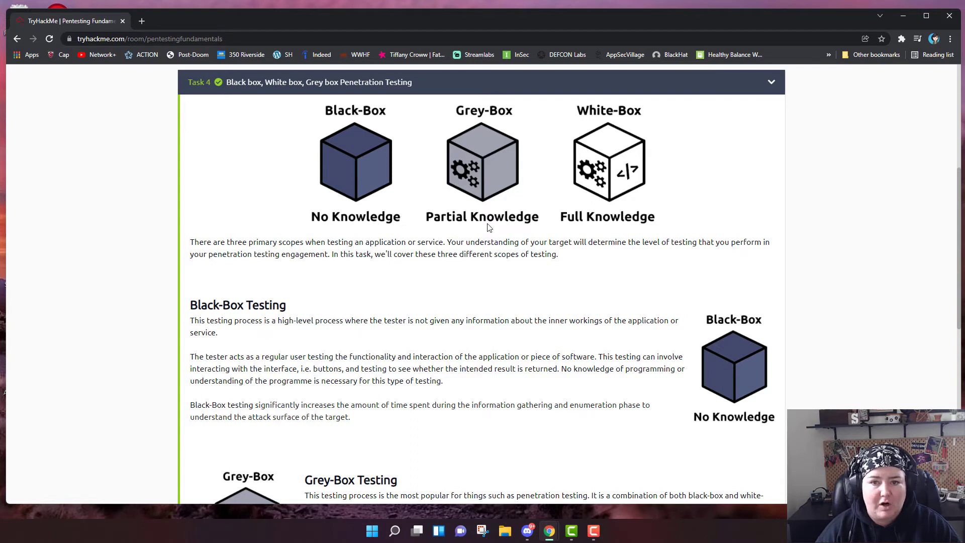
{"action": "mouse_move", "coordinate": [578, 223]}
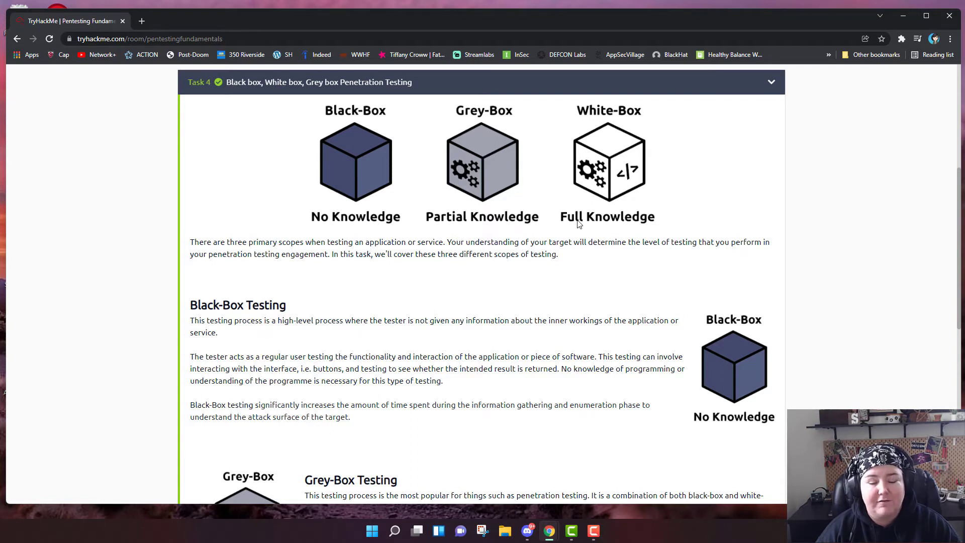
{"action": "mouse_move", "coordinate": [326, 276]}
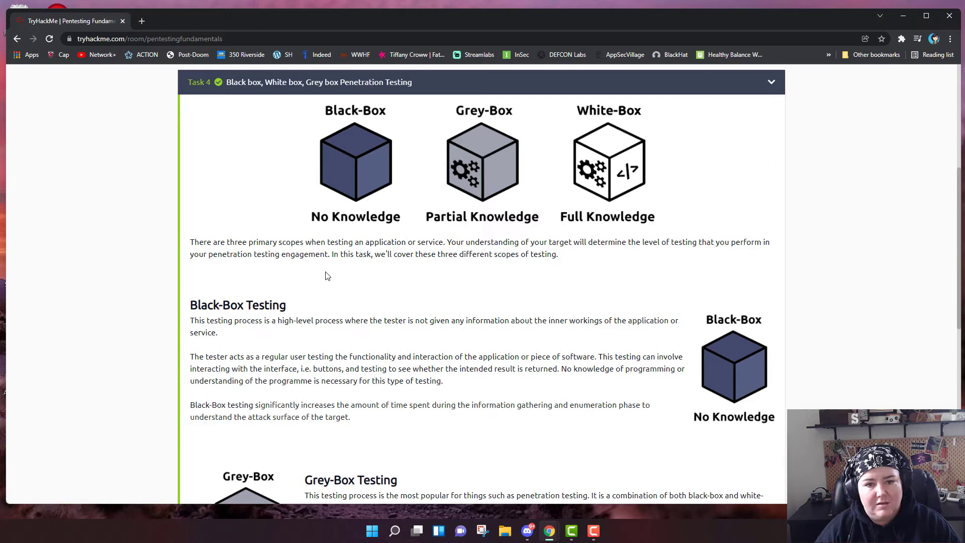
{"action": "mouse_move", "coordinate": [445, 265]}
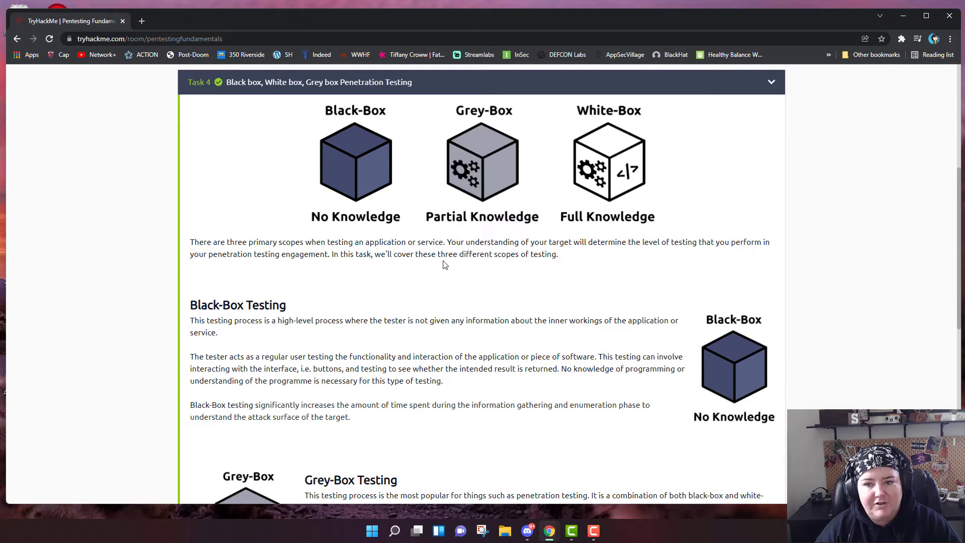
{"action": "mouse_move", "coordinate": [394, 290]}
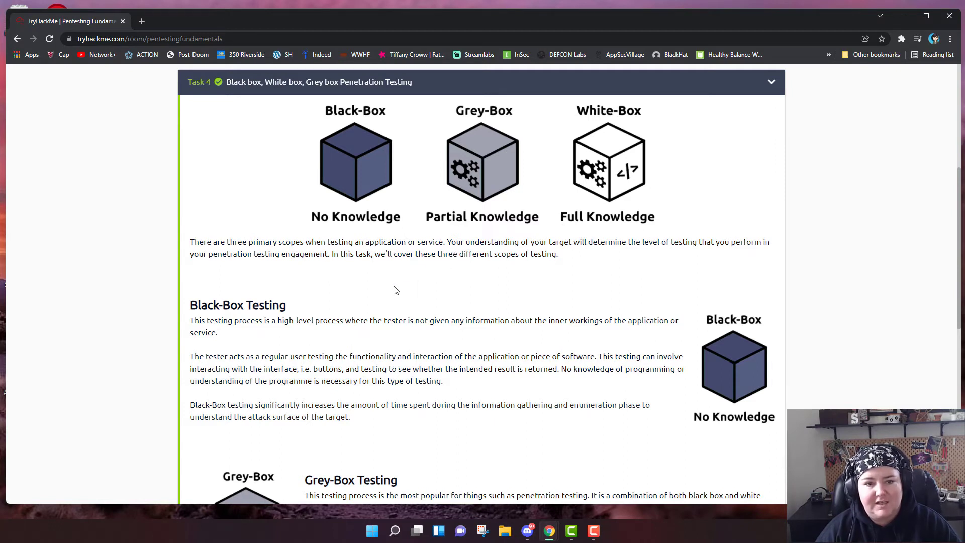
{"action": "scroll", "scroll_direction": "down", "scroll_amount": 3}
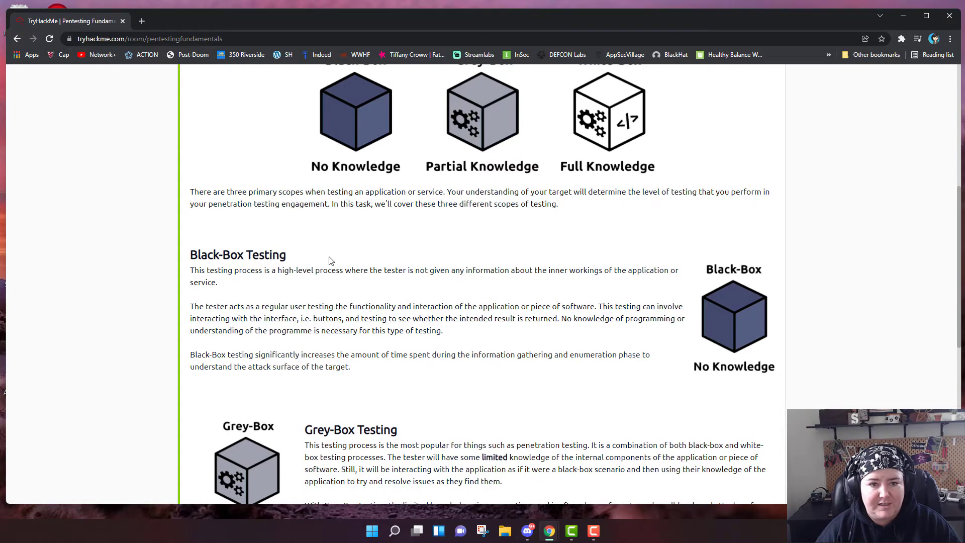
Scroll from Black-Box Testing down to the Grey-Box and White-Box sections and their answered questions.
{"action": "scroll", "scroll_direction": "down", "scroll_amount": 3}
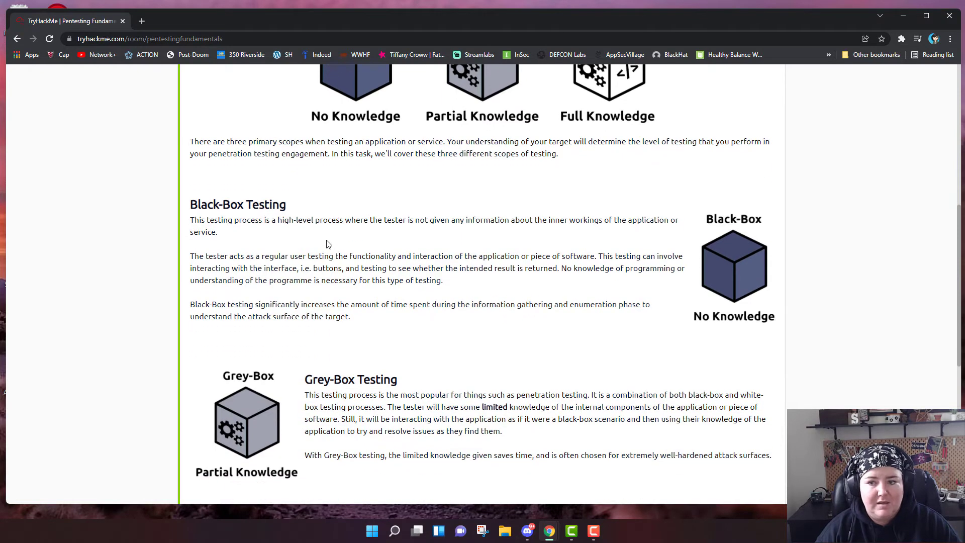
{"action": "mouse_move", "coordinate": [706, 315]}
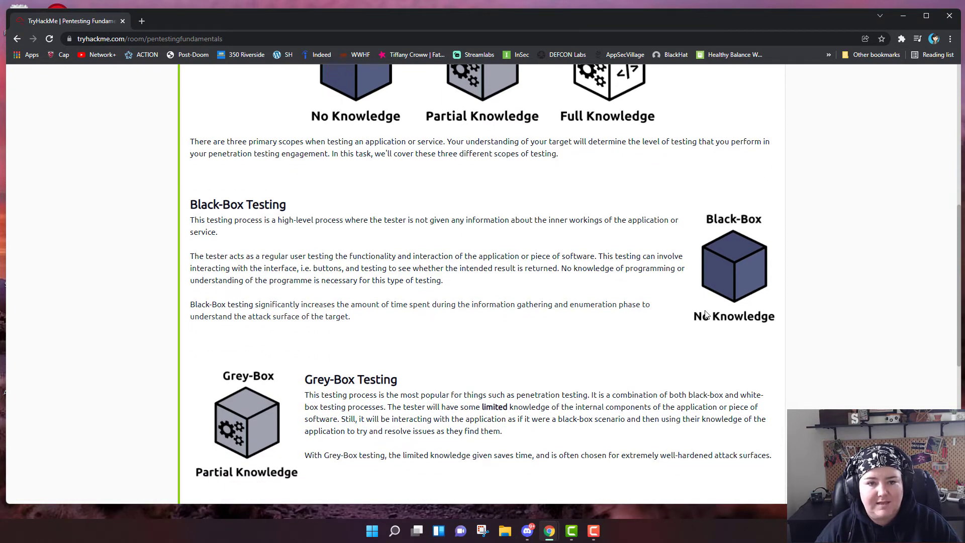
{"action": "mouse_move", "coordinate": [404, 330]}
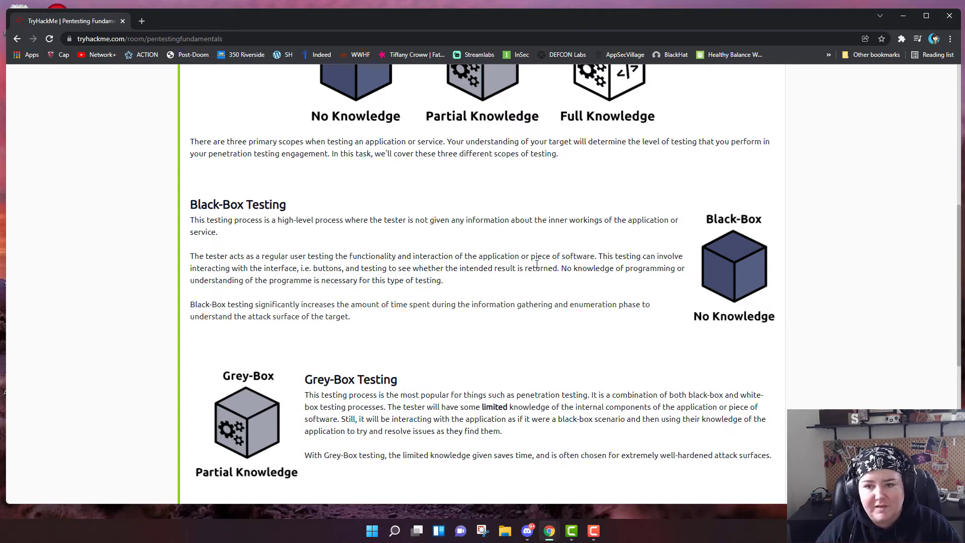
{"action": "scroll", "scroll_direction": "down", "scroll_amount": 3}
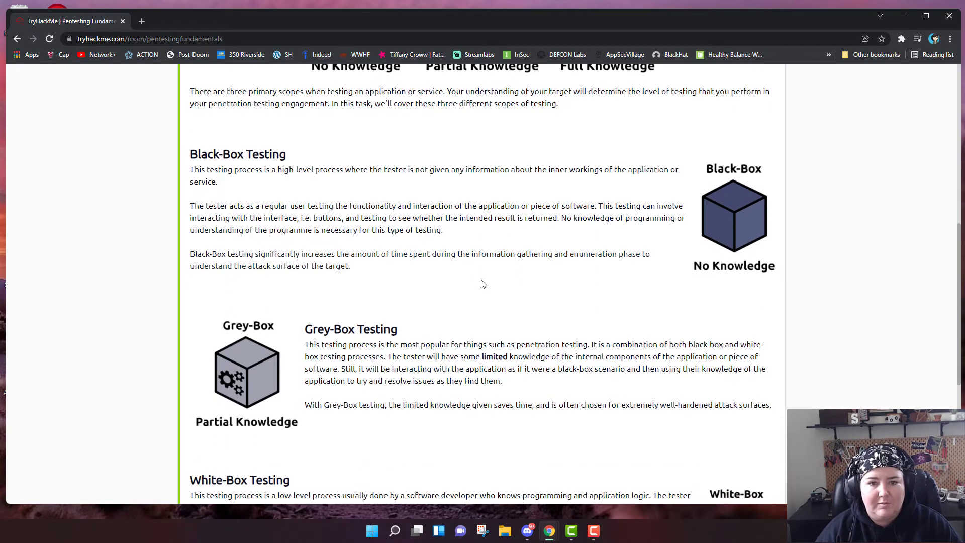
{"action": "mouse_move", "coordinate": [382, 244]}
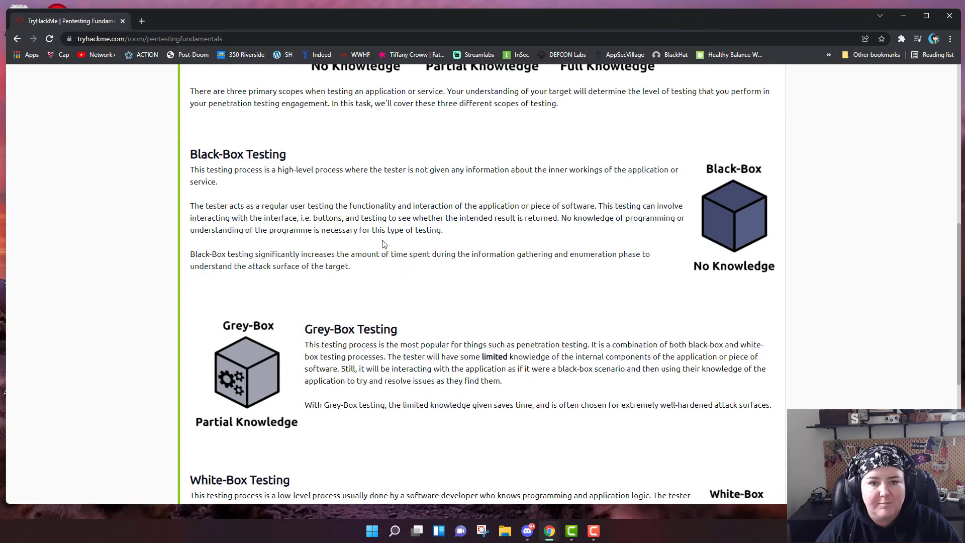
{"action": "mouse_move", "coordinate": [428, 245]}
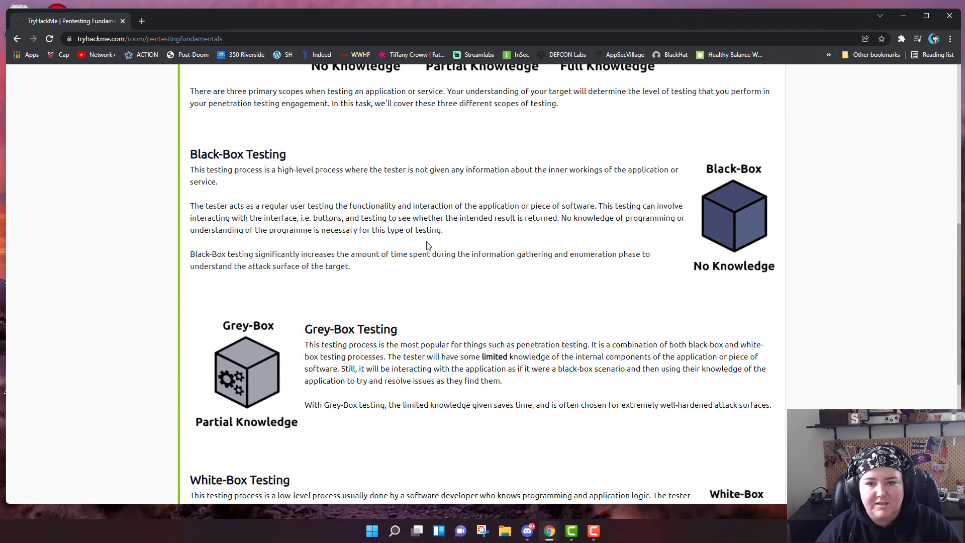
{"action": "mouse_move", "coordinate": [350, 274]}
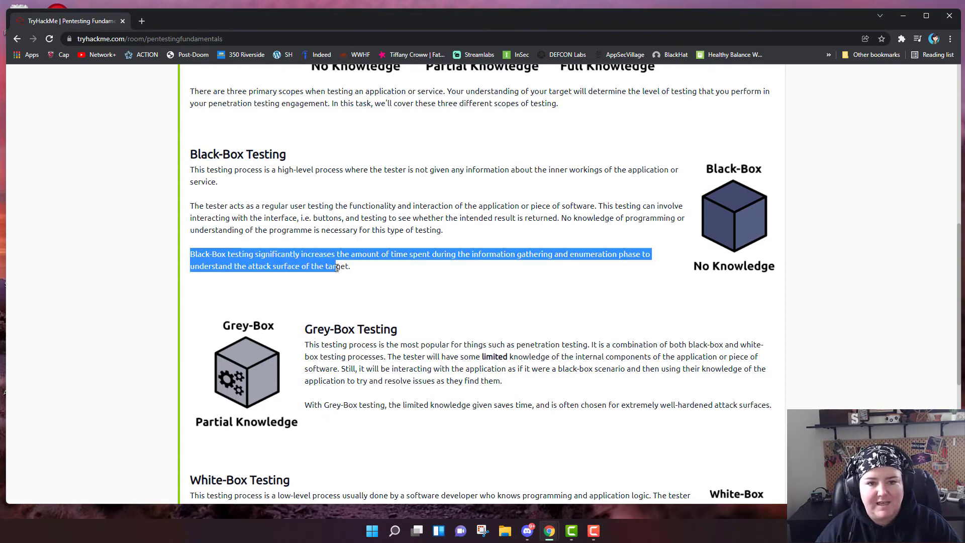
{"action": "mouse_move", "coordinate": [350, 269]}
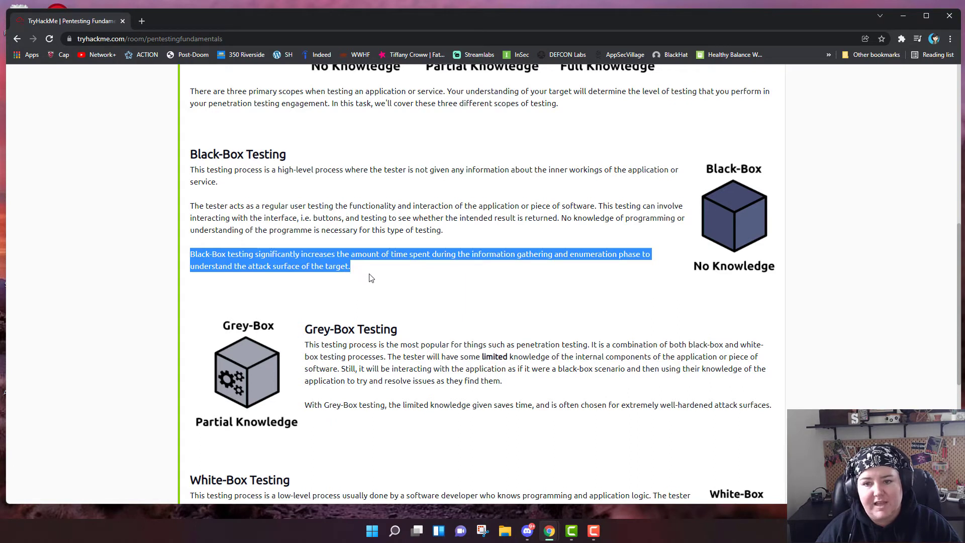
{"action": "mouse_move", "coordinate": [368, 280]}
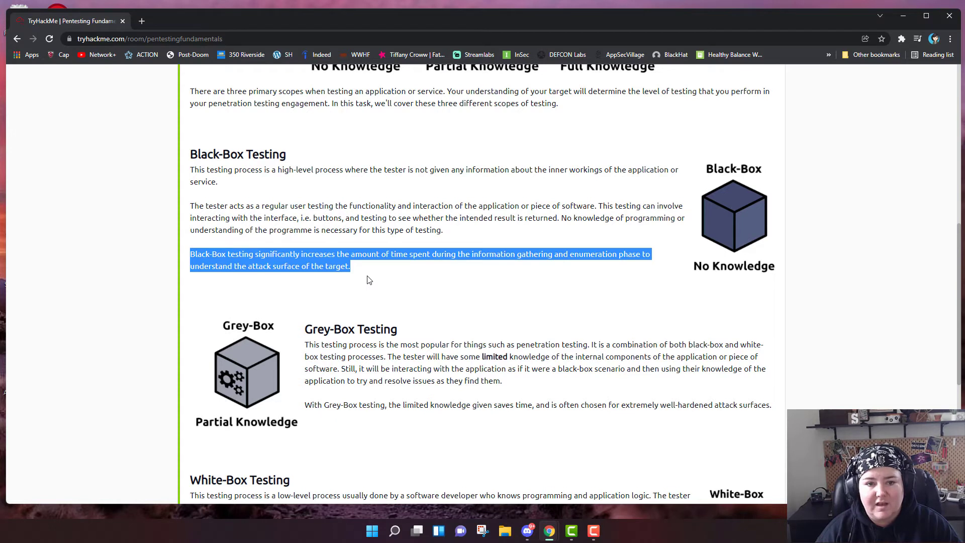
{"action": "mouse_move", "coordinate": [431, 294]}
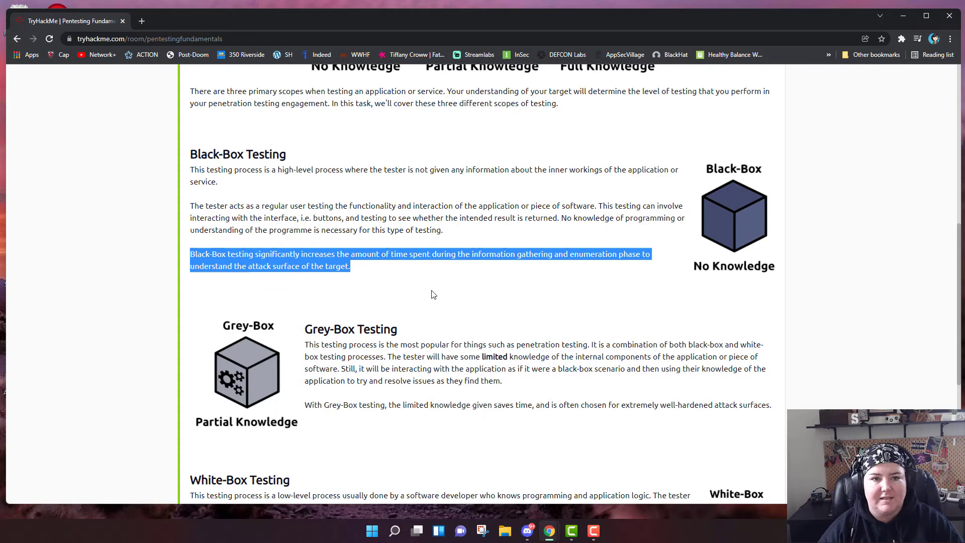
{"action": "scroll", "scroll_direction": "down", "scroll_amount": 3}
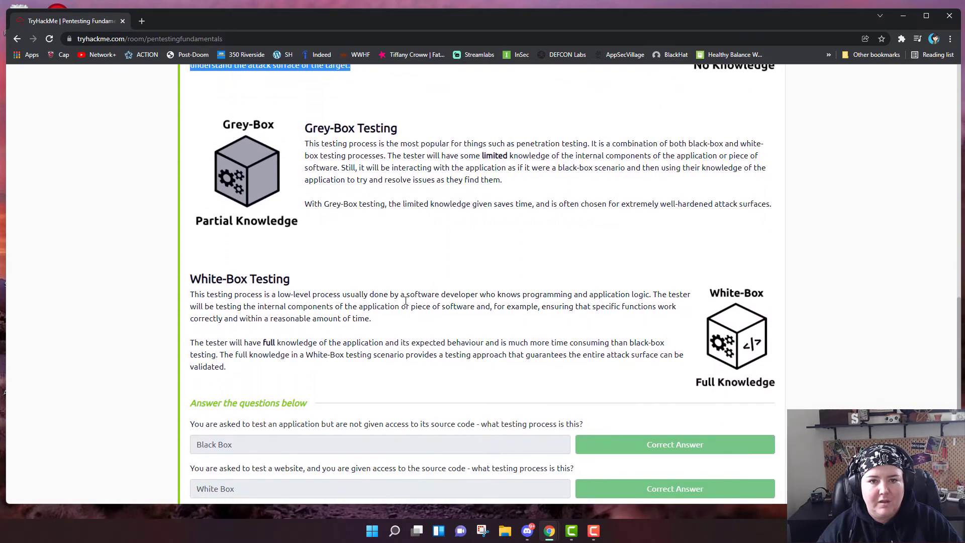
{"action": "mouse_move", "coordinate": [396, 214]}
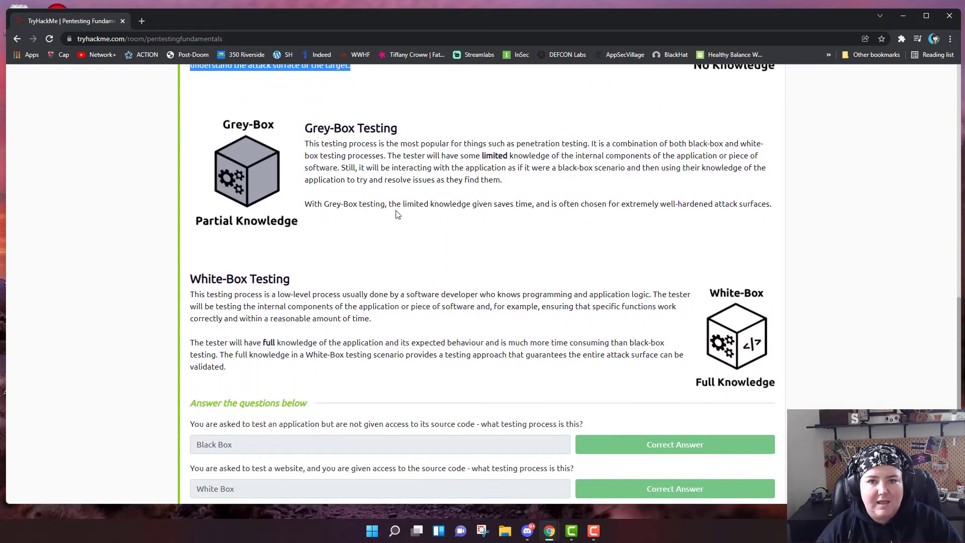
{"action": "mouse_move", "coordinate": [410, 216]}
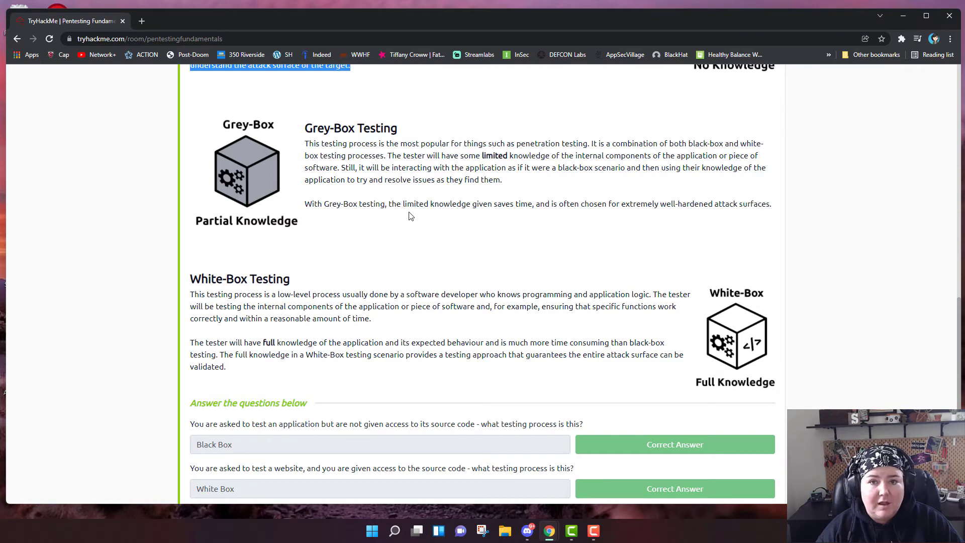
{"action": "mouse_move", "coordinate": [466, 215]}
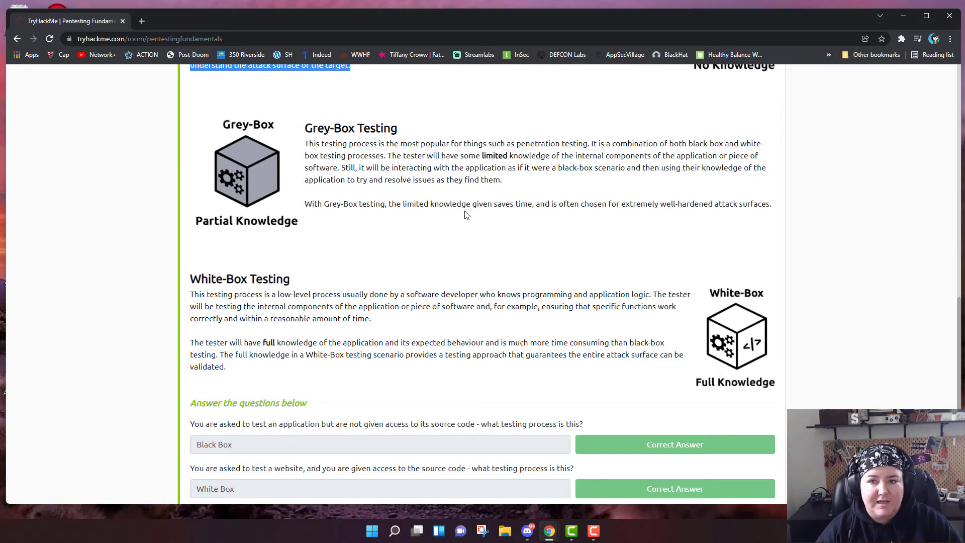
{"action": "mouse_move", "coordinate": [460, 224]}
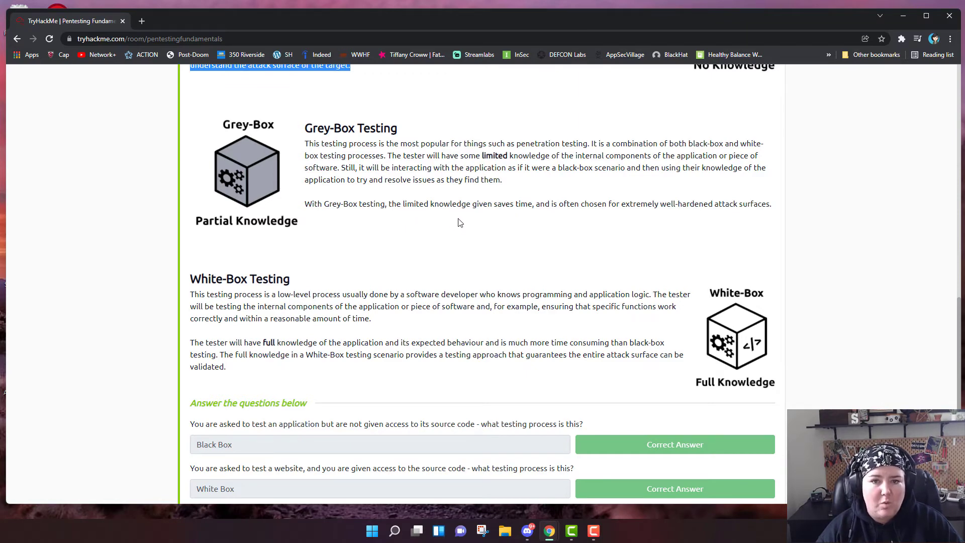
{"action": "mouse_move", "coordinate": [514, 186]}
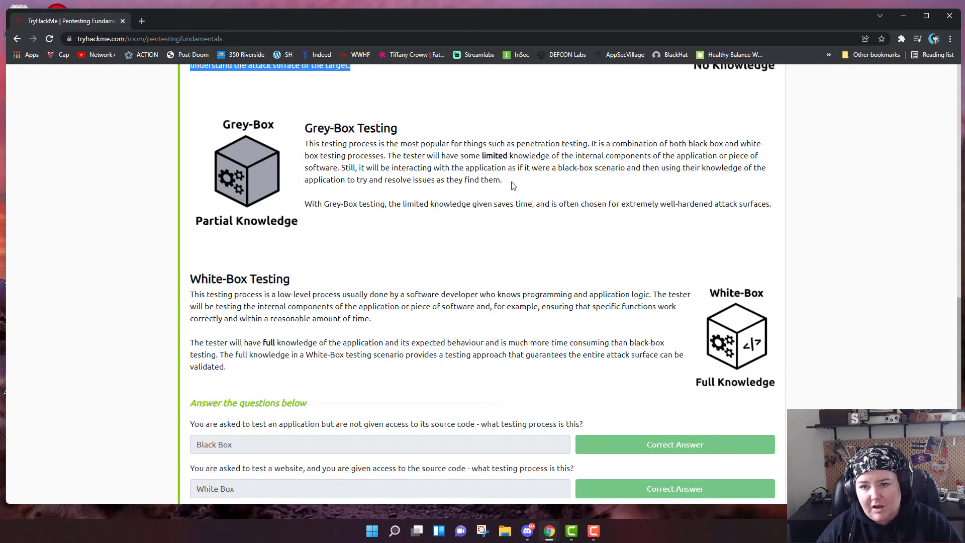
{"action": "mouse_move", "coordinate": [449, 220]}
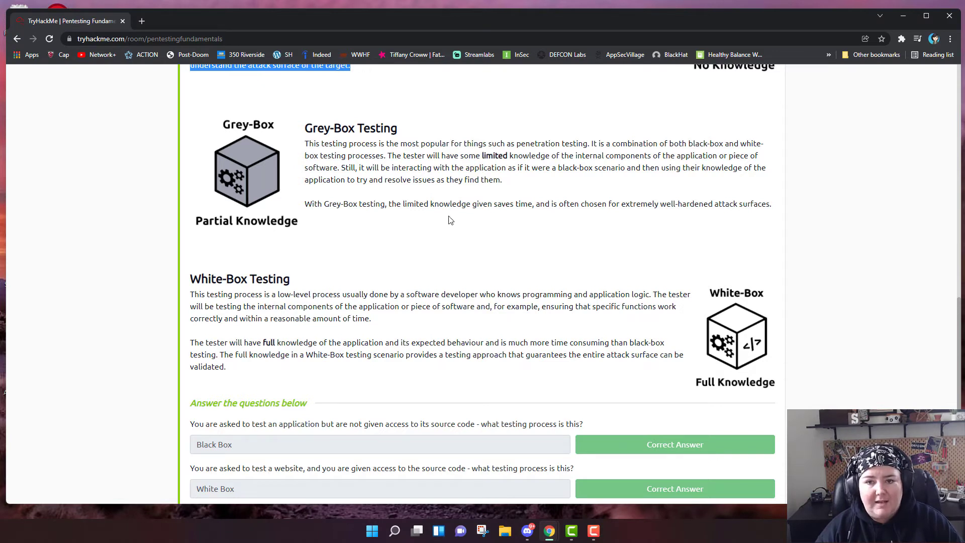
{"action": "mouse_move", "coordinate": [377, 247]}
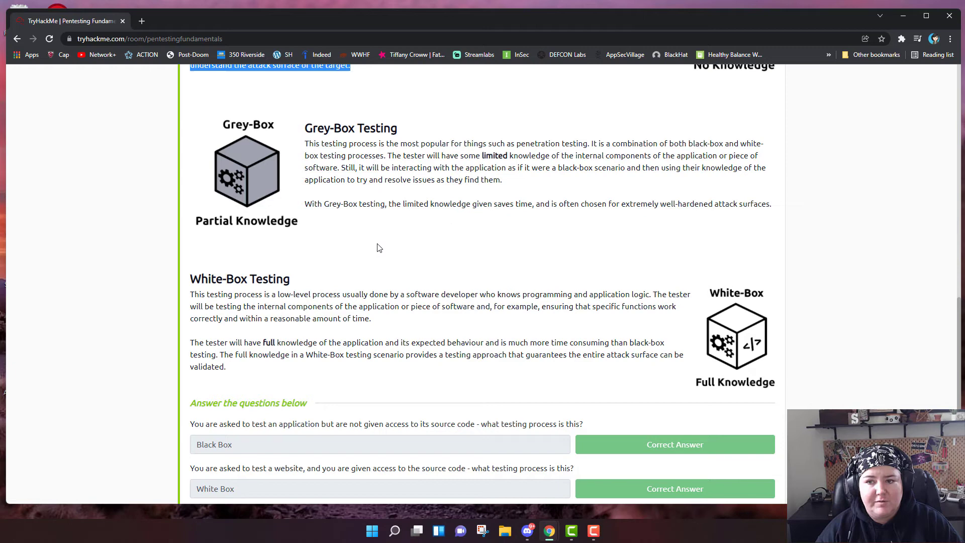
{"action": "mouse_move", "coordinate": [316, 250]}
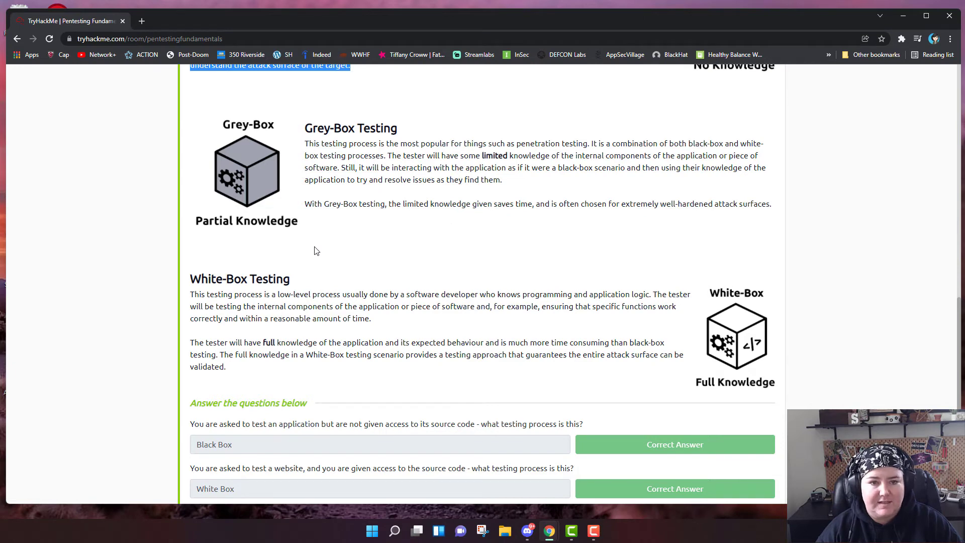
Scroll past White-Box Testing until the Task 5 Practical: ACME Penetration Test header appears.
{"action": "scroll", "scroll_direction": "down", "scroll_amount": 3}
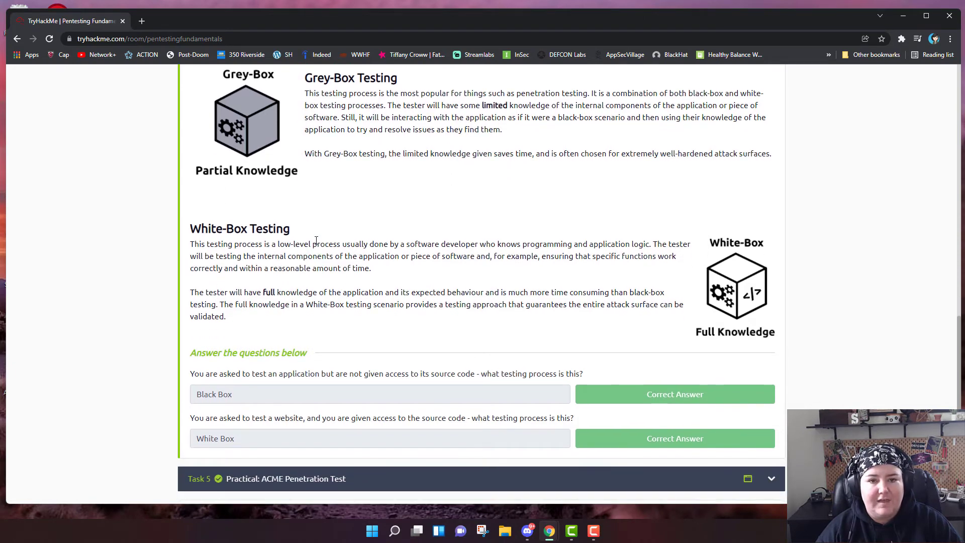
{"action": "scroll", "scroll_direction": "up", "scroll_amount": 3}
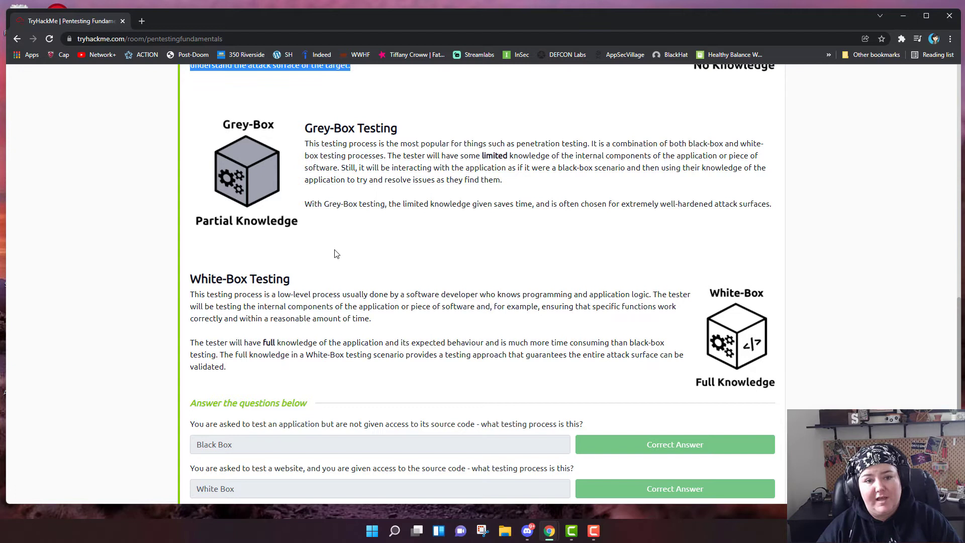
{"action": "scroll", "scroll_direction": "down", "scroll_amount": 3}
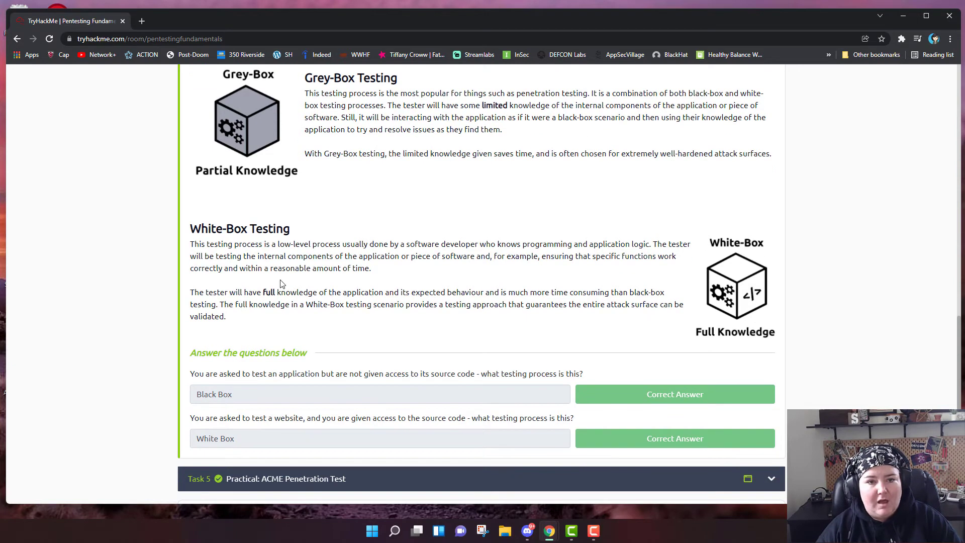
{"action": "mouse_move", "coordinate": [316, 253]}
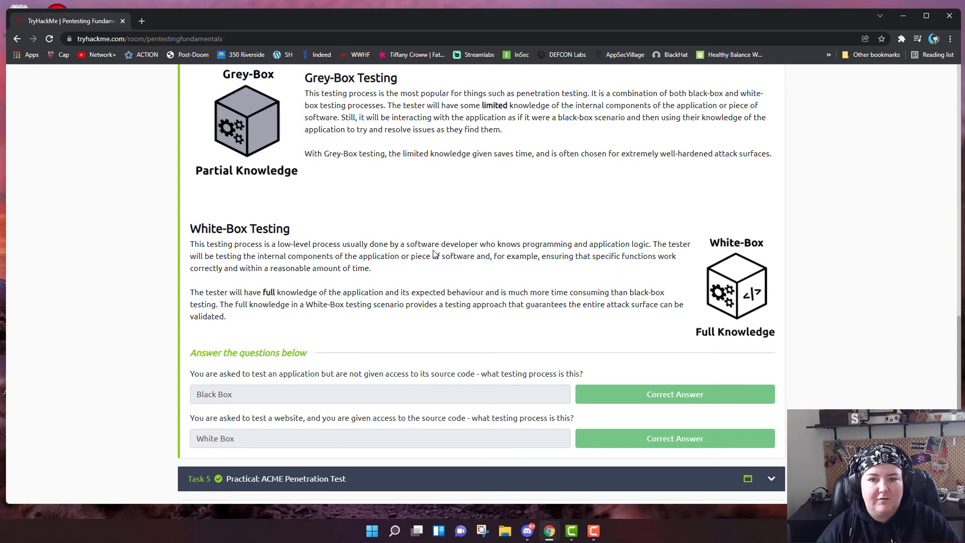
{"action": "mouse_move", "coordinate": [449, 240]}
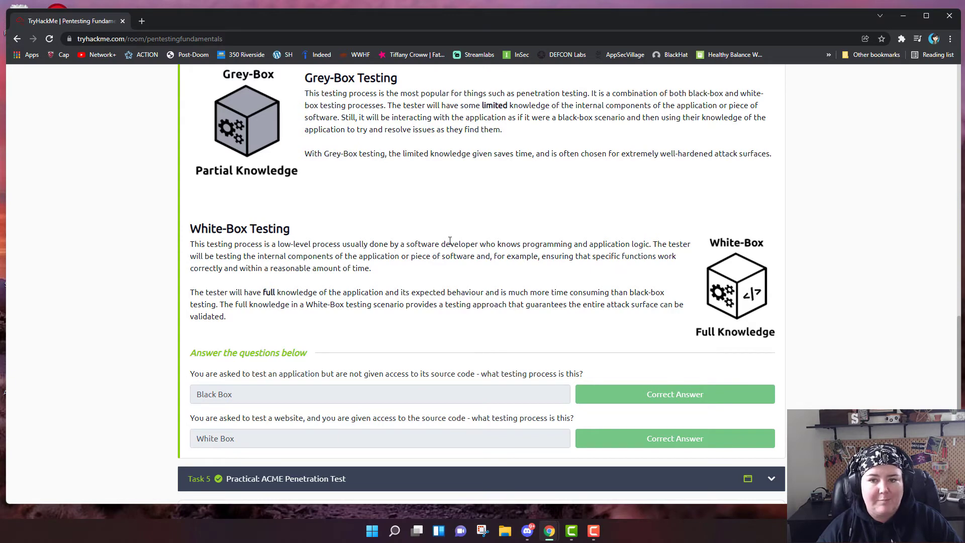
{"action": "mouse_move", "coordinate": [332, 263]}
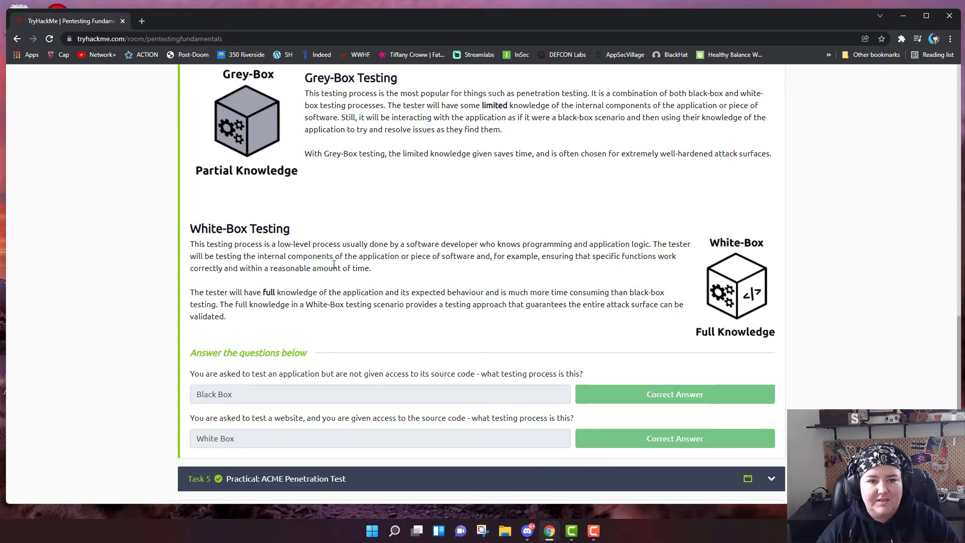
{"action": "mouse_move", "coordinate": [361, 265]}
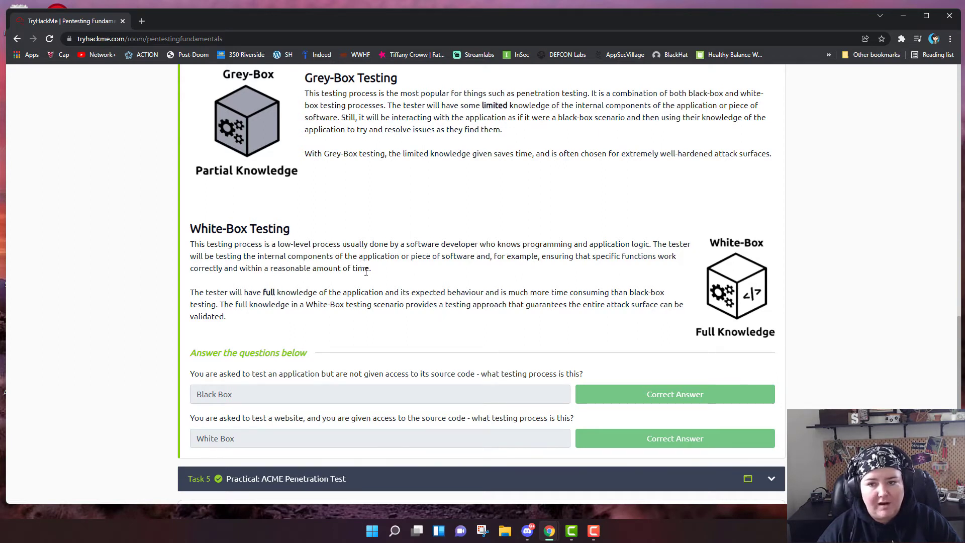
{"action": "mouse_move", "coordinate": [341, 284]}
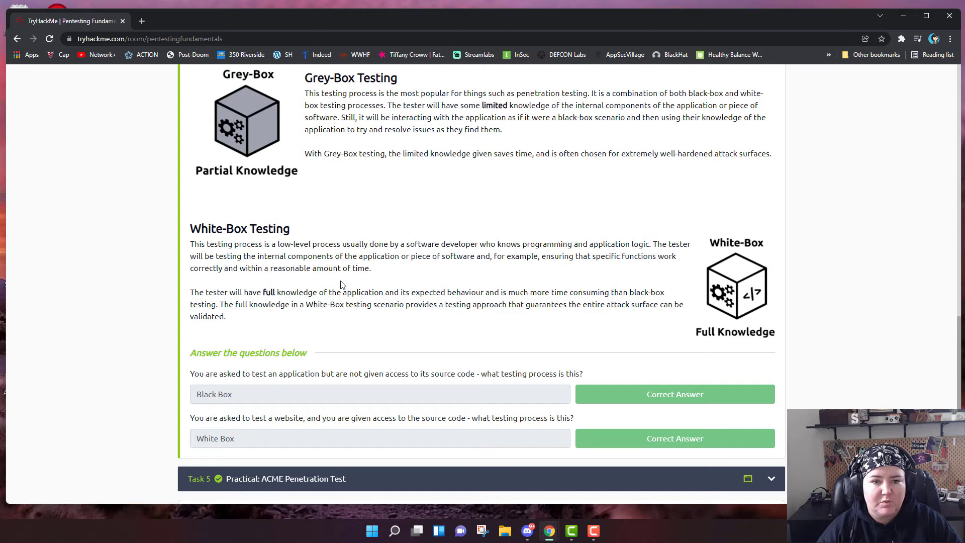
{"action": "mouse_move", "coordinate": [257, 314]}
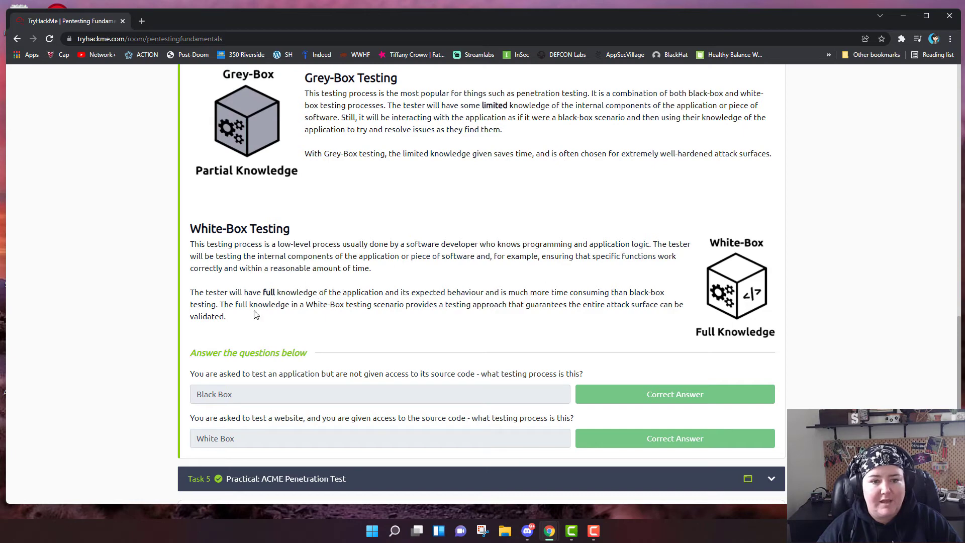
{"action": "mouse_move", "coordinate": [246, 317]}
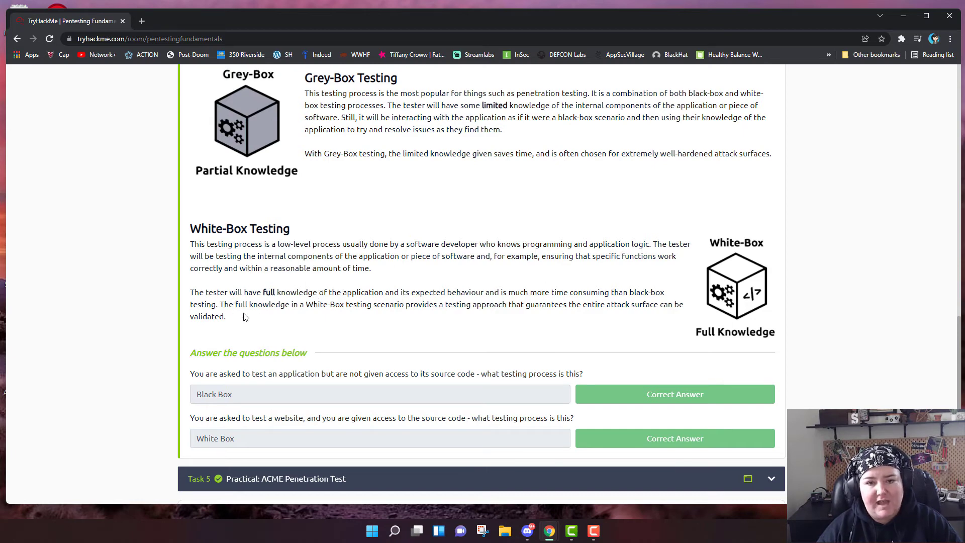
{"action": "scroll", "scroll_direction": "down", "scroll_amount": 3}
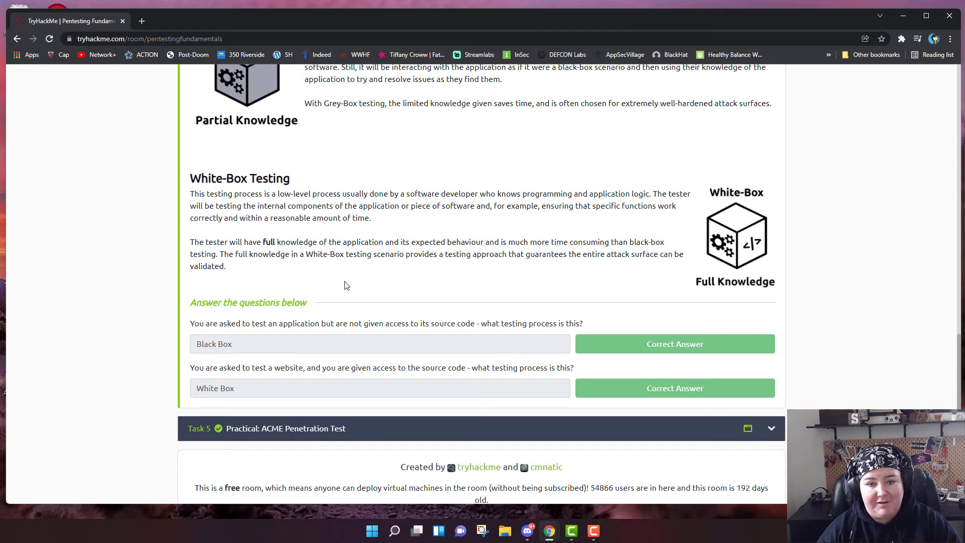
{"action": "mouse_move", "coordinate": [349, 284]}
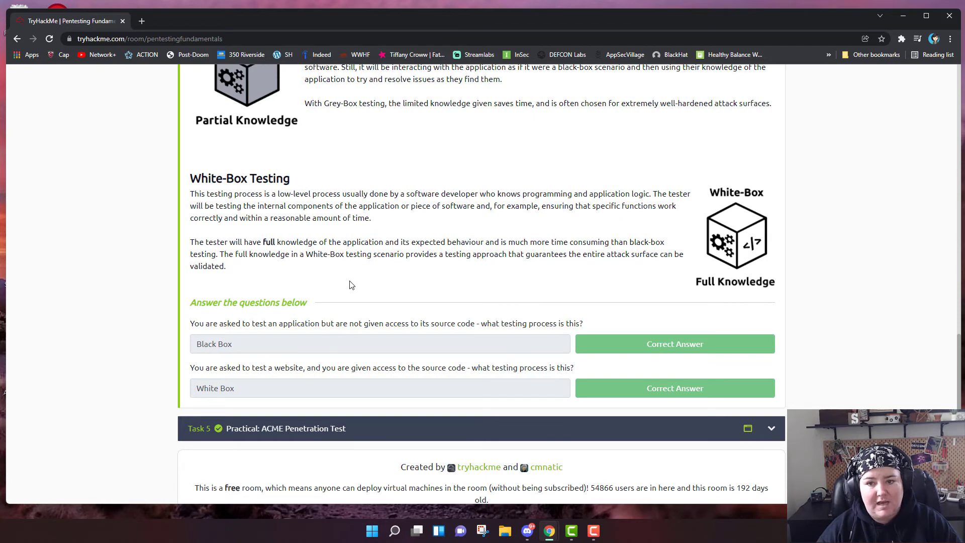
{"action": "mouse_move", "coordinate": [339, 286]}
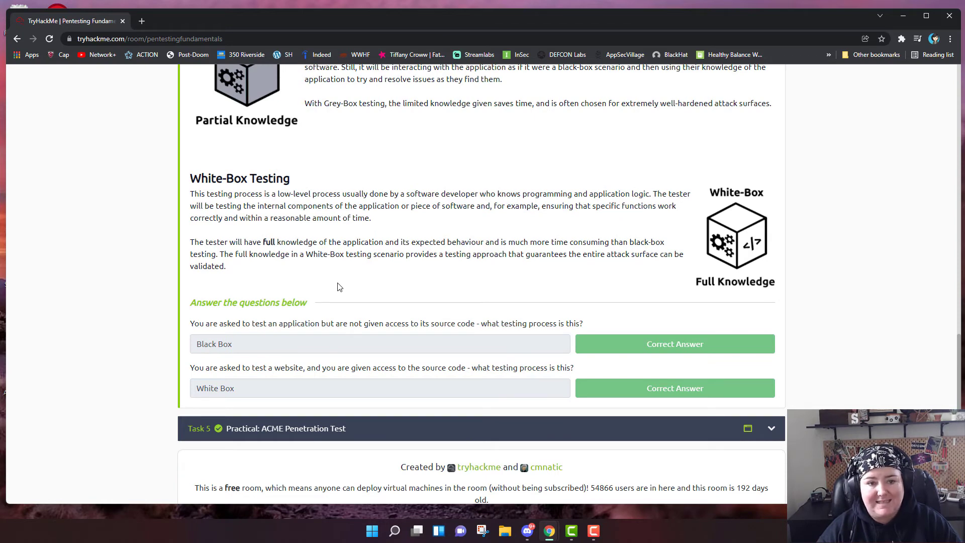
{"action": "scroll", "scroll_direction": "down", "scroll_amount": 3}
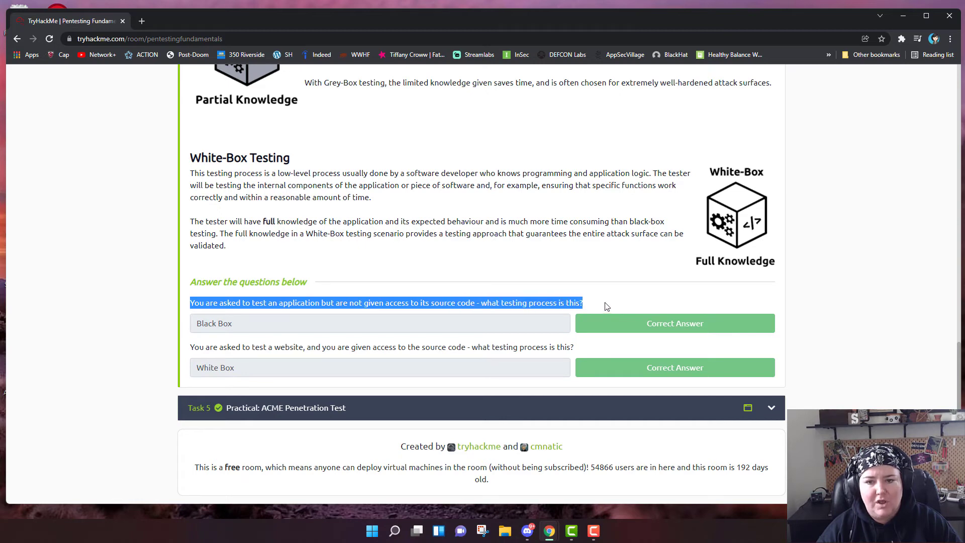
{"action": "left_click", "coordinate": [252, 332]}
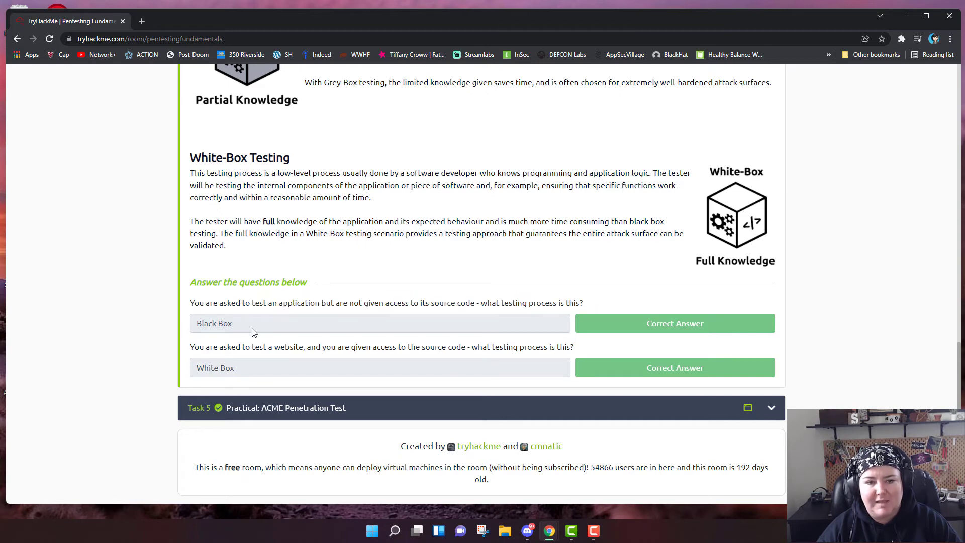
{"action": "mouse_move", "coordinate": [262, 369]}
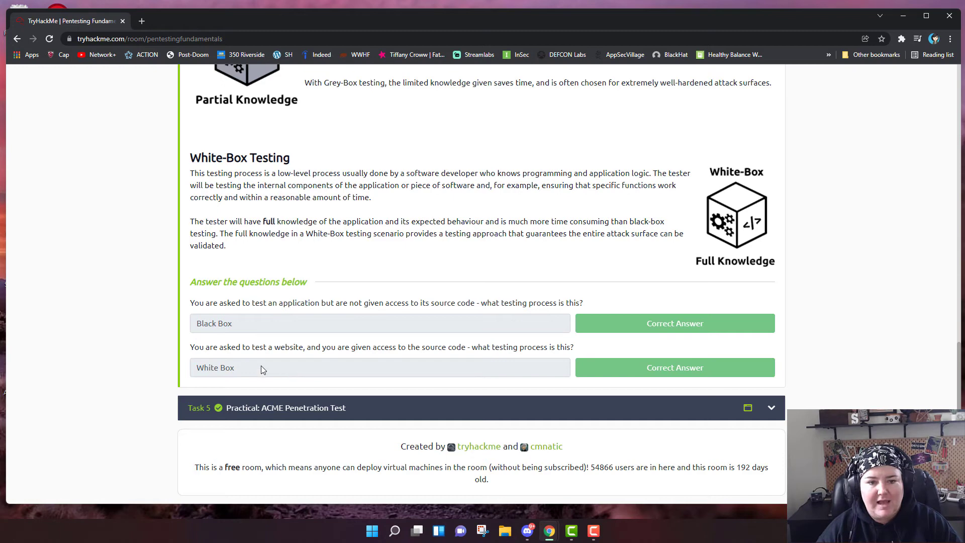
{"action": "mouse_move", "coordinate": [325, 349]}
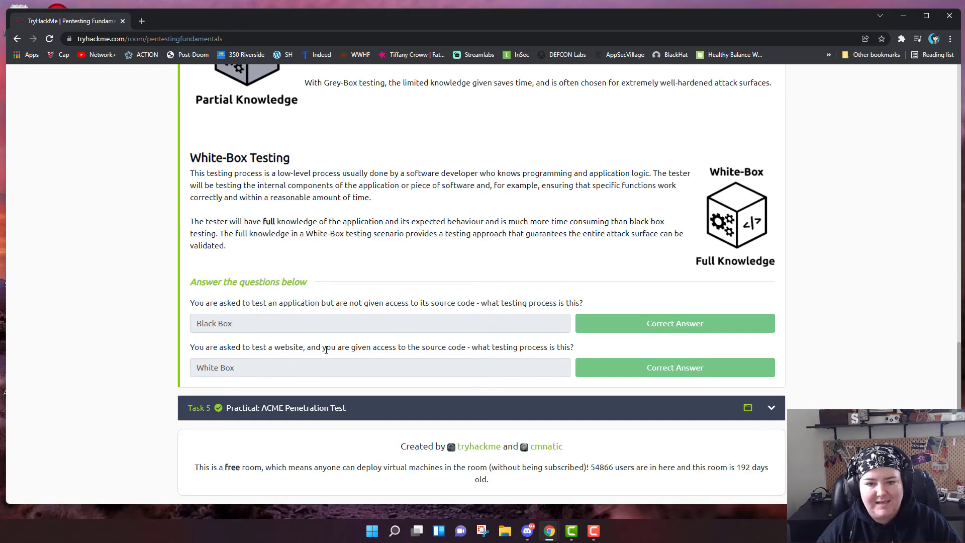
{"action": "mouse_move", "coordinate": [527, 349]}
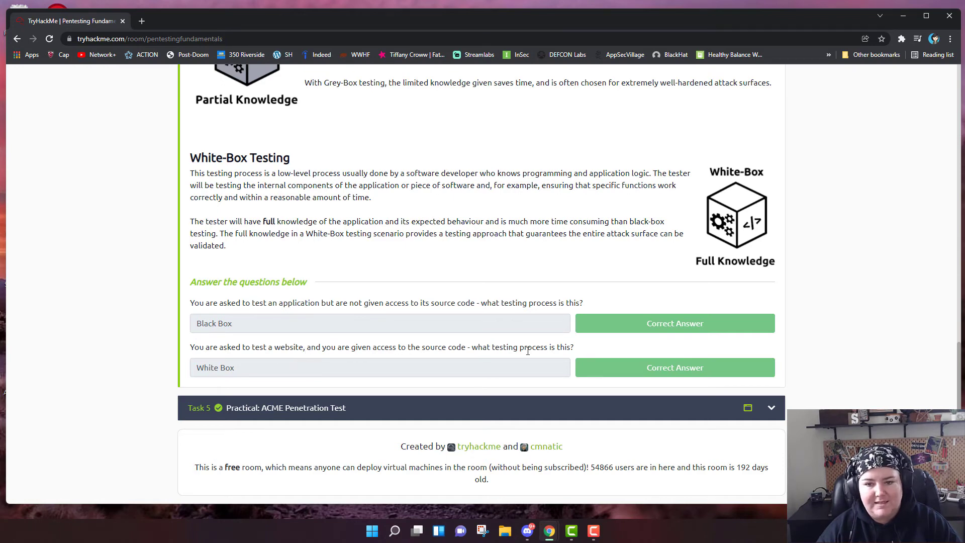
{"action": "mouse_move", "coordinate": [258, 377]}
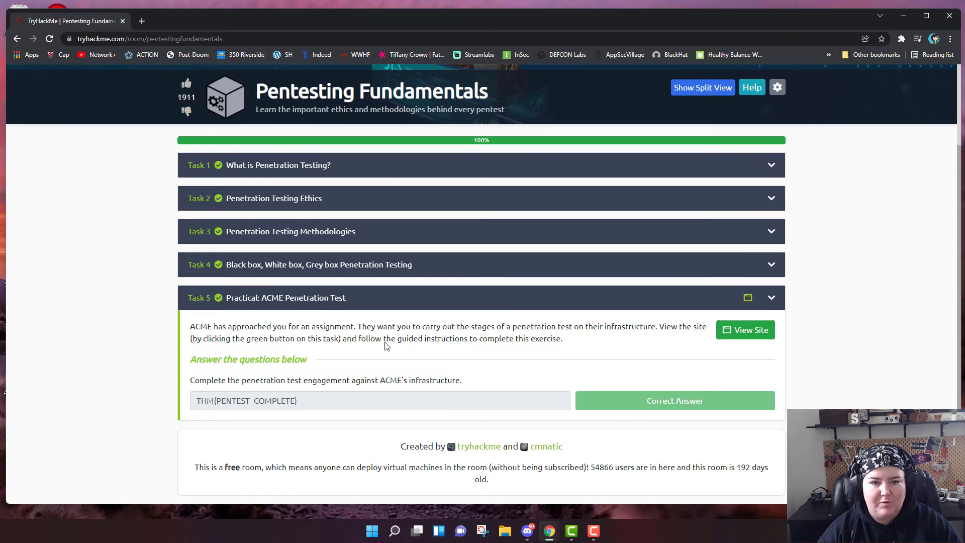
{"action": "mouse_move", "coordinate": [366, 349]}
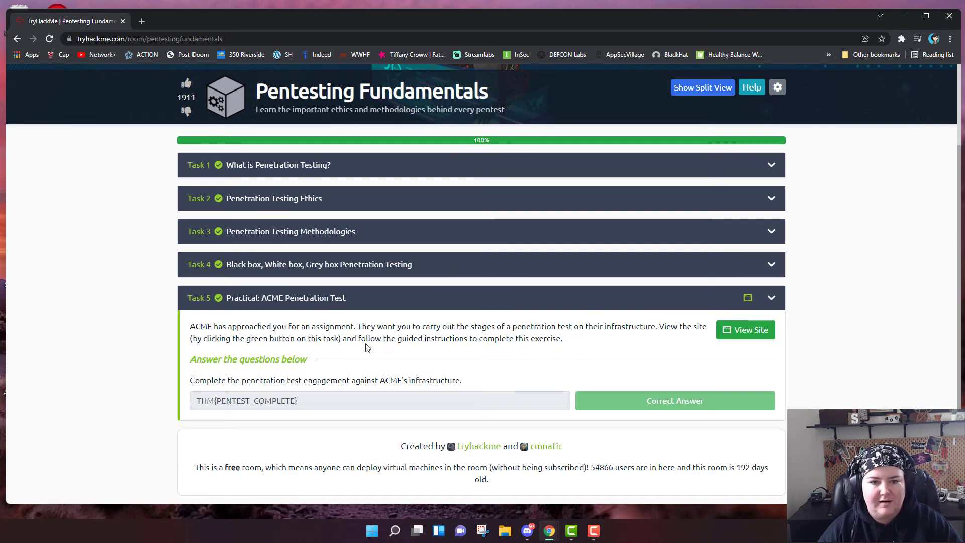
{"action": "mouse_move", "coordinate": [319, 348]}
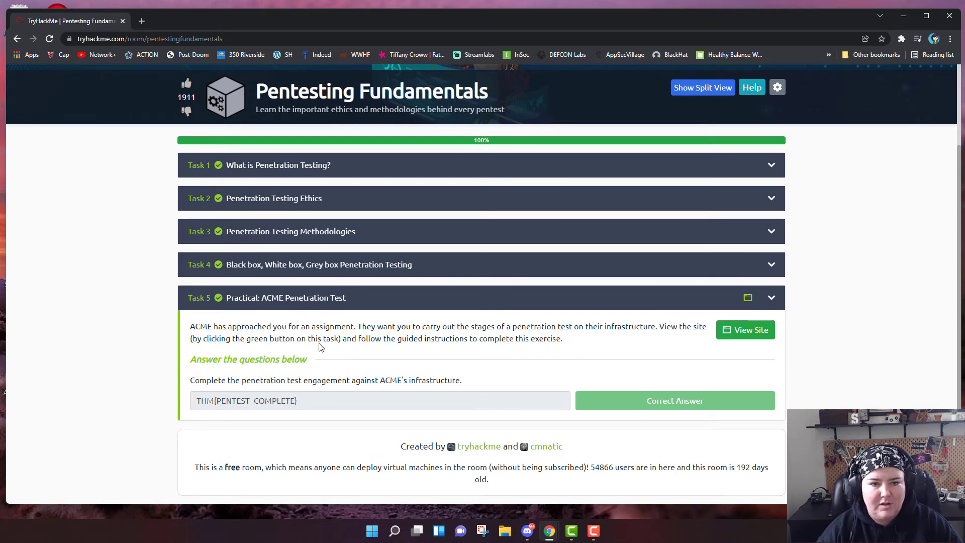
{"action": "mouse_move", "coordinate": [194, 330]}
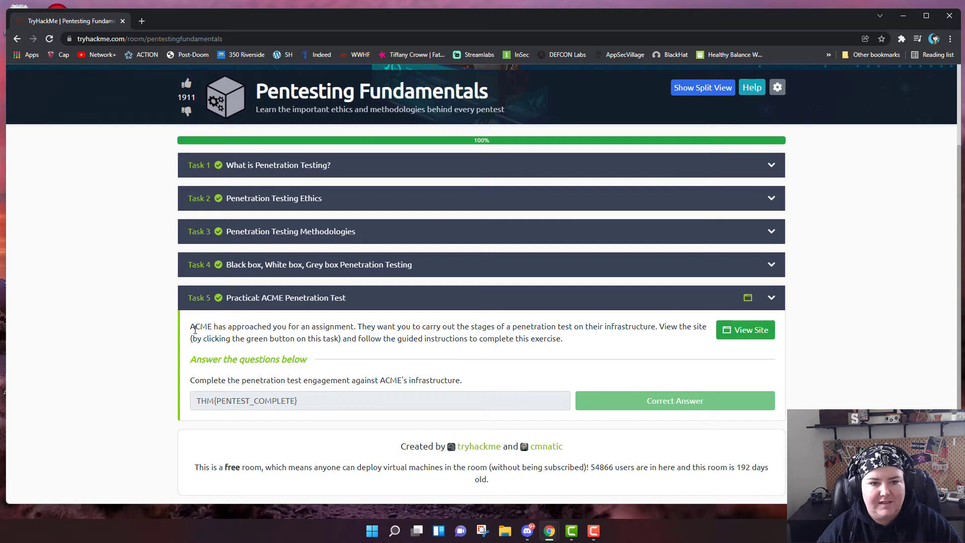
{"action": "mouse_move", "coordinate": [319, 339]}
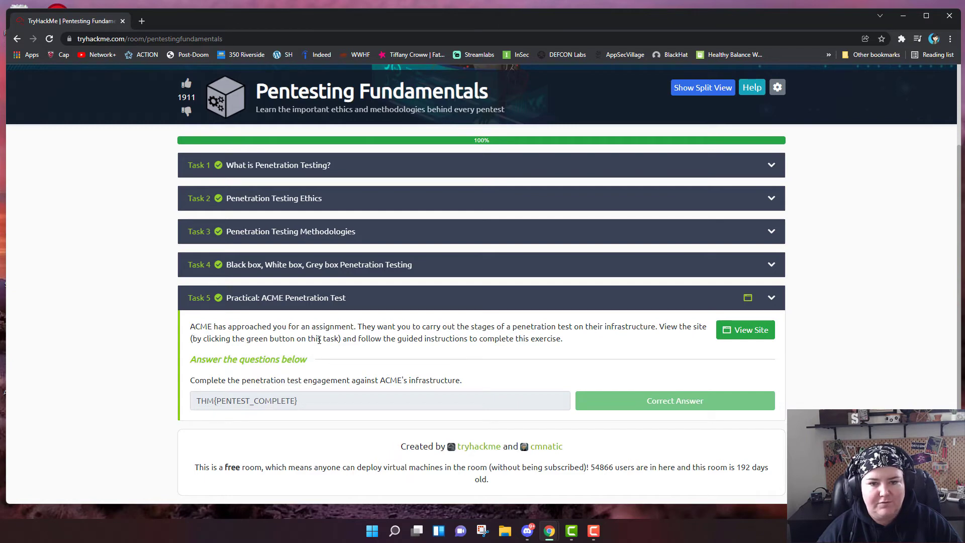
{"action": "mouse_move", "coordinate": [492, 337]}
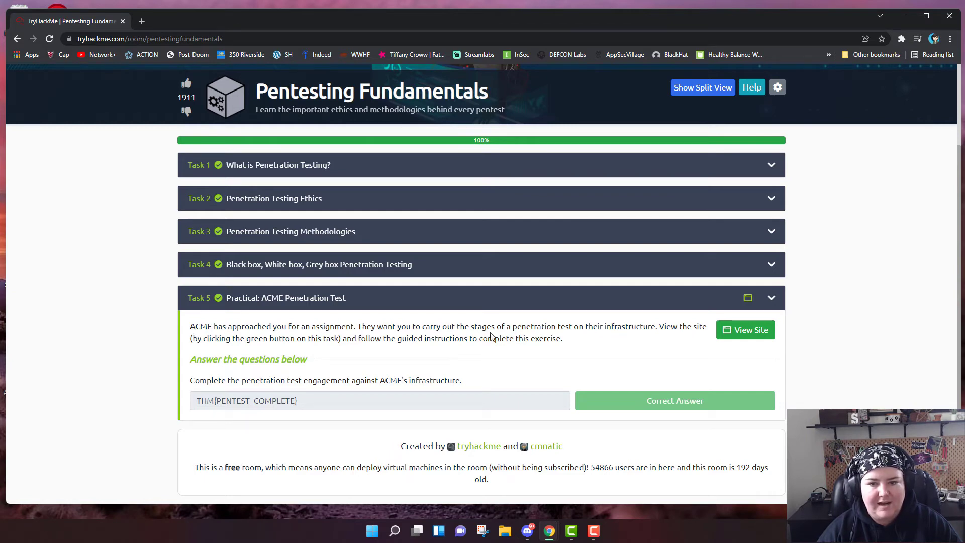
{"action": "mouse_move", "coordinate": [569, 341]}
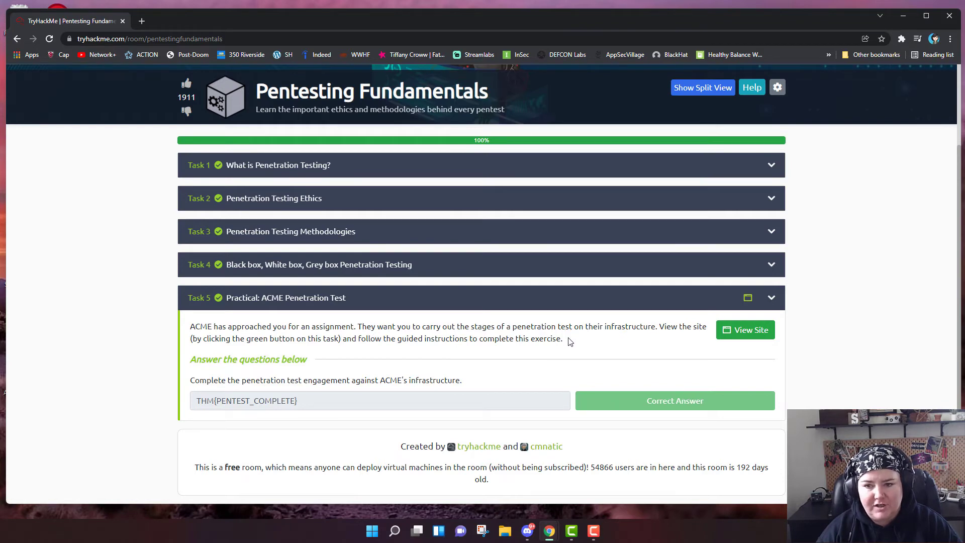
{"action": "mouse_move", "coordinate": [566, 342]}
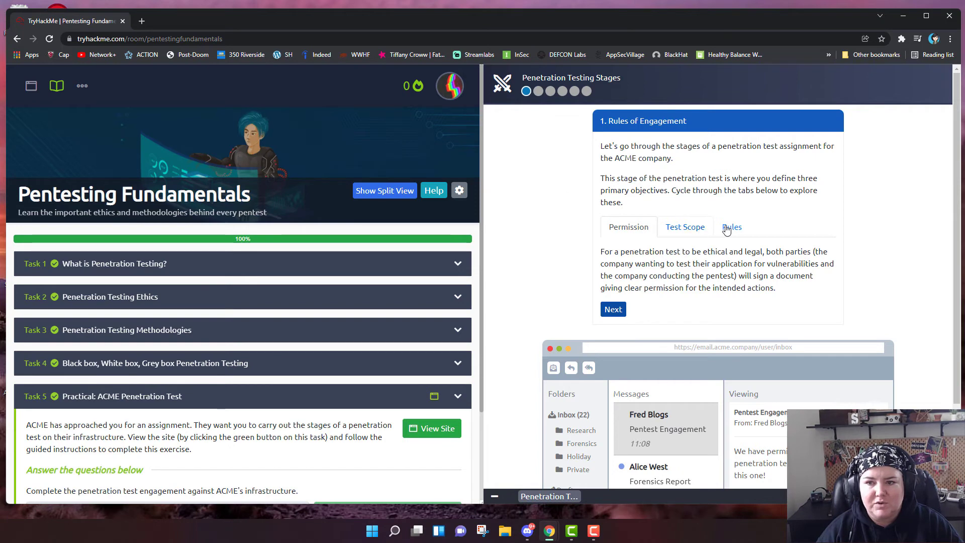
{"action": "mouse_move", "coordinate": [626, 174]}
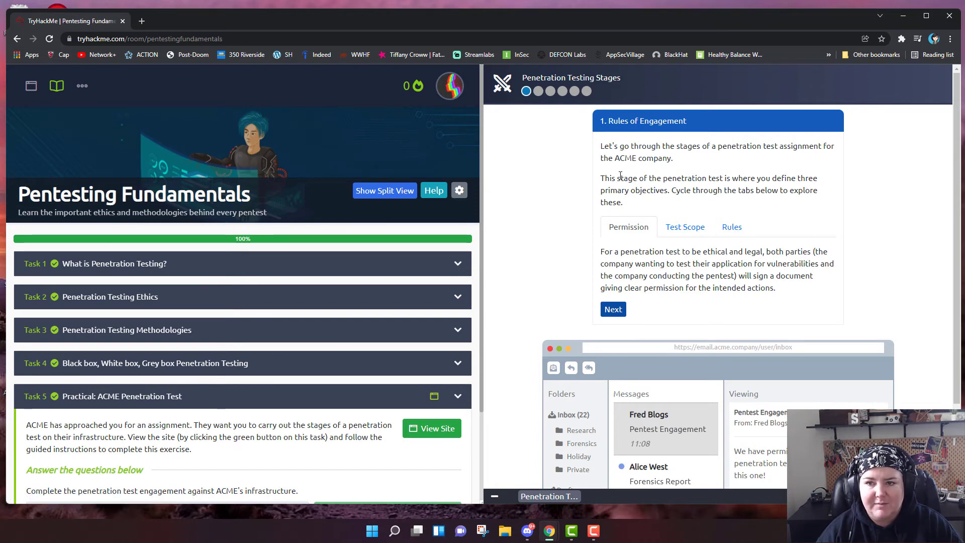
{"action": "mouse_move", "coordinate": [592, 192]}
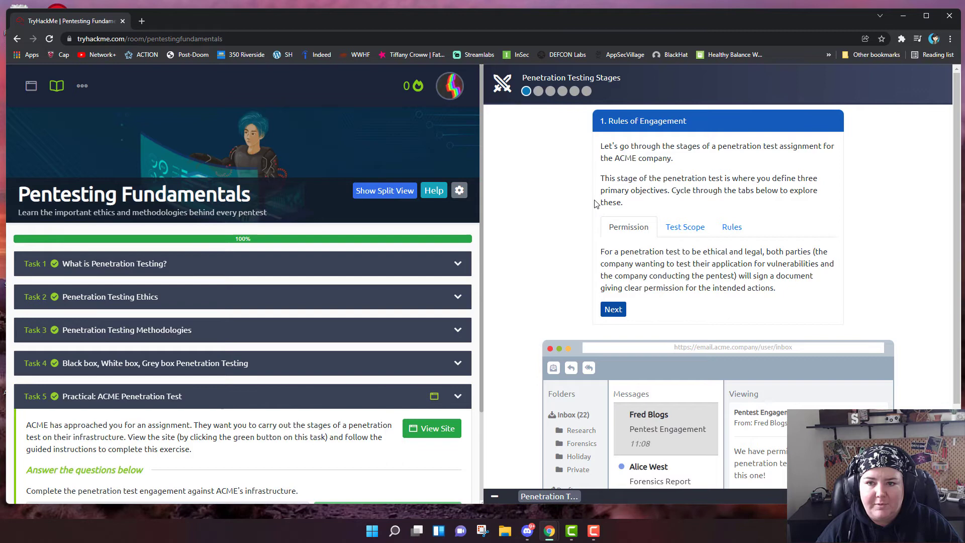
{"action": "mouse_move", "coordinate": [743, 203]}
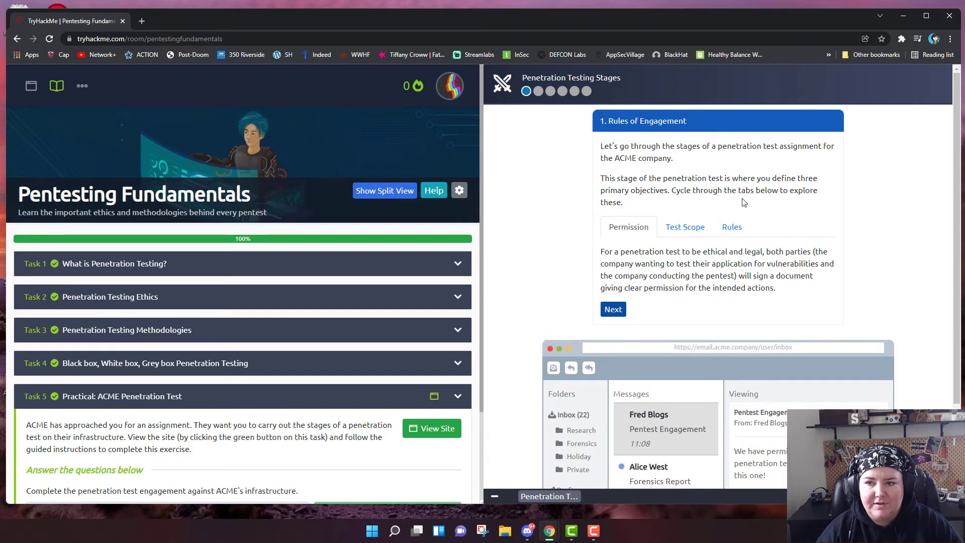
{"action": "mouse_move", "coordinate": [624, 215]}
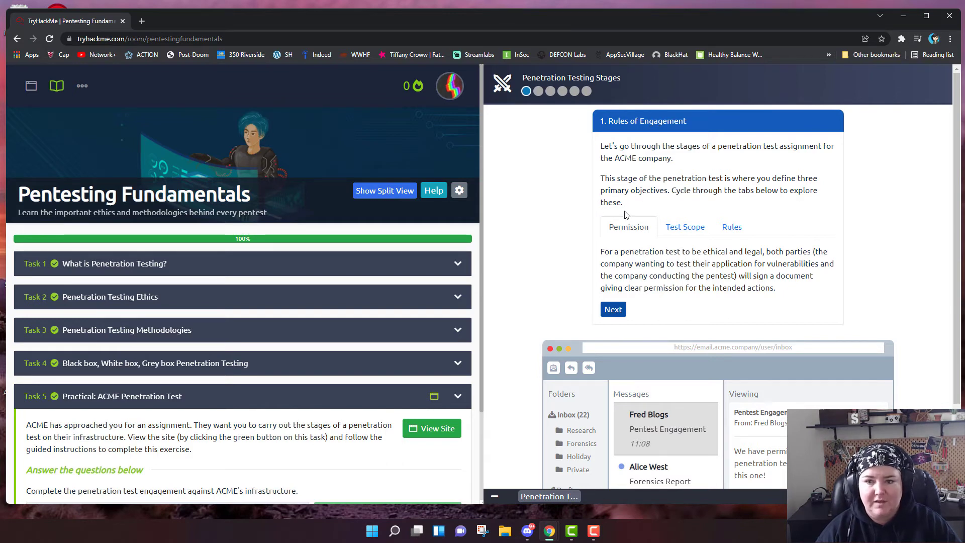
{"action": "mouse_move", "coordinate": [646, 263]}
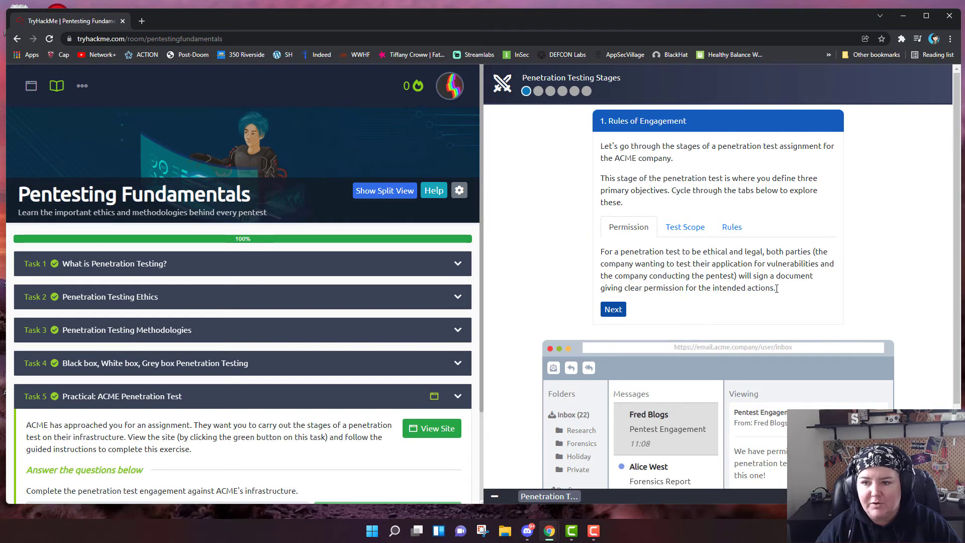
{"action": "mouse_move", "coordinate": [783, 295]}
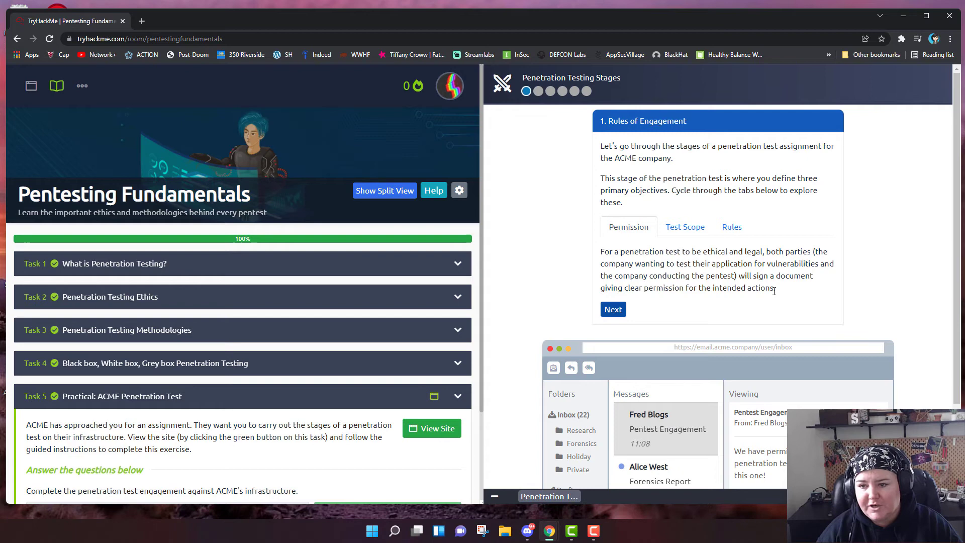
Review the Test Scope and Rules tabs of Rules of Engagement, then advance to Information Gathering.
{"action": "left_click", "coordinate": [684, 226]}
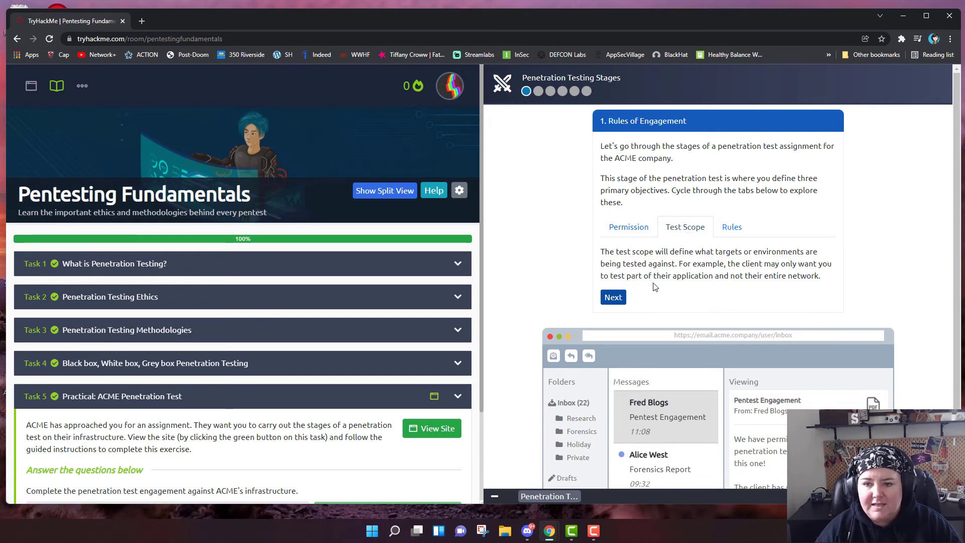
{"action": "mouse_move", "coordinate": [660, 290]}
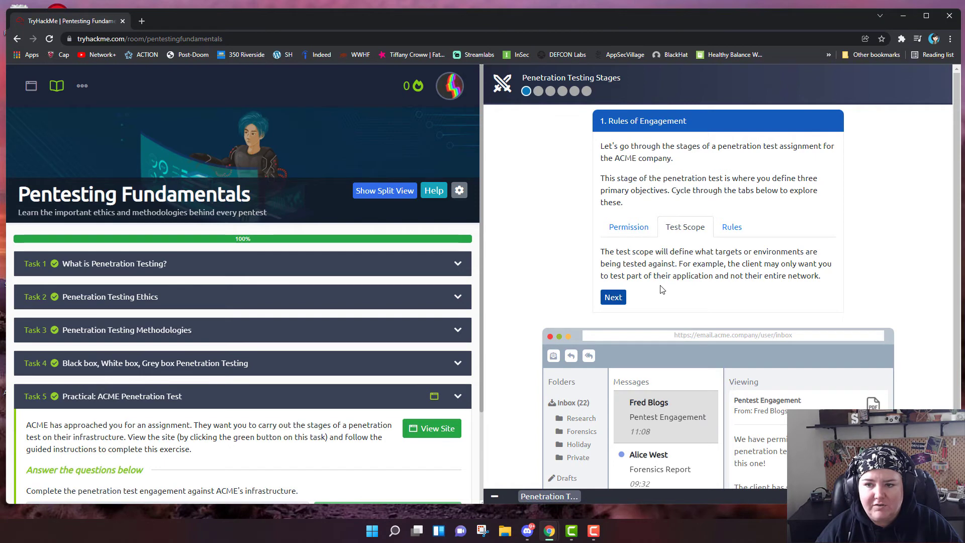
{"action": "mouse_move", "coordinate": [651, 287]}
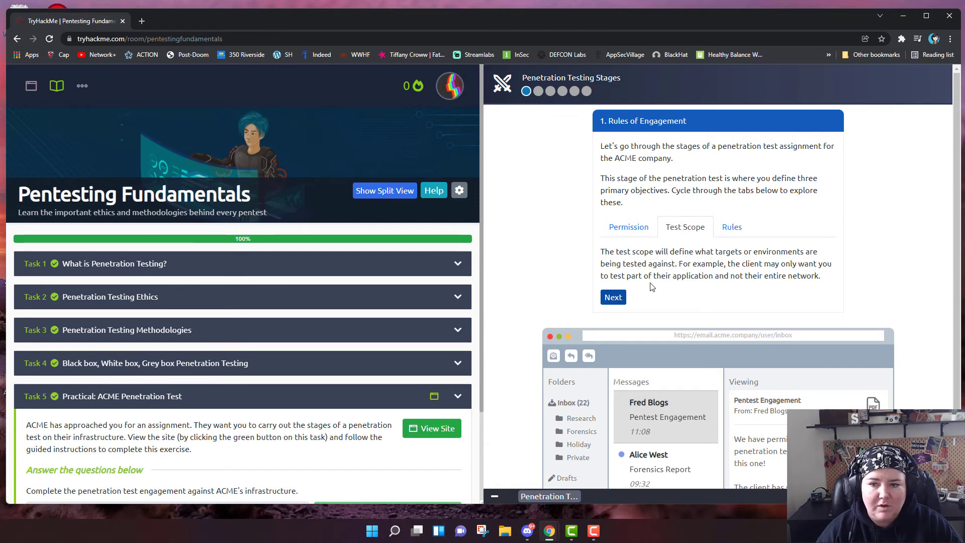
{"action": "mouse_move", "coordinate": [682, 288]}
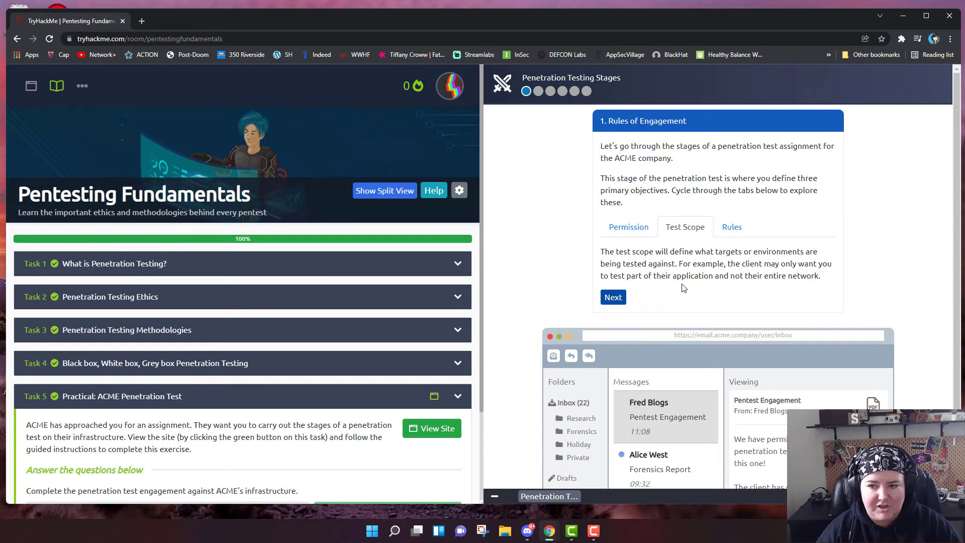
{"action": "left_click", "coordinate": [731, 227]}
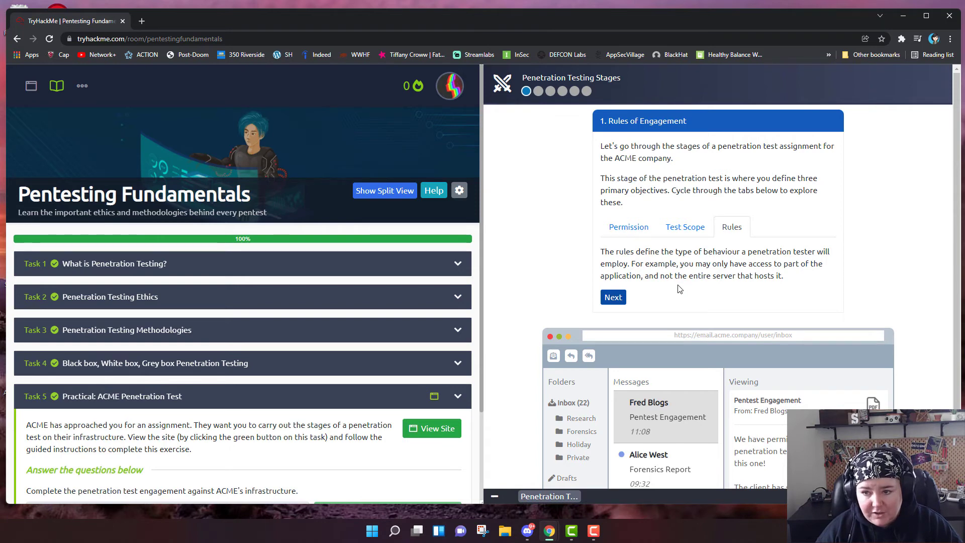
{"action": "mouse_move", "coordinate": [681, 288]}
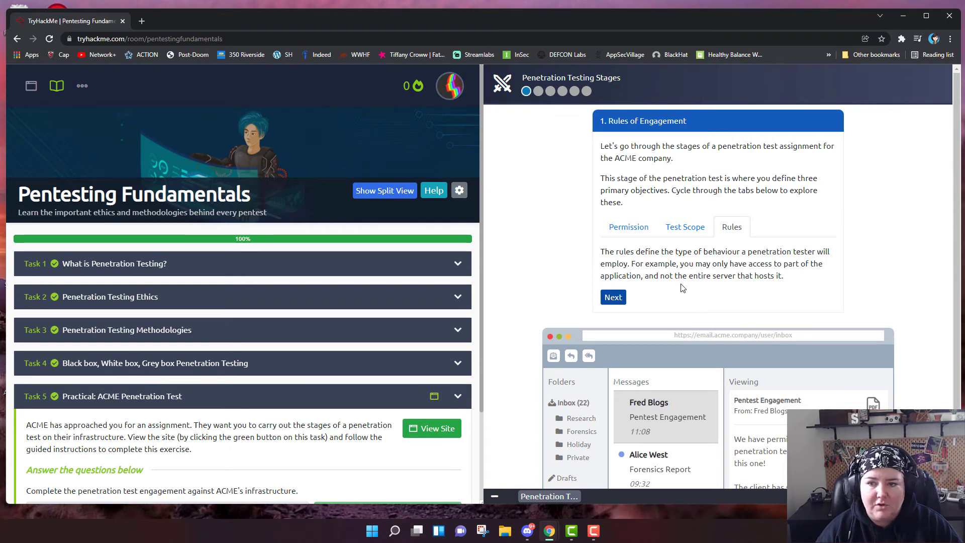
{"action": "mouse_move", "coordinate": [659, 293]}
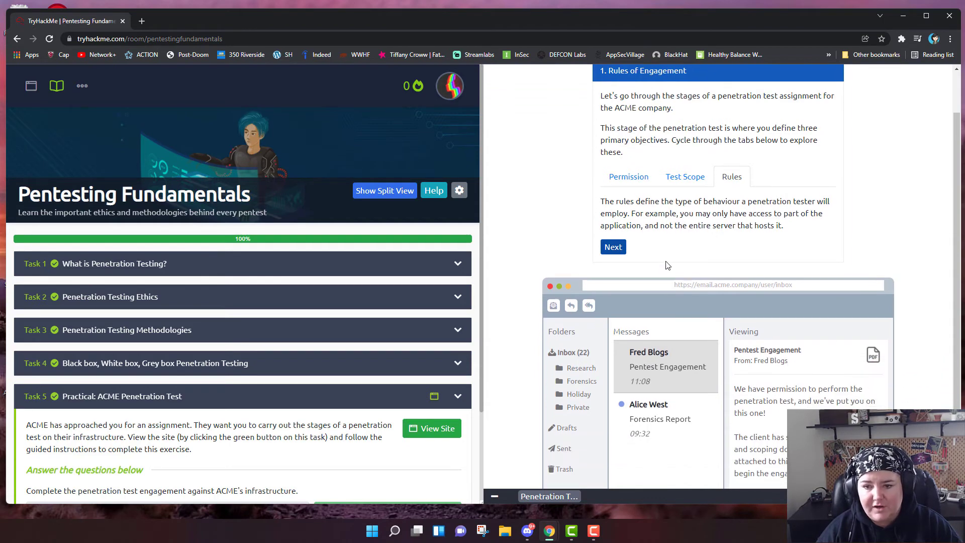
{"action": "scroll", "scroll_direction": "down", "scroll_amount": 3}
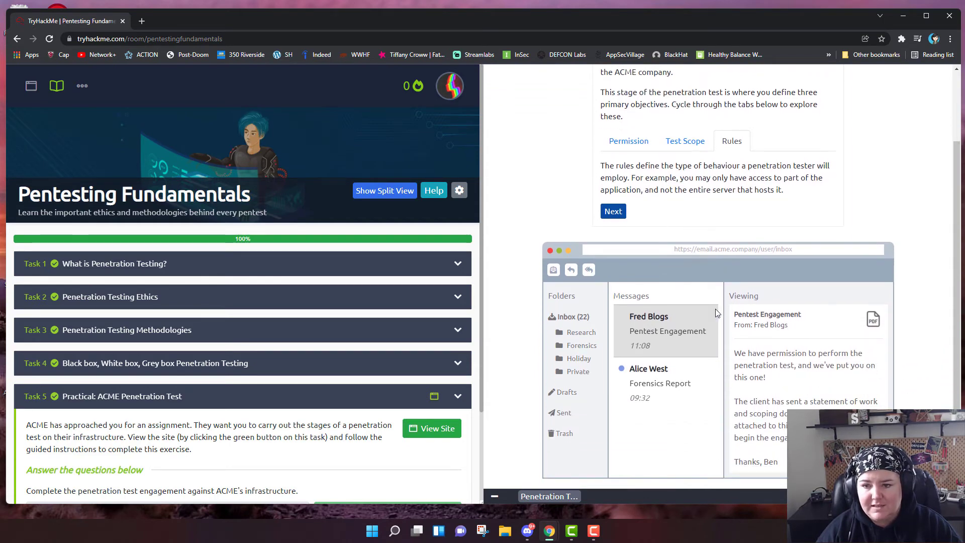
{"action": "mouse_move", "coordinate": [603, 322]}
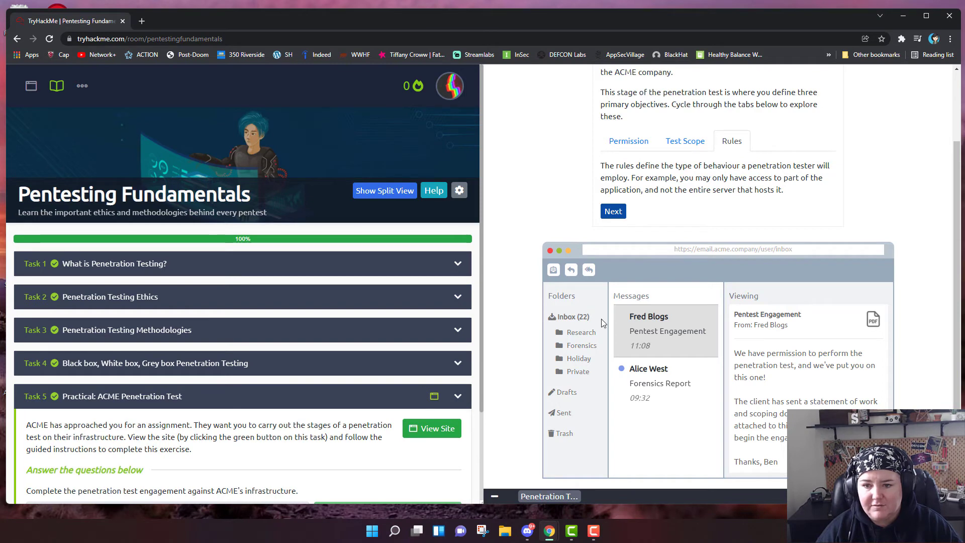
{"action": "mouse_move", "coordinate": [757, 363]}
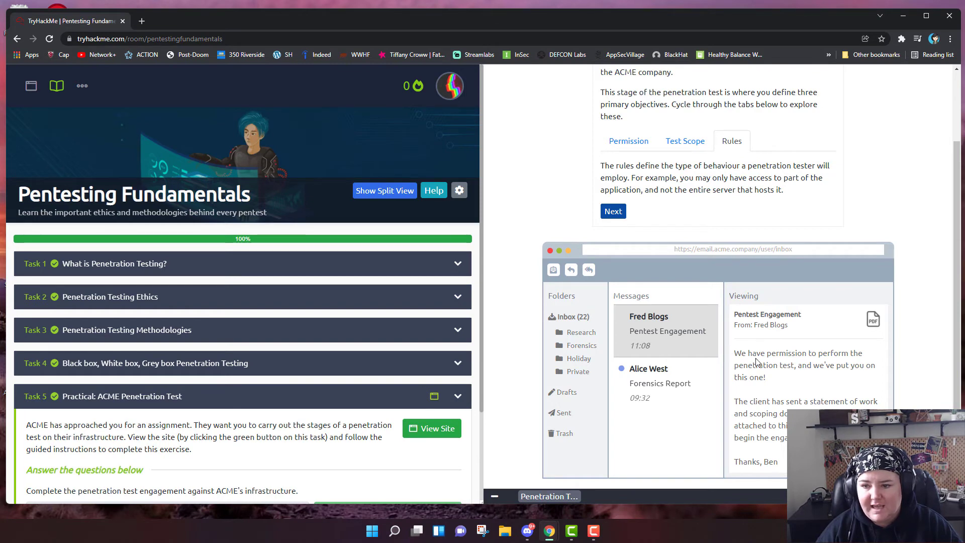
{"action": "mouse_move", "coordinate": [786, 396]}
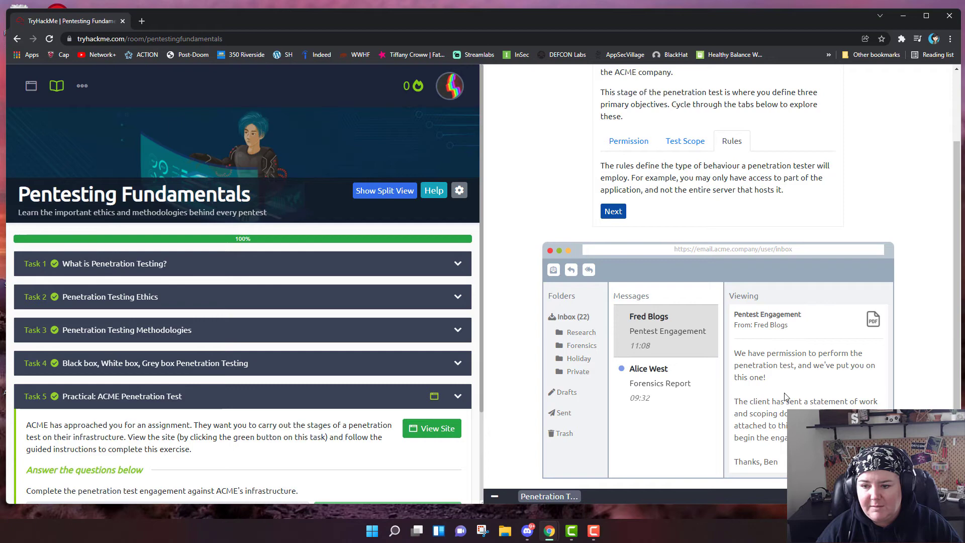
{"action": "mouse_move", "coordinate": [790, 397]}
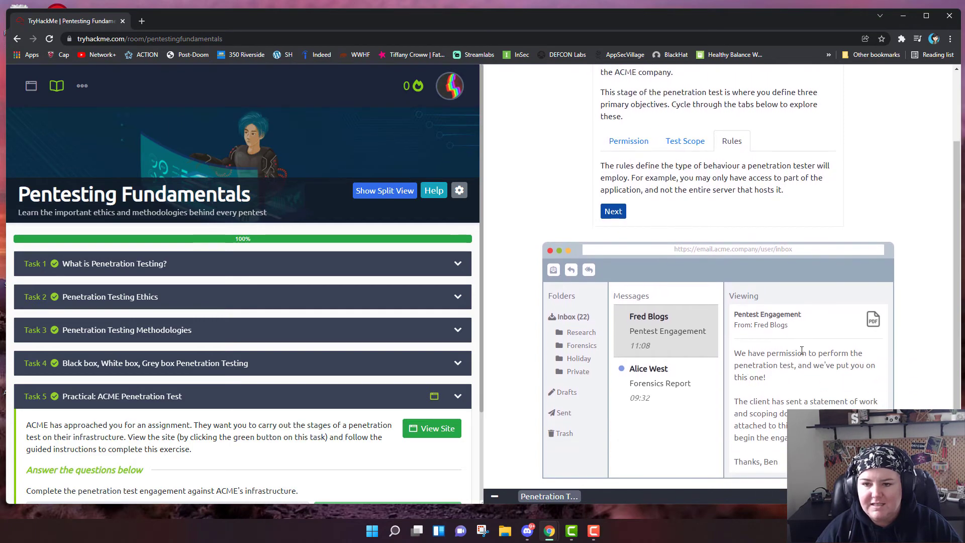
{"action": "scroll", "scroll_direction": "up", "scroll_amount": 3}
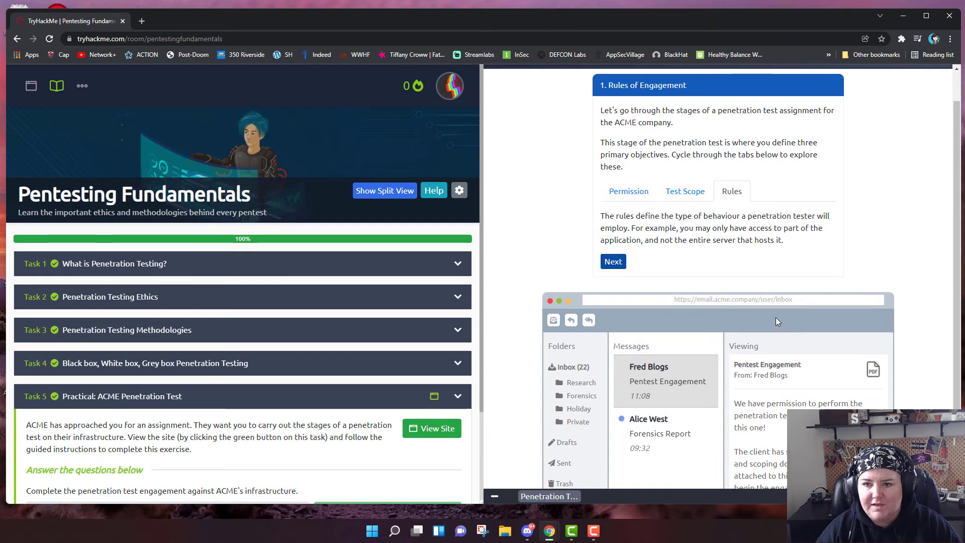
{"action": "left_click", "coordinate": [613, 261]}
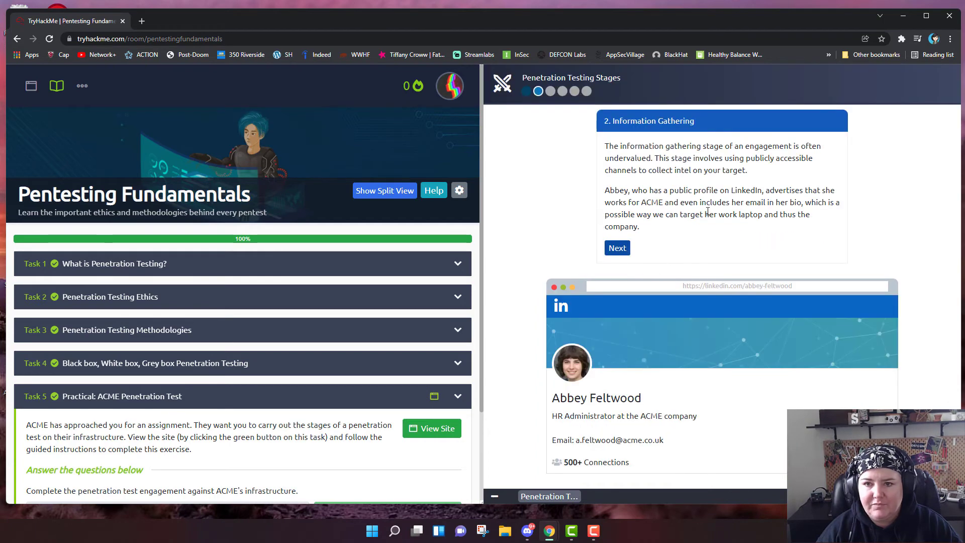
{"action": "mouse_move", "coordinate": [695, 218]}
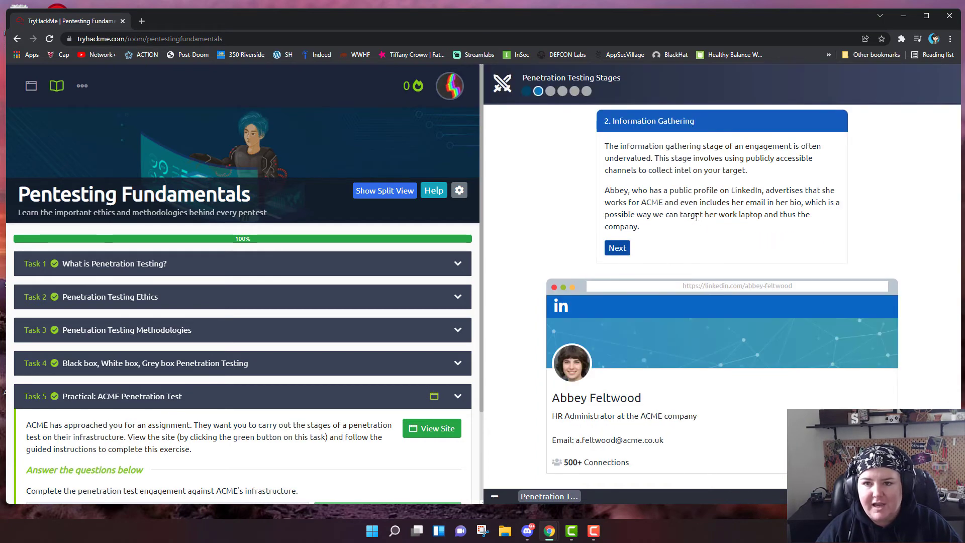
{"action": "mouse_move", "coordinate": [706, 224]}
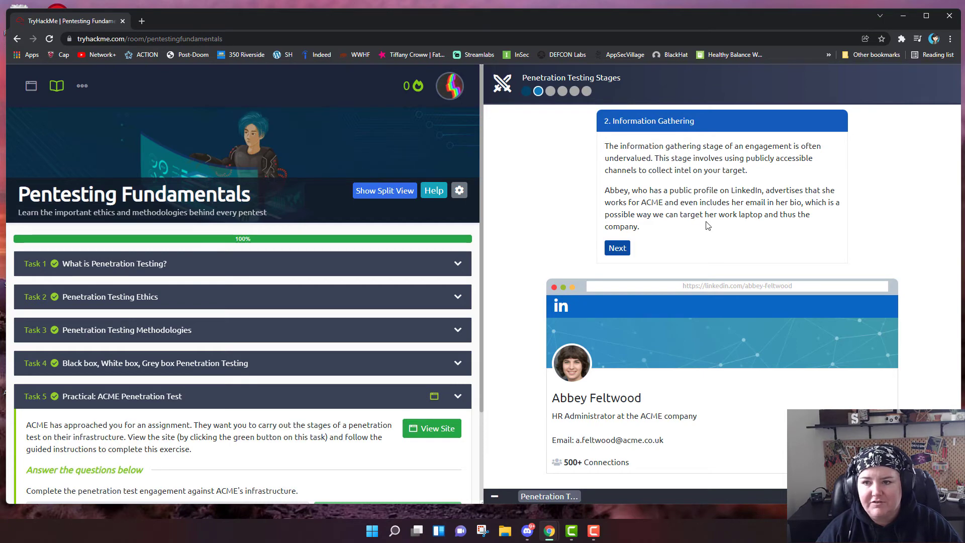
{"action": "mouse_move", "coordinate": [694, 213]}
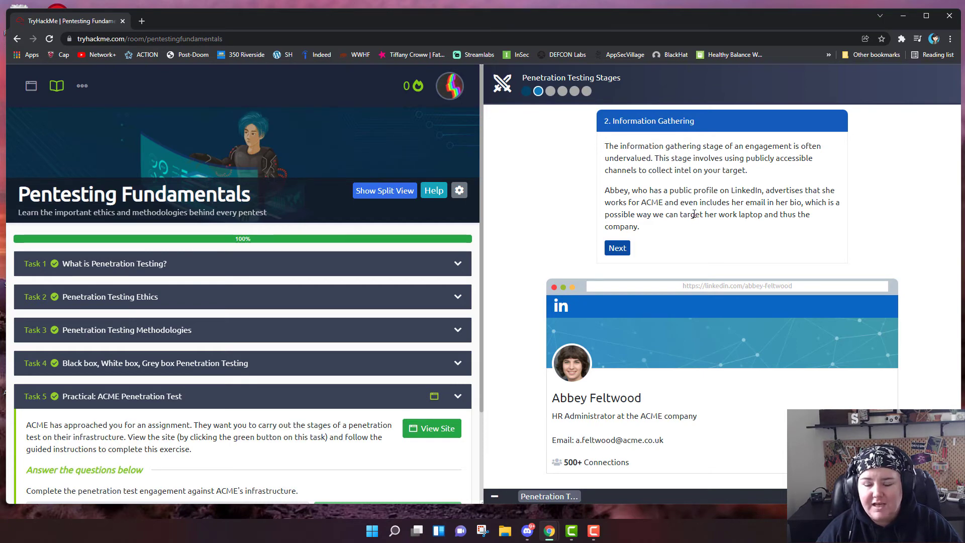
{"action": "mouse_move", "coordinate": [717, 186]}
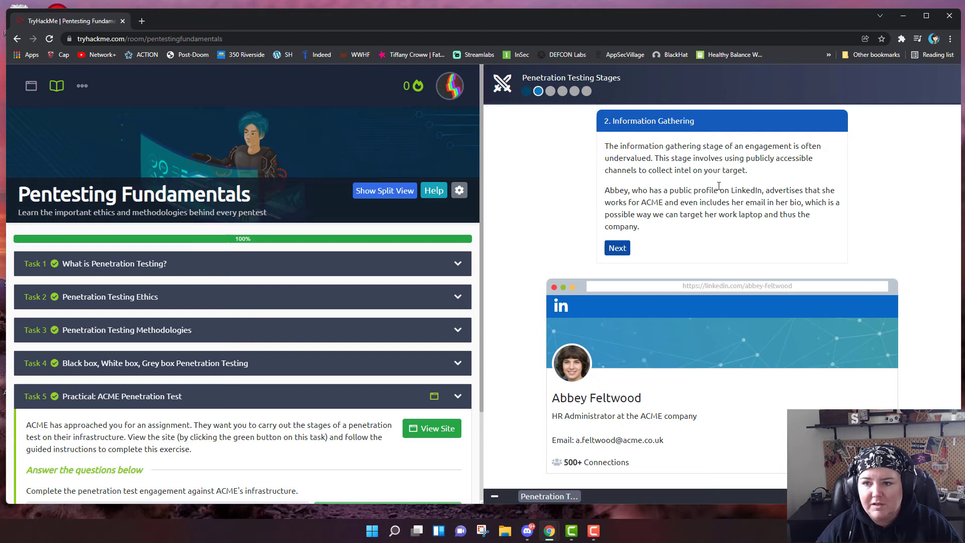
{"action": "mouse_move", "coordinate": [667, 209]}
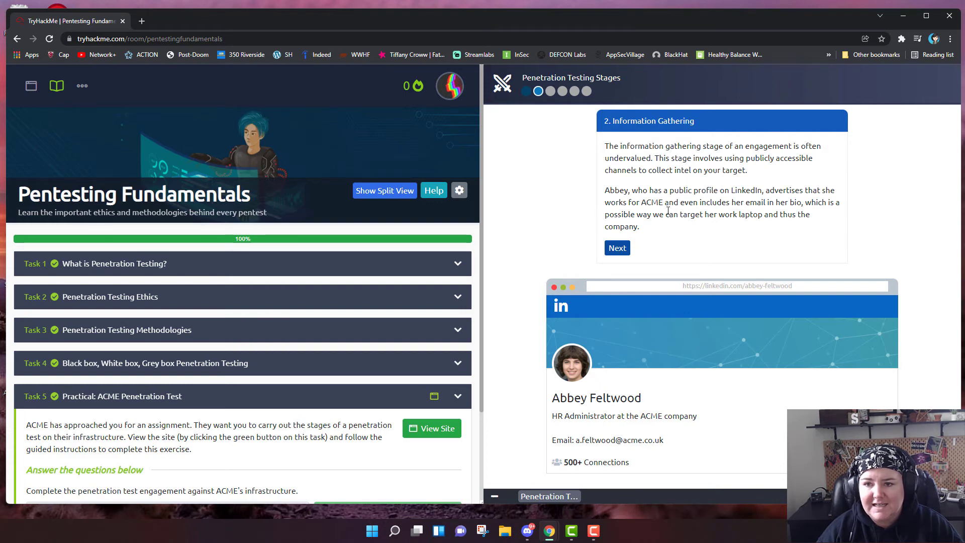
{"action": "mouse_move", "coordinate": [575, 348]}
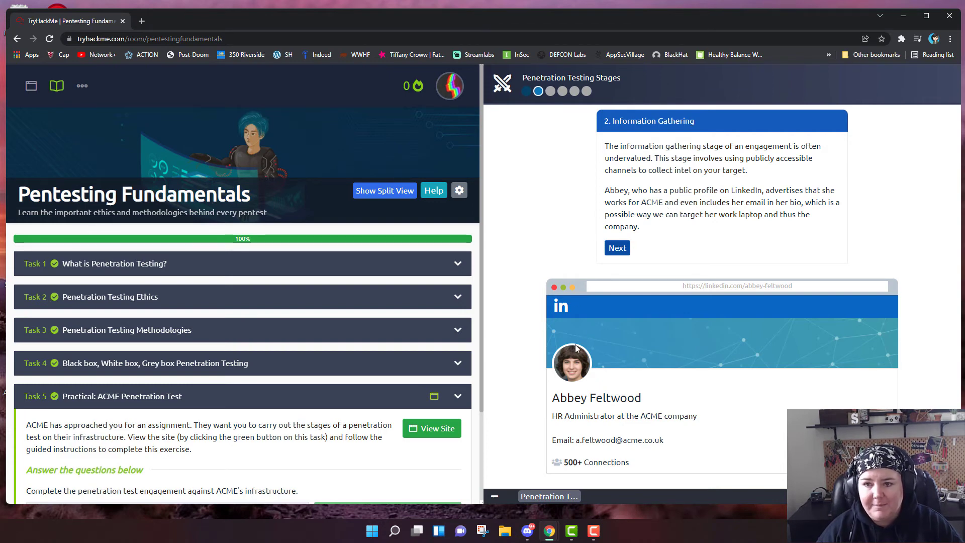
{"action": "mouse_move", "coordinate": [658, 310]}
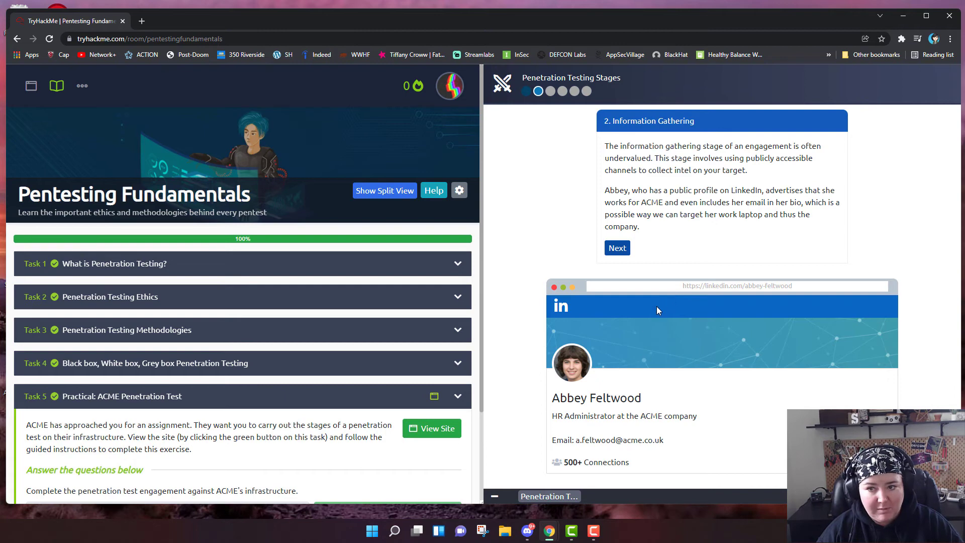
{"action": "mouse_move", "coordinate": [635, 369]}
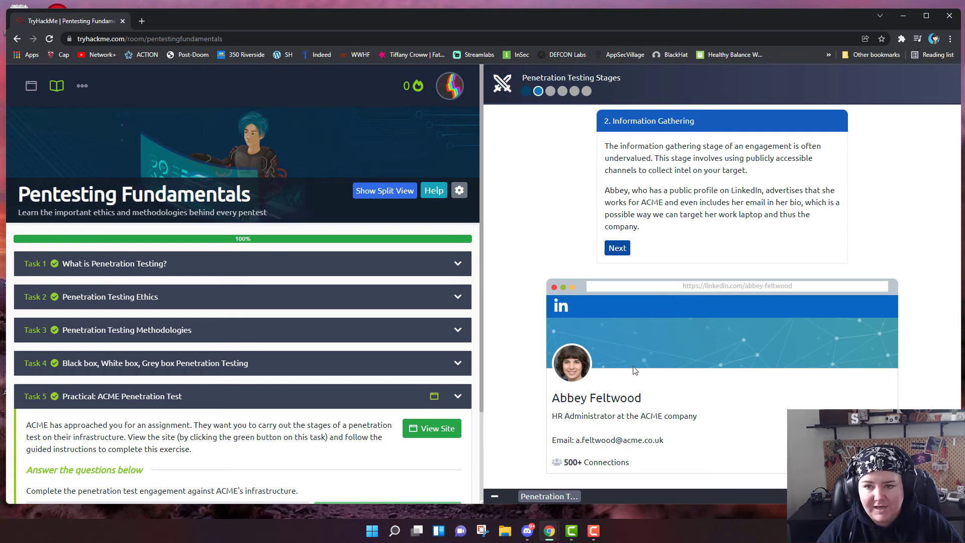
{"action": "mouse_move", "coordinate": [606, 429]}
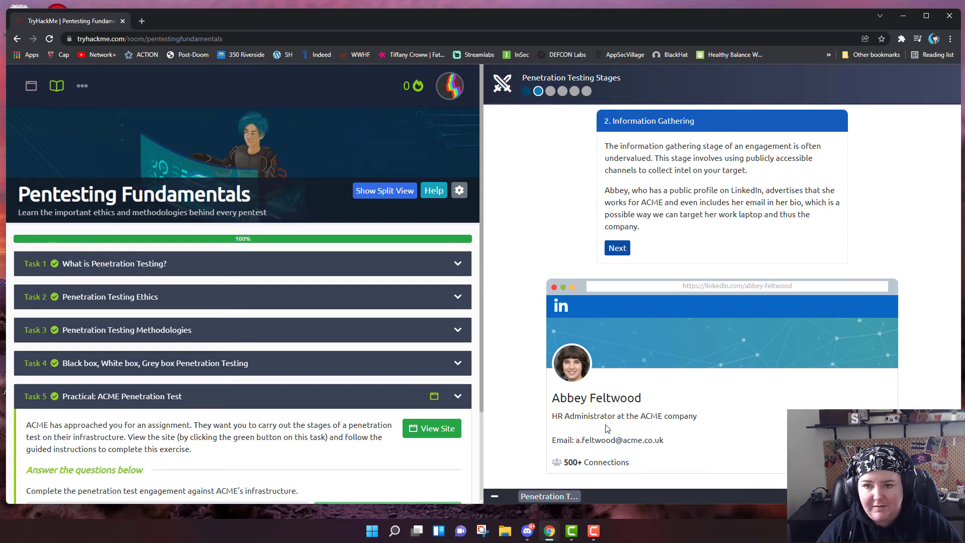
{"action": "mouse_move", "coordinate": [645, 396]}
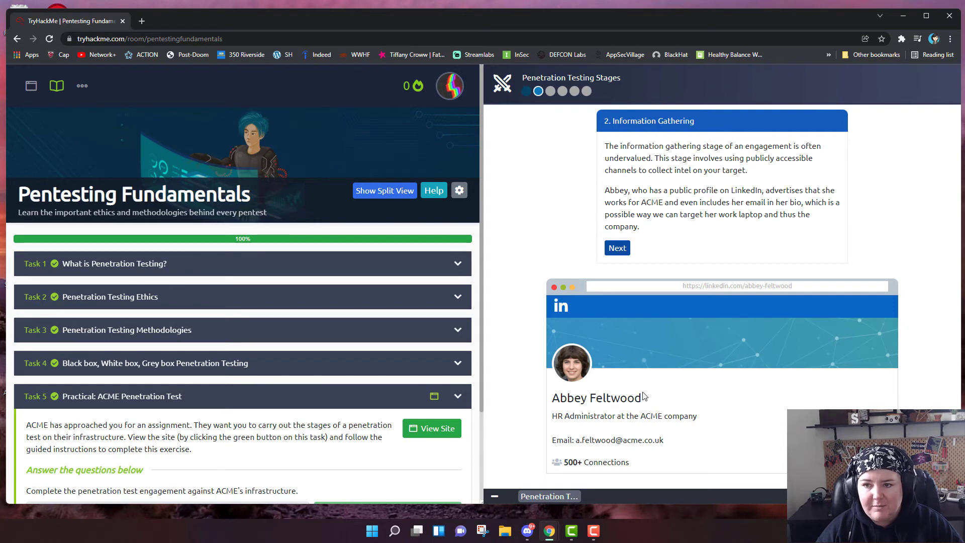
{"action": "mouse_move", "coordinate": [647, 389]}
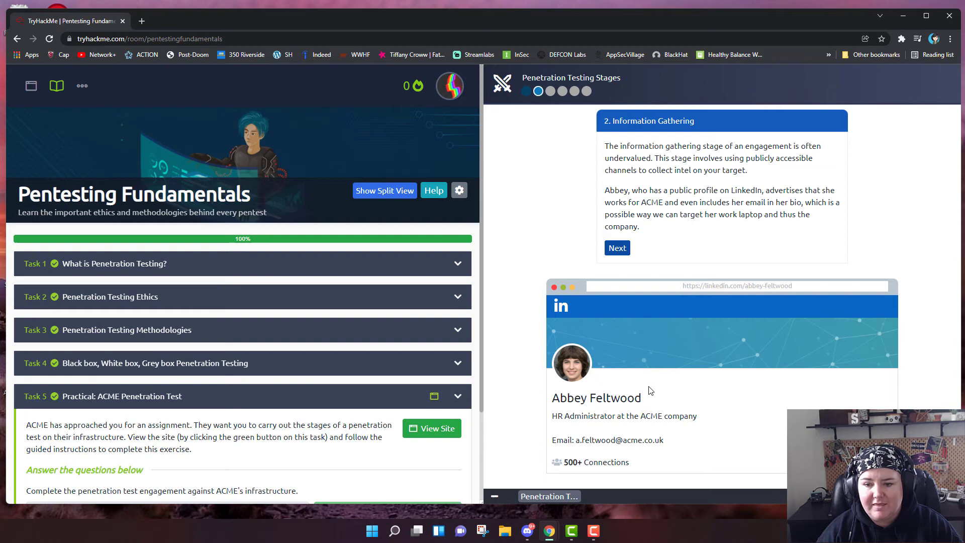
{"action": "mouse_move", "coordinate": [675, 443]}
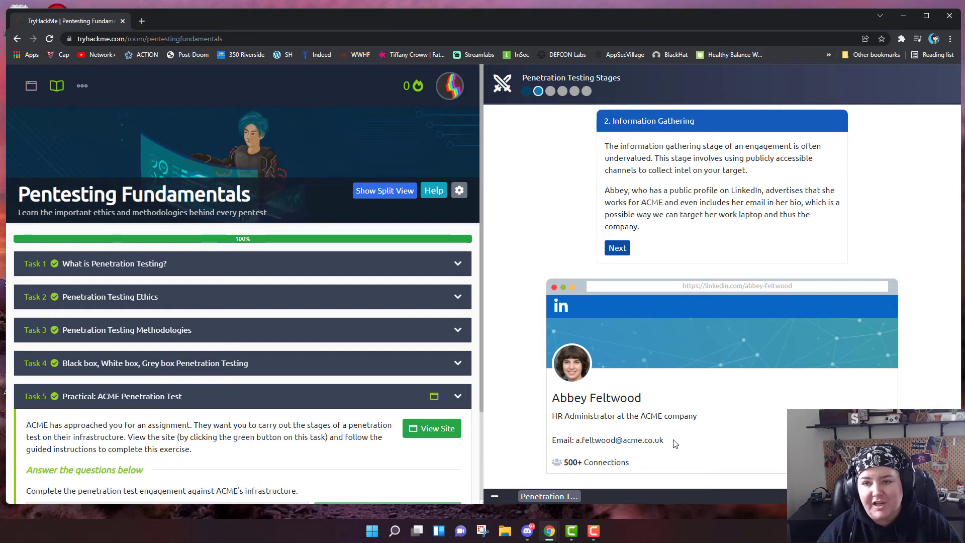
{"action": "mouse_move", "coordinate": [565, 437]}
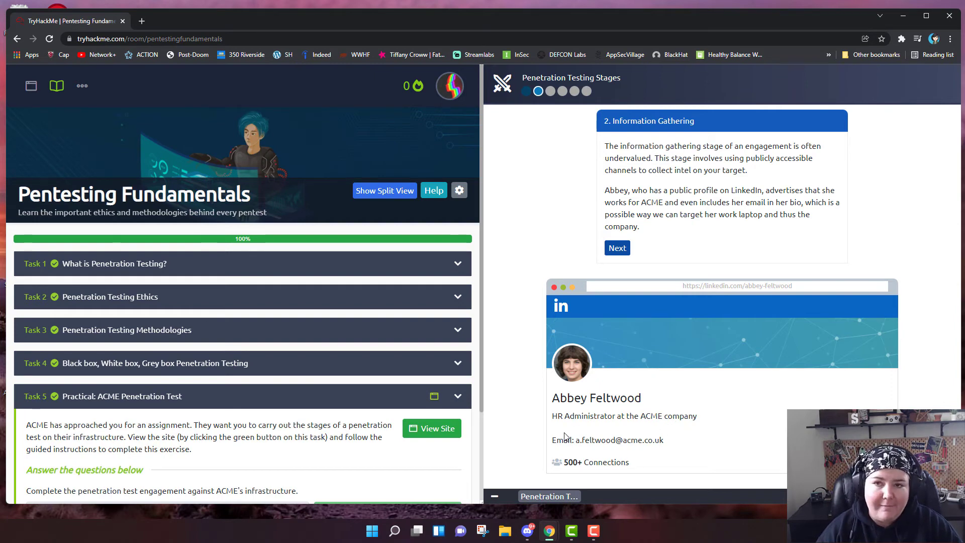
{"action": "mouse_move", "coordinate": [649, 443]}
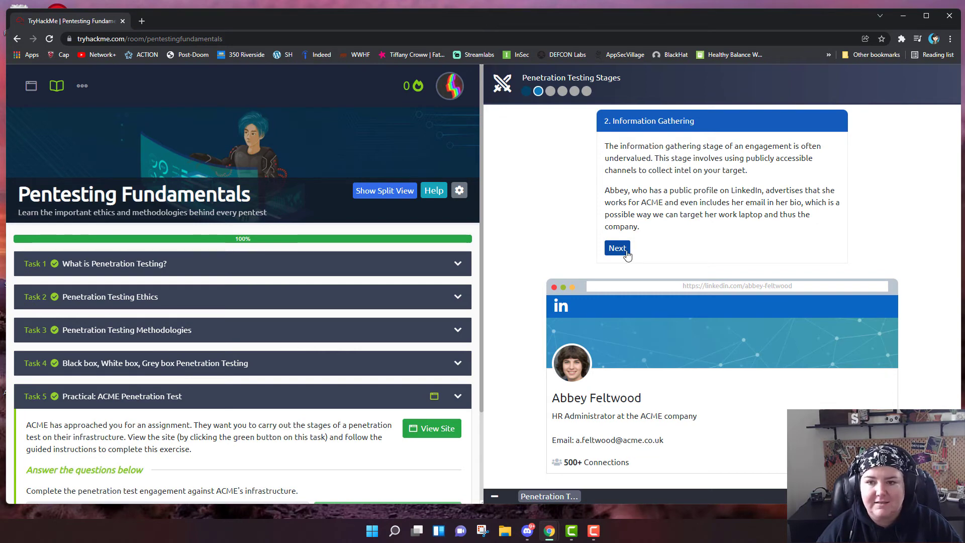
{"action": "left_click", "coordinate": [616, 247]}
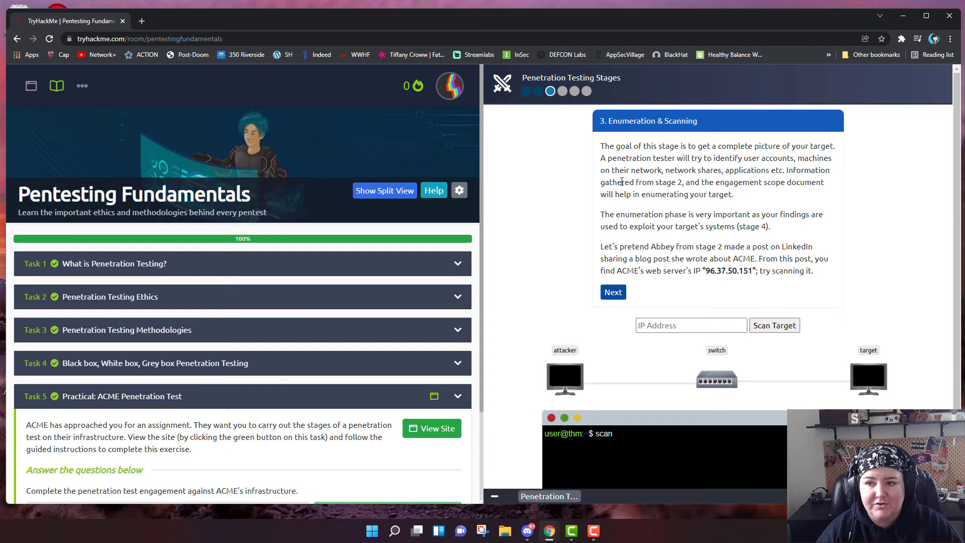
{"action": "mouse_move", "coordinate": [675, 179]}
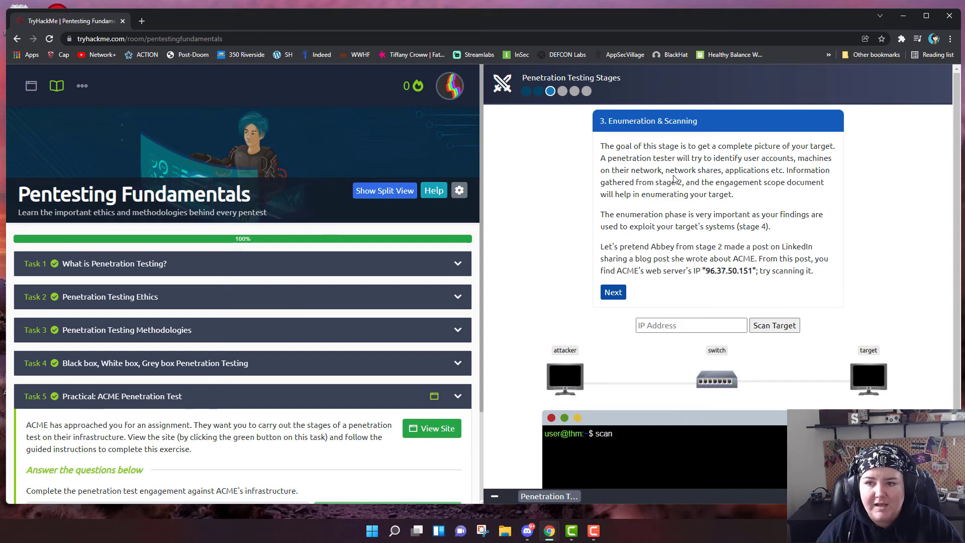
{"action": "mouse_move", "coordinate": [731, 186]}
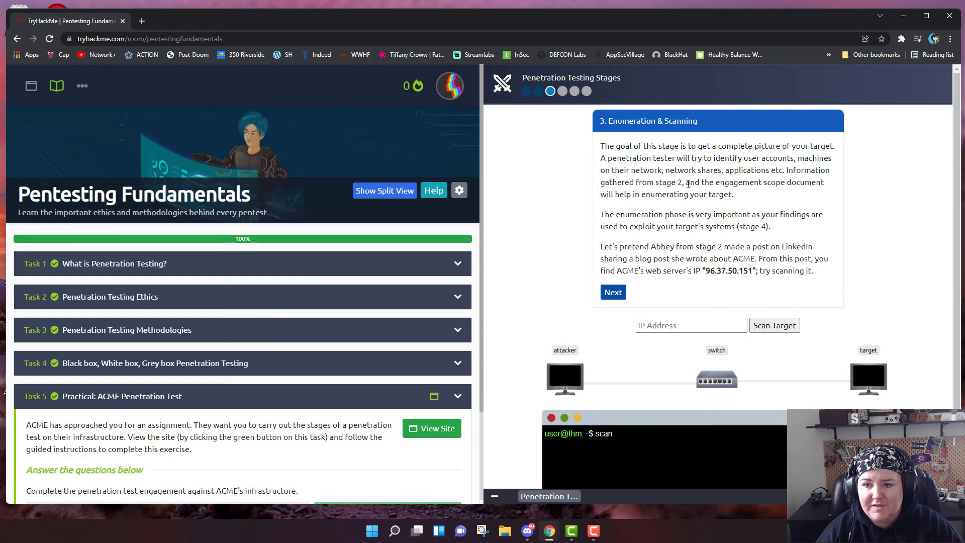
{"action": "mouse_move", "coordinate": [739, 196]}
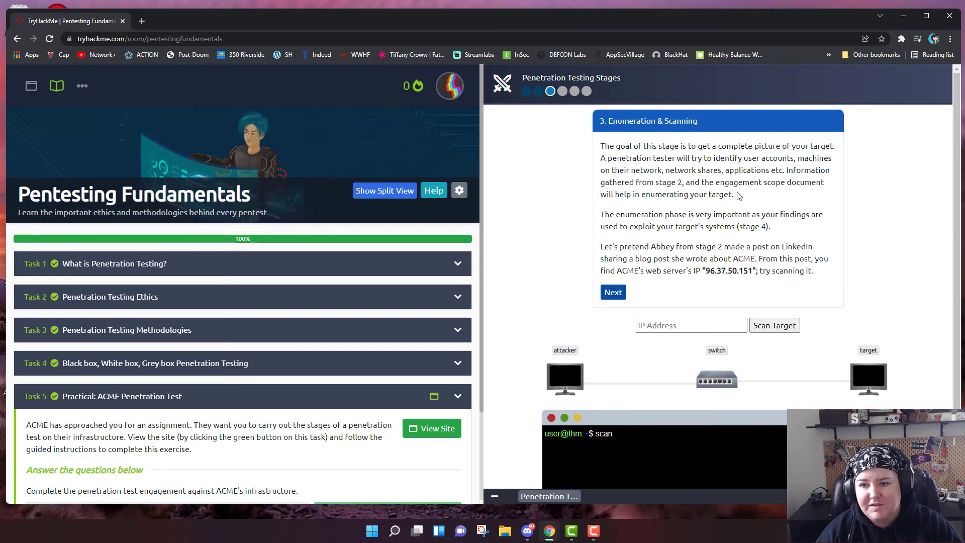
{"action": "mouse_move", "coordinate": [702, 208]}
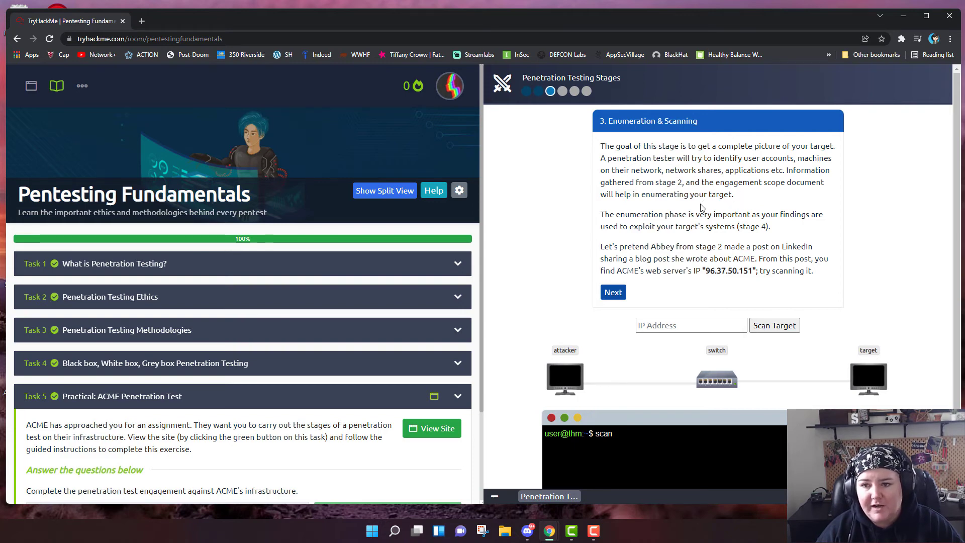
{"action": "mouse_move", "coordinate": [606, 223]}
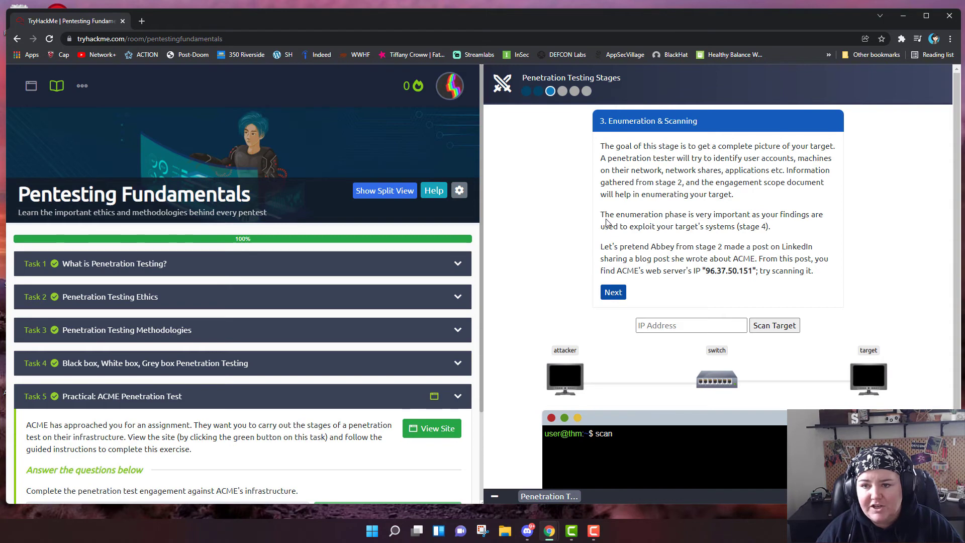
Scroll the Enumeration & Scanning stage to show the IP Address scan form and terminal.
{"action": "scroll", "scroll_direction": "up", "scroll_amount": 3}
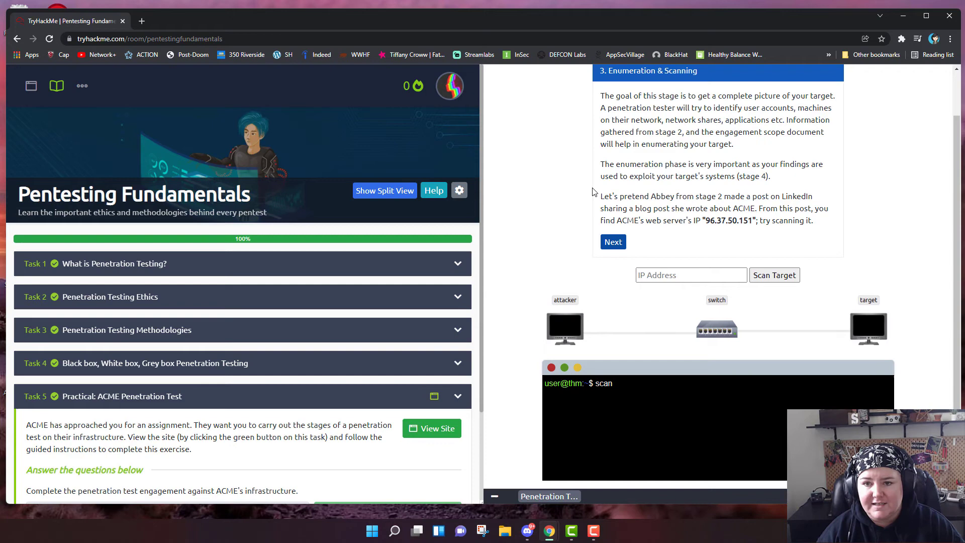
{"action": "mouse_move", "coordinate": [576, 209]}
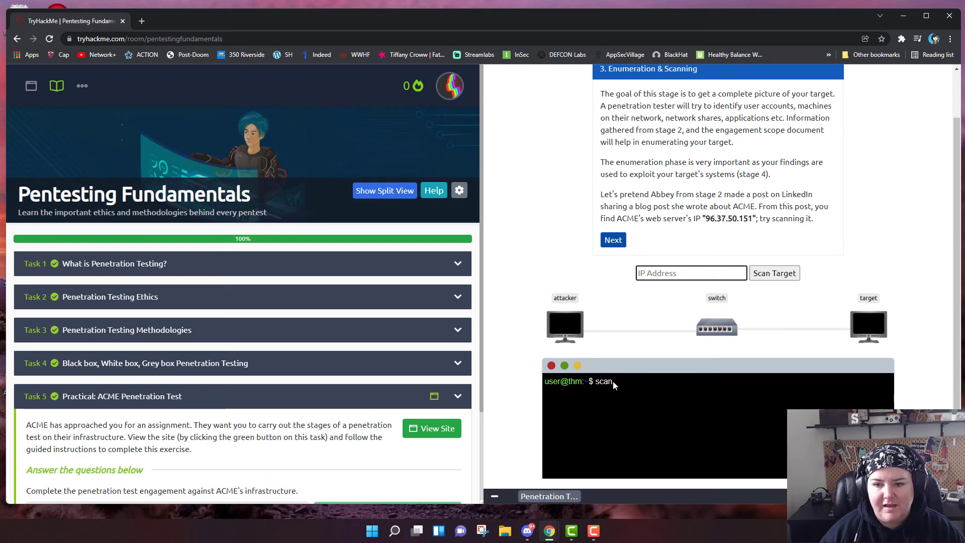
Scan target 96.37.50.151 and highlight the vulnerable Web result in the output.
{"action": "left_click", "coordinate": [690, 272]}
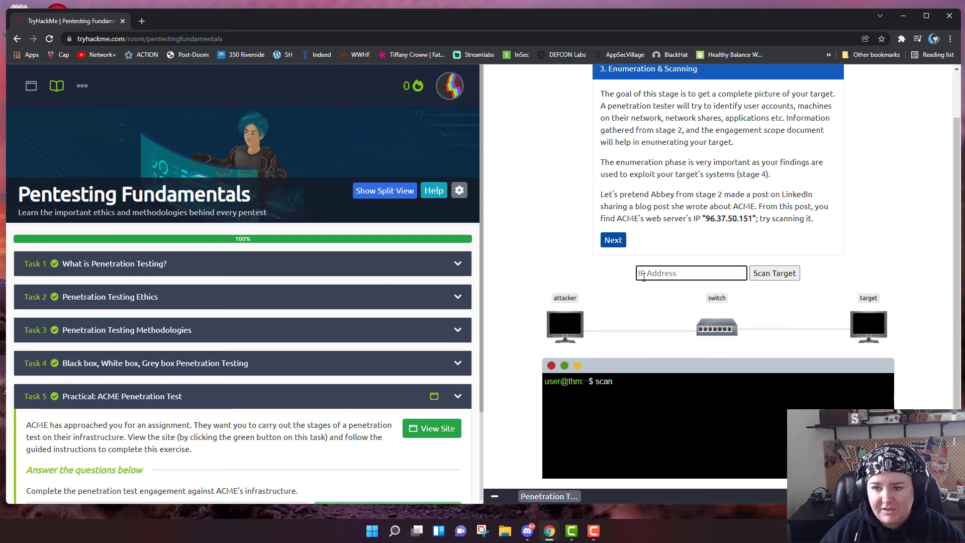
{"action": "type", "text": "96."}
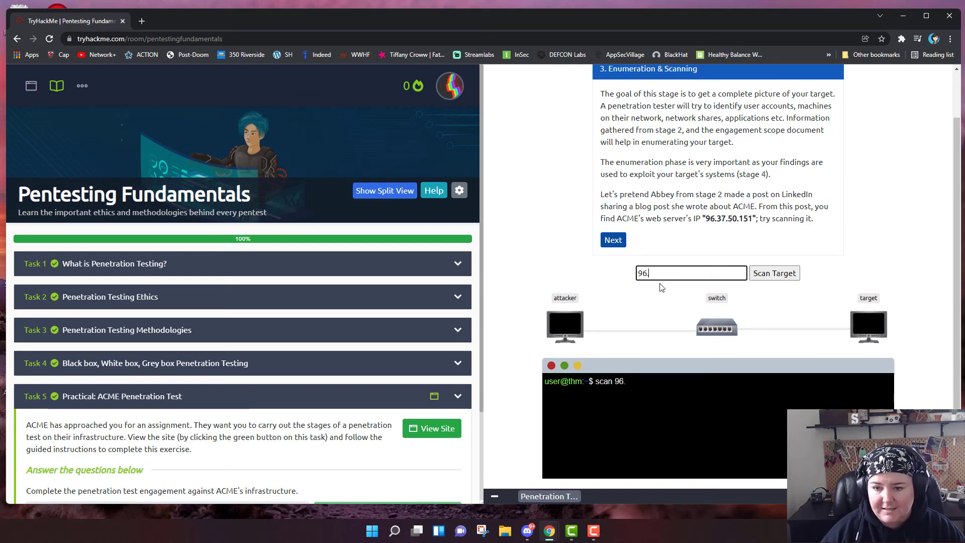
{"action": "mouse_move", "coordinate": [661, 272]}
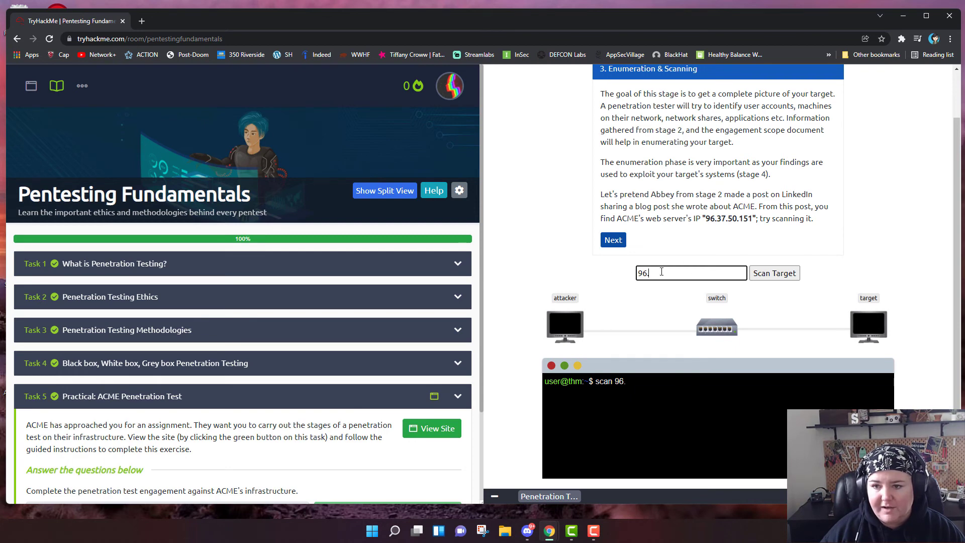
{"action": "type", "text": ".37.5"}
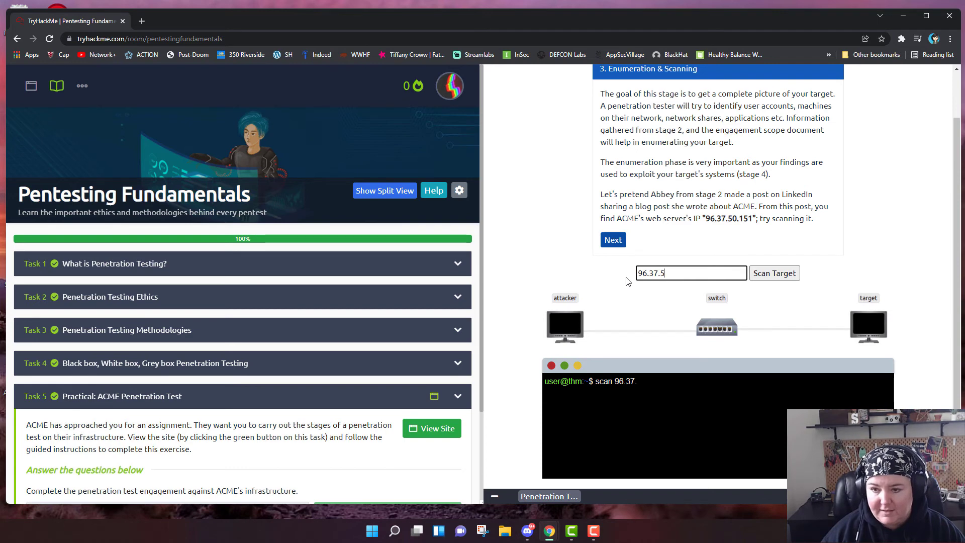
{"action": "type", "text": "0.1"}
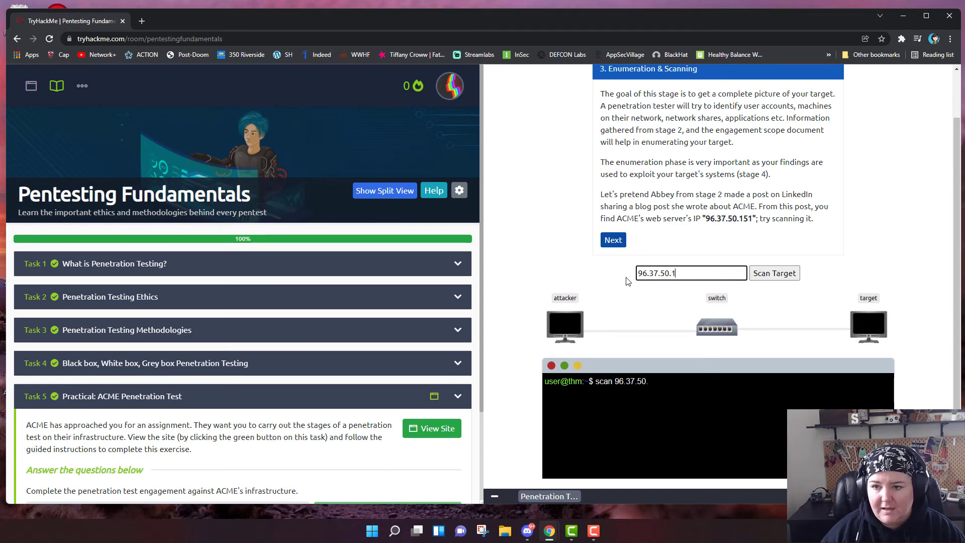
{"action": "type", "text": "51"}
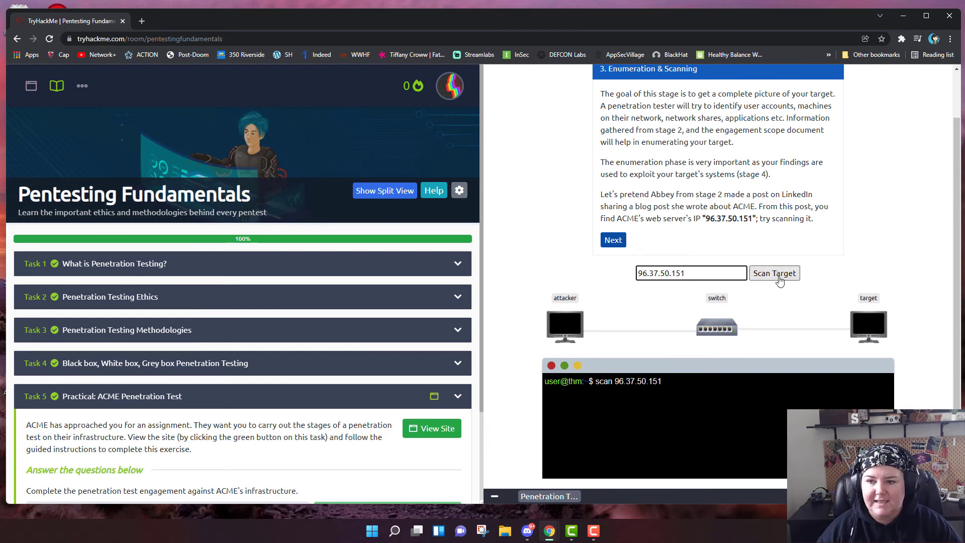
{"action": "left_click", "coordinate": [774, 272]}
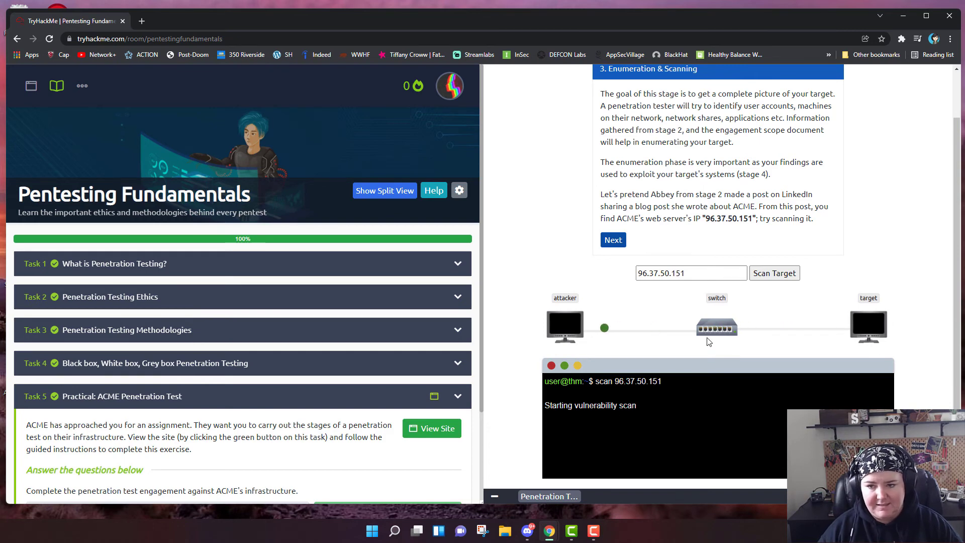
{"action": "left_click", "coordinate": [774, 272]}
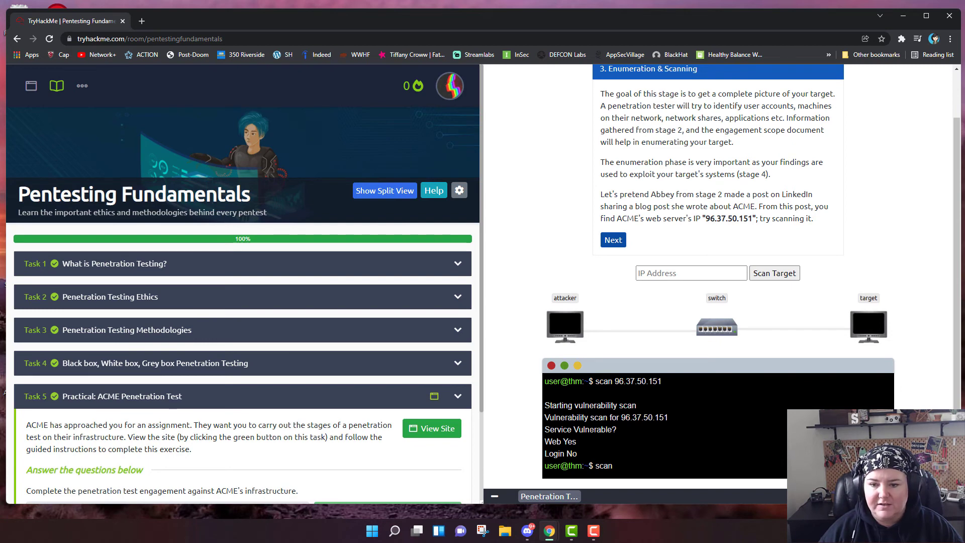
{"action": "double_click", "coordinate": [560, 441]}
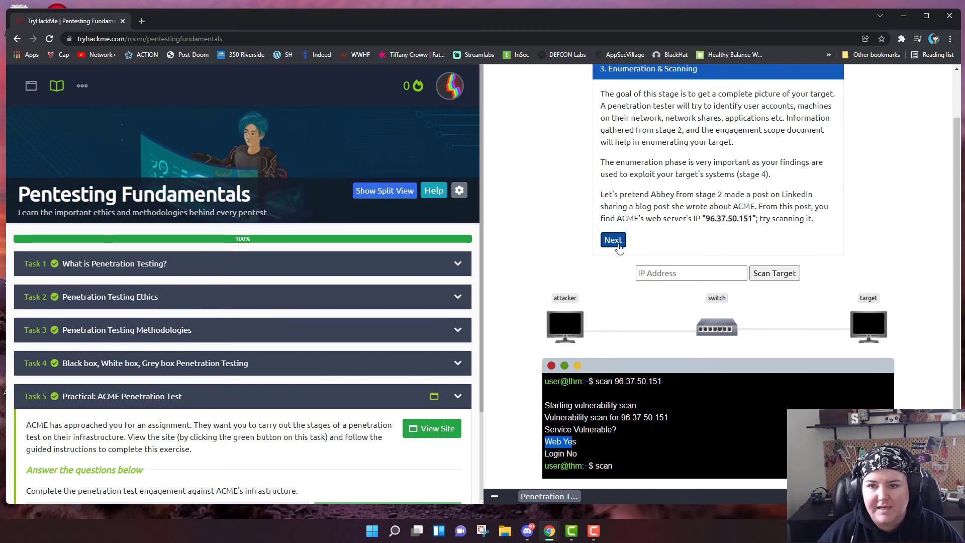
{"action": "left_click", "coordinate": [612, 239]}
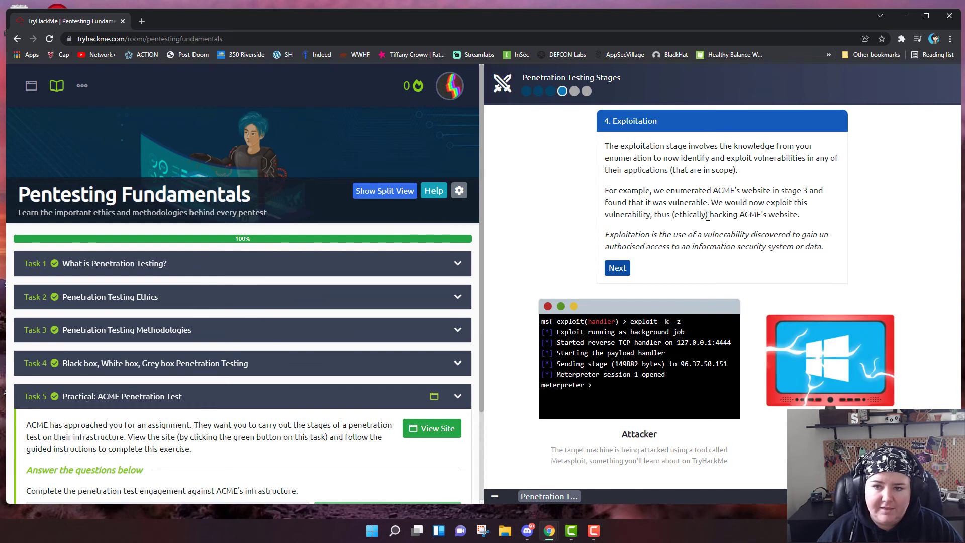
{"action": "mouse_move", "coordinate": [767, 217]}
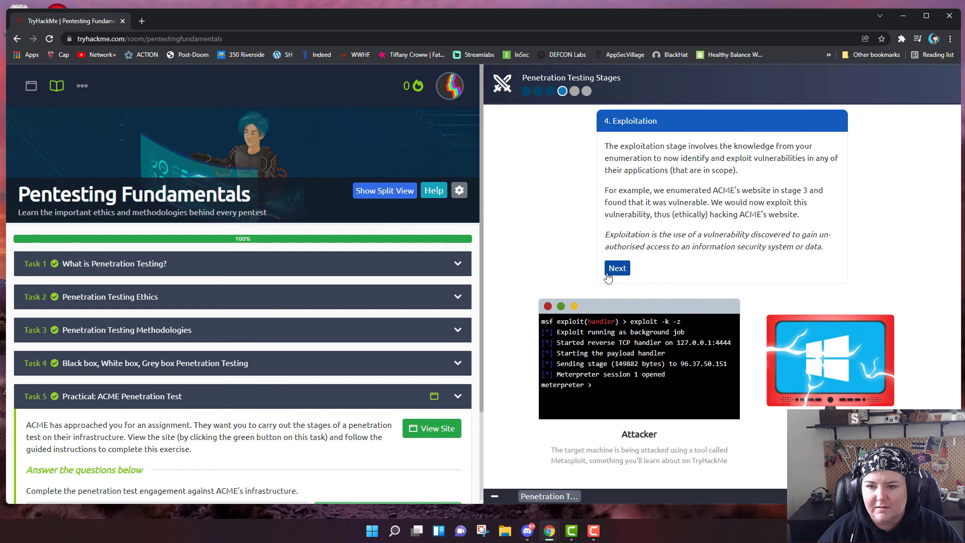
{"action": "mouse_move", "coordinate": [632, 281]}
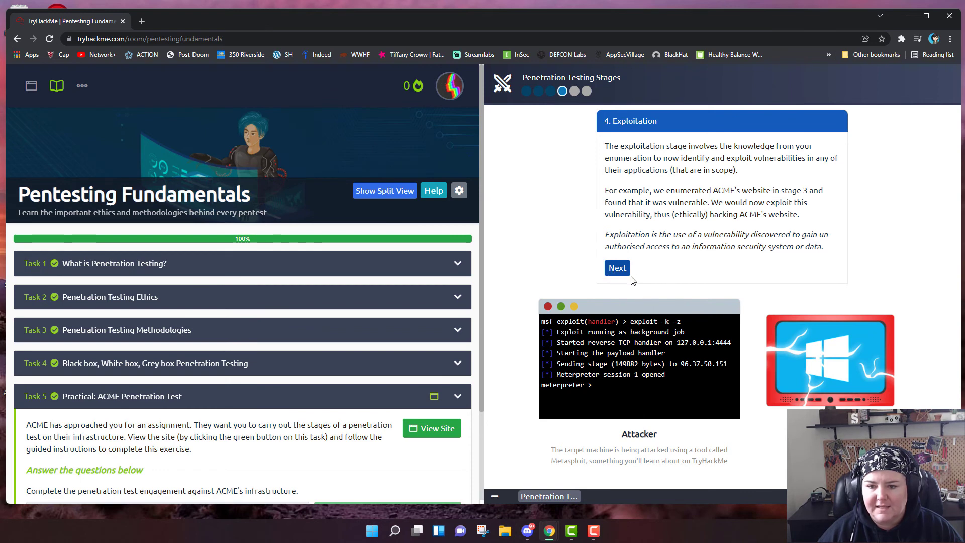
Advance the ACME walkthrough from Exploitation to the Post Exploitation stage.
{"action": "left_click", "coordinate": [616, 267]}
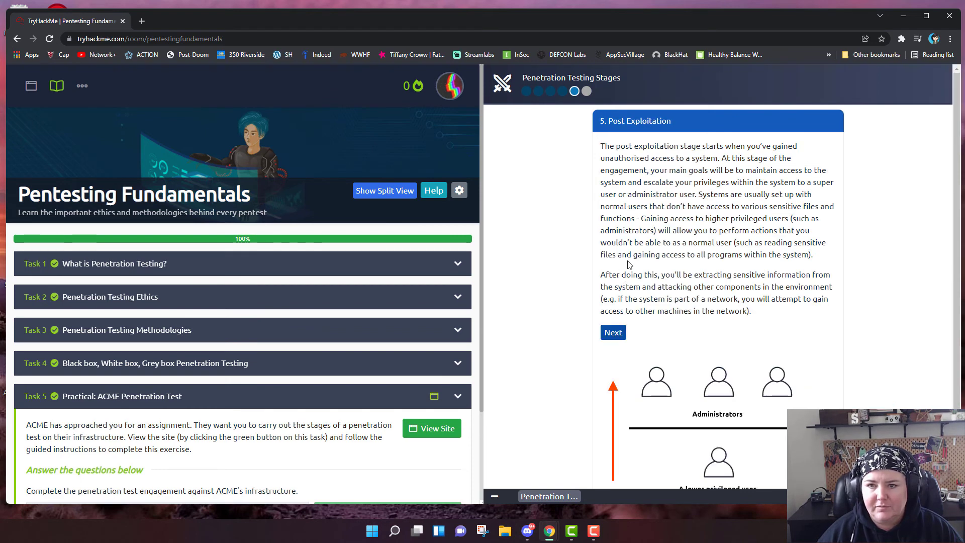
{"action": "mouse_move", "coordinate": [618, 204]}
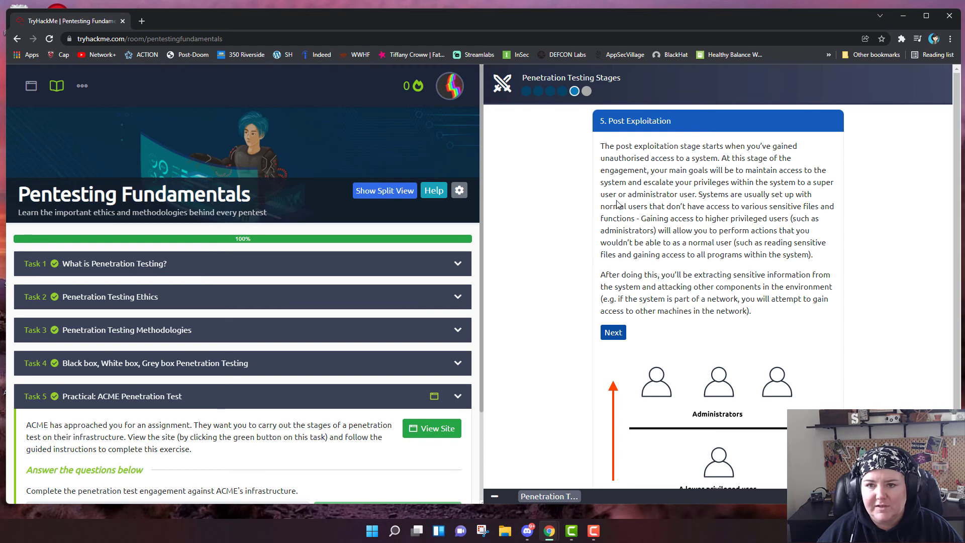
{"action": "mouse_move", "coordinate": [714, 171]}
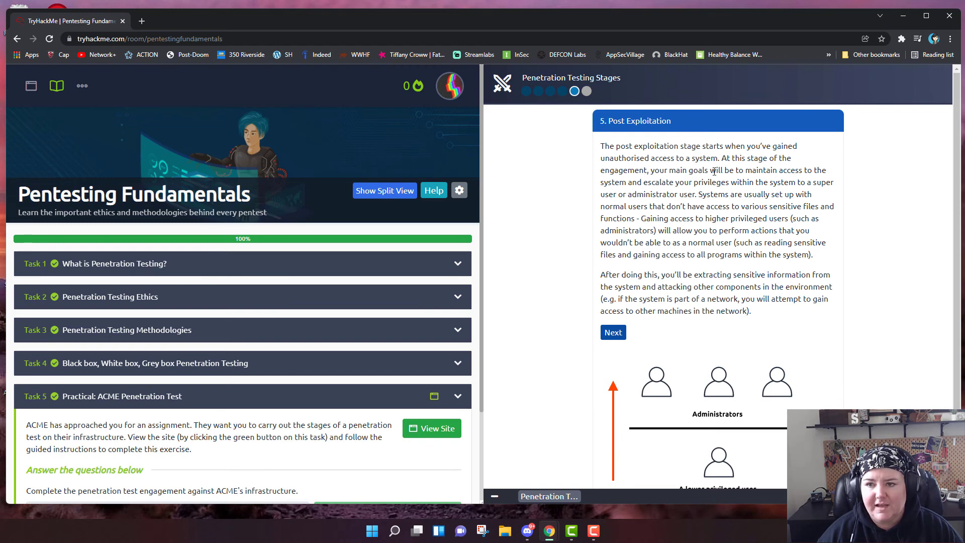
{"action": "mouse_move", "coordinate": [694, 182]}
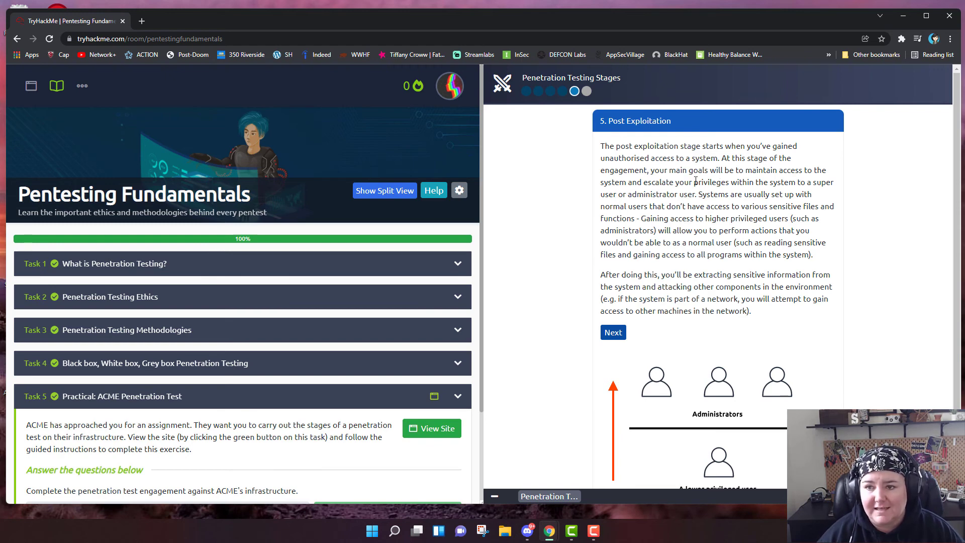
{"action": "mouse_move", "coordinate": [691, 192]}
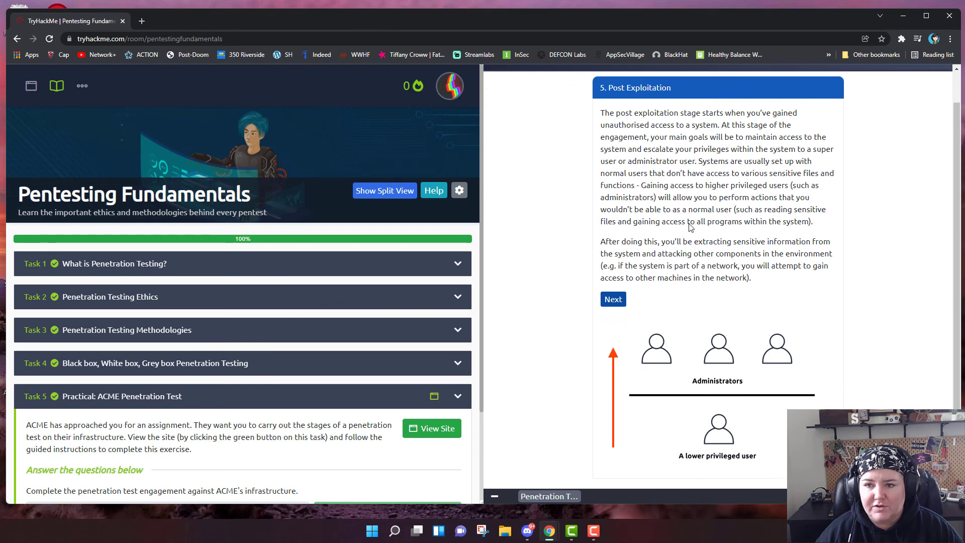
{"action": "mouse_move", "coordinate": [657, 263]}
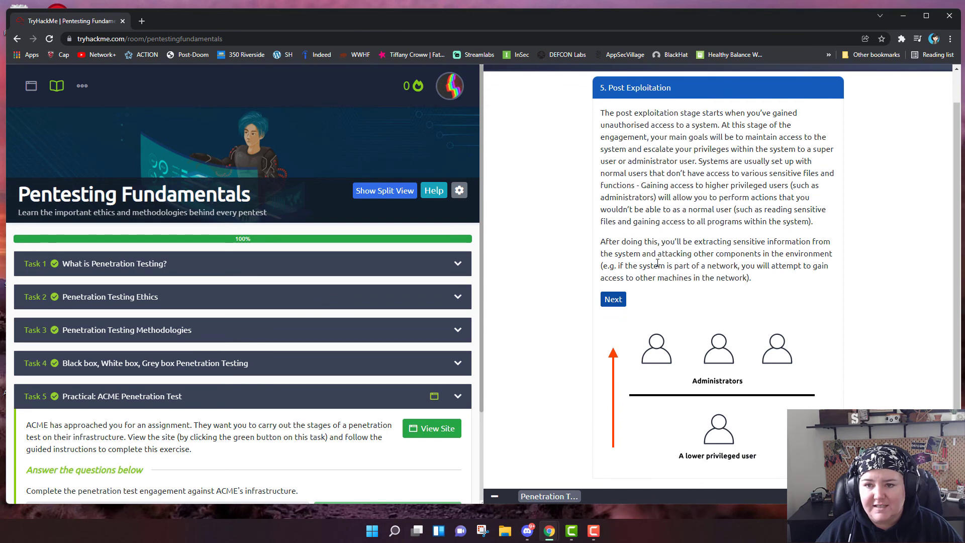
{"action": "mouse_move", "coordinate": [698, 250]}
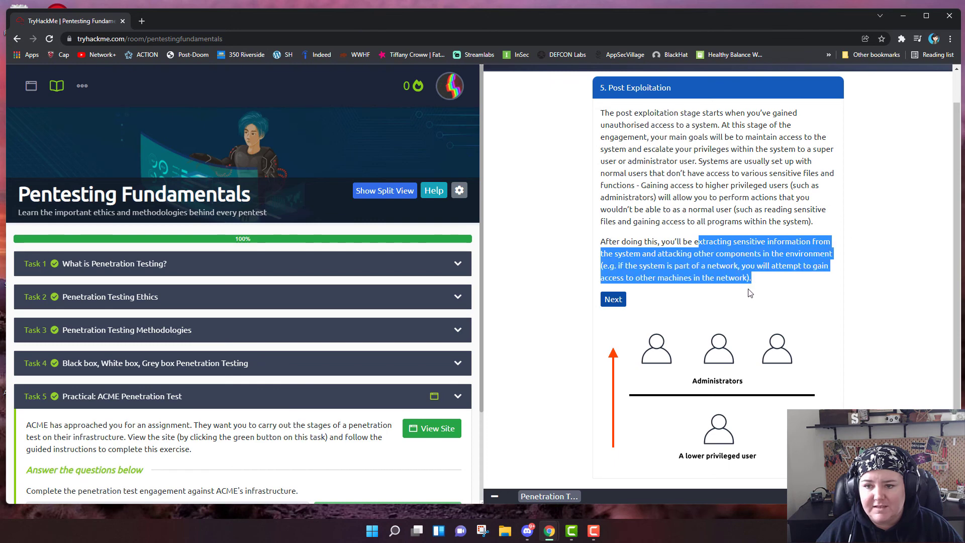
{"action": "left_click", "coordinate": [698, 277]}
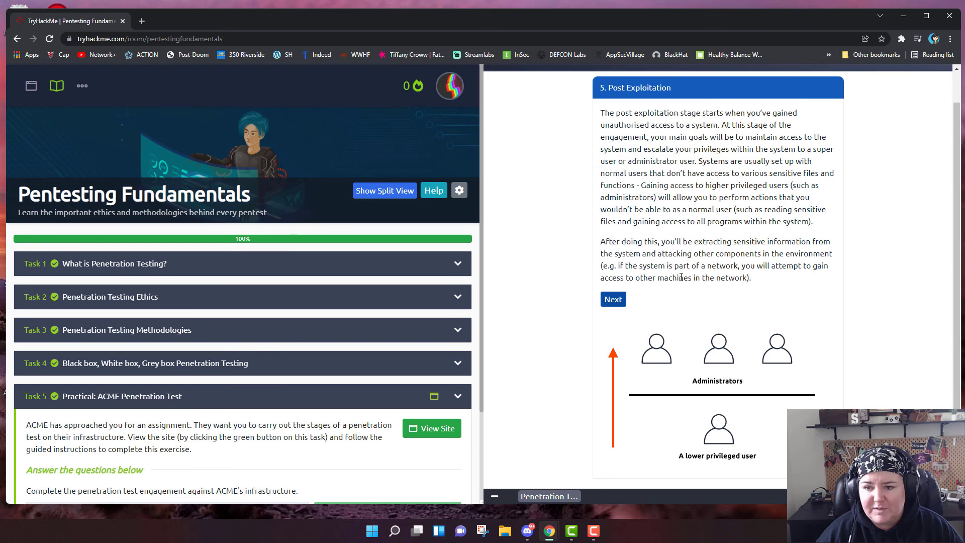
{"action": "mouse_move", "coordinate": [680, 289]}
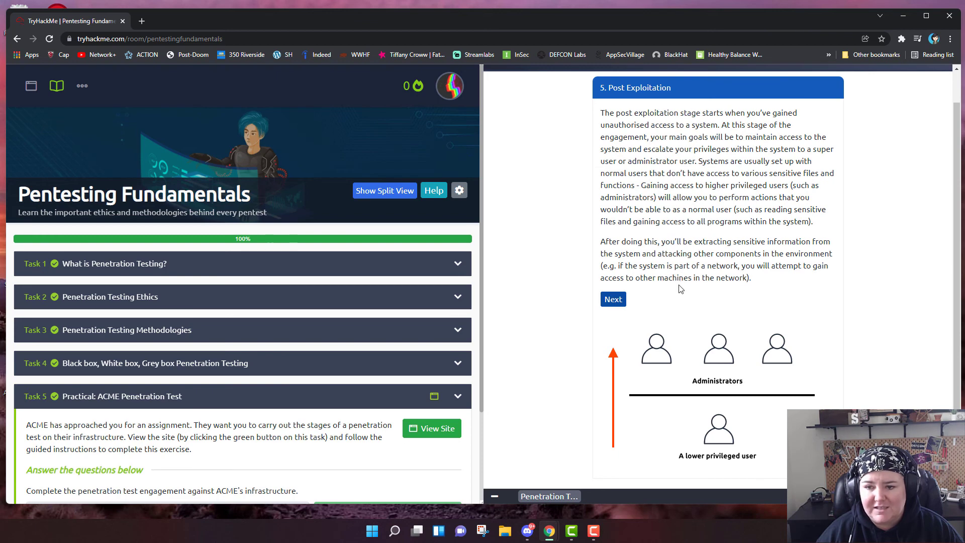
{"action": "mouse_move", "coordinate": [604, 467]}
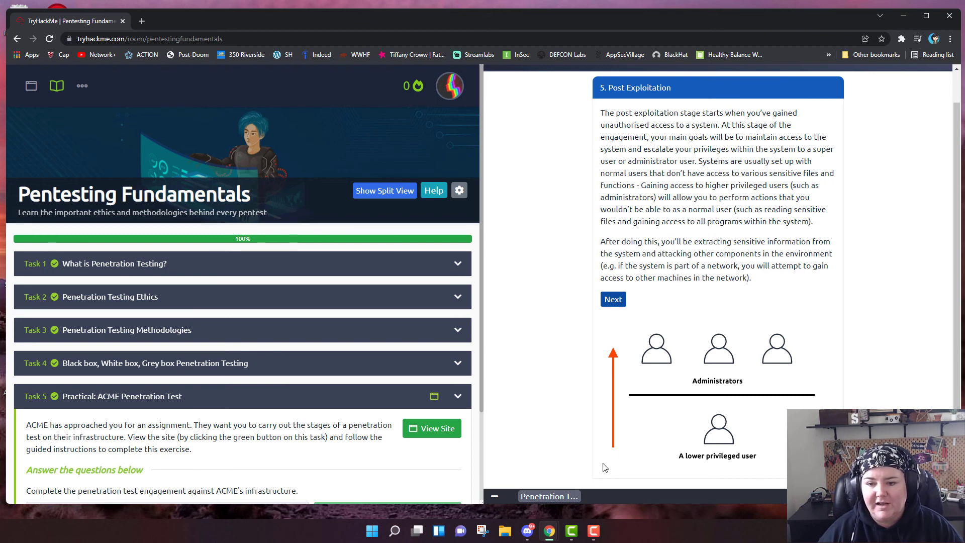
{"action": "mouse_move", "coordinate": [618, 445]}
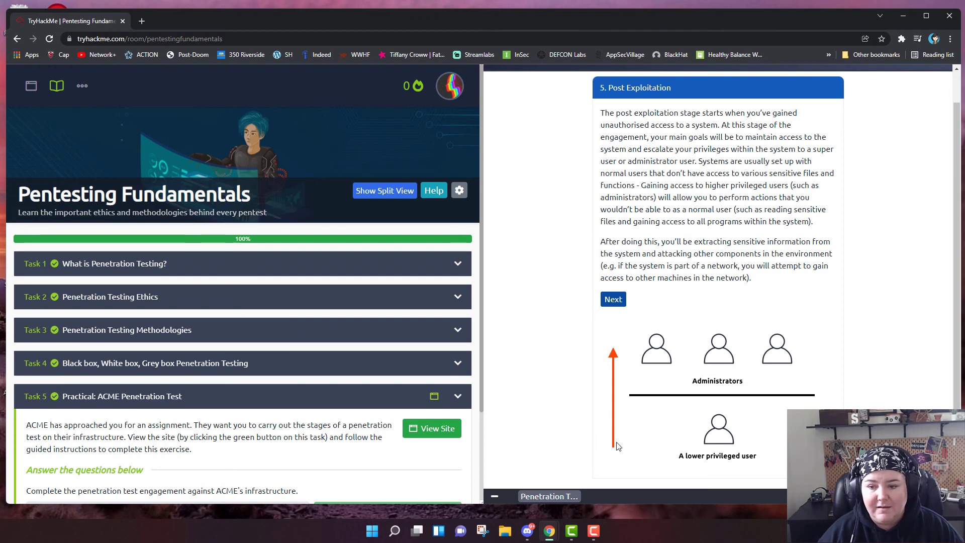
{"action": "mouse_move", "coordinate": [733, 462]}
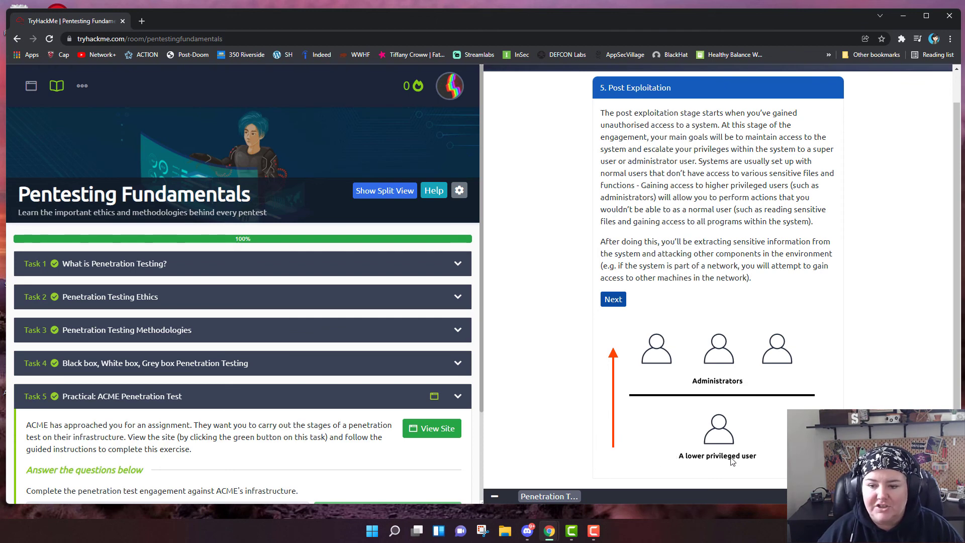
{"action": "mouse_move", "coordinate": [629, 459]}
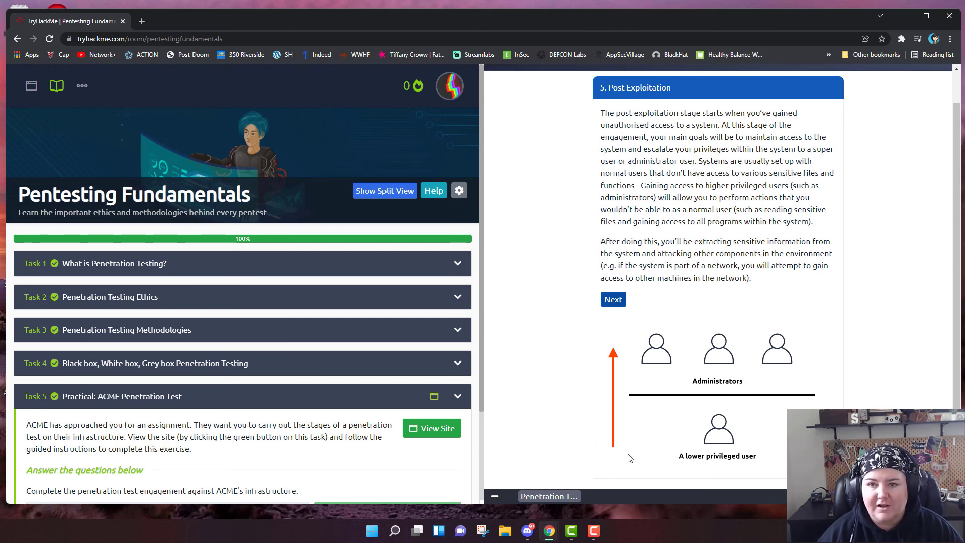
{"action": "mouse_move", "coordinate": [657, 368]}
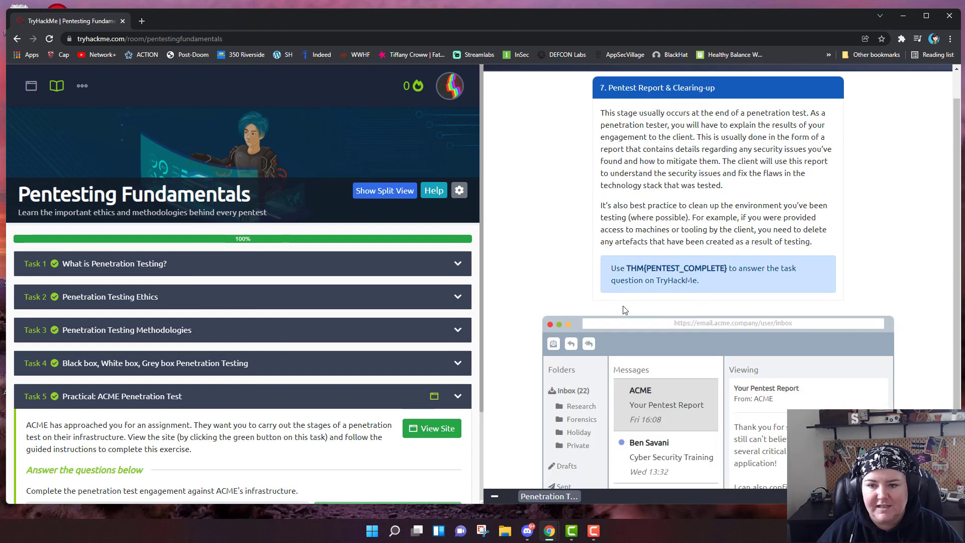
{"action": "mouse_move", "coordinate": [643, 334]}
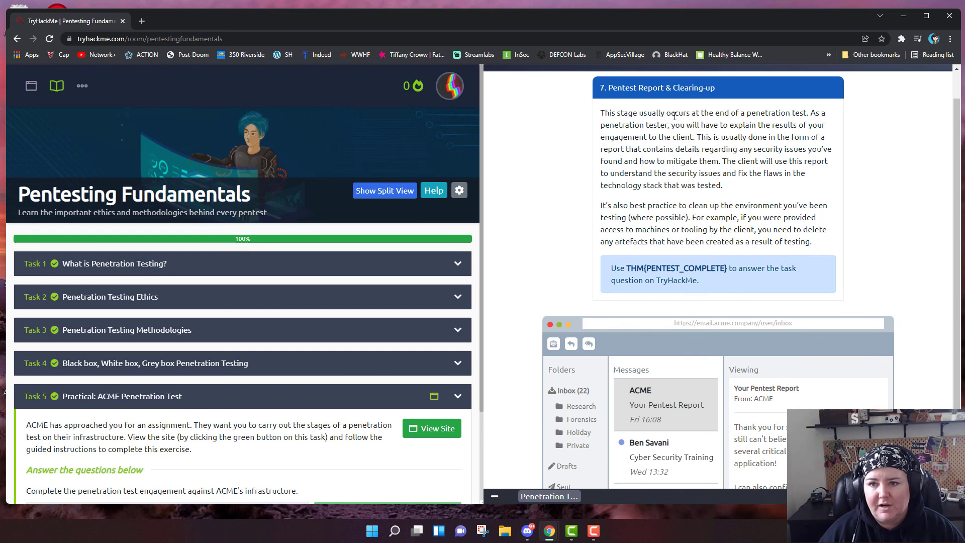
{"action": "mouse_move", "coordinate": [719, 134]}
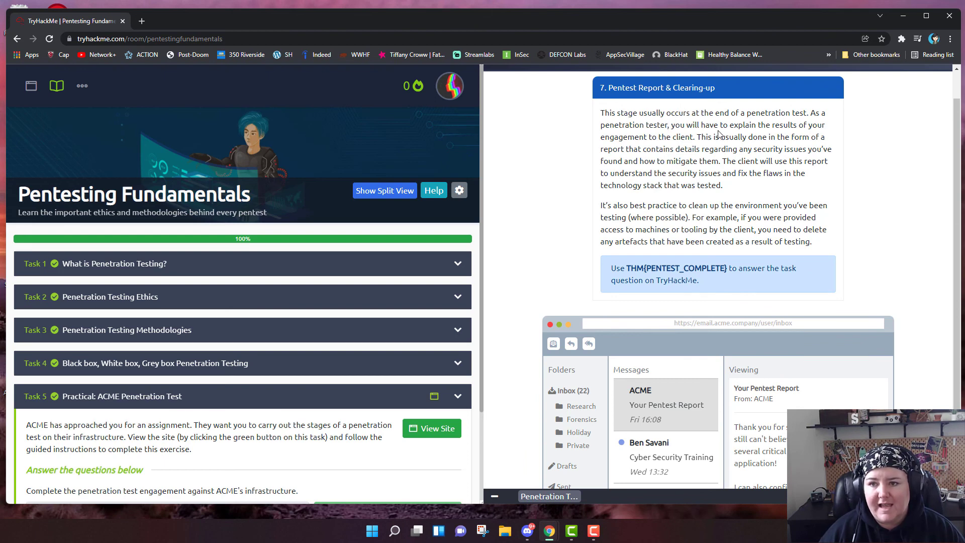
{"action": "mouse_move", "coordinate": [687, 182]}
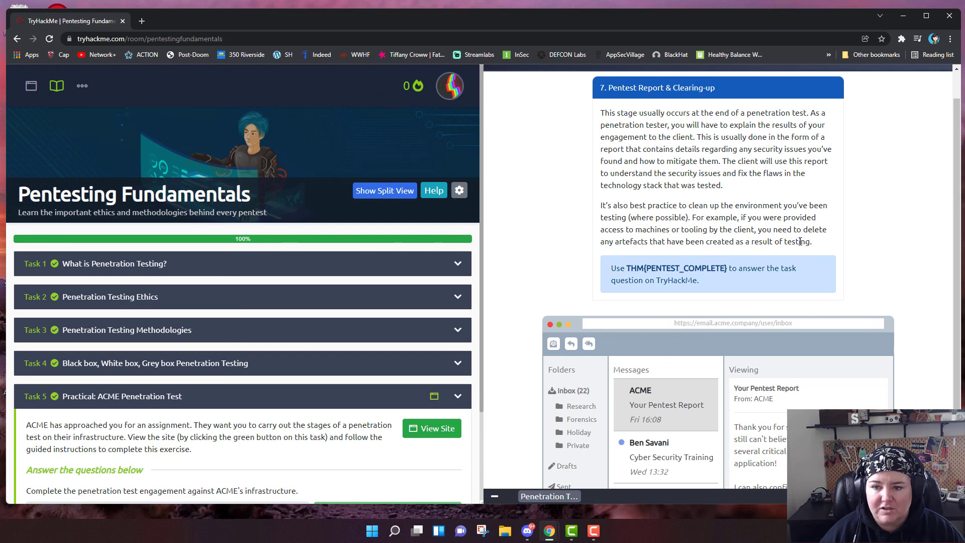
{"action": "mouse_move", "coordinate": [589, 272]}
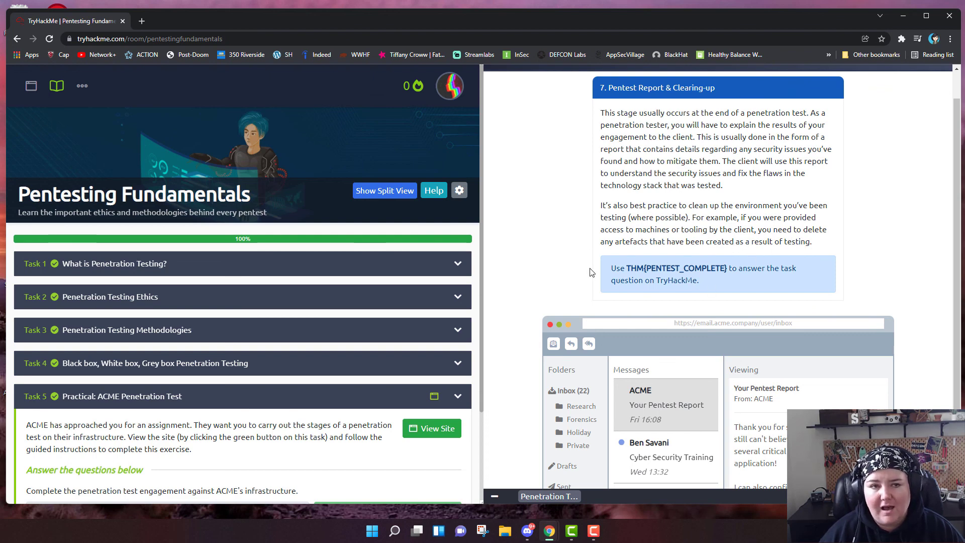
{"action": "mouse_move", "coordinate": [604, 258]}
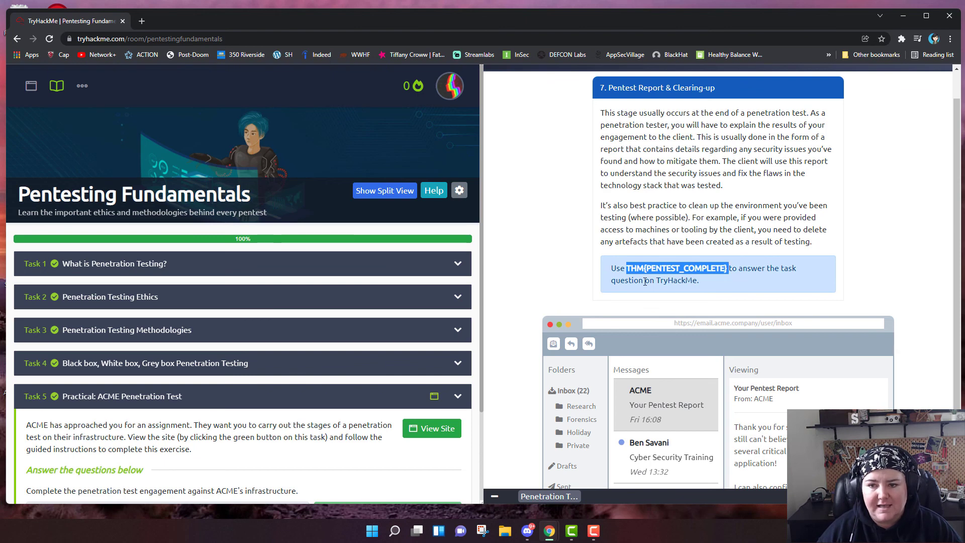
Advance the ACME practical to stage 7, Pentest Report & Clearing-up, revealing THM{PENTEST_COMPLETE}.
{"action": "left_click", "coordinate": [645, 280]}
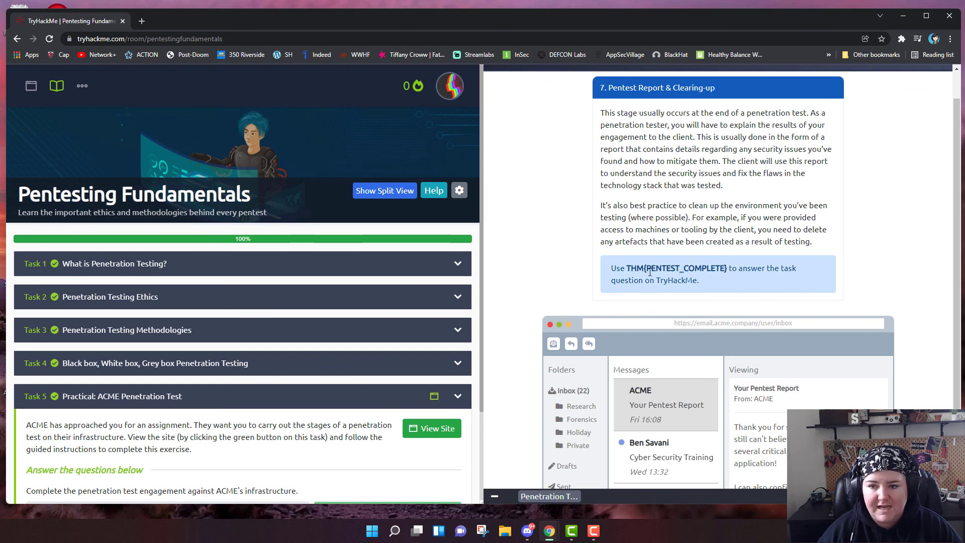
Submit THM{PENTEST_COMPLETE} as the Task 5 answer and scroll back up after Correct Answer.
{"action": "scroll", "scroll_direction": "down", "scroll_amount": 3}
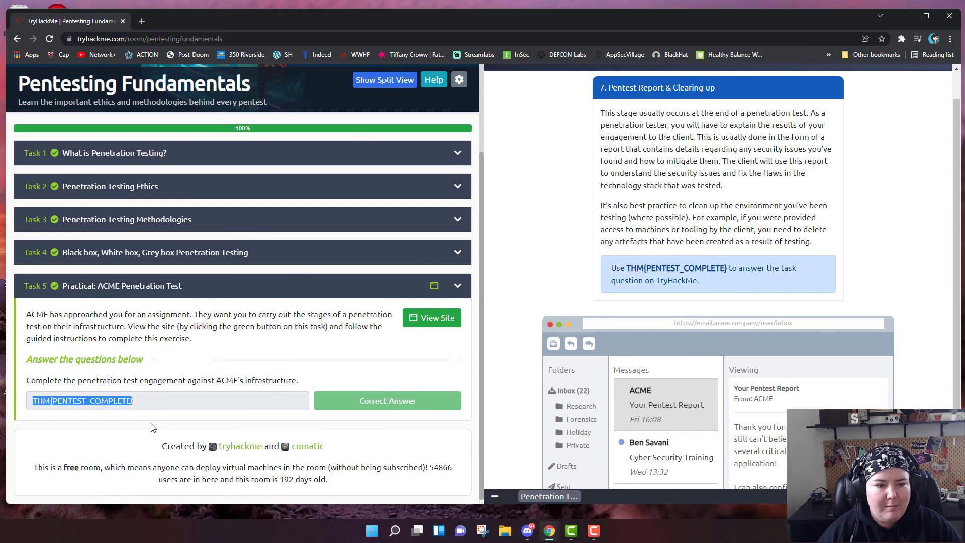
{"action": "mouse_move", "coordinate": [356, 410]}
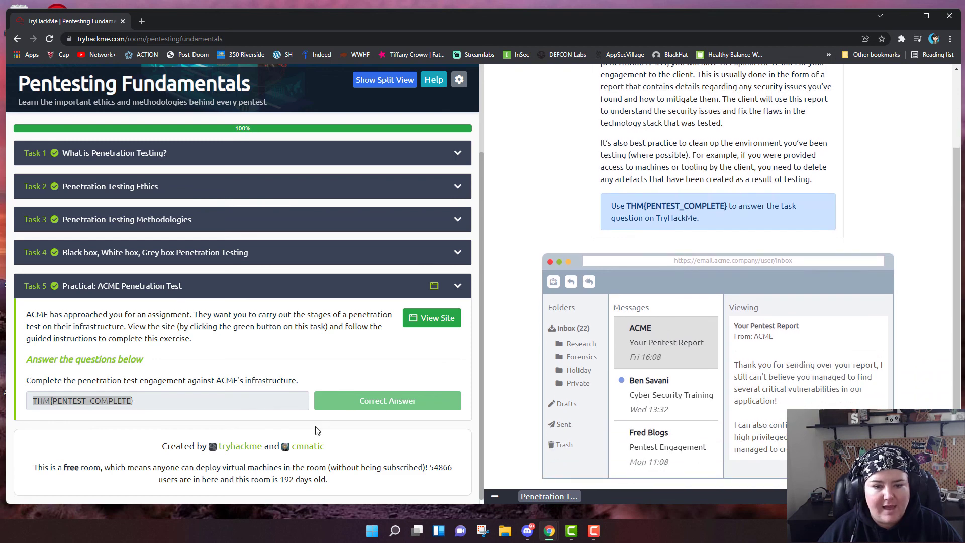
{"action": "scroll", "scroll_direction": "up", "scroll_amount": 3}
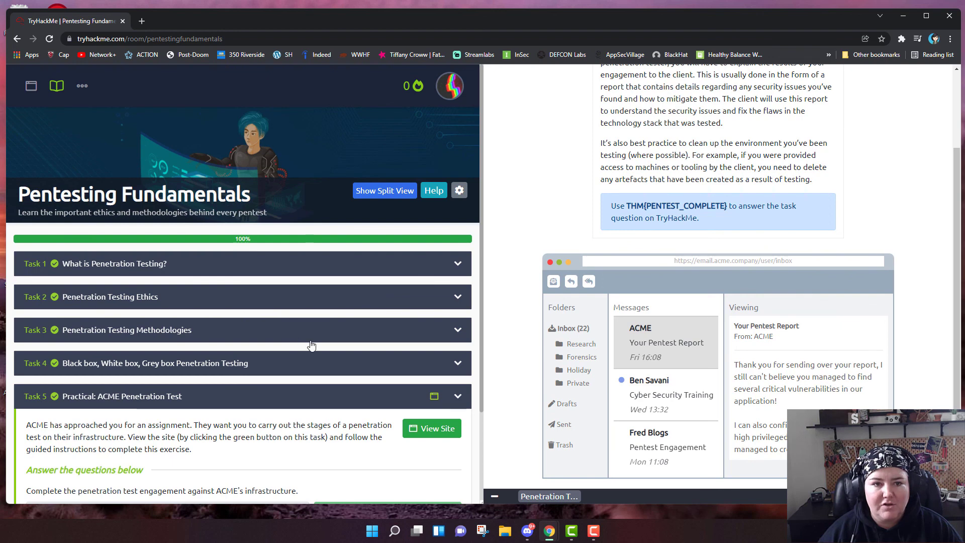
{"action": "mouse_move", "coordinate": [377, 377]}
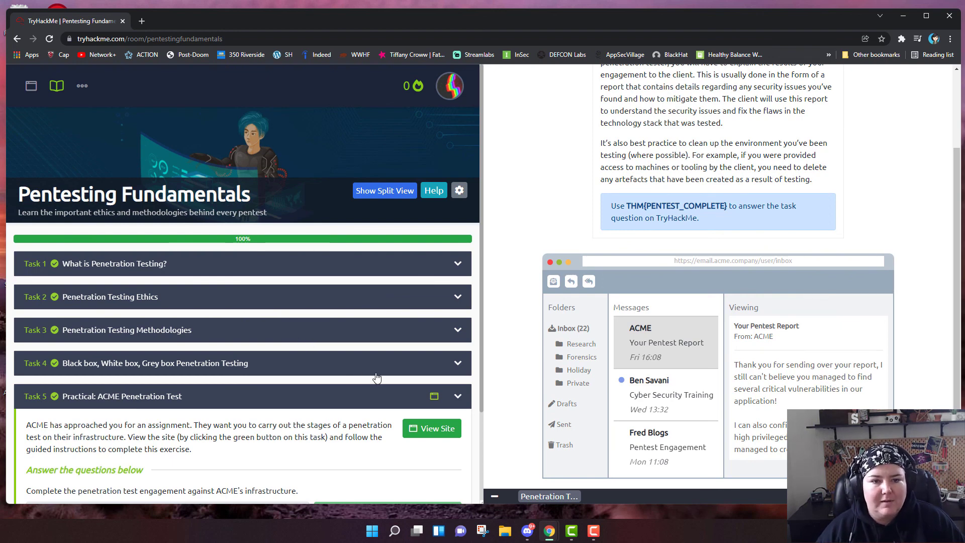
{"action": "mouse_move", "coordinate": [357, 386]}
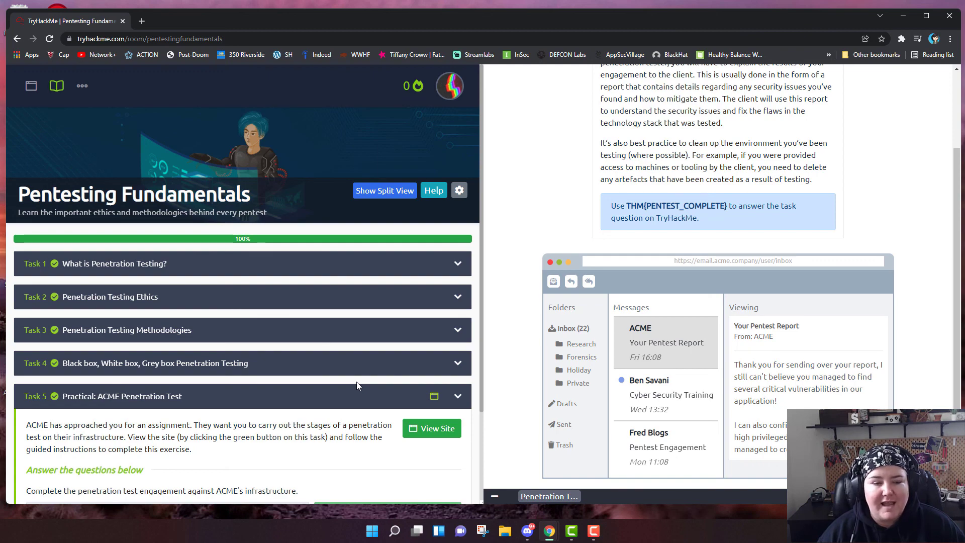
{"action": "mouse_move", "coordinate": [521, 345]}
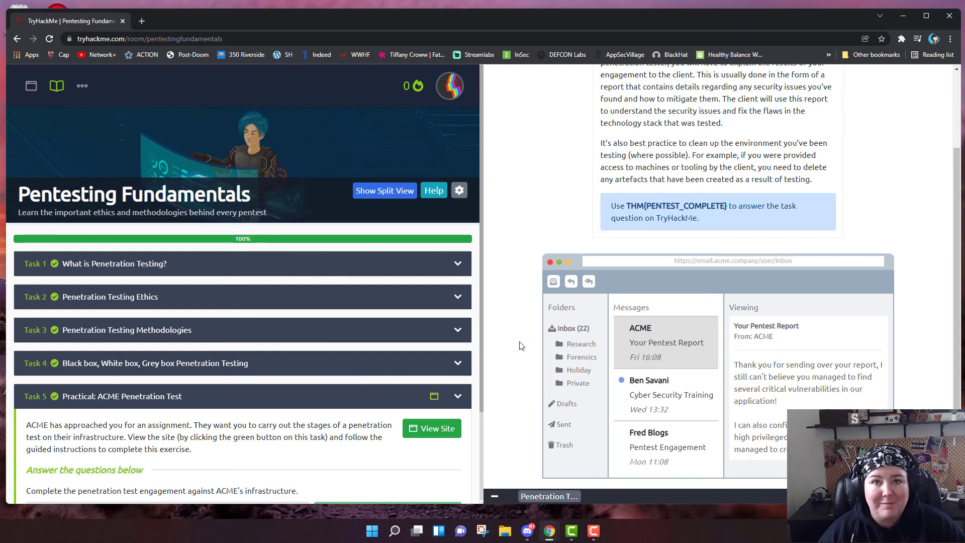